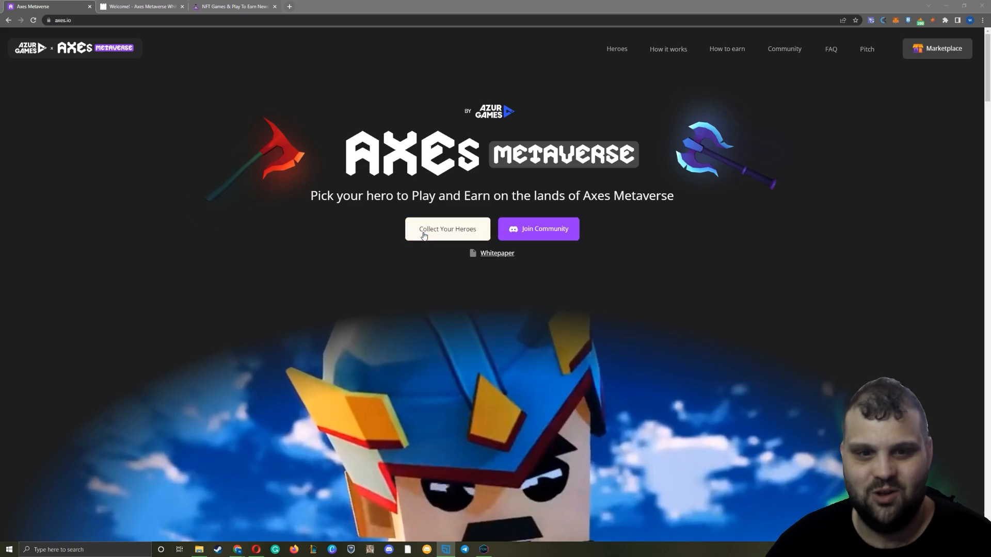
- Scroll the axes.io home page down to the publisher stats: Top-3, 2B+ installs, 30M+ daily users, 100+ games
{"action": "scroll", "scroll_direction": "down", "scroll_amount": 3}
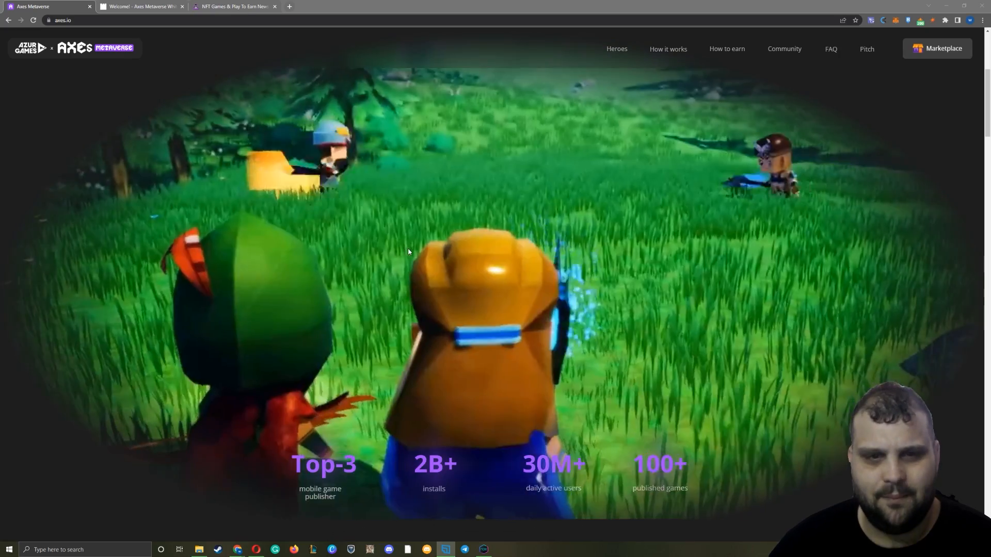
{"action": "scroll", "scroll_direction": "down", "scroll_amount": 3}
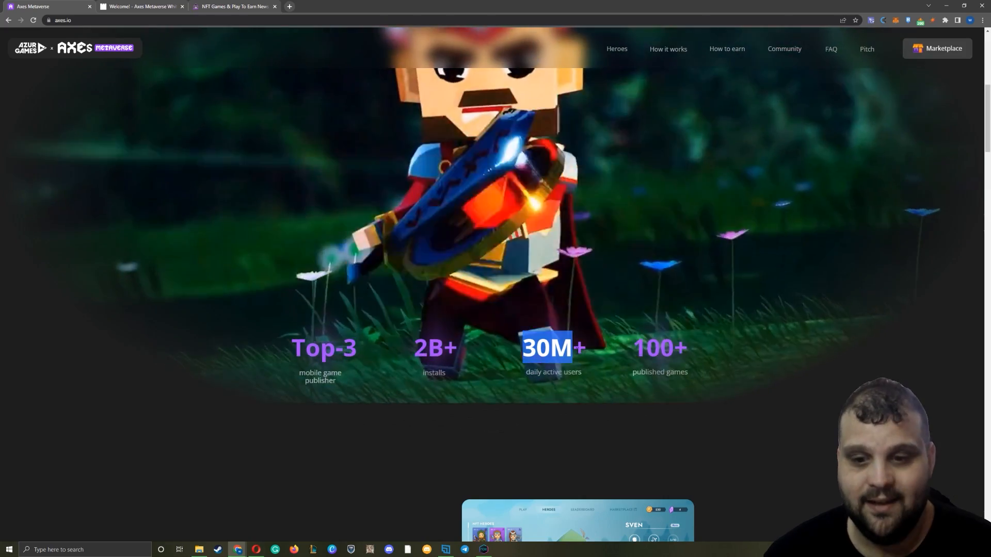
{"action": "scroll", "scroll_direction": "down", "scroll_amount": 3}
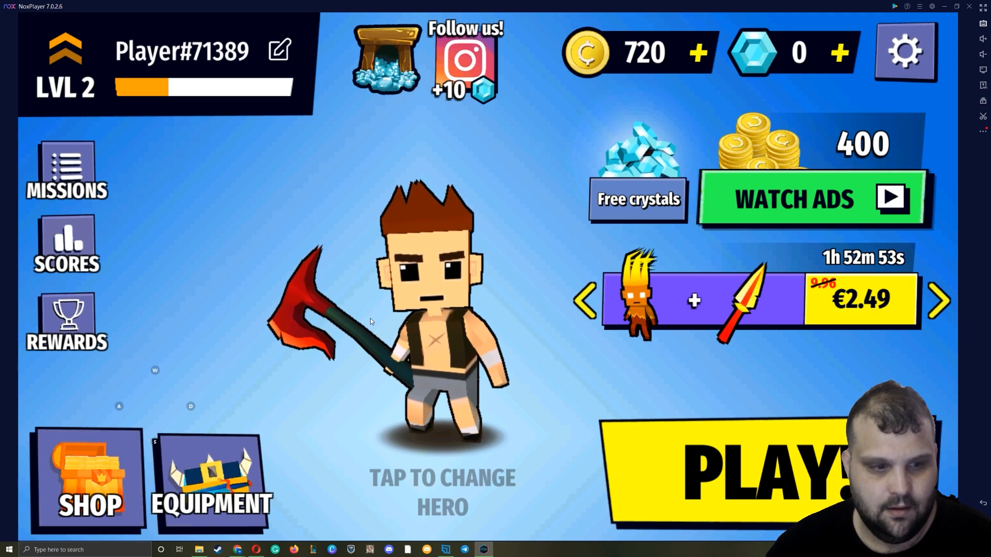
- Start a match in the Village arena and pick the first level-up upgrade card
{"action": "left_click", "coordinate": [759, 467]}
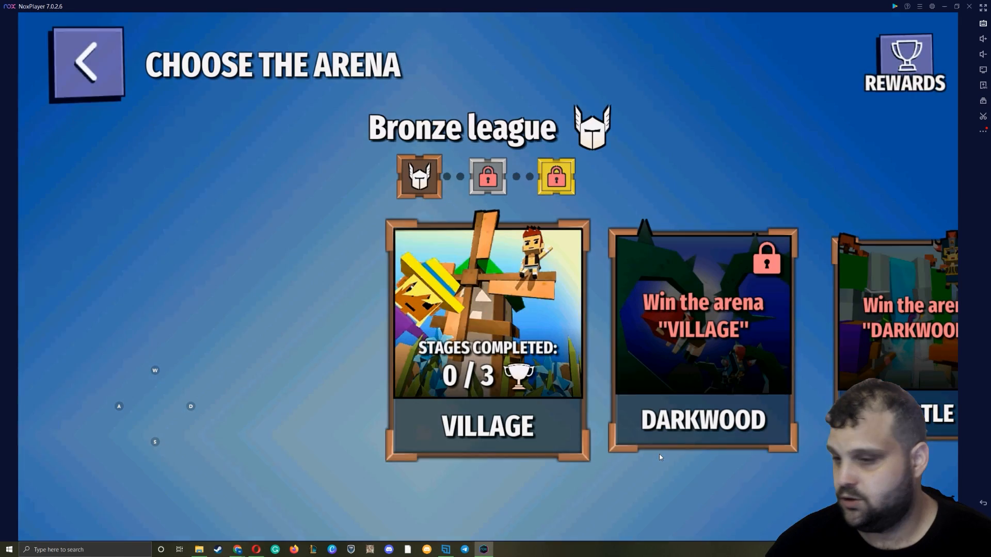
{"action": "left_click", "coordinate": [486, 316]}
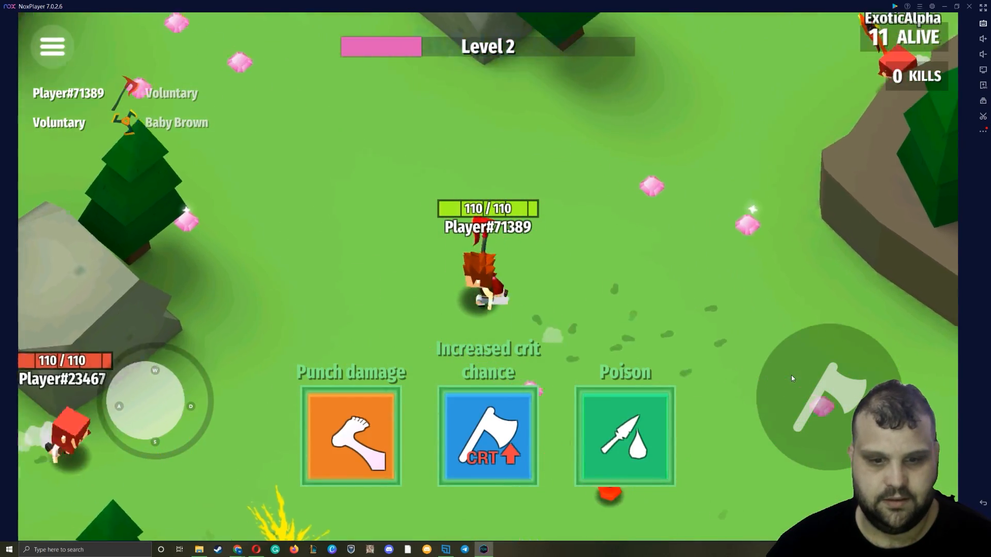
{"action": "left_click", "coordinate": [487, 435]}
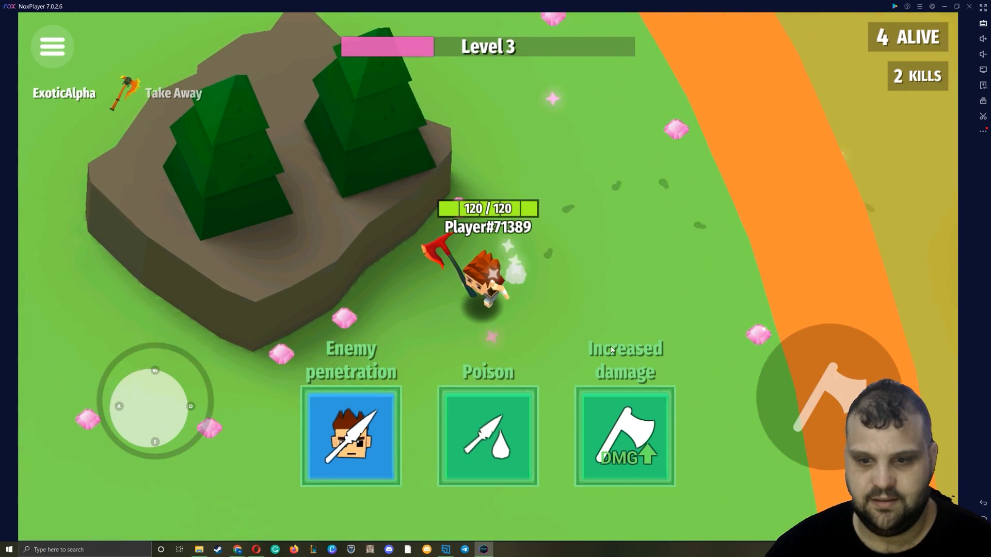
- Pick the Level 3 and Level 4 upgrade cards, bringing the hero to Level 5 with 4 kills
{"action": "left_click", "coordinate": [351, 436]}
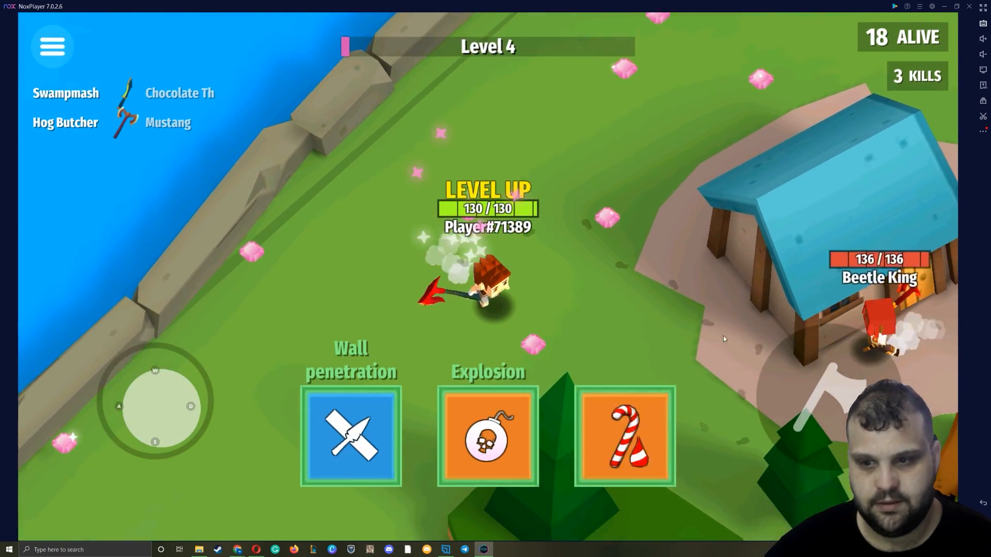
{"action": "left_click", "coordinate": [487, 436]}
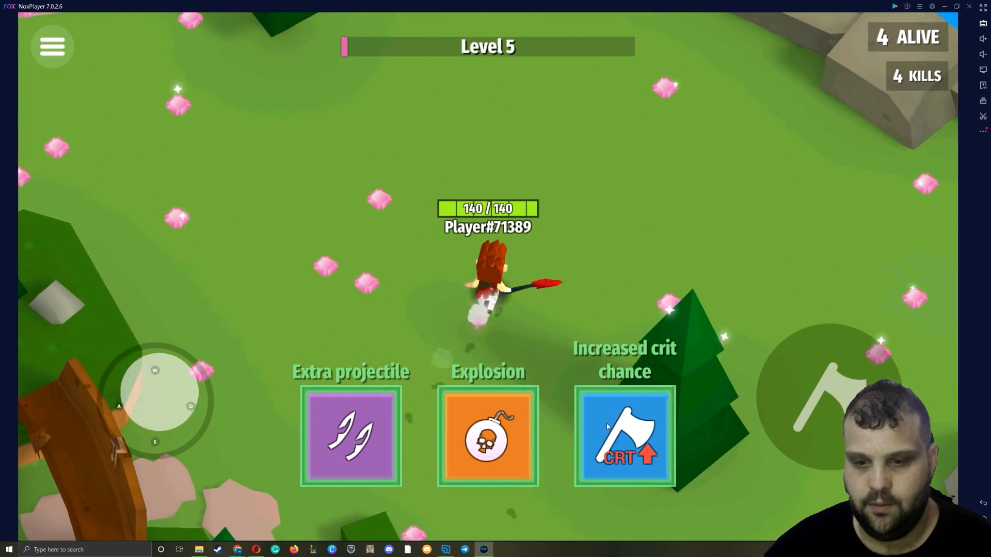
- Pick the Level 5 upgrade, dismiss the respawn offer after dying, and close the ad to return to axes.io
{"action": "left_click", "coordinate": [624, 436]}
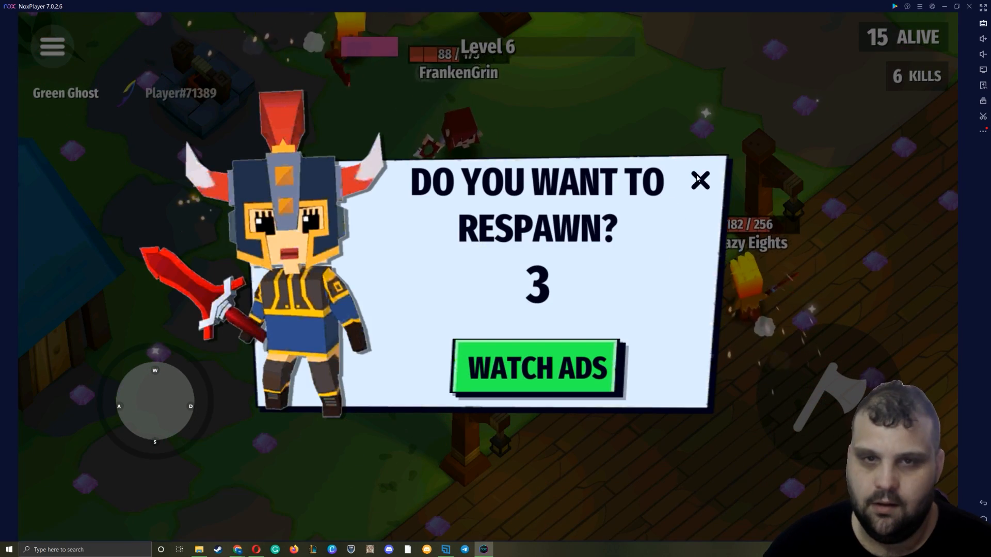
{"action": "left_click", "coordinate": [700, 180]}
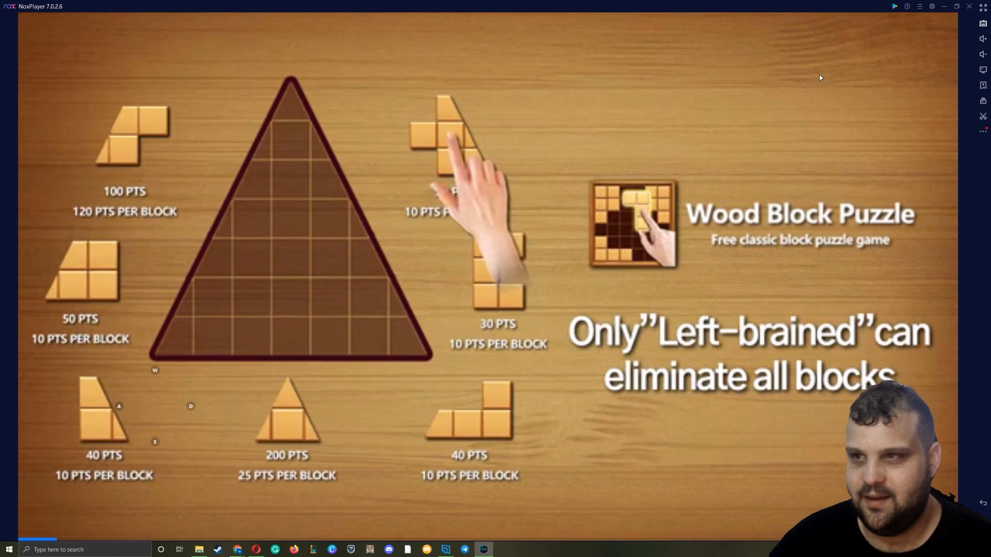
{"action": "left_click", "coordinate": [969, 6]}
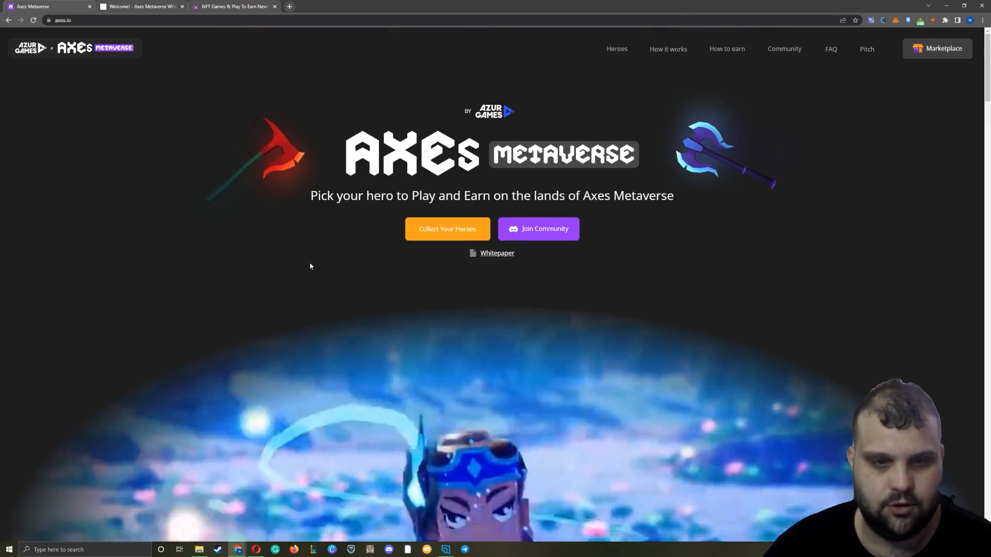
- Read the battle royale and token-earning sections, highlighting the hero-upgrade line, down to the hero cards
{"action": "scroll", "scroll_direction": "down", "scroll_amount": 3}
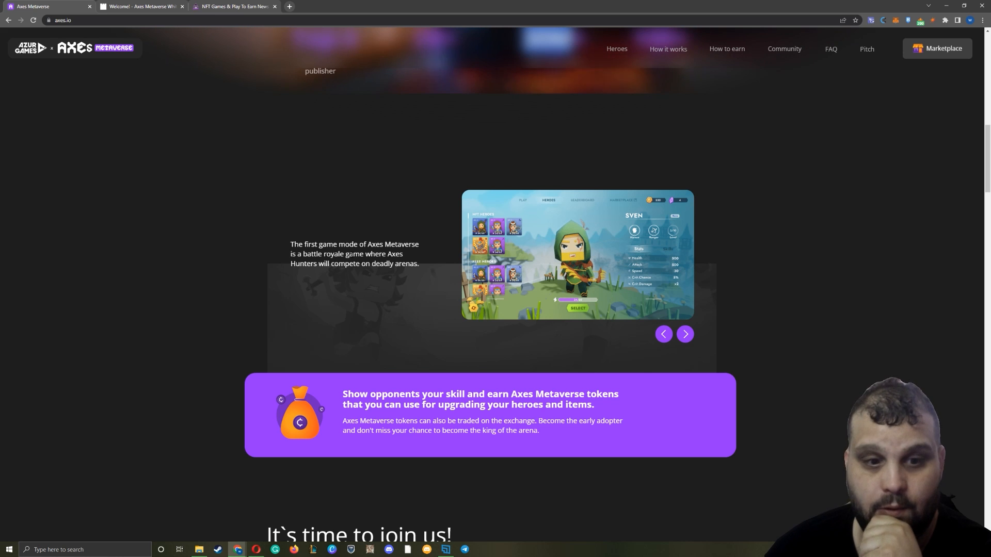
{"action": "double_click", "coordinate": [354, 254]}
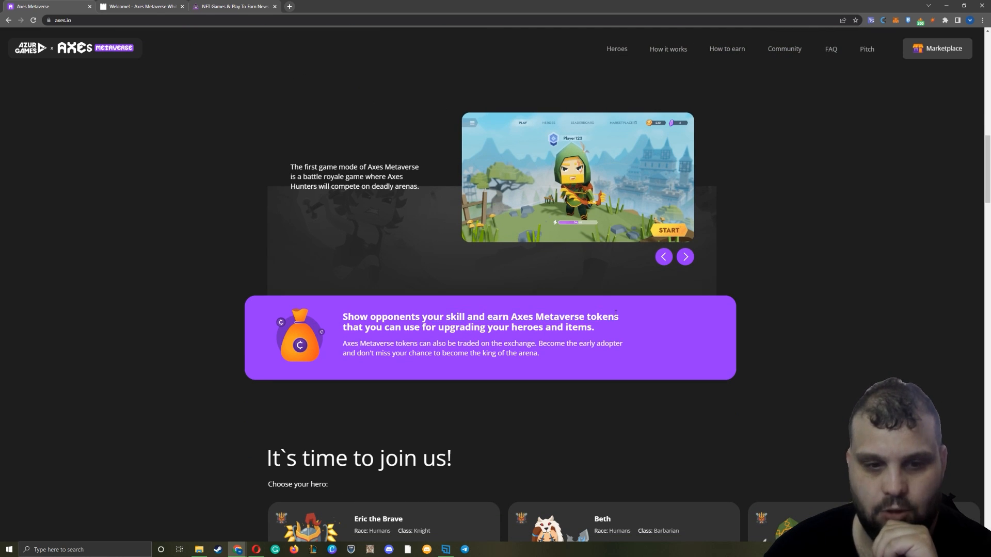
{"action": "left_click_drag", "start_coordinate": [617, 316], "coordinate": [530, 334]}
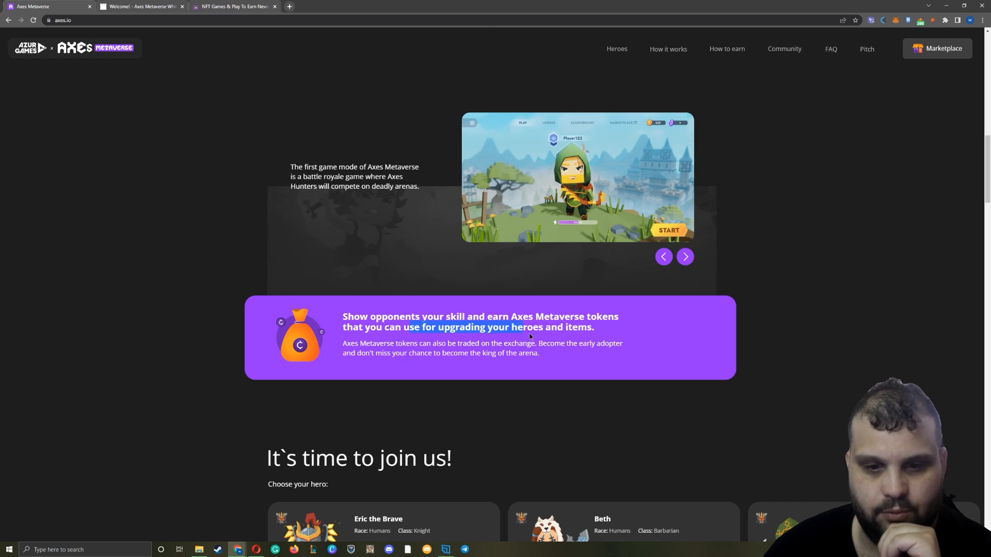
{"action": "scroll", "scroll_direction": "down", "scroll_amount": 3}
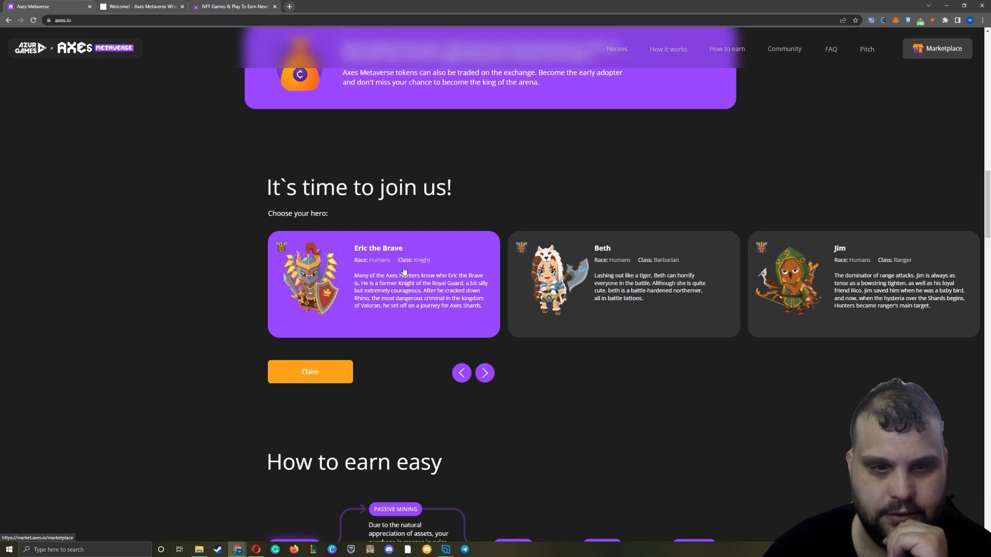
- Page the hero carousel past Diana, Seraph, the Elves and Kilian Jr to the Treants ending with Black Root
{"action": "left_click", "coordinate": [943, 48]}
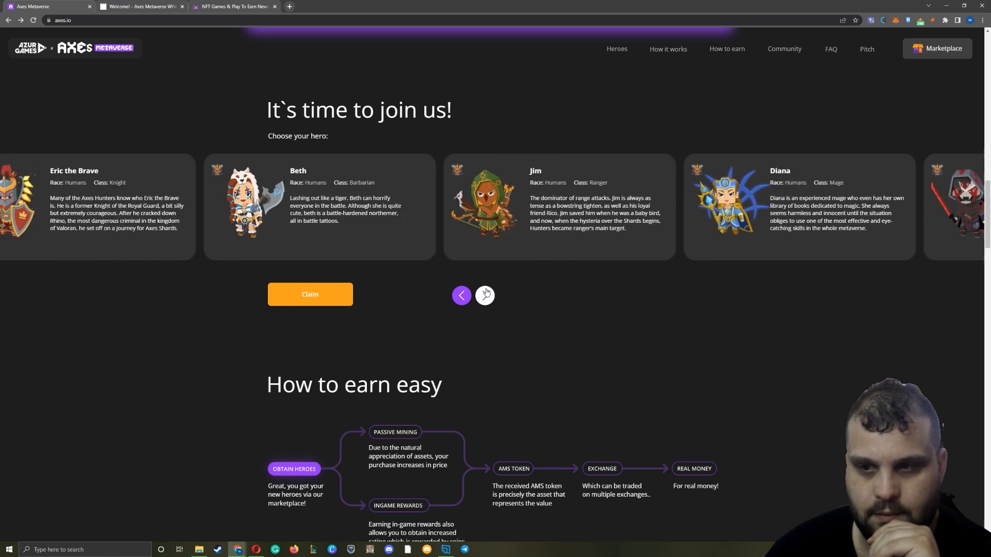
{"action": "left_click", "coordinate": [485, 297]}
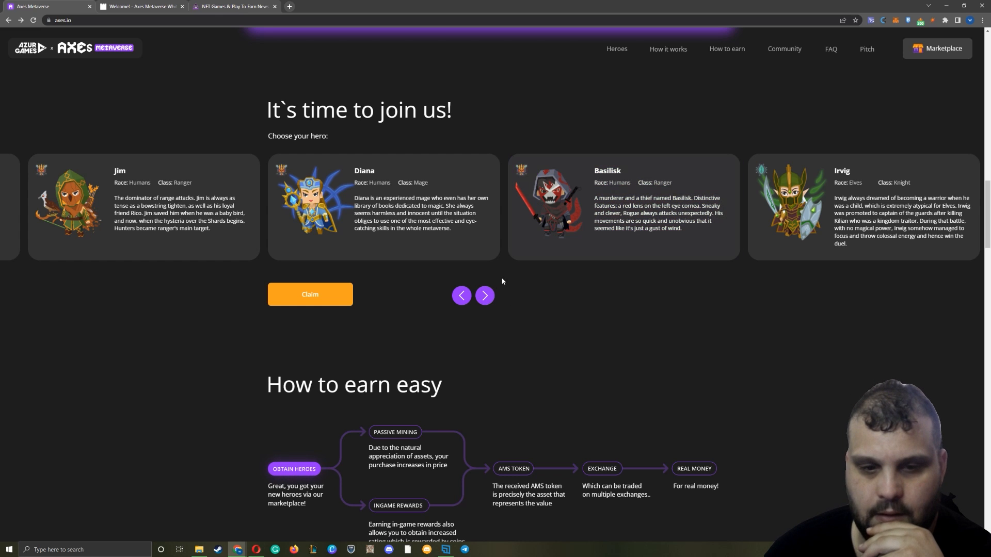
{"action": "left_click", "coordinate": [485, 296]}
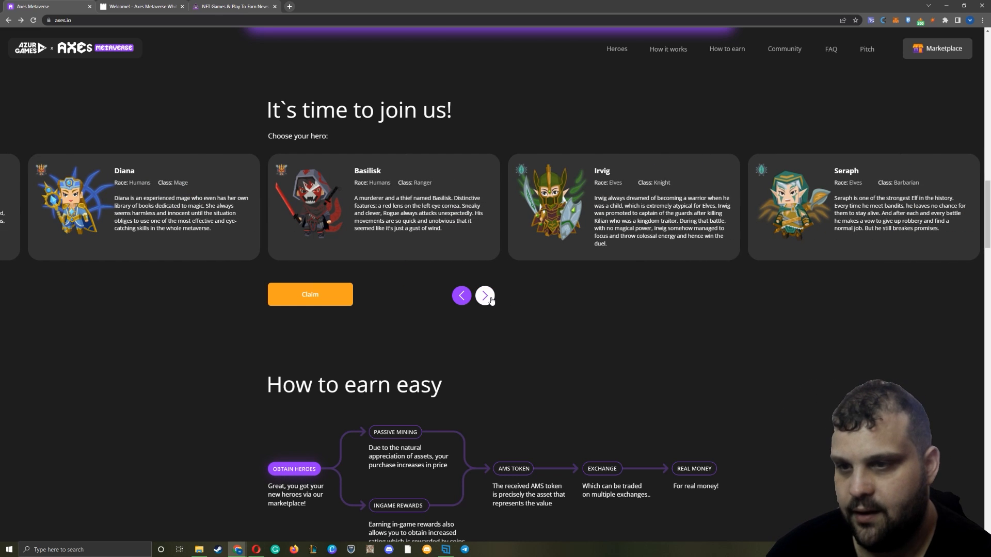
{"action": "left_click", "coordinate": [486, 296]}
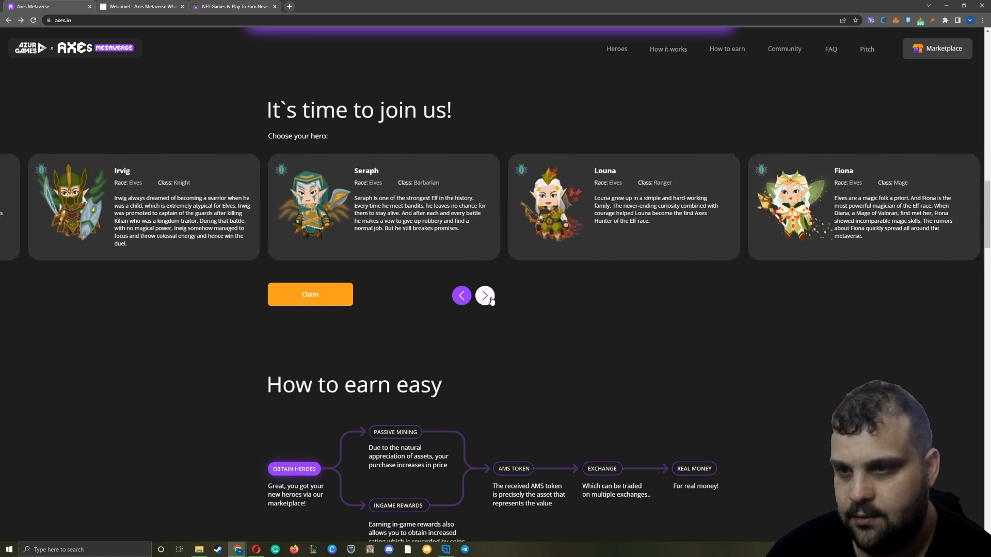
{"action": "left_click", "coordinate": [485, 297]}
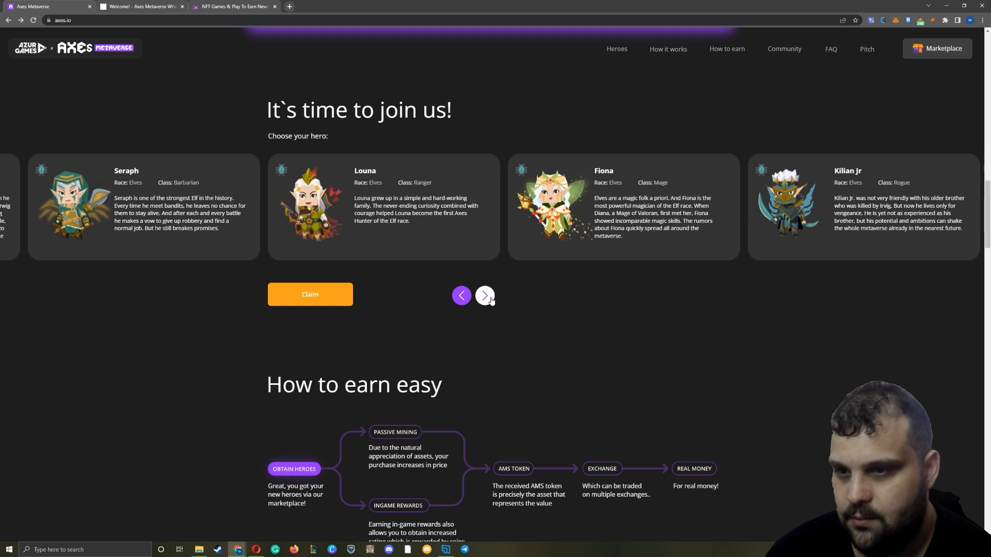
{"action": "left_click", "coordinate": [486, 297]}
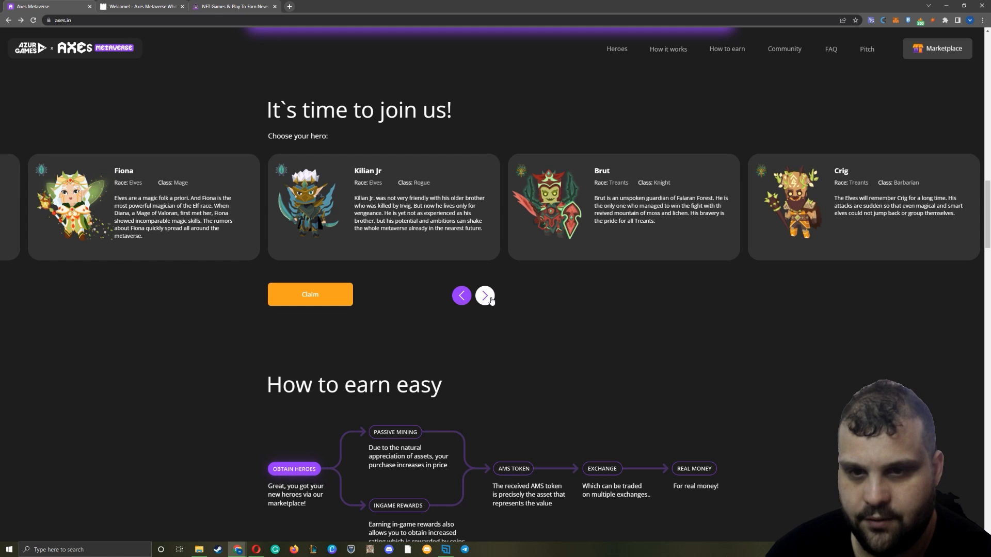
{"action": "left_click", "coordinate": [484, 296]}
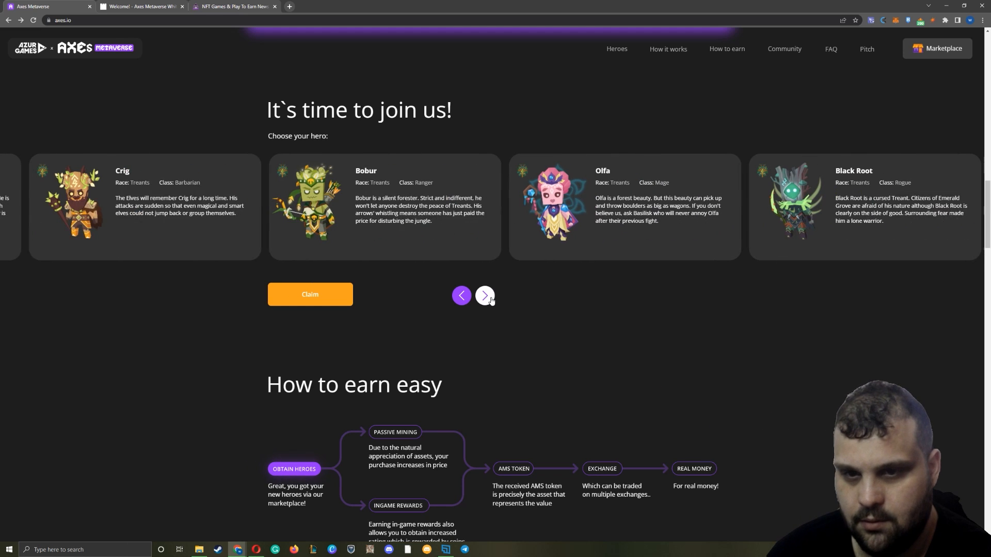
{"action": "scroll", "scroll_direction": "down", "scroll_amount": 3}
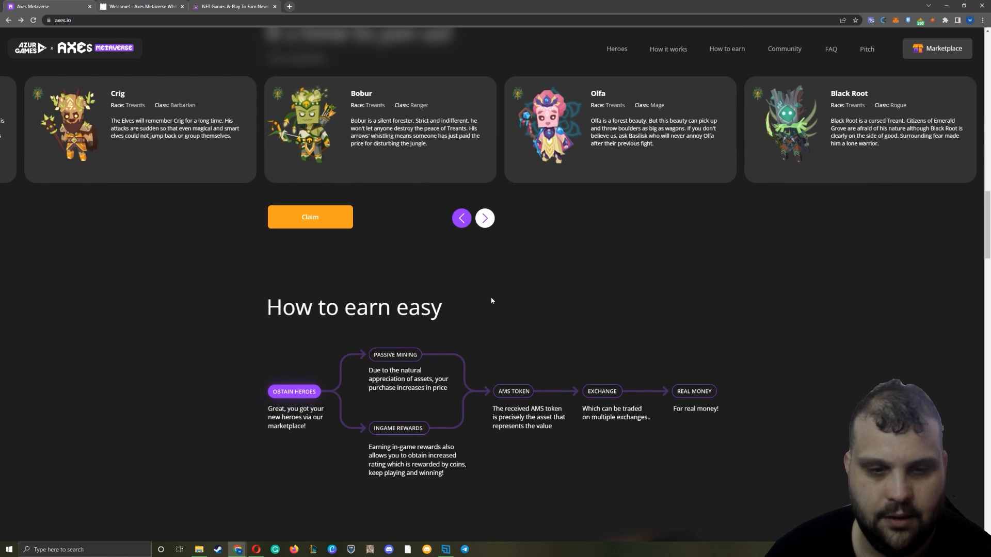
- Reach the 'How to earn easy' flow, open Marketplace in a new tab, and highlight the AMS token wording
{"action": "scroll", "scroll_direction": "down", "scroll_amount": 3}
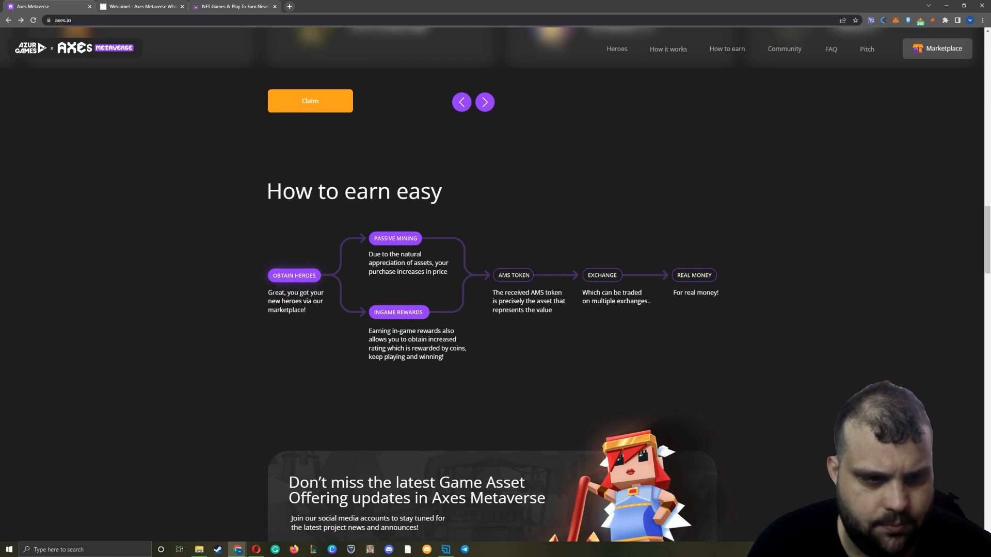
{"action": "scroll", "scroll_direction": "down", "scroll_amount": 3}
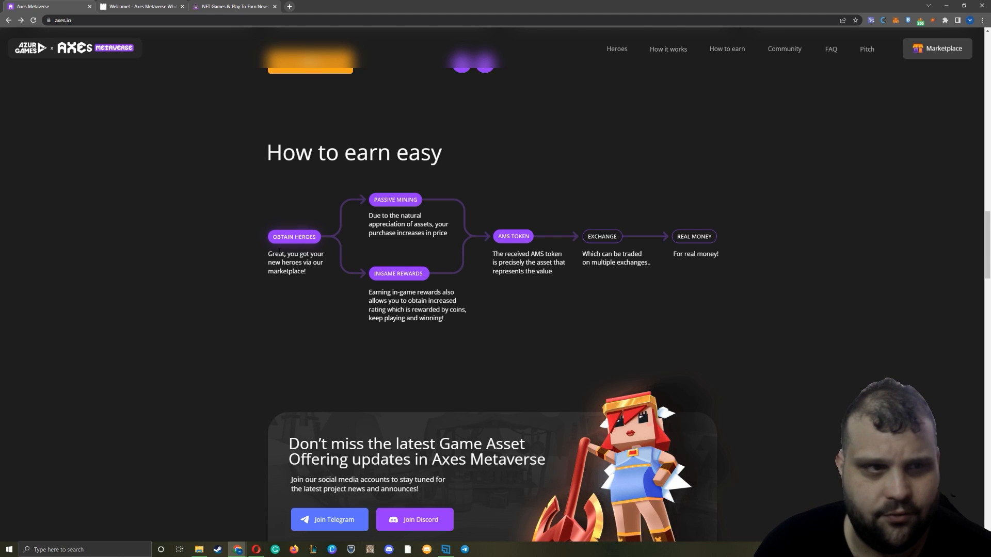
{"action": "mouse_move", "coordinate": [938, 48]}
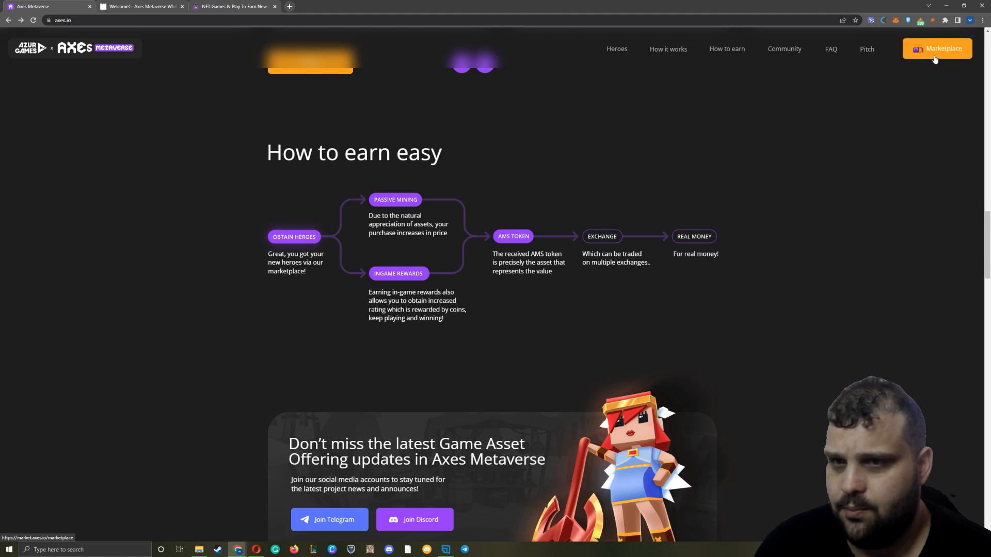
{"action": "left_click", "coordinate": [942, 49]}
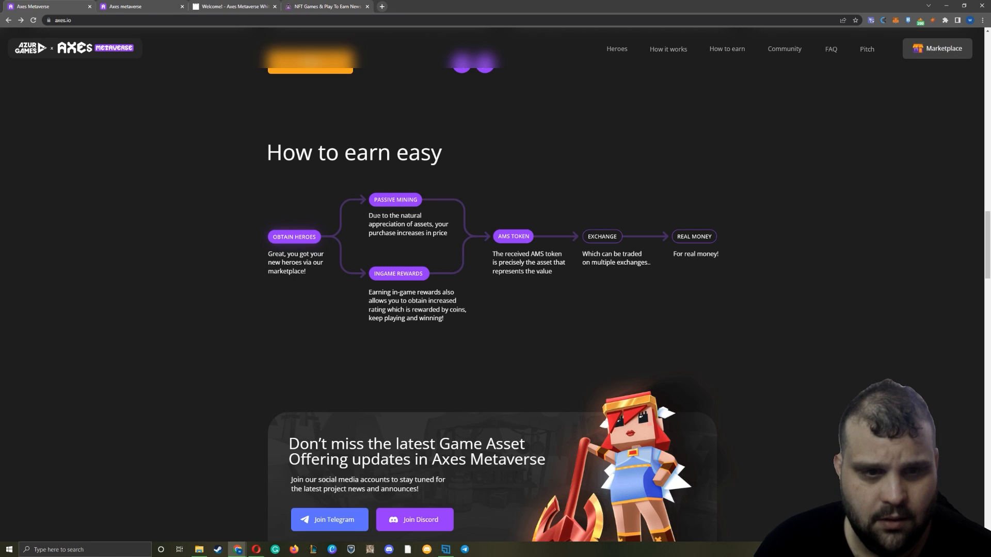
{"action": "left_click_drag", "start_coordinate": [382, 215], "coordinate": [421, 215]}
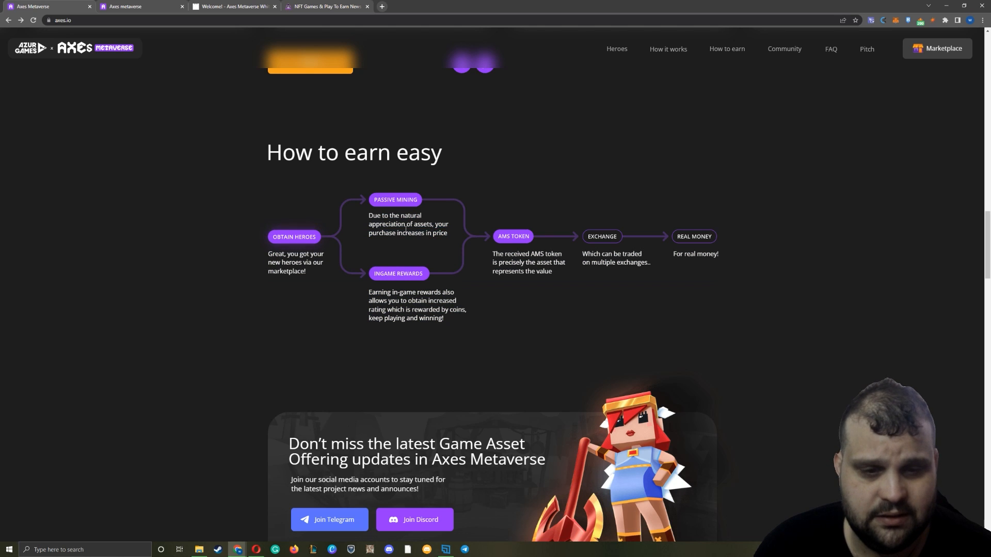
{"action": "mouse_move", "coordinate": [365, 297]}
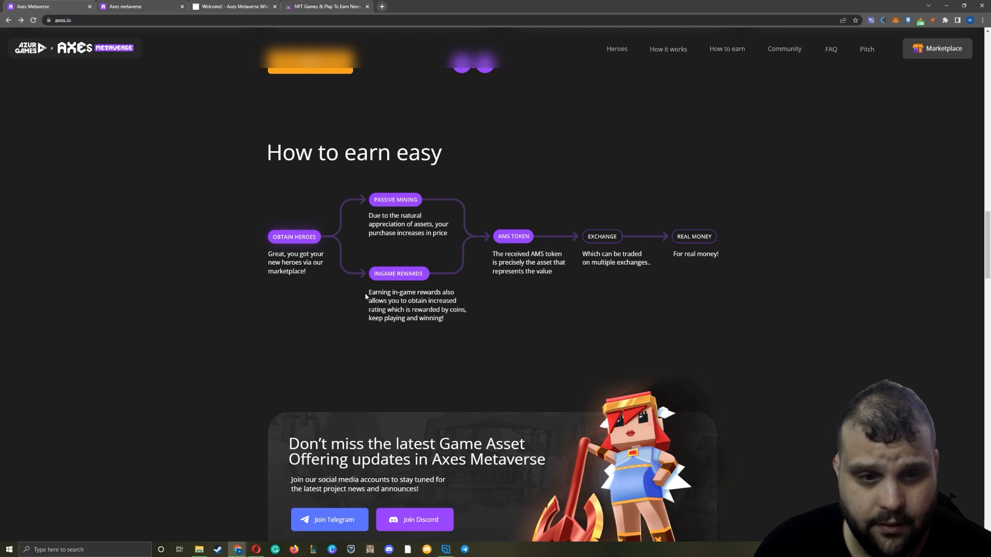
{"action": "left_click_drag", "start_coordinate": [369, 292], "coordinate": [449, 310]}
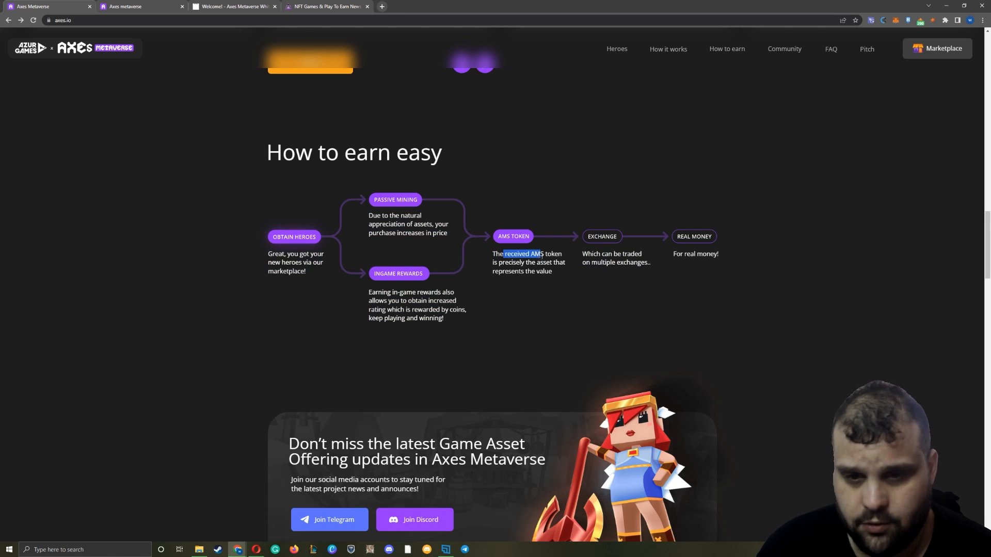
- Scroll through the Events and Possibilities cards, highlighting text along the way
{"action": "scroll", "scroll_direction": "down", "scroll_amount": 3}
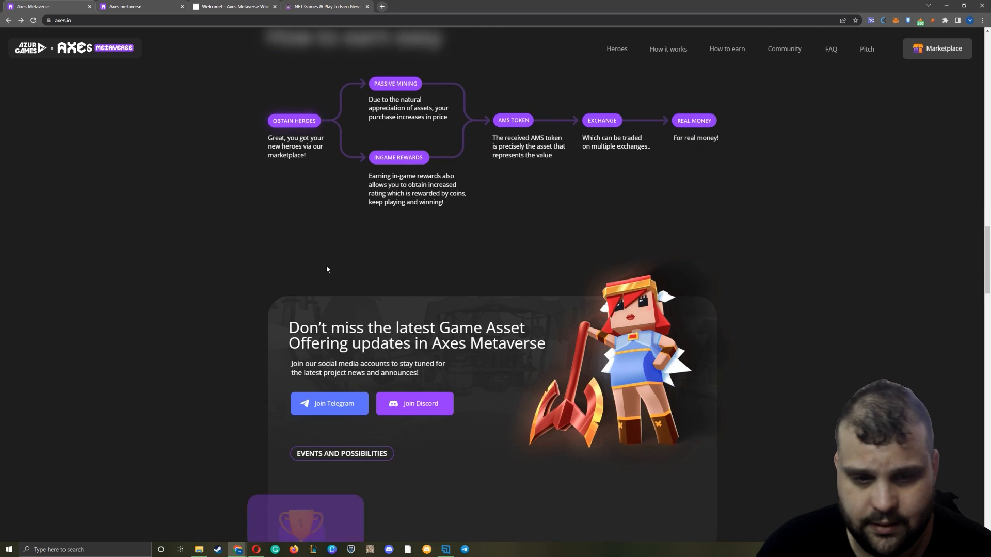
{"action": "scroll", "scroll_direction": "down", "scroll_amount": 3}
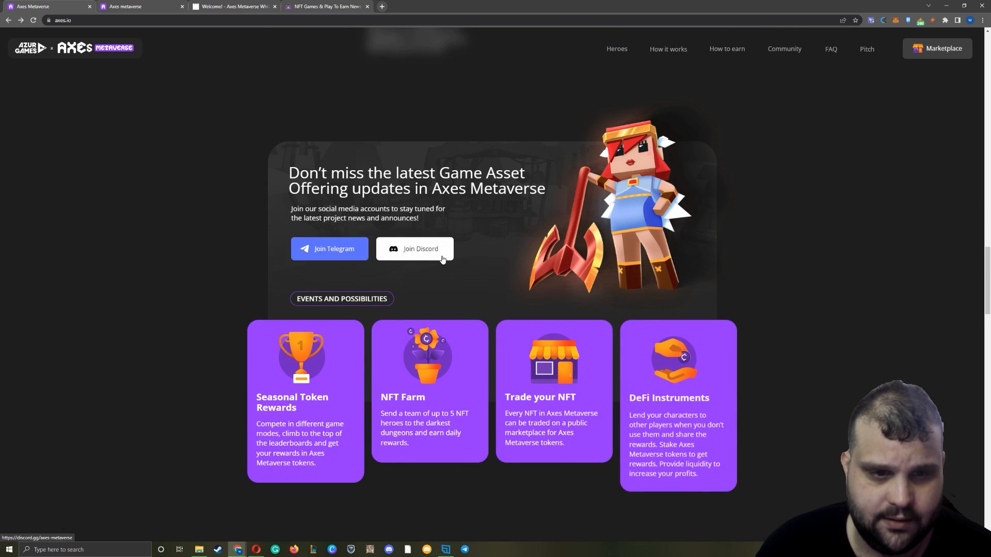
{"action": "scroll", "scroll_direction": "down", "scroll_amount": 3}
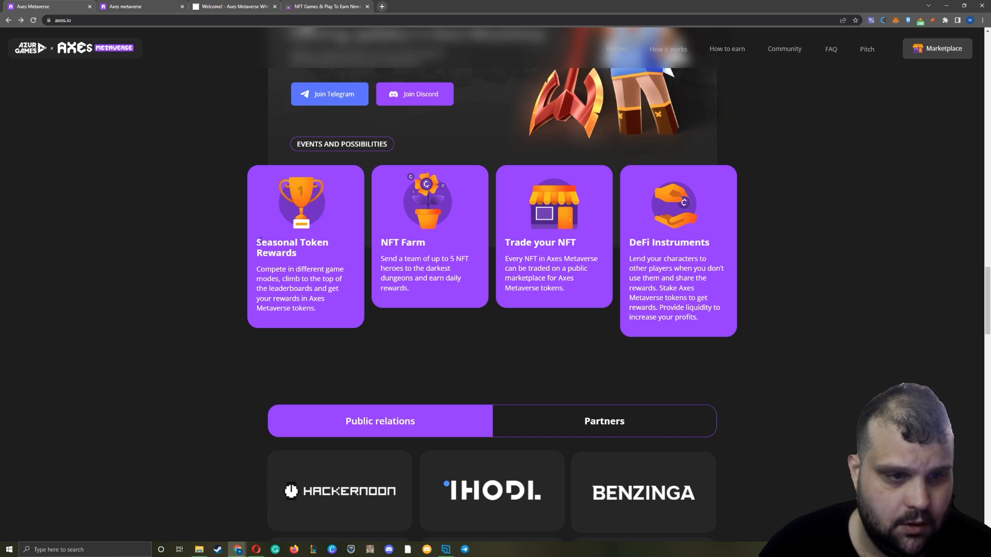
{"action": "double_click", "coordinate": [292, 242]}
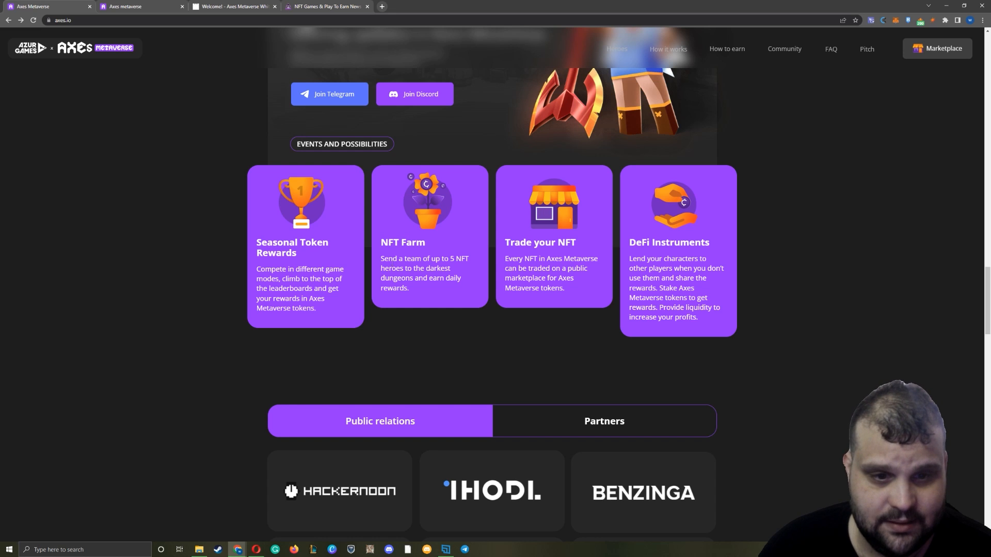
{"action": "left_click_drag", "start_coordinate": [391, 258], "coordinate": [464, 258]}
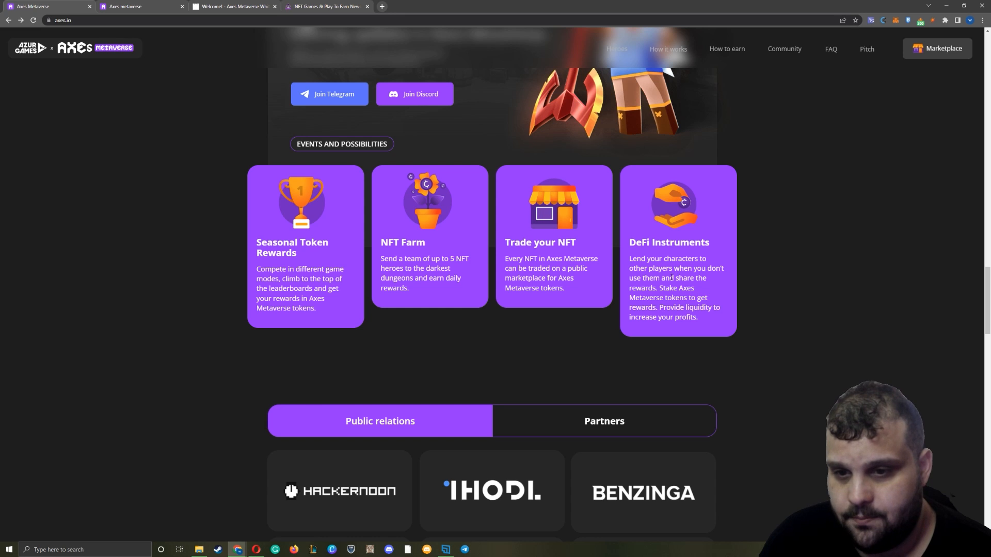
- Continue to the Public relations section and show the Partners list of backers
{"action": "scroll", "scroll_direction": "down", "scroll_amount": 3}
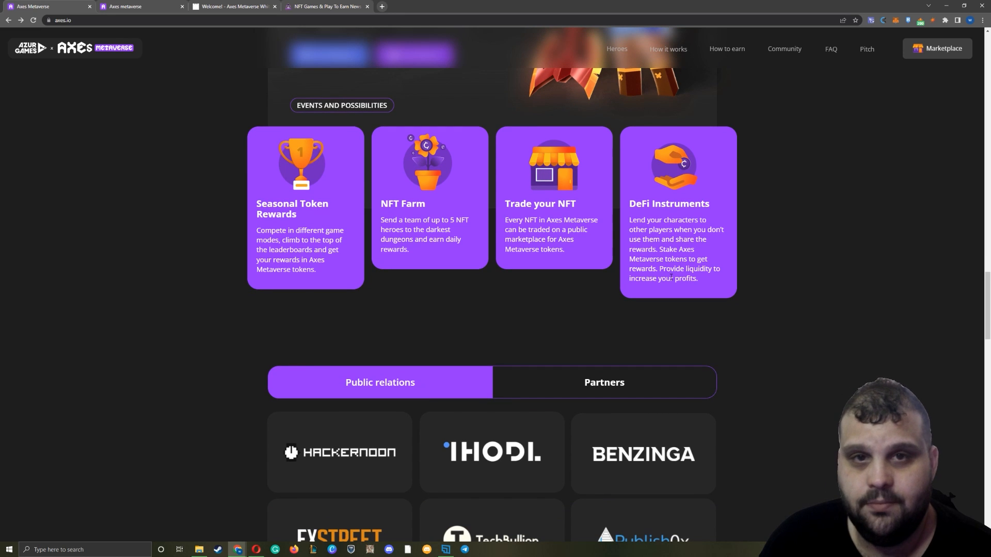
{"action": "scroll", "scroll_direction": "down", "scroll_amount": 3}
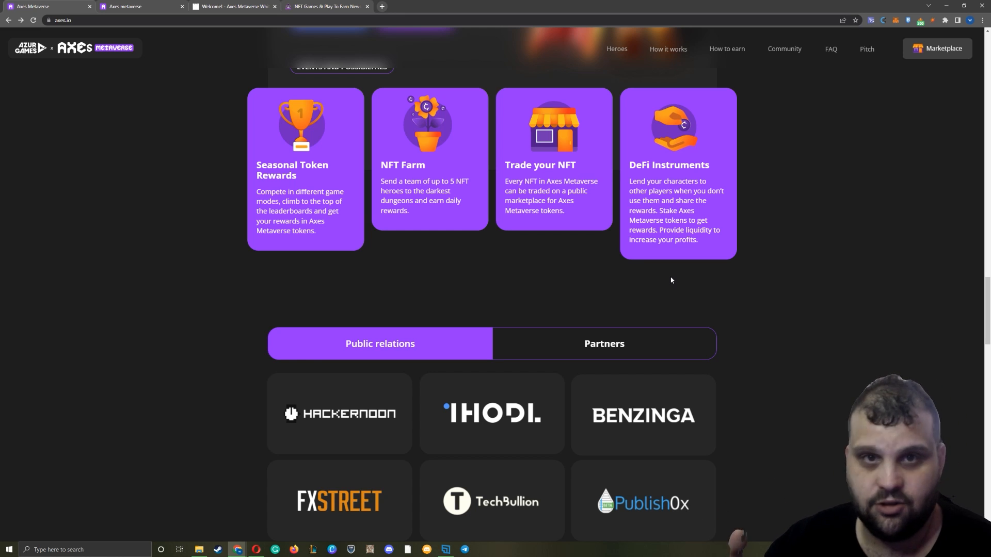
{"action": "scroll", "scroll_direction": "down", "scroll_amount": 3}
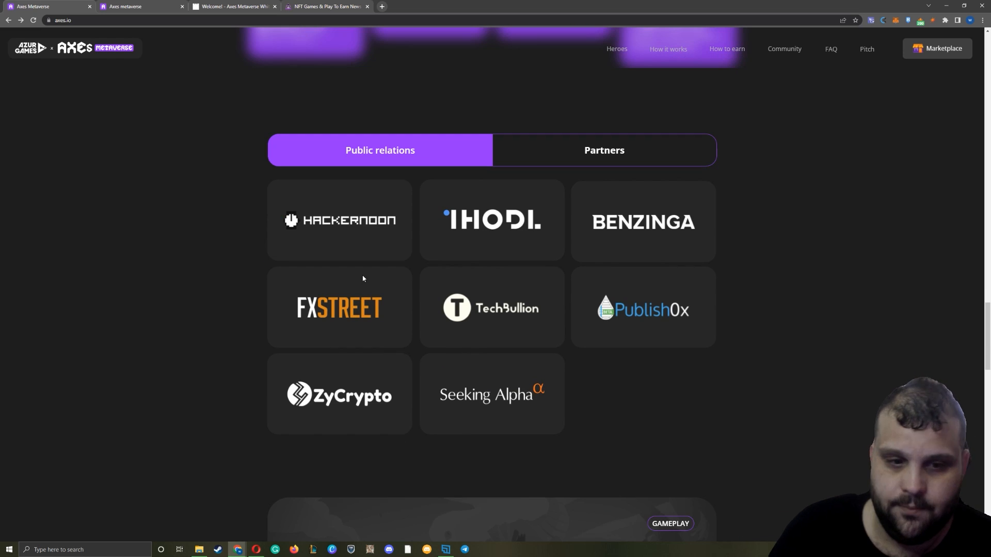
{"action": "mouse_move", "coordinate": [571, 166]}
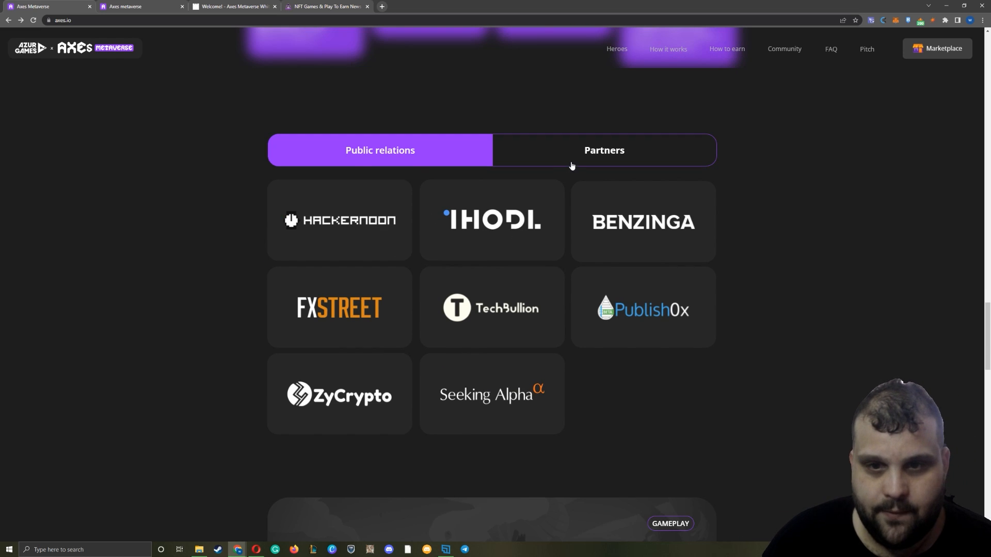
{"action": "left_click", "coordinate": [603, 150]}
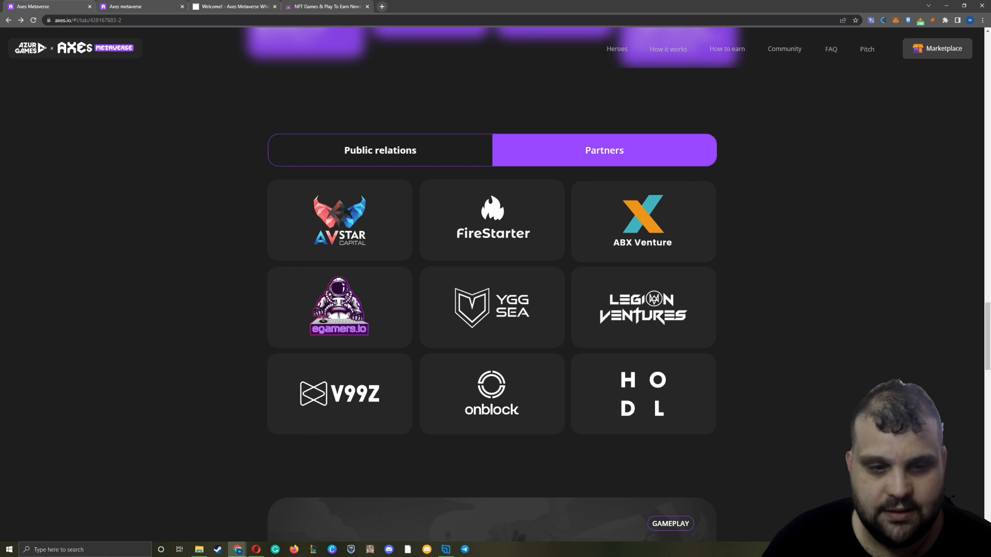
- Scroll into the FAQ and expand the 'What is NFT in the game?' answer, reading on to the token utility question
{"action": "scroll", "scroll_direction": "down", "scroll_amount": 3}
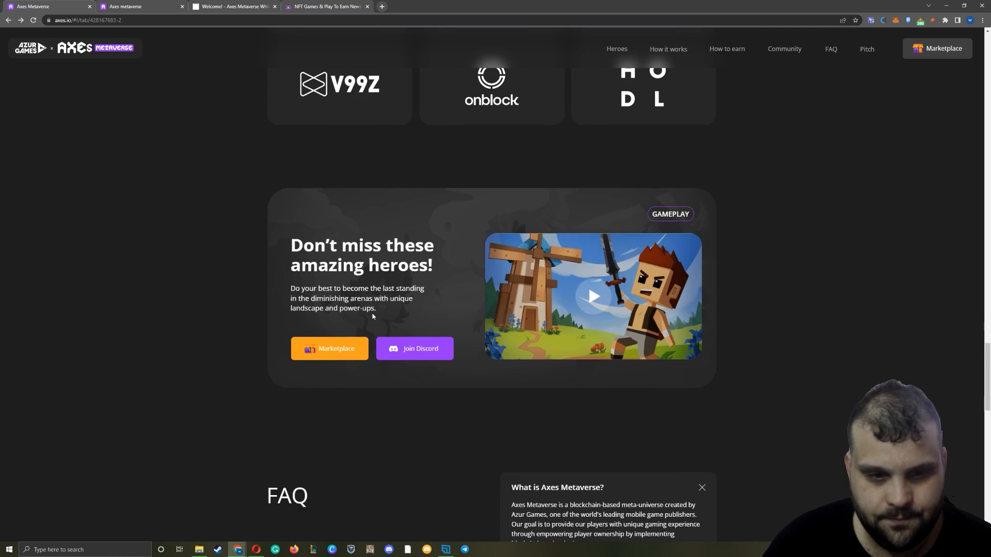
{"action": "scroll", "scroll_direction": "down", "scroll_amount": 3}
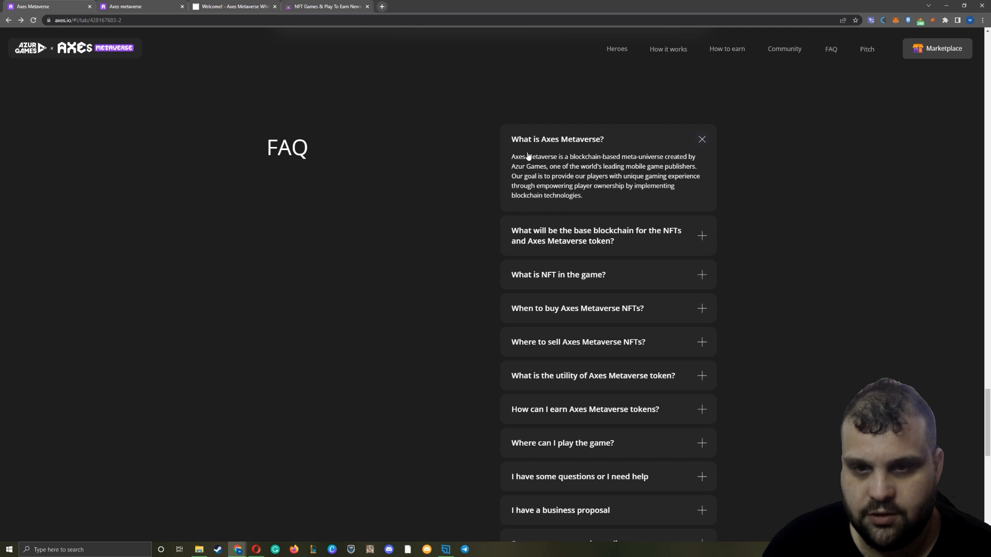
{"action": "left_click_drag", "start_coordinate": [528, 139], "coordinate": [604, 166]}
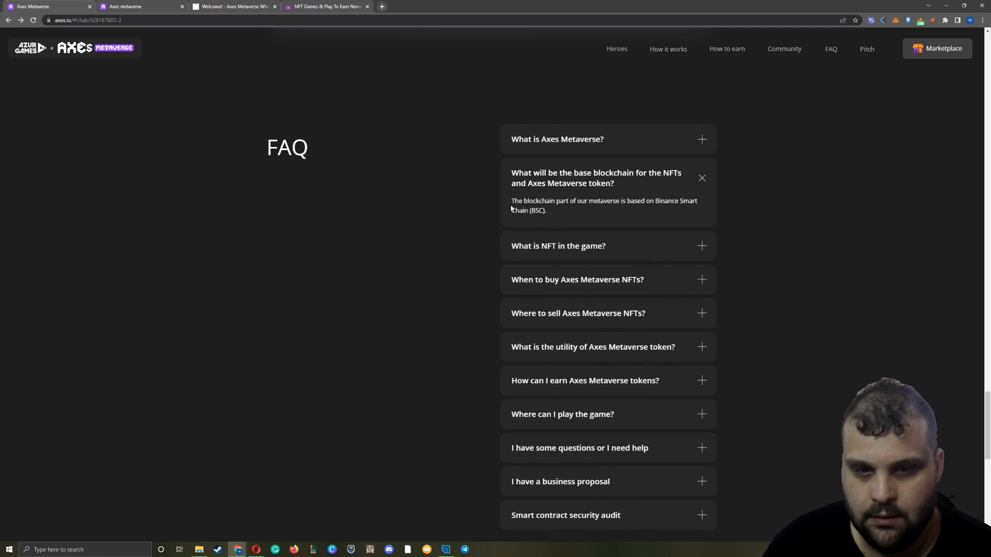
{"action": "left_click", "coordinate": [559, 246]}
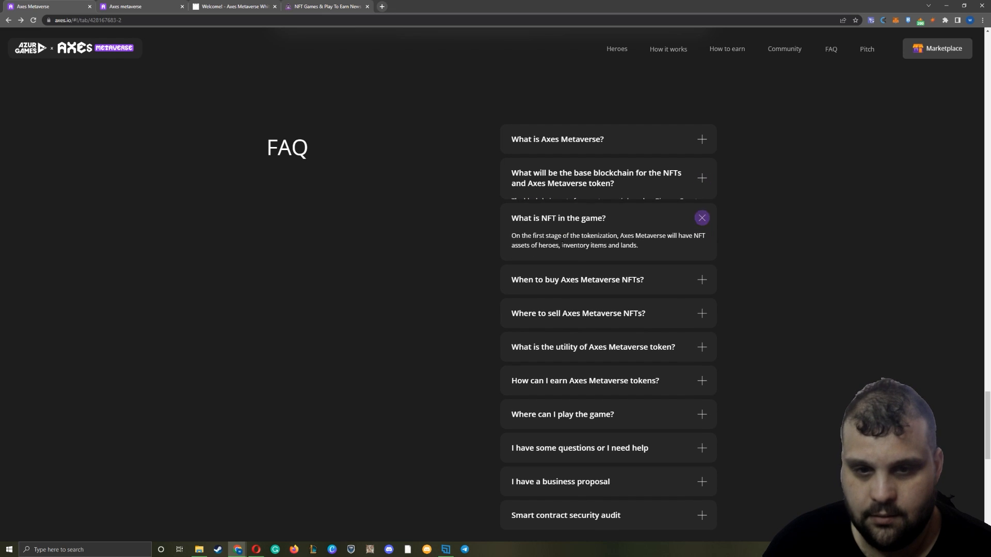
{"action": "scroll", "scroll_direction": "down", "scroll_amount": 3}
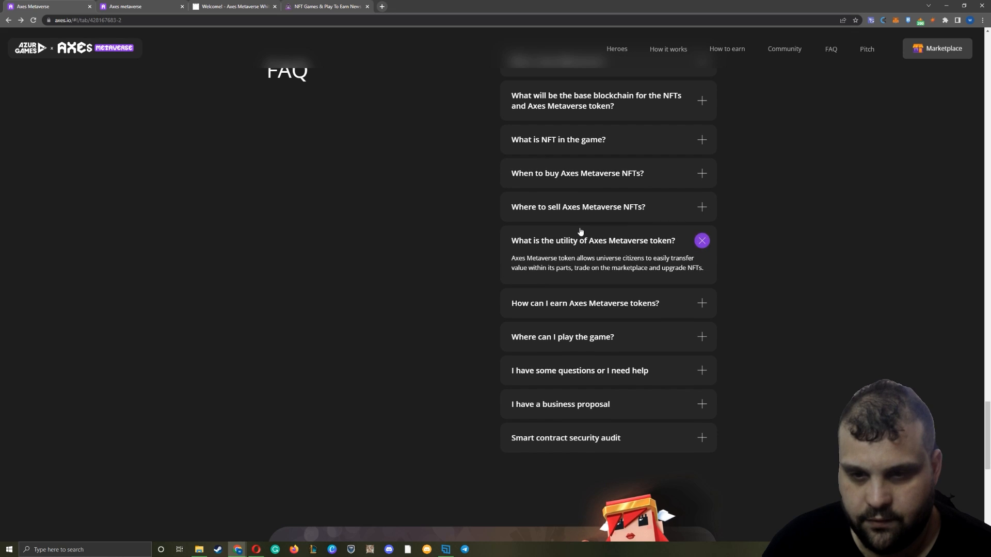
{"action": "scroll", "scroll_direction": "down", "scroll_amount": 3}
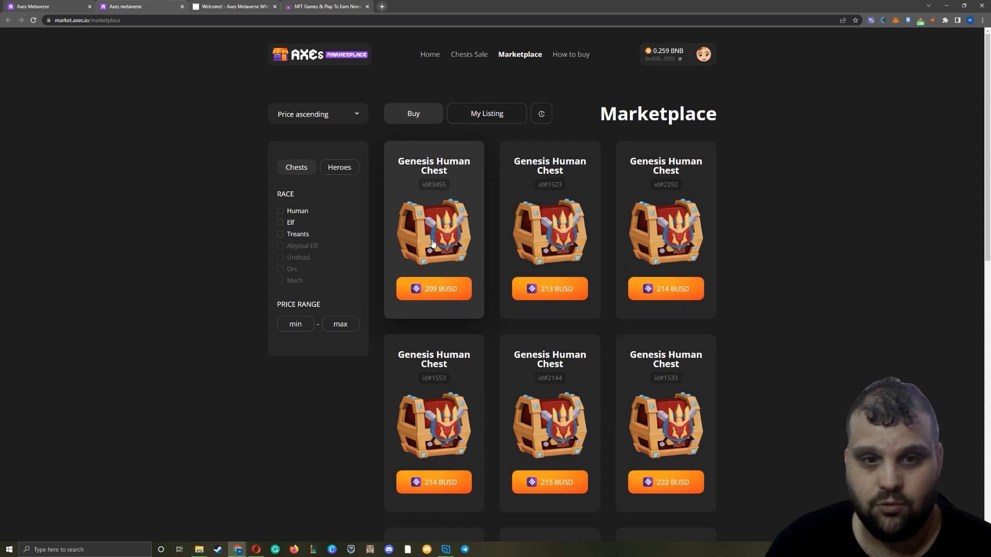
- View the 209 BUSD Genesis Human Chest details and read its description and dropped heroes down to the footer
{"action": "left_click", "coordinate": [434, 232]}
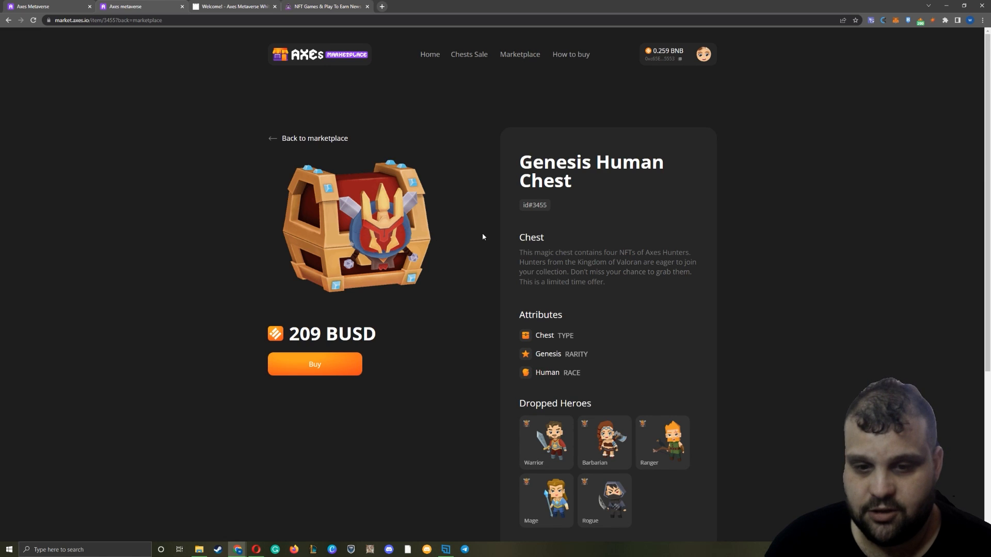
{"action": "scroll", "scroll_direction": "down", "scroll_amount": 3}
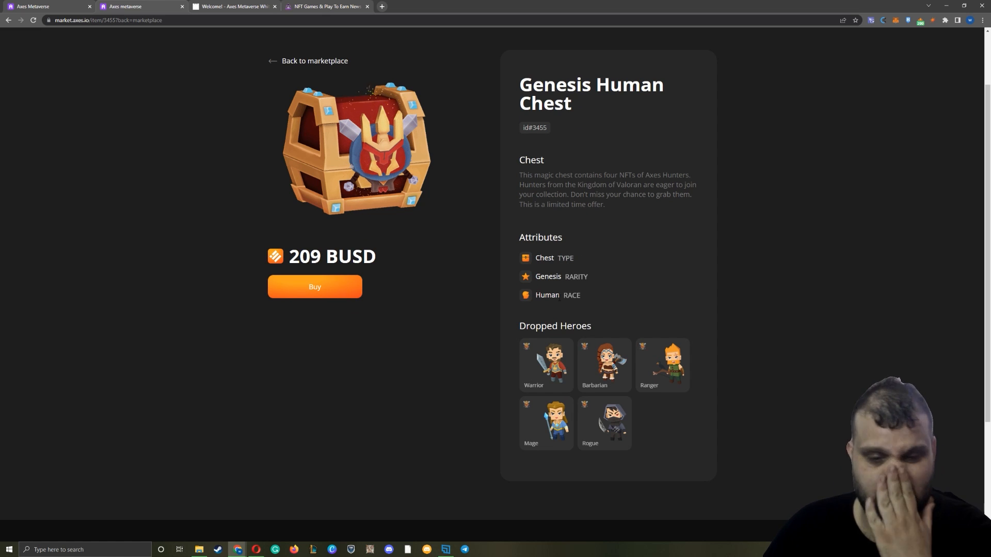
{"action": "left_click_drag", "start_coordinate": [606, 175], "coordinate": [572, 184]}
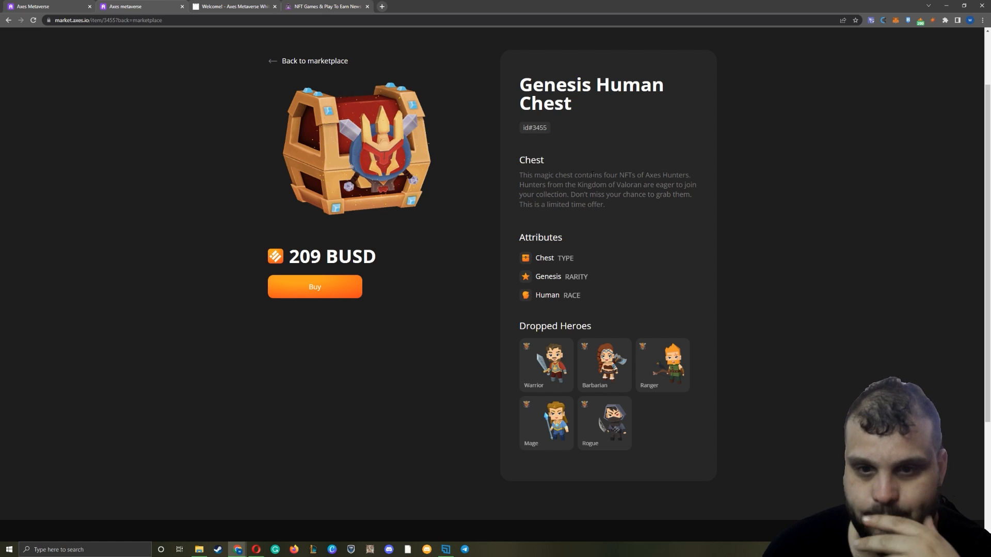
{"action": "double_click", "coordinate": [591, 185]}
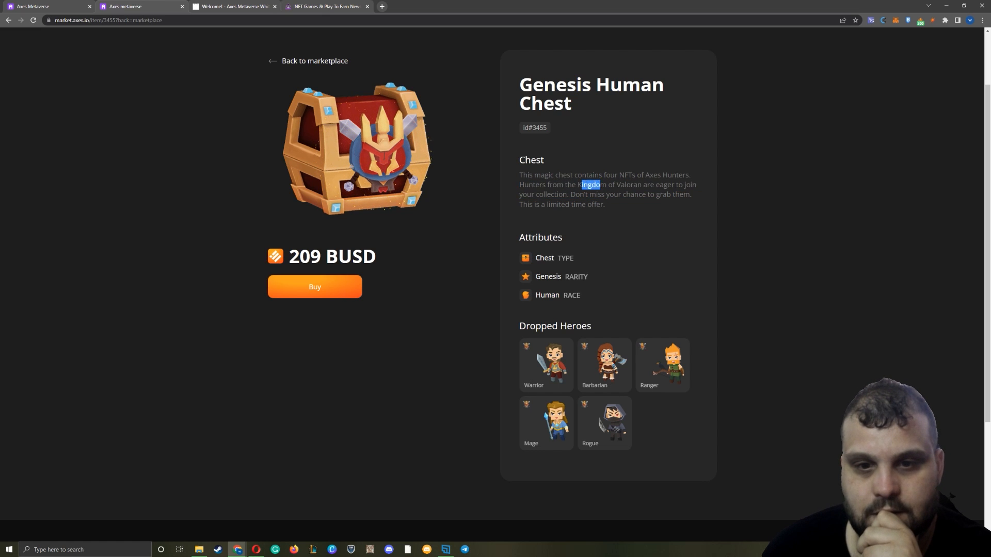
{"action": "scroll", "scroll_direction": "down", "scroll_amount": 3}
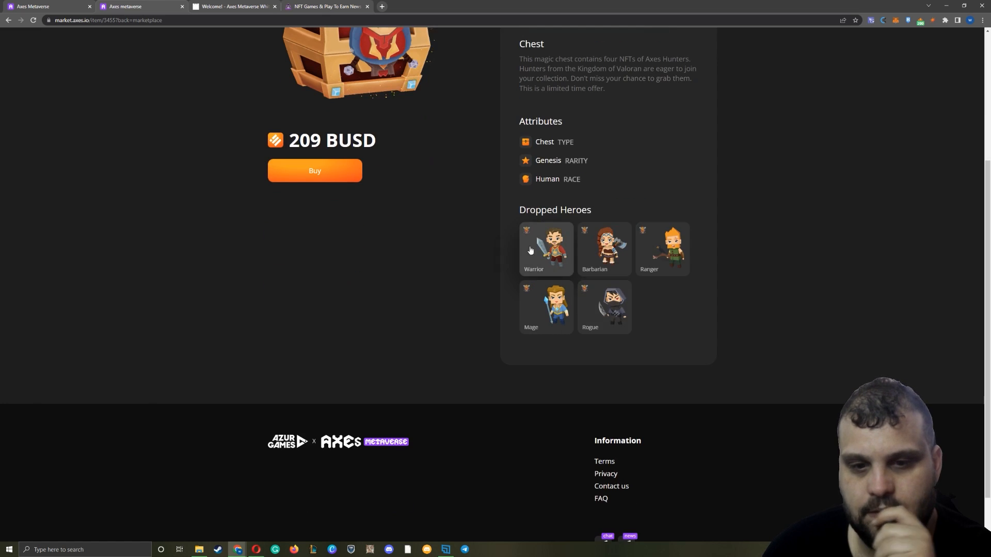
{"action": "mouse_move", "coordinate": [640, 291]}
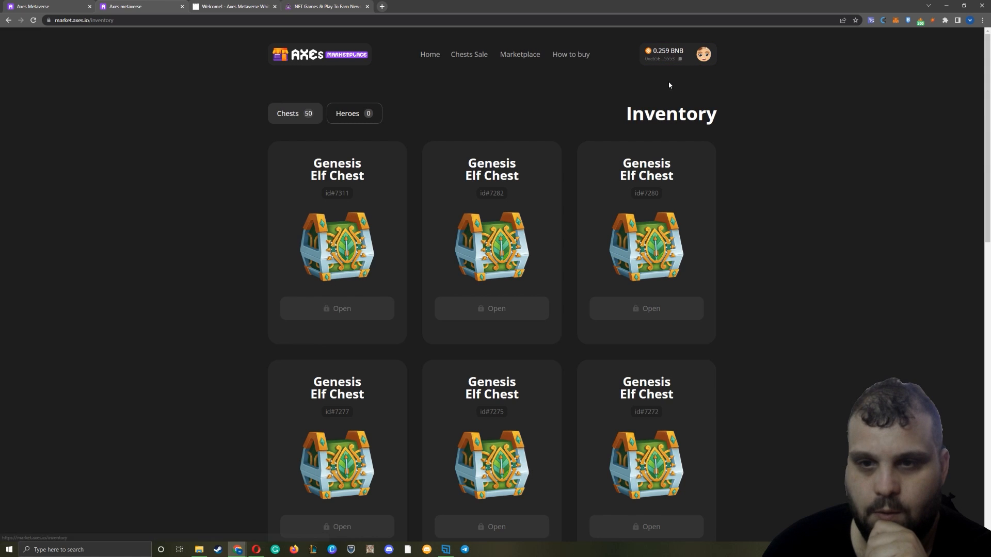
{"action": "mouse_move", "coordinate": [282, 185]}
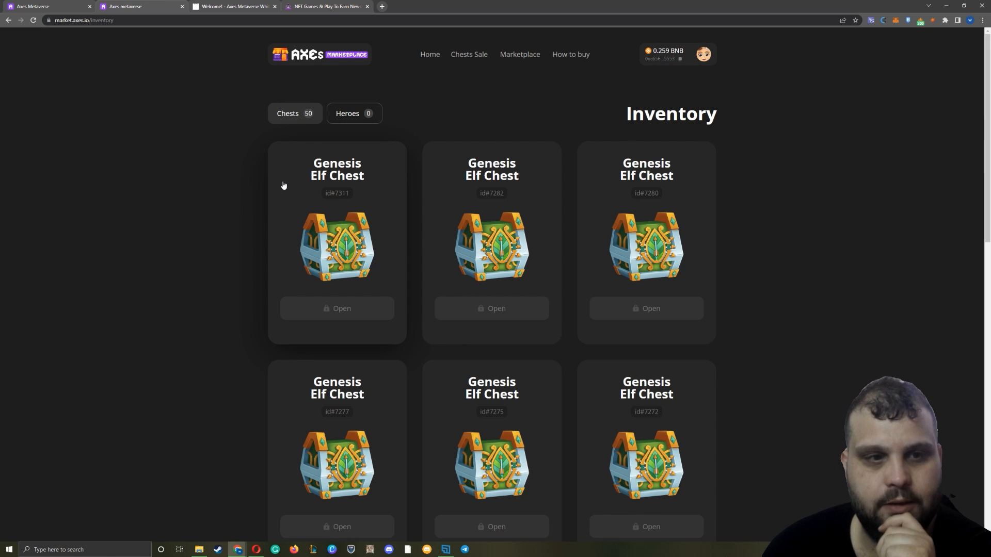
{"action": "scroll", "scroll_direction": "down", "scroll_amount": 3}
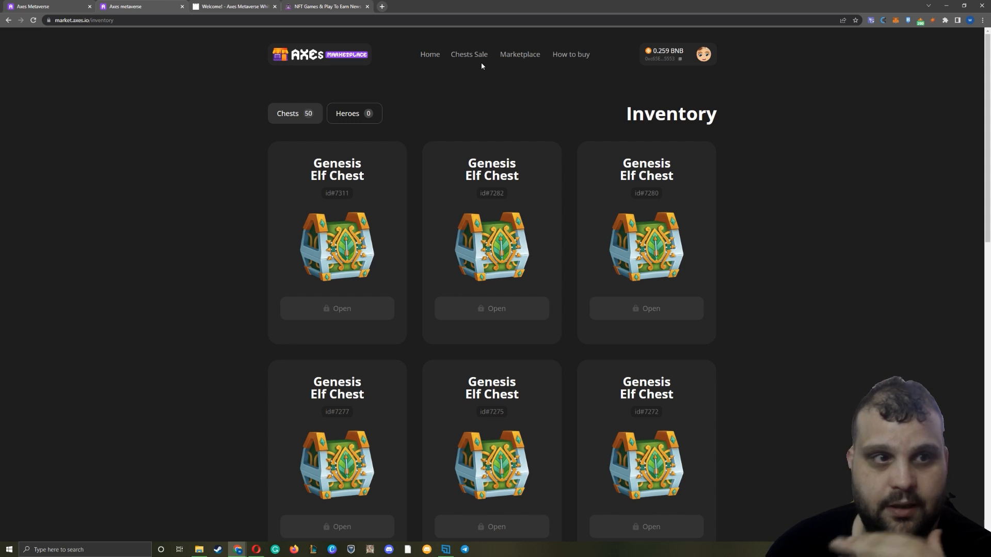
{"action": "mouse_move", "coordinate": [491, 47]}
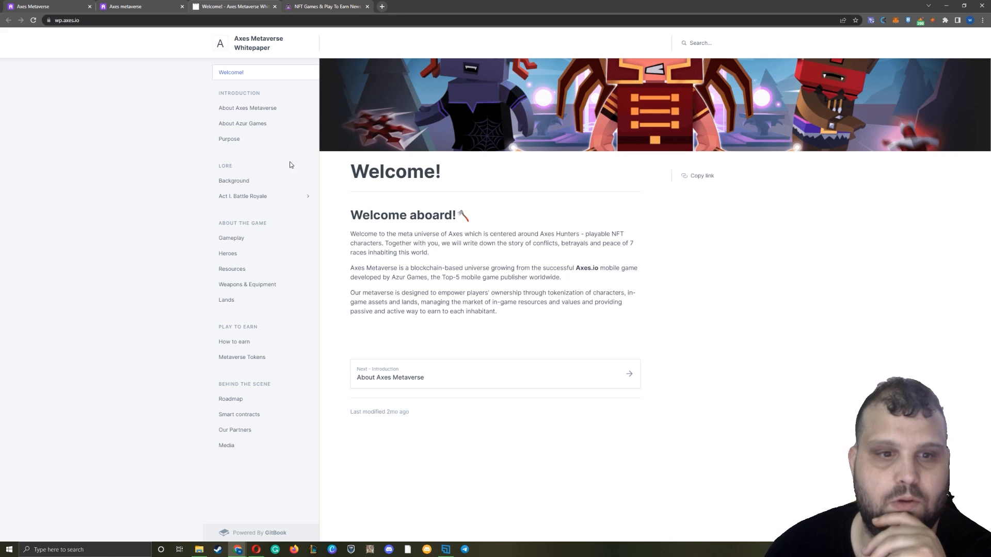
{"action": "mouse_move", "coordinate": [270, 154]}
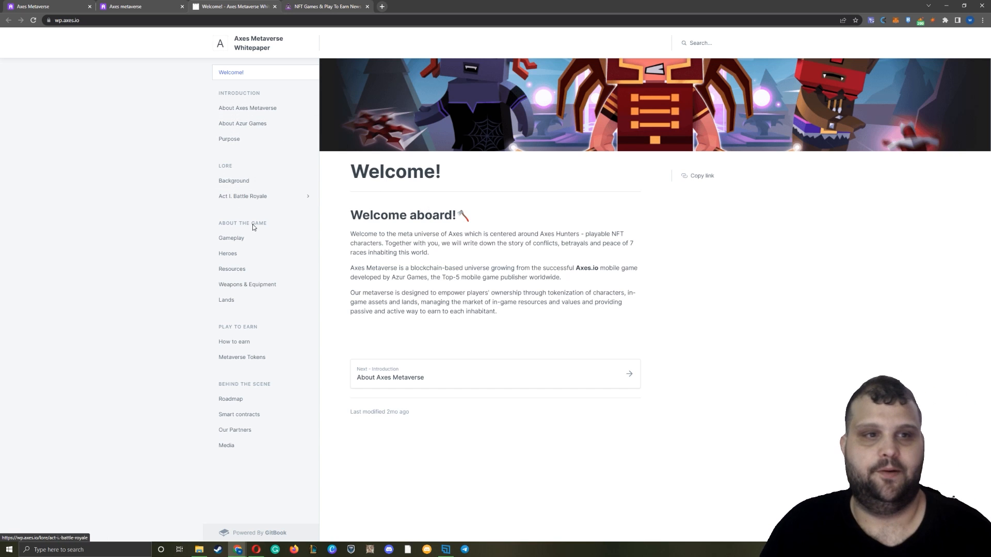
{"action": "mouse_move", "coordinate": [422, 244]}
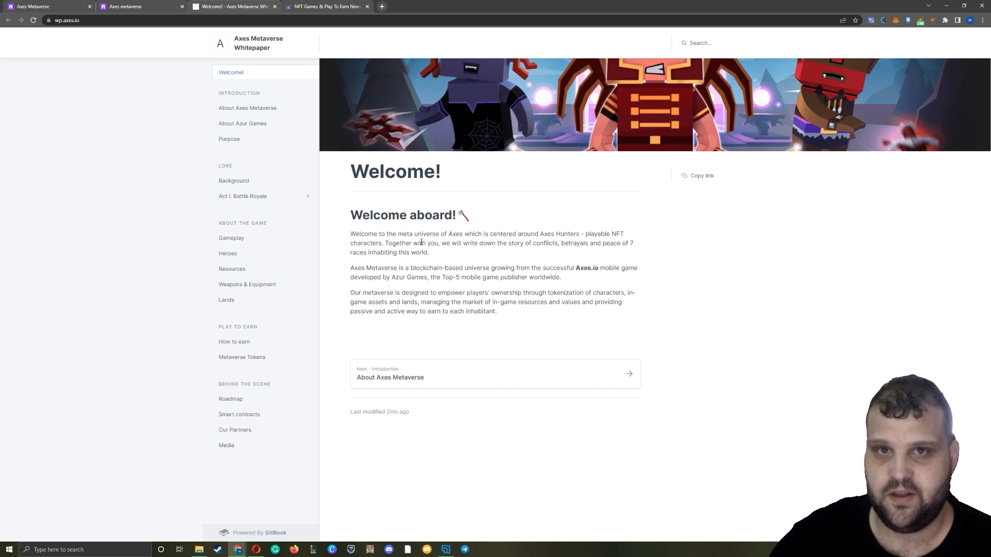
{"action": "mouse_move", "coordinate": [247, 108]}
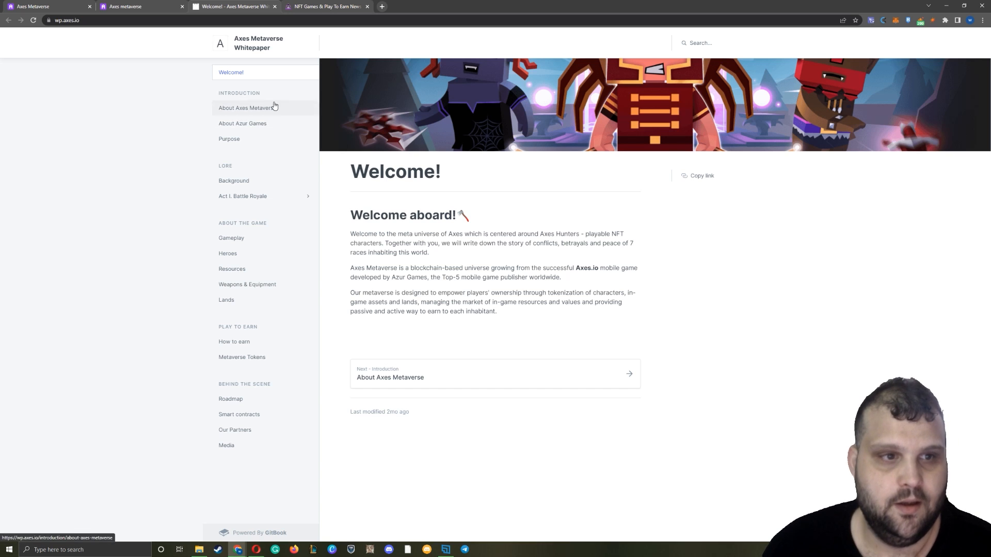
- Read the Welcome page's Axes Metaverse description and go to the About Axes Metaverse page
{"action": "left_click_drag", "start_coordinate": [367, 267], "coordinate": [460, 277]}
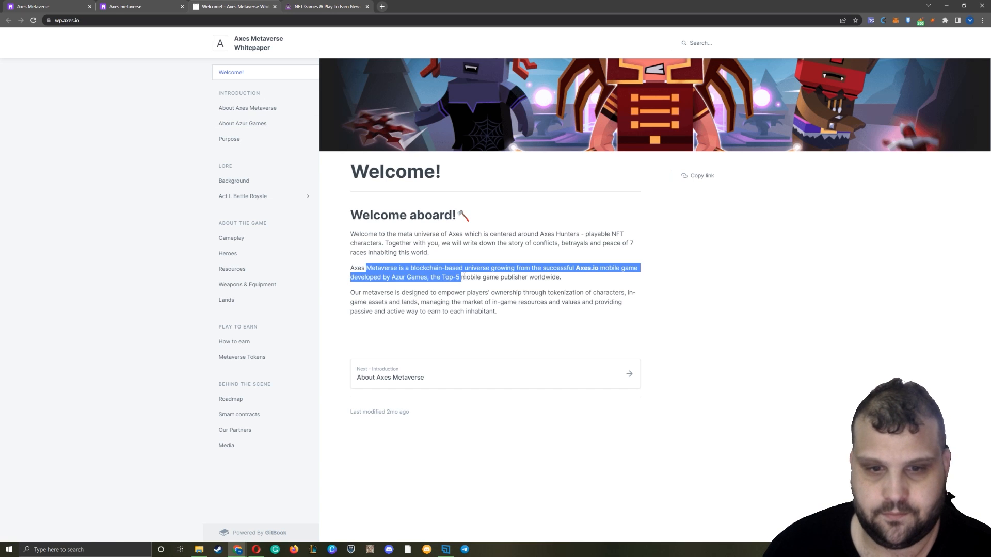
{"action": "left_click", "coordinate": [397, 199]}
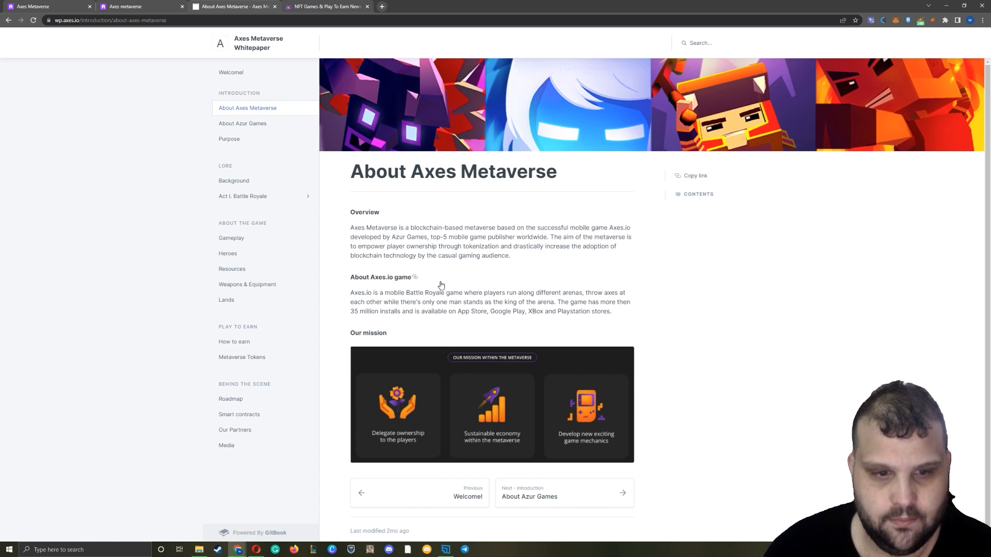
- Read the Purpose page figures on game installs, then move into the Lore story Kingdom of Valoran
{"action": "left_click_drag", "start_coordinate": [399, 292], "coordinate": [516, 302]}
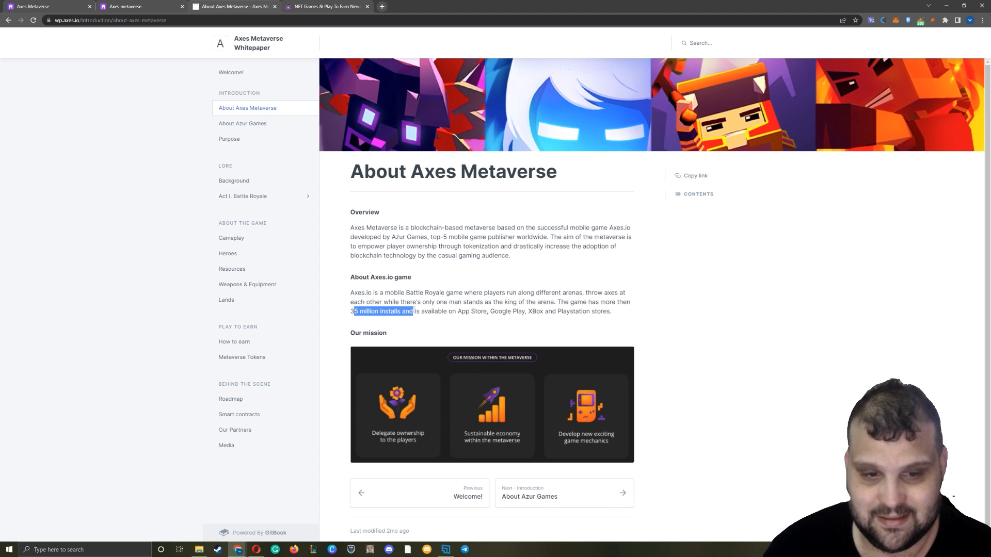
{"action": "left_click_drag", "start_coordinate": [413, 310], "coordinate": [524, 311]}
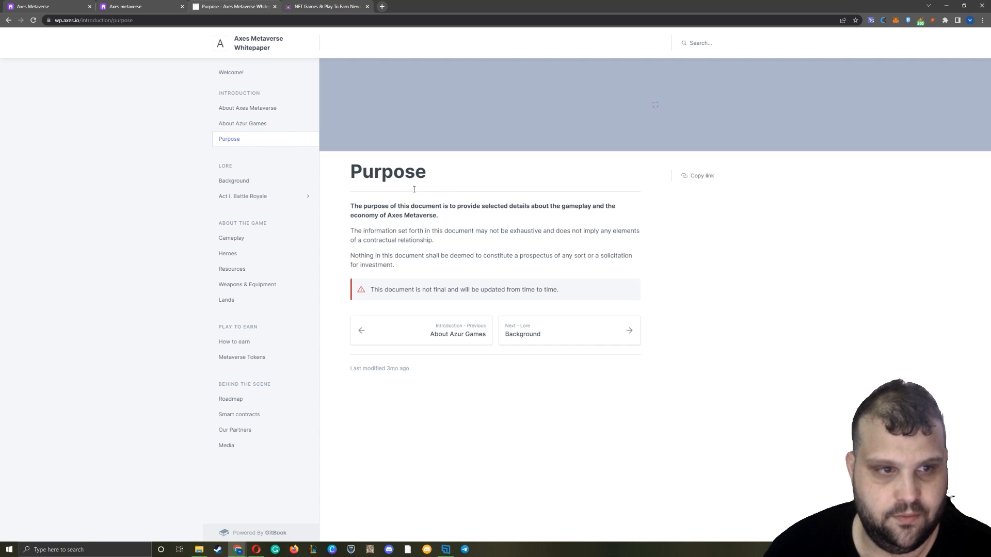
{"action": "left_click_drag", "start_coordinate": [367, 207], "coordinate": [592, 207]}
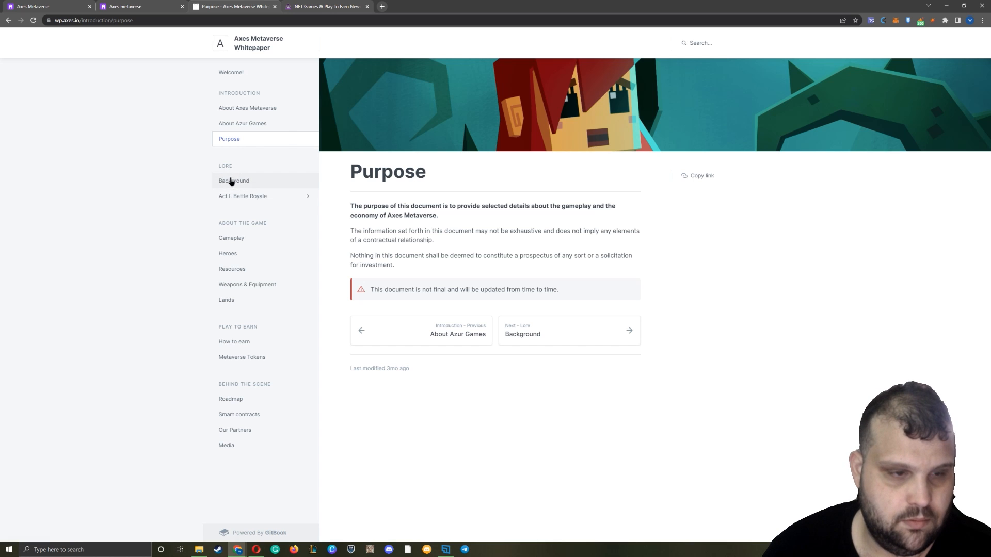
{"action": "left_click", "coordinate": [234, 180]}
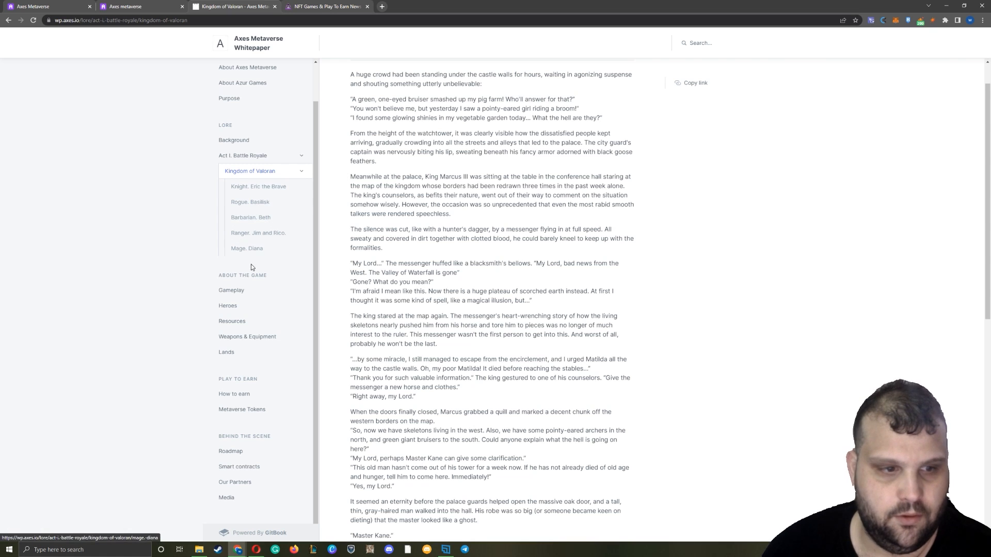
- Go to the Gameplay page and read its overview opening sentences, highlighting them
{"action": "left_click", "coordinate": [231, 290]}
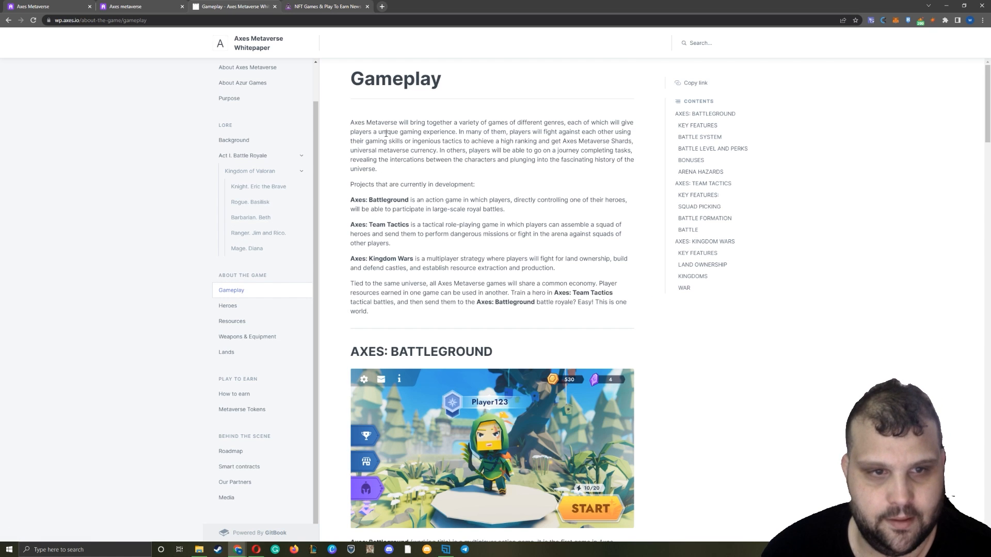
{"action": "left_click_drag", "start_coordinate": [353, 122], "coordinate": [462, 122]}
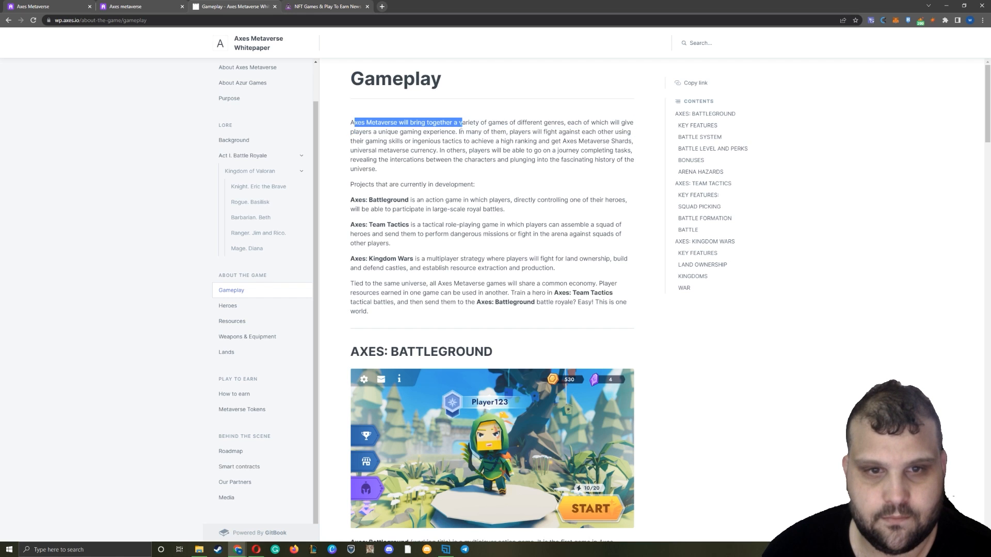
{"action": "left_click_drag", "start_coordinate": [462, 121], "coordinate": [583, 132]}
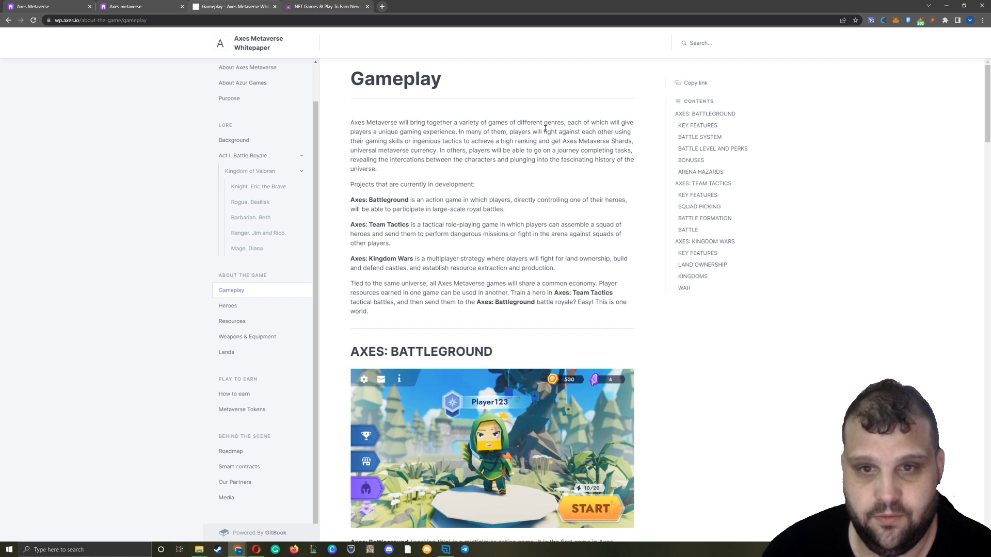
{"action": "left_click_drag", "start_coordinate": [373, 131], "coordinate": [619, 131]}
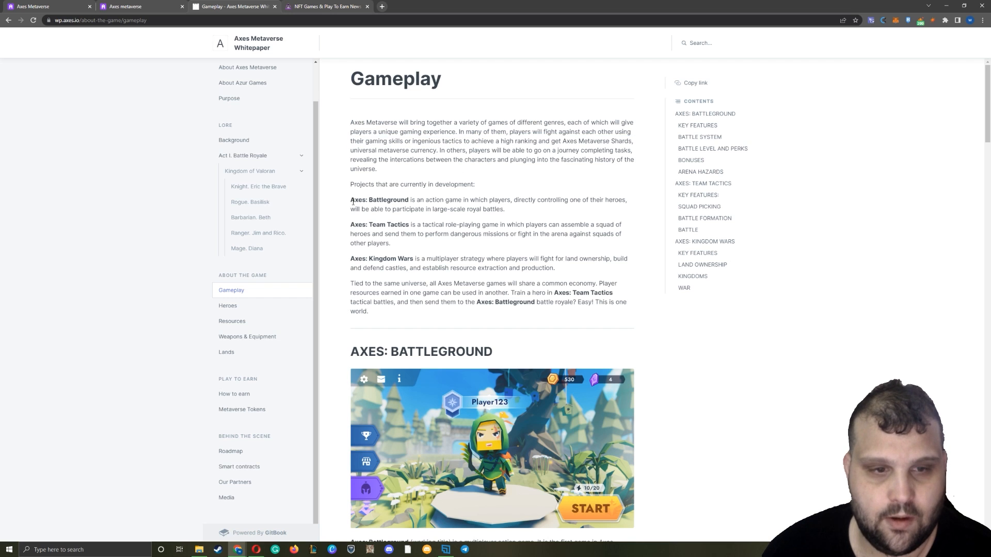
{"action": "left_click_drag", "start_coordinate": [351, 199], "coordinate": [417, 199]}
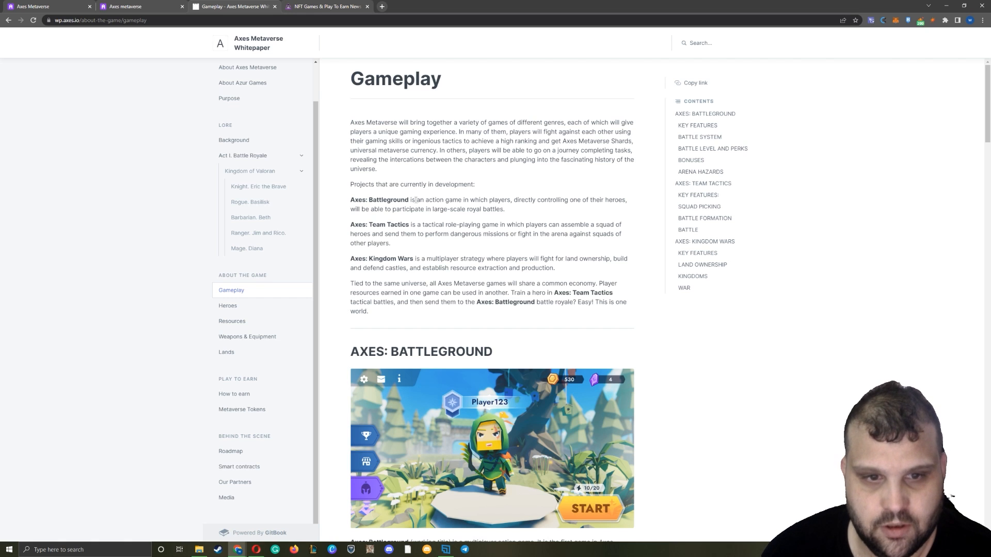
- Read the Axes: Battleground, Team Tactics and Kingdom Wars descriptions, highlighting each in turn
{"action": "left_click_drag", "start_coordinate": [415, 199], "coordinate": [601, 200]}
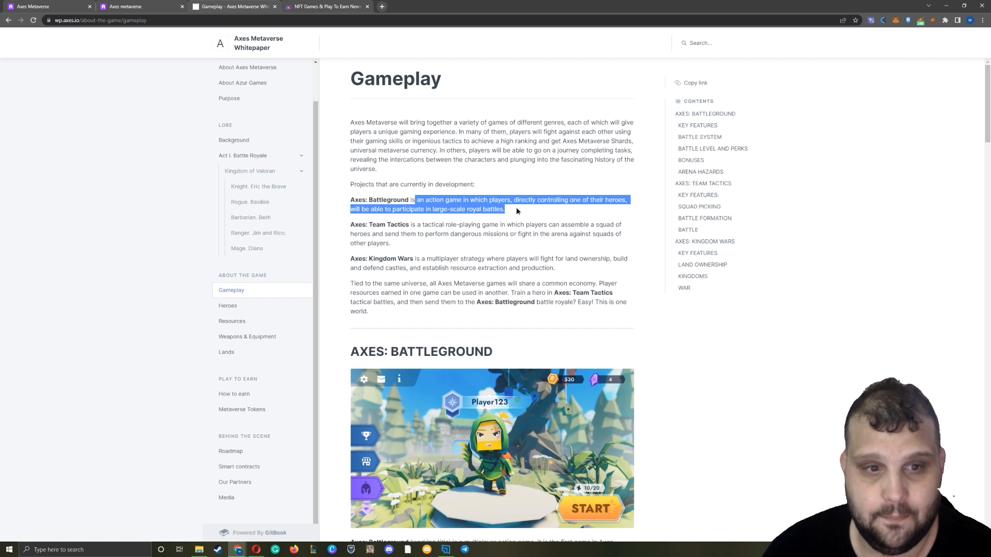
{"action": "double_click", "coordinate": [386, 224]}
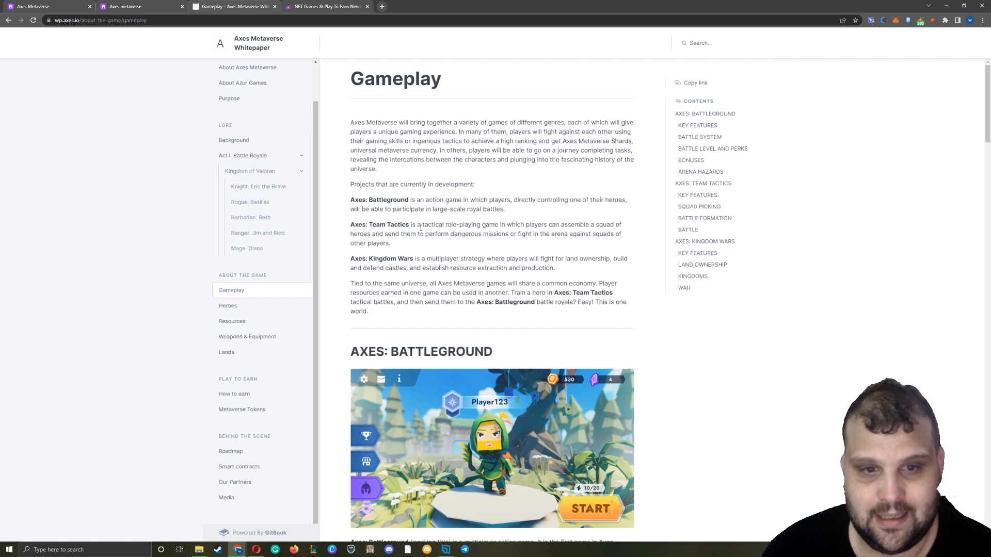
{"action": "left_click_drag", "start_coordinate": [433, 224], "coordinate": [580, 224]}
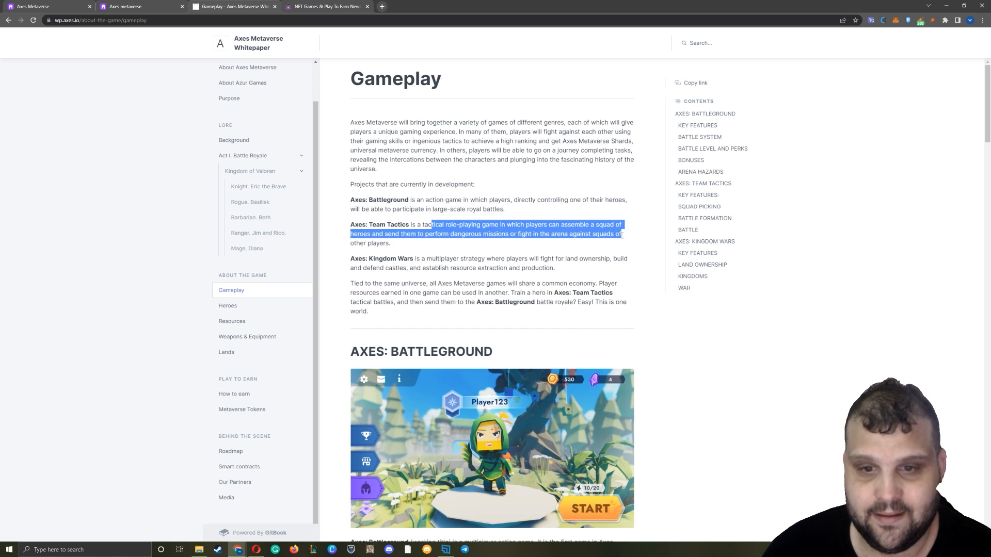
{"action": "left_click", "coordinate": [414, 229]}
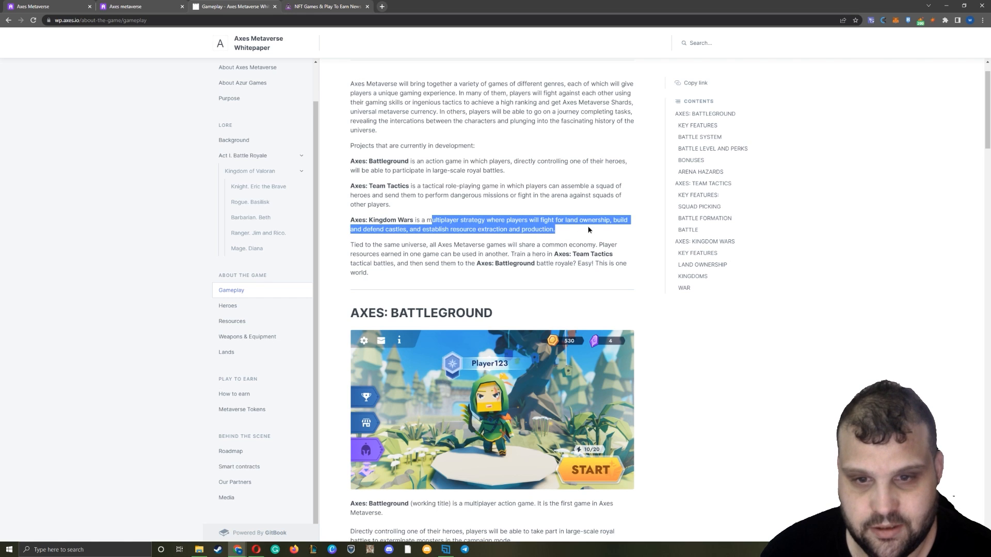
{"action": "left_click", "coordinate": [588, 229]}
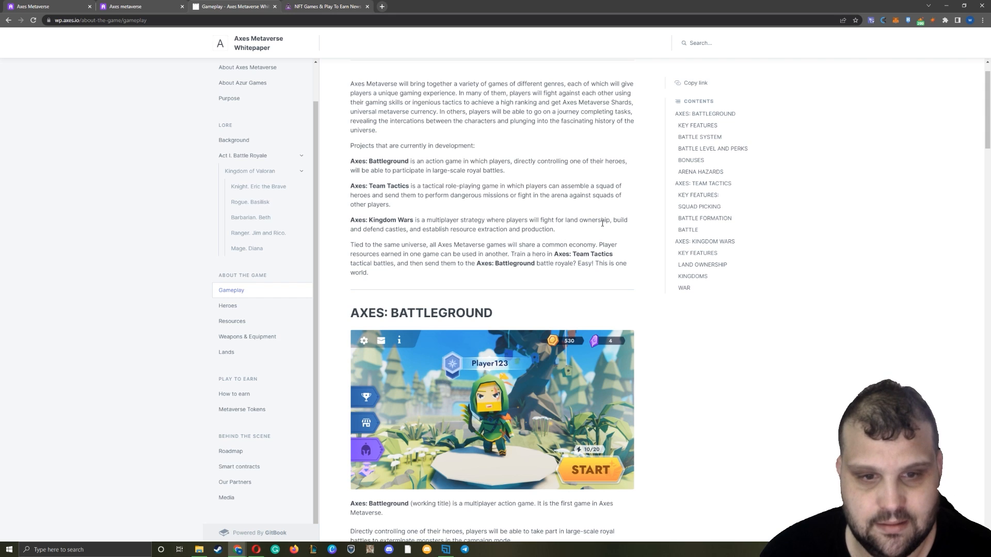
{"action": "mouse_move", "coordinate": [540, 229]}
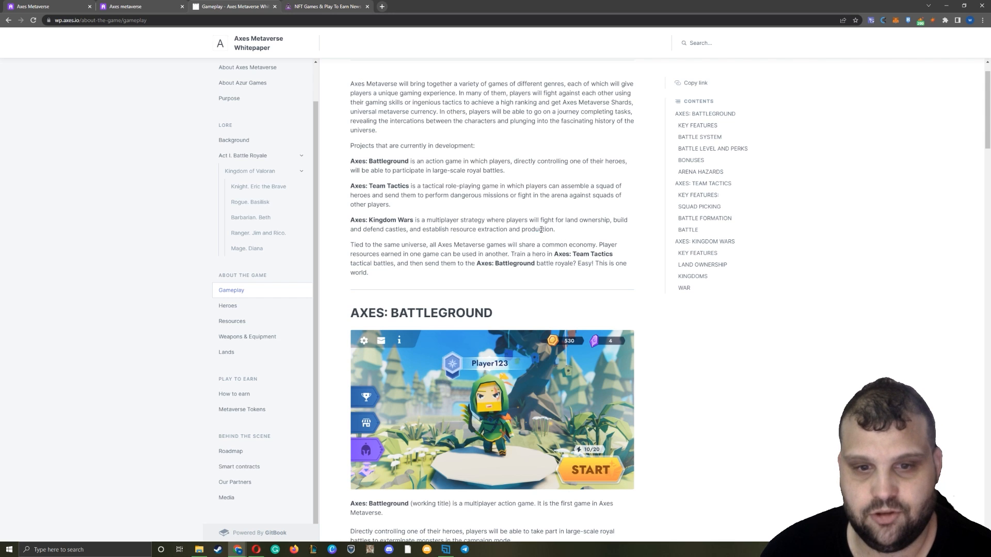
- Read down to Axes: Battleground Key Features, highlighting the 64 players in a single match line
{"action": "scroll", "scroll_direction": "down", "scroll_amount": 3}
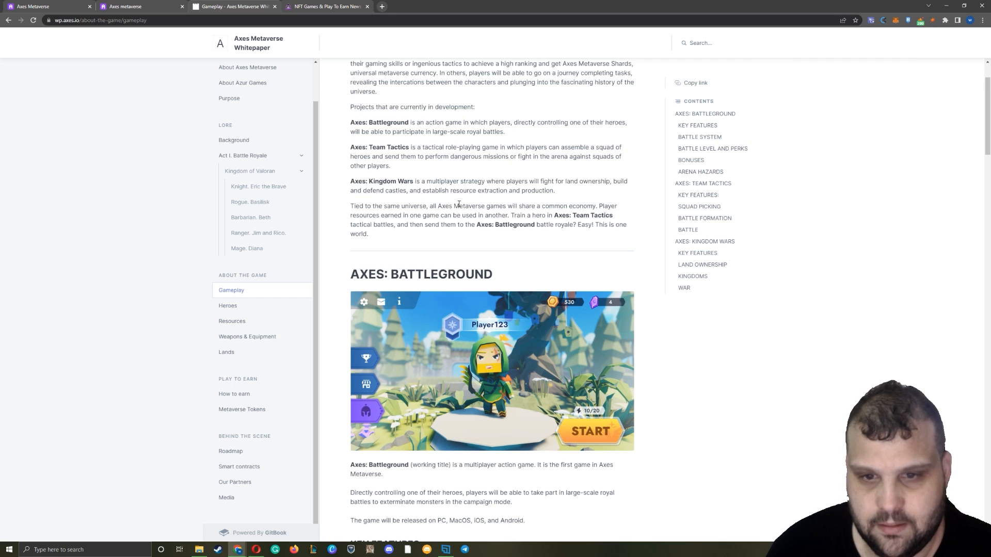
{"action": "scroll", "scroll_direction": "down", "scroll_amount": 3}
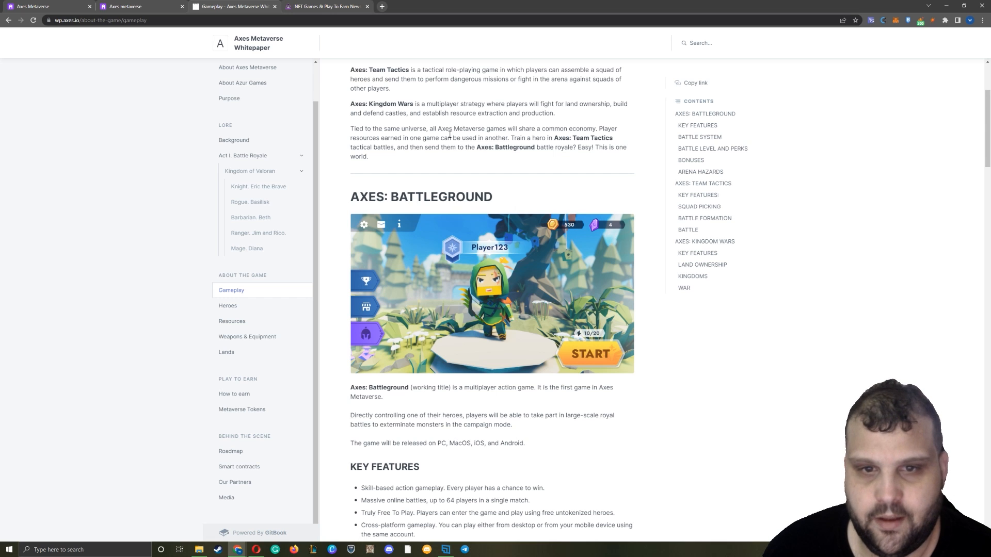
{"action": "scroll", "scroll_direction": "down", "scroll_amount": 3}
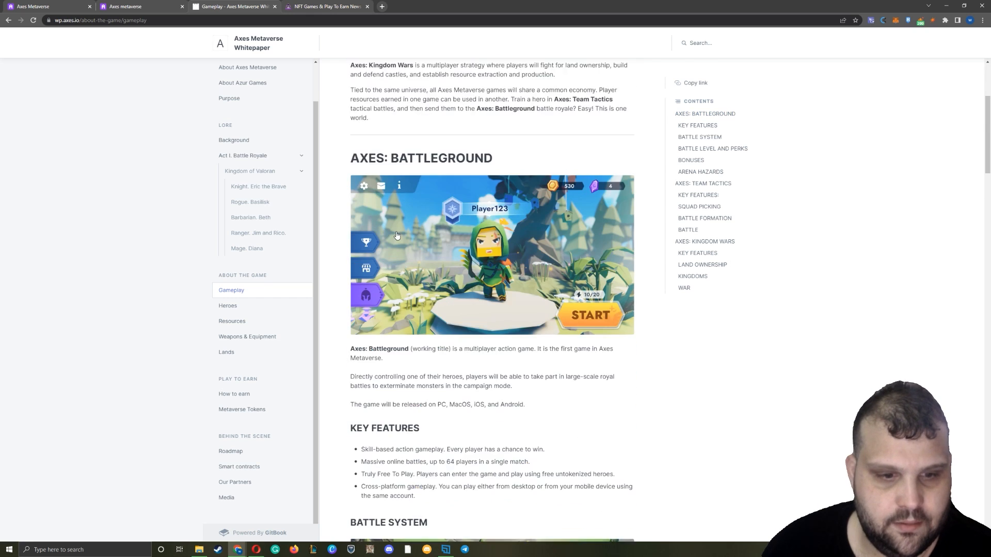
{"action": "scroll", "scroll_direction": "down", "scroll_amount": 3}
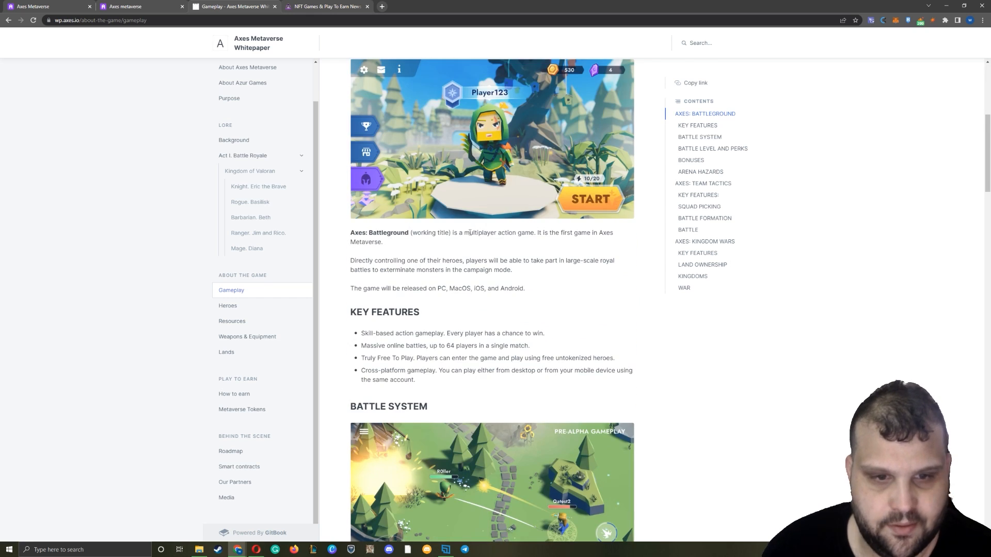
{"action": "scroll", "scroll_direction": "down", "scroll_amount": 3}
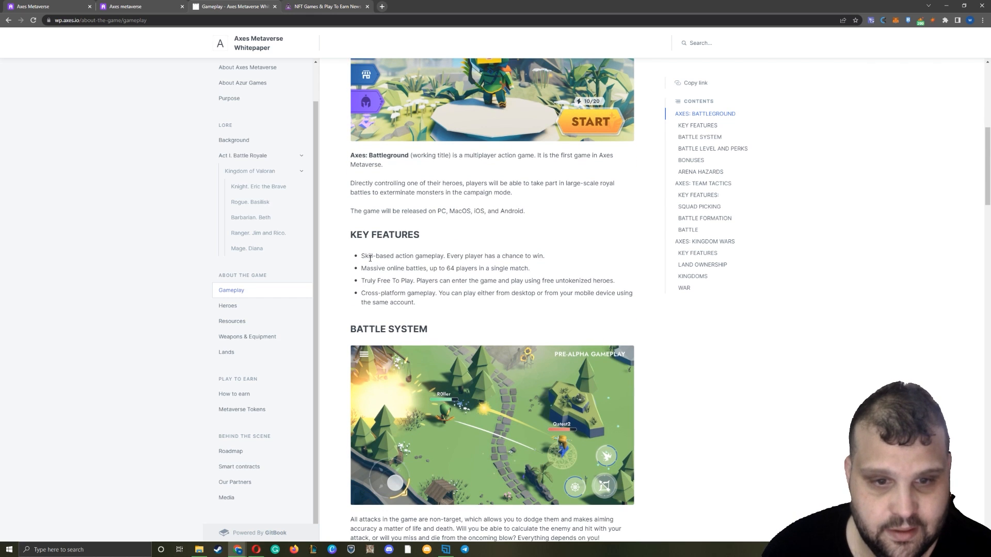
{"action": "left_click_drag", "start_coordinate": [446, 269], "coordinate": [528, 269]}
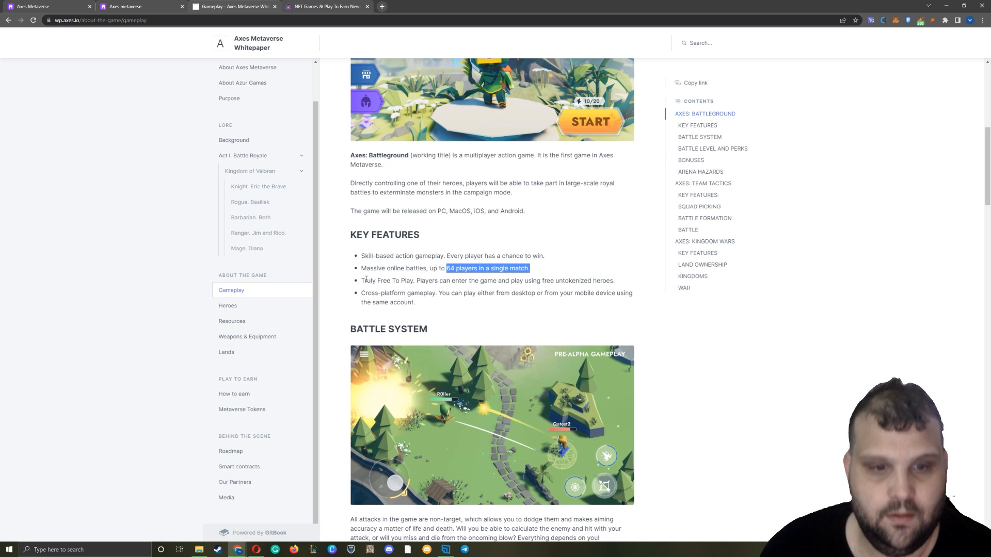
{"action": "left_click", "coordinate": [592, 291]}
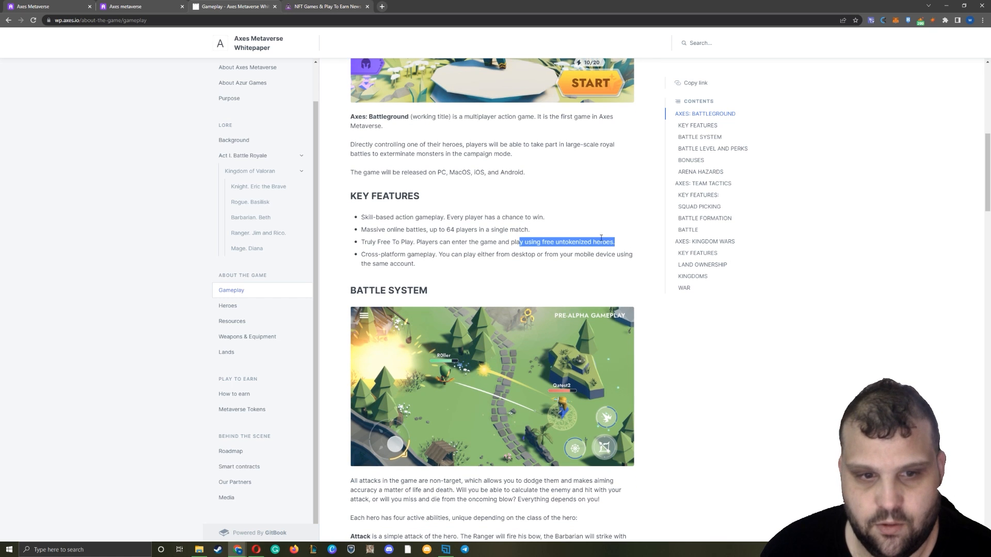
- Read Battle System and Battle Level and Perks, highlighting battle level duration and experience orbs
{"action": "scroll", "scroll_direction": "down", "scroll_amount": 3}
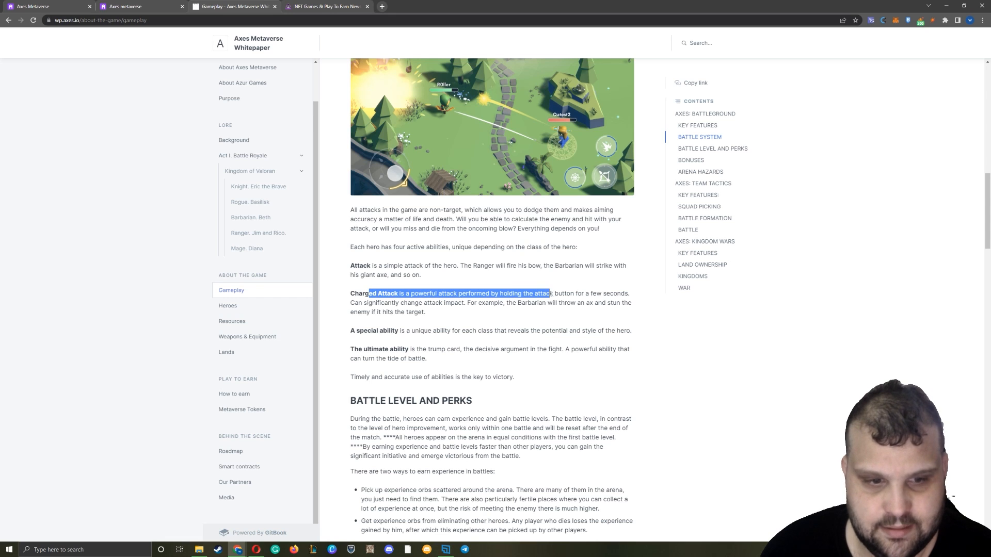
{"action": "left_click", "coordinate": [360, 348]}
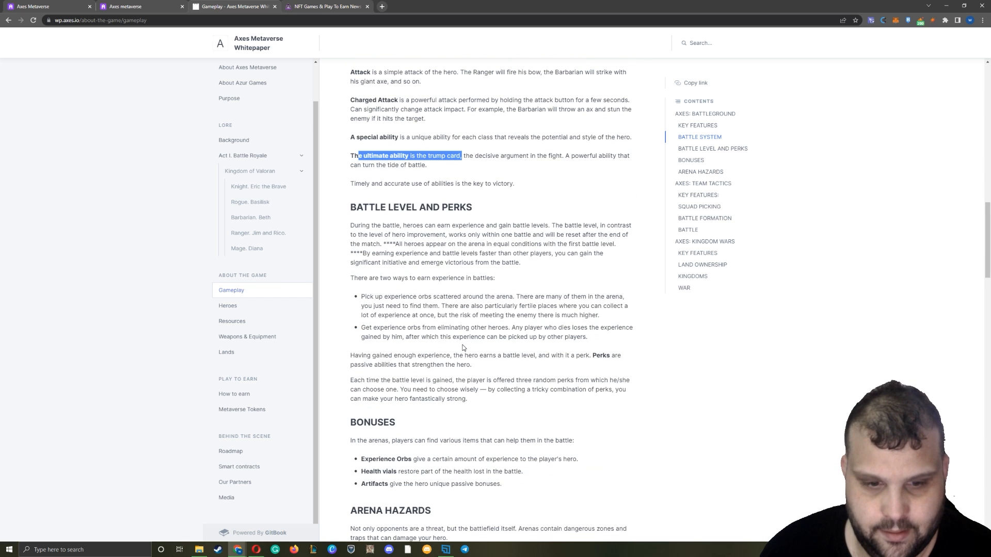
{"action": "double_click", "coordinate": [389, 208]}
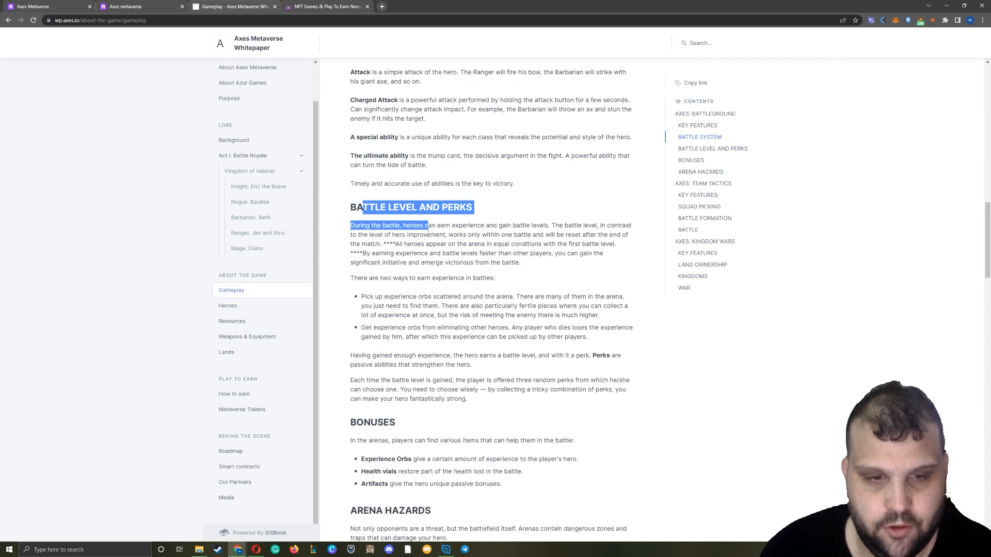
{"action": "left_click_drag", "start_coordinate": [426, 225], "coordinate": [602, 225]}
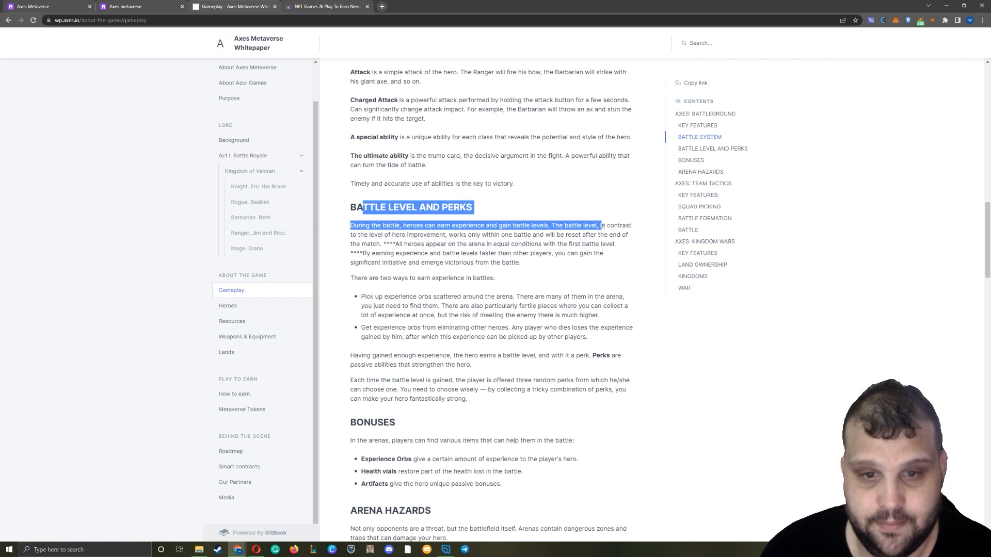
{"action": "left_click_drag", "start_coordinate": [601, 225], "coordinate": [631, 225]}
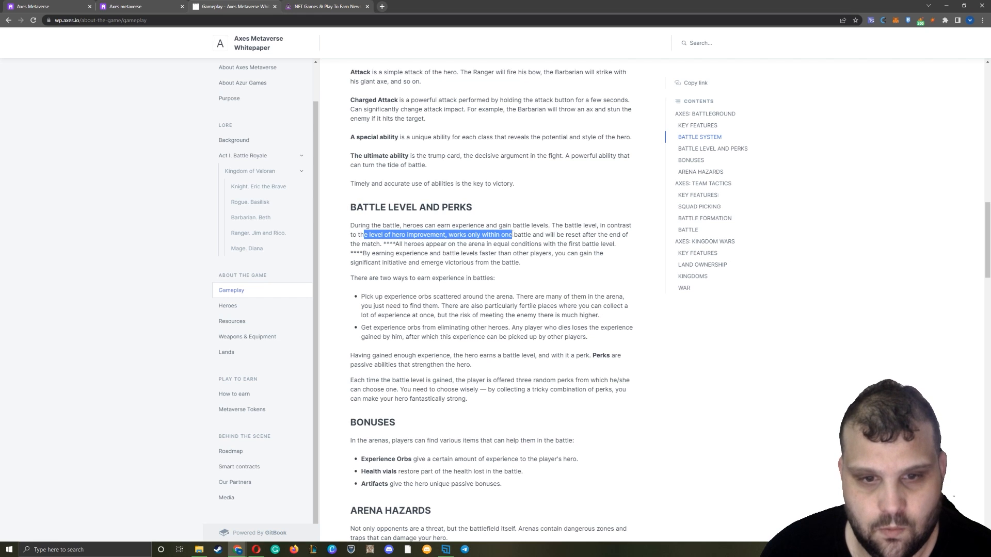
{"action": "left_click_drag", "start_coordinate": [512, 234], "coordinate": [627, 234]}
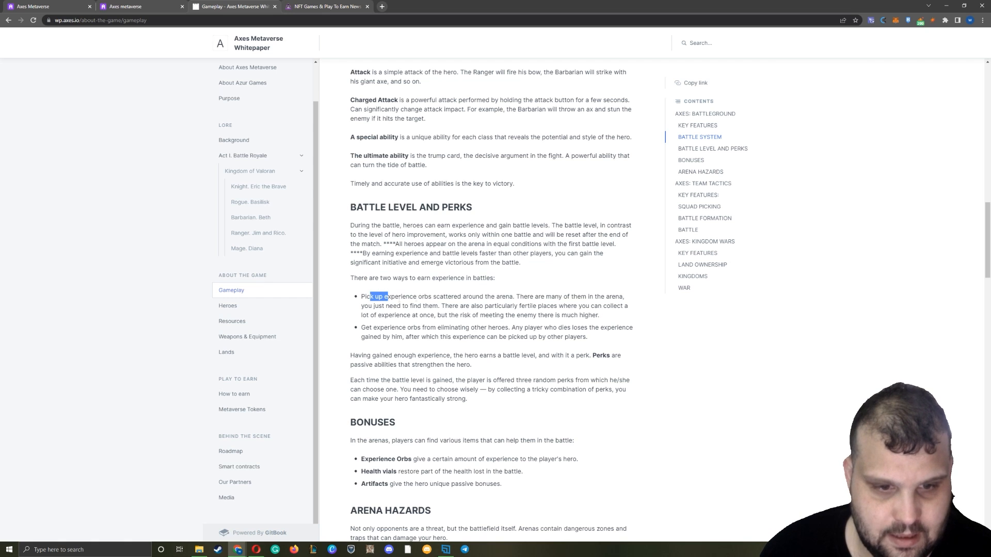
{"action": "left_click_drag", "start_coordinate": [390, 296], "coordinate": [511, 296]}
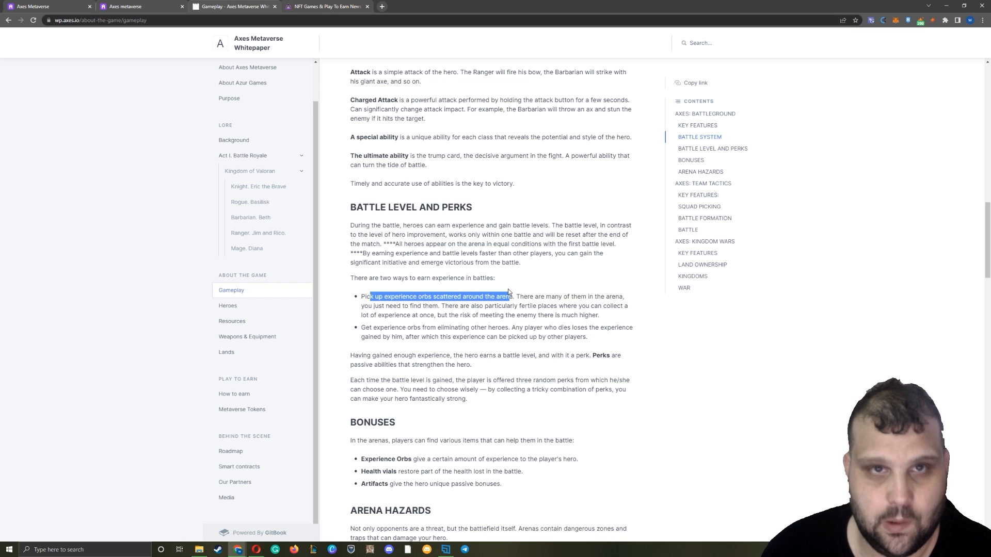
{"action": "left_click", "coordinate": [396, 335]}
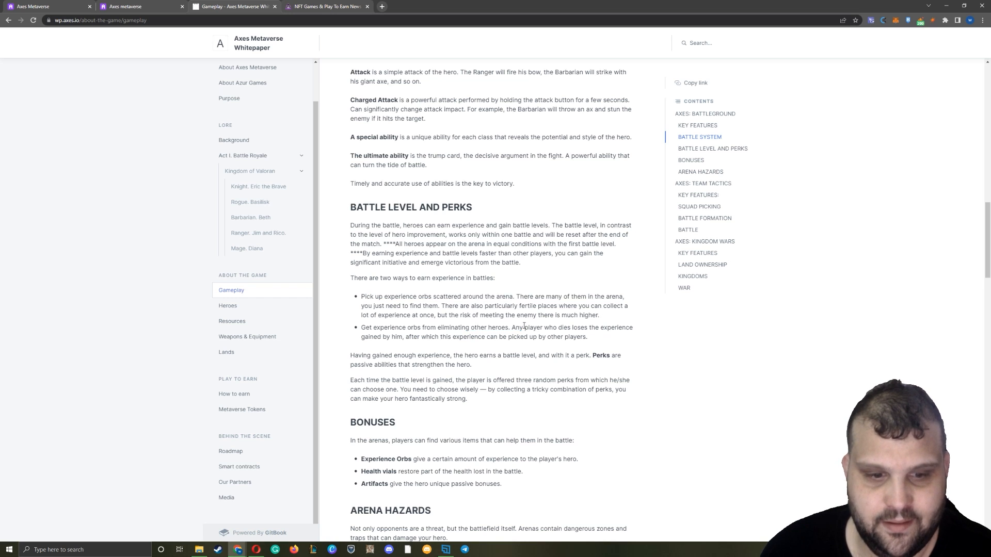
- Read Bonuses, Arena Hazards and Game Modes including CAMPAIGN (PVE), reaching Axes: Team Tactics
{"action": "scroll", "scroll_direction": "down", "scroll_amount": 3}
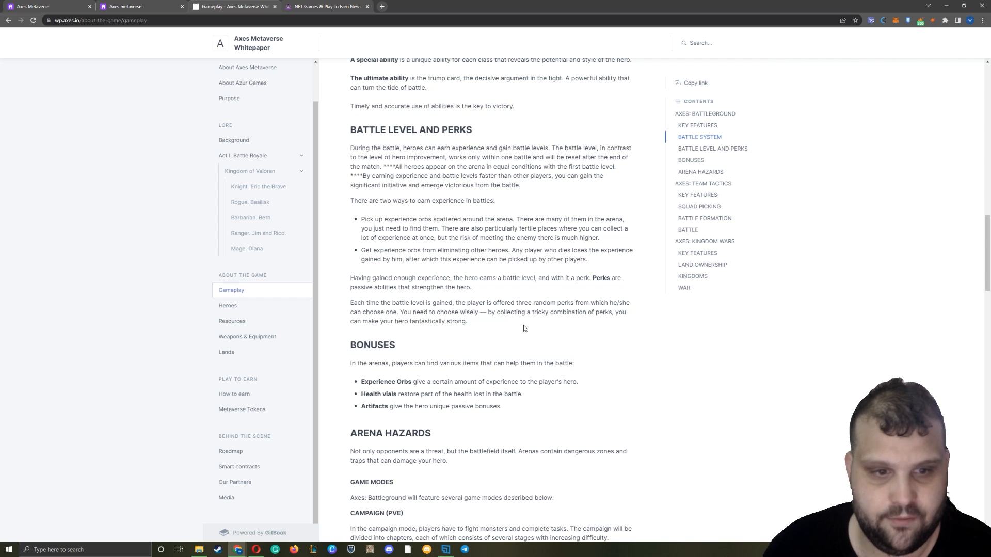
{"action": "scroll", "scroll_direction": "down", "scroll_amount": 3}
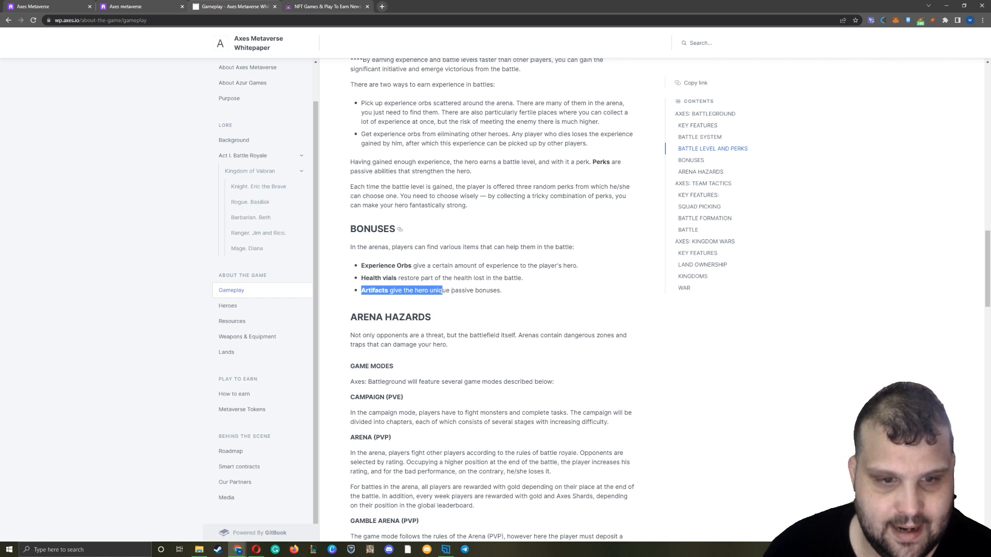
{"action": "scroll", "scroll_direction": "down", "scroll_amount": 3}
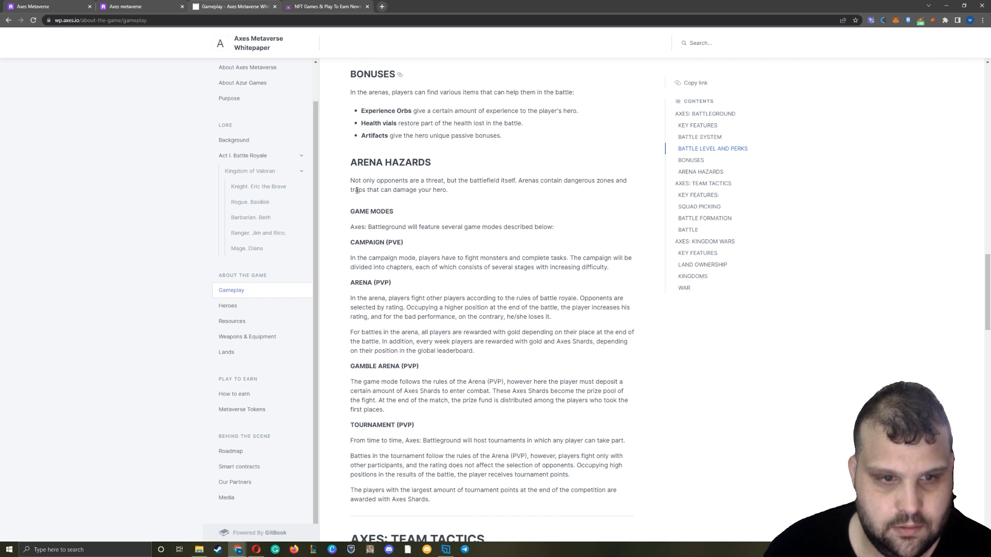
{"action": "left_click_drag", "start_coordinate": [360, 179], "coordinate": [486, 180]}
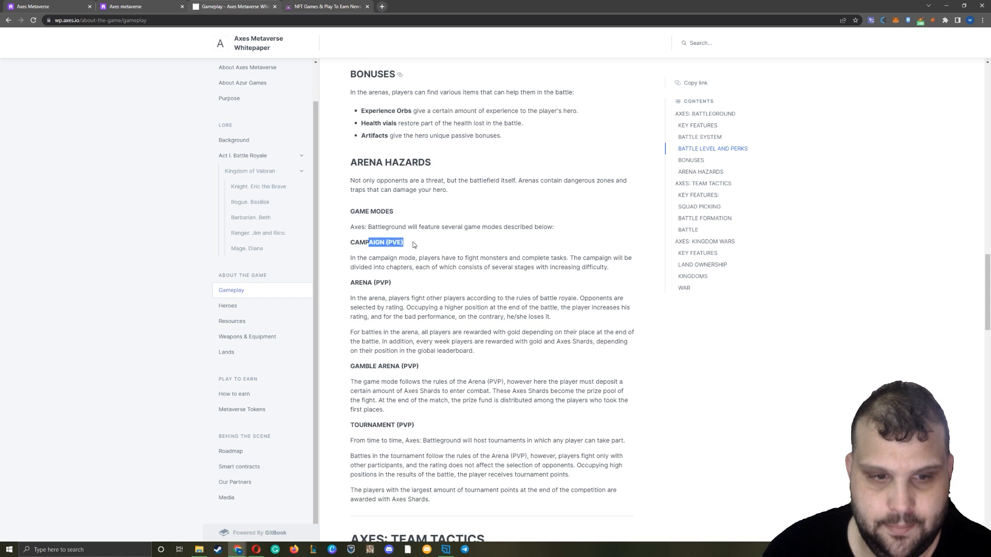
{"action": "scroll", "scroll_direction": "down", "scroll_amount": 3}
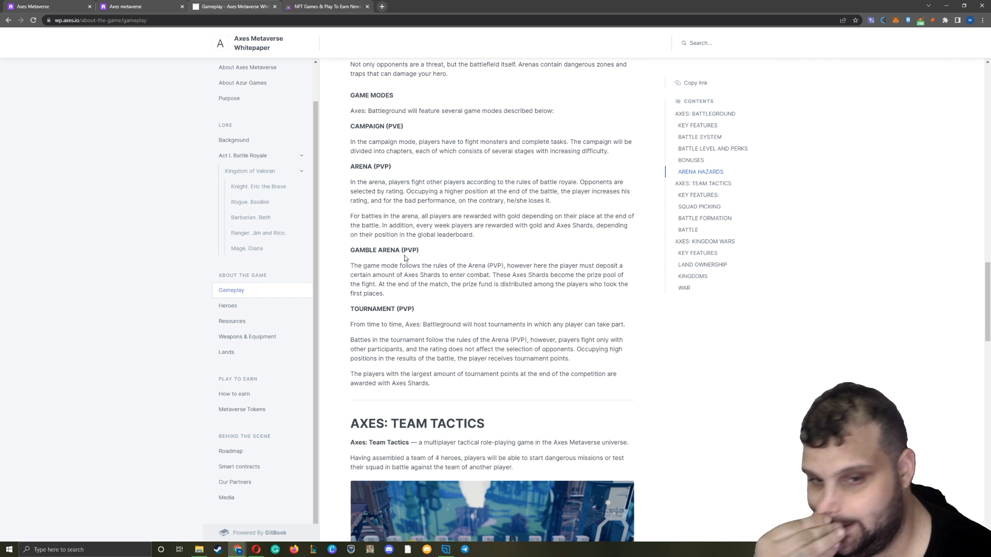
{"action": "scroll", "scroll_direction": "down", "scroll_amount": 3}
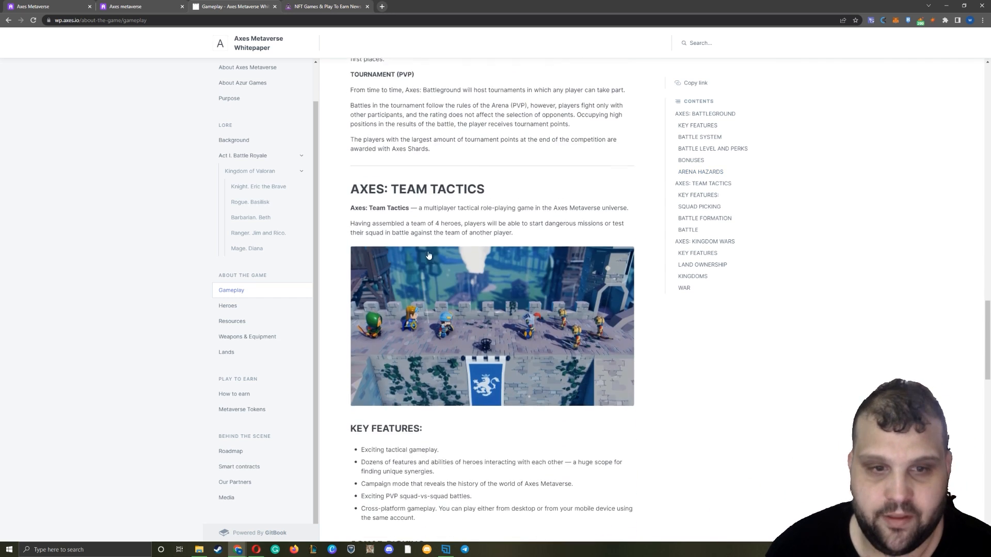
{"action": "scroll", "scroll_direction": "down", "scroll_amount": 3}
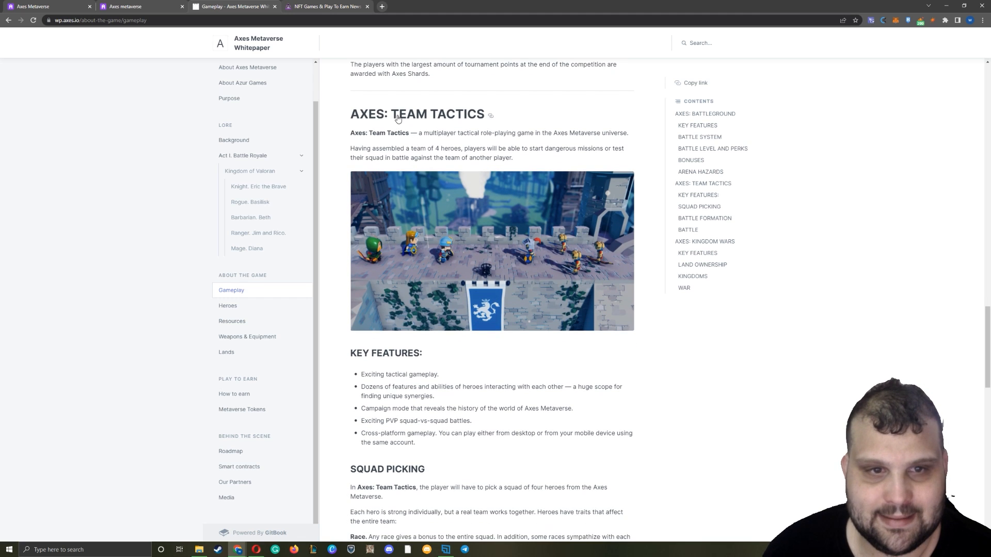
{"action": "mouse_move", "coordinate": [378, 148]}
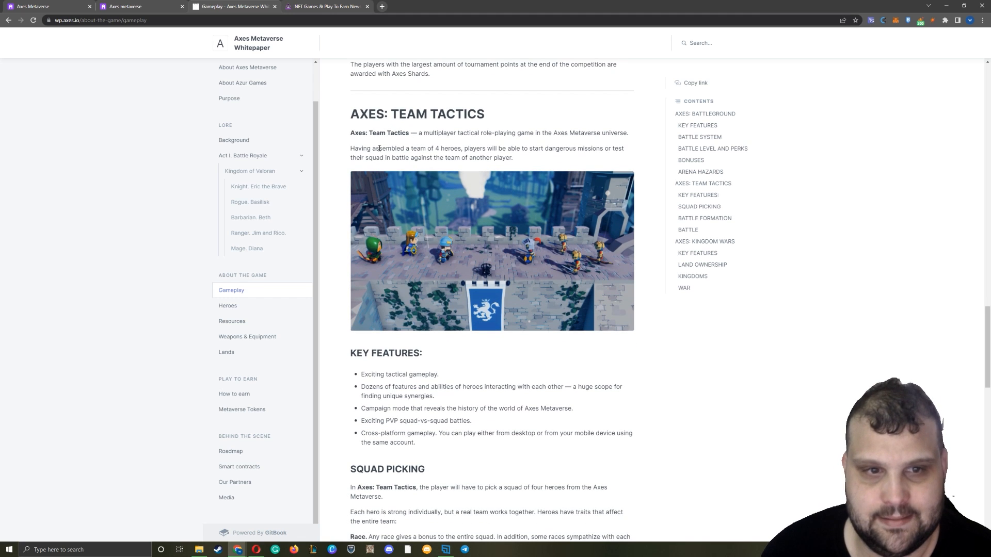
{"action": "mouse_move", "coordinate": [519, 157]}
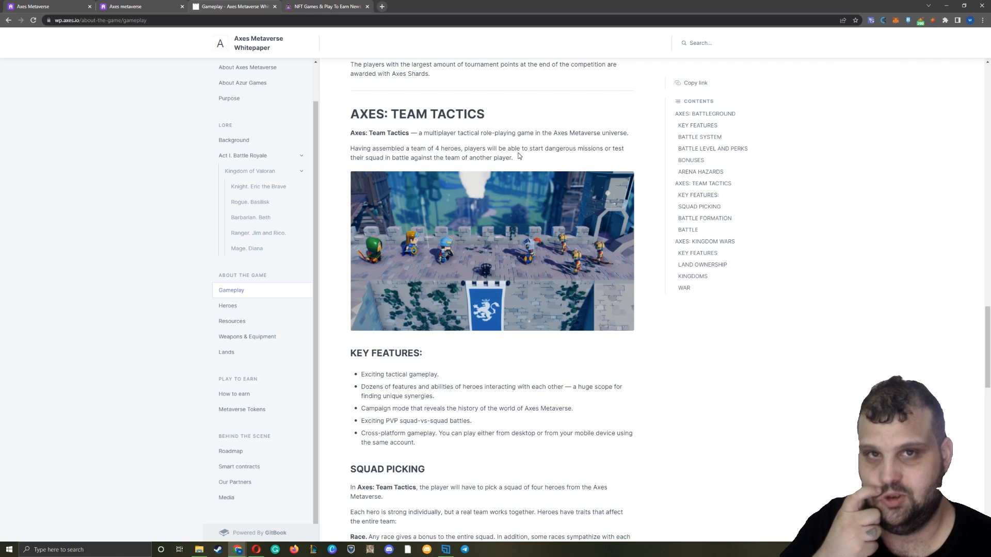
{"action": "mouse_move", "coordinate": [480, 199]}
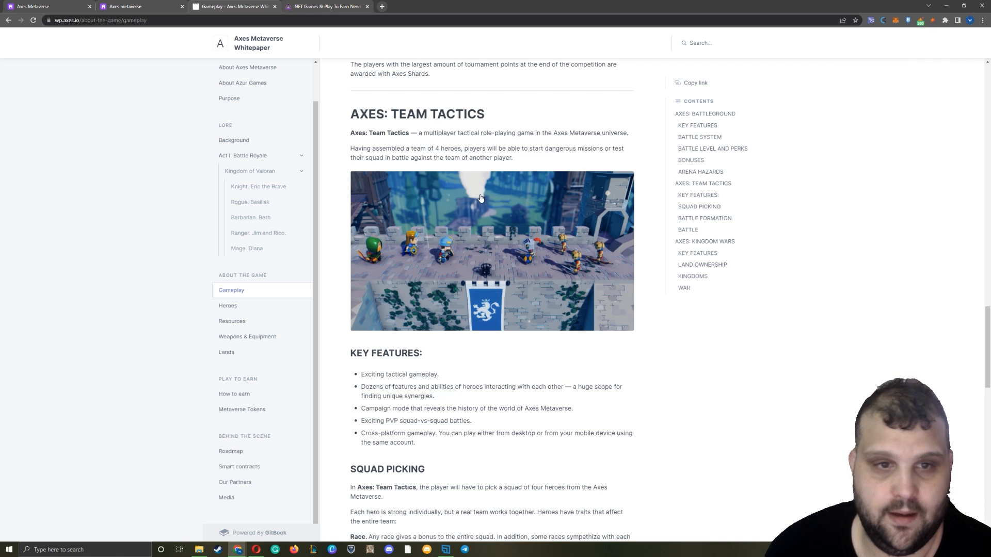
{"action": "scroll", "scroll_direction": "down", "scroll_amount": 3}
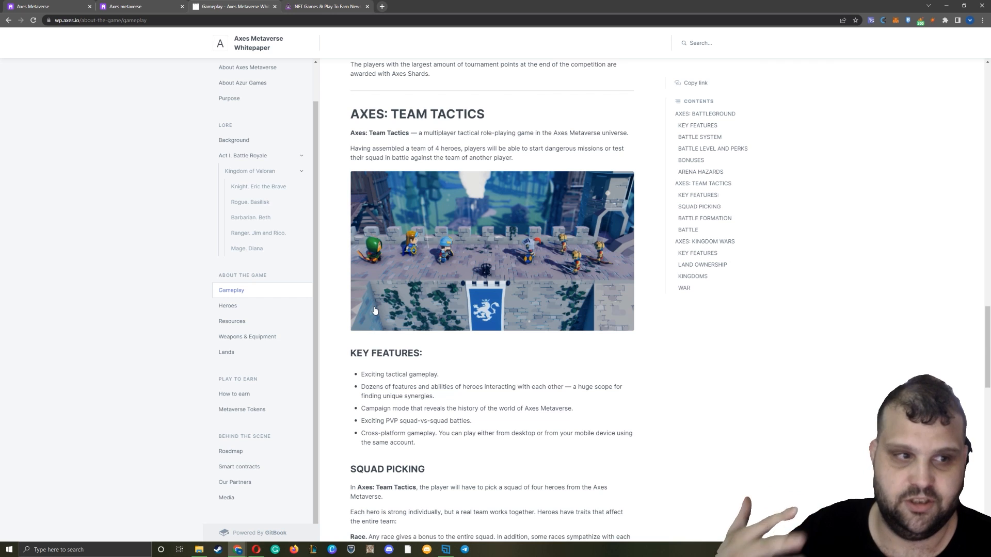
{"action": "mouse_move", "coordinate": [448, 370]}
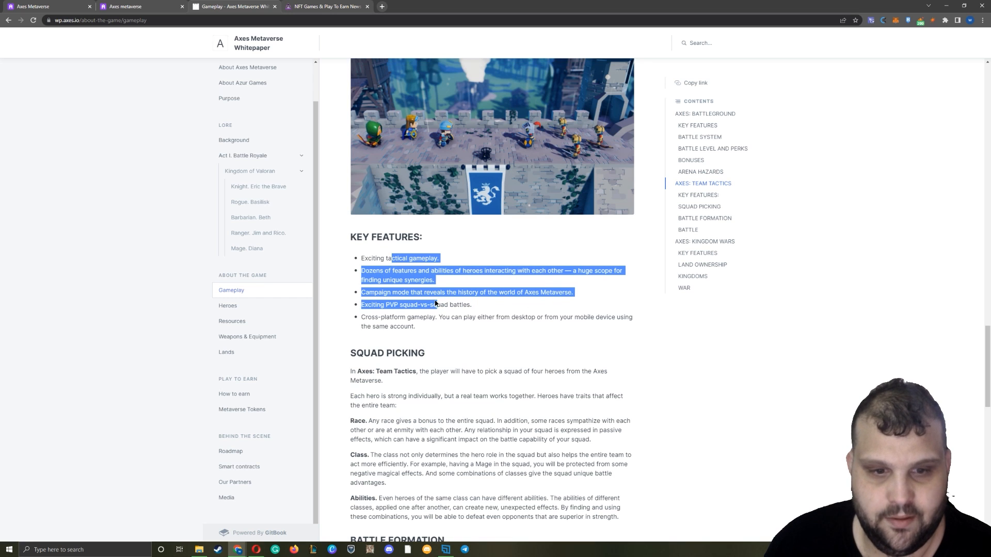
{"action": "scroll", "scroll_direction": "down", "scroll_amount": 3}
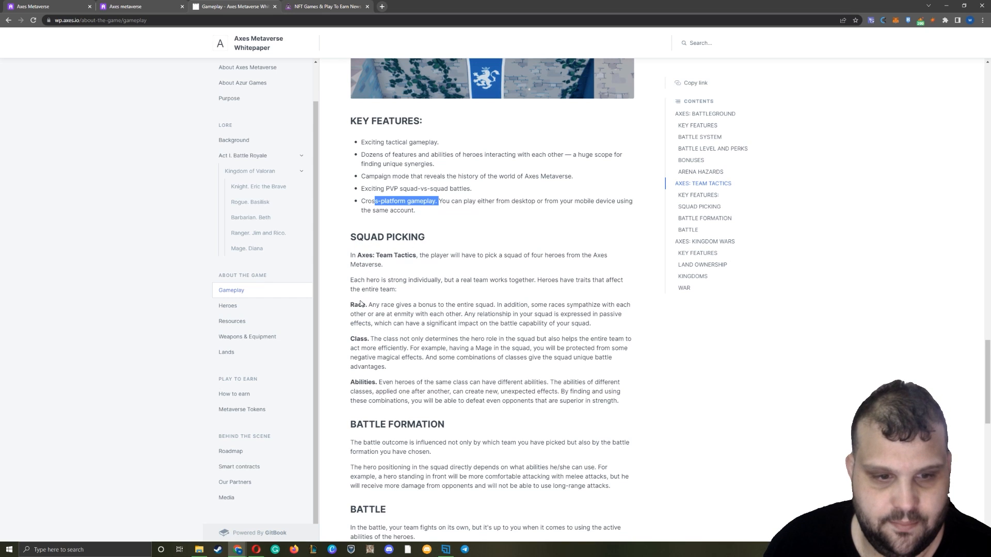
{"action": "left_click_drag", "start_coordinate": [351, 306], "coordinate": [476, 314]}
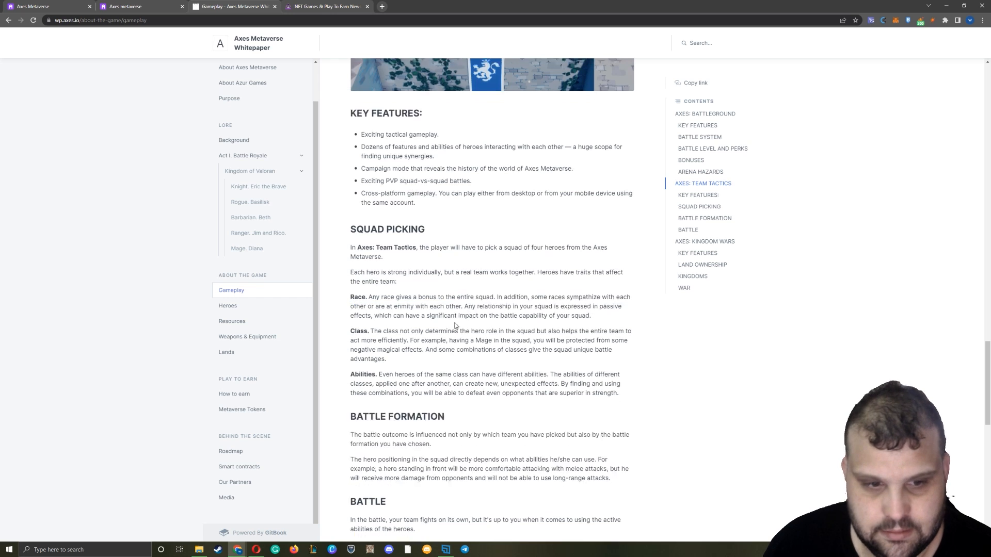
{"action": "scroll", "scroll_direction": "down", "scroll_amount": 3}
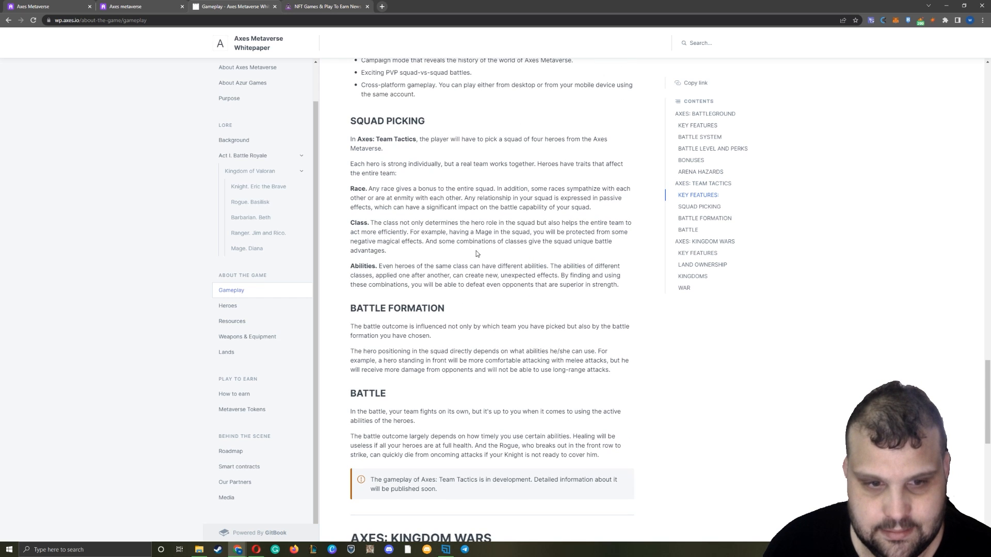
{"action": "left_click_drag", "start_coordinate": [379, 266], "coordinate": [581, 275]}
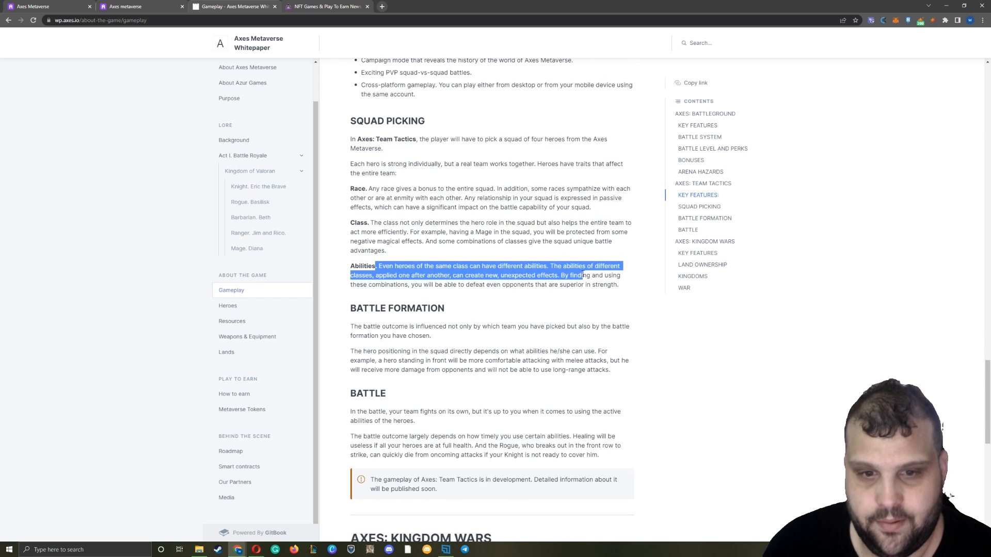
{"action": "scroll", "scroll_direction": "down", "scroll_amount": 3}
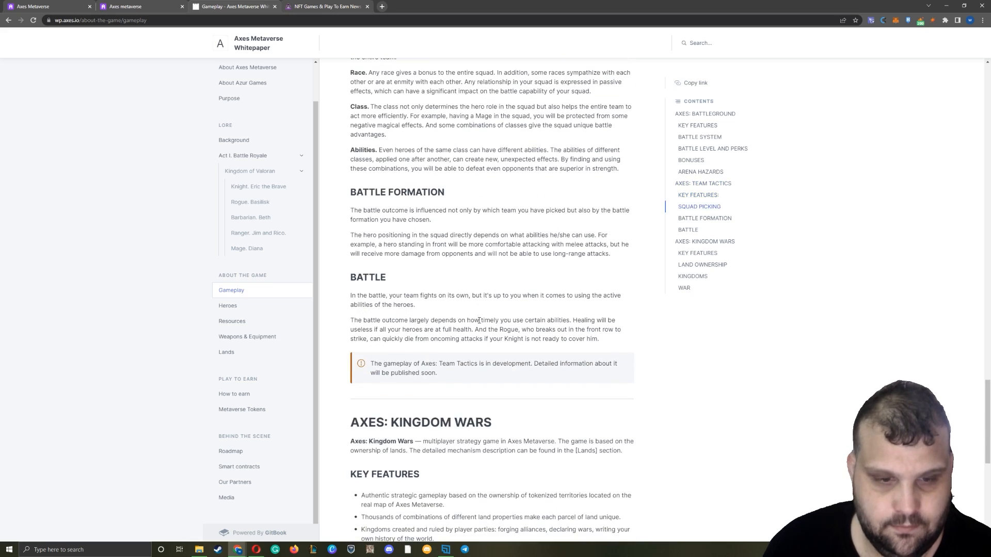
{"action": "scroll", "scroll_direction": "up", "scroll_amount": 3}
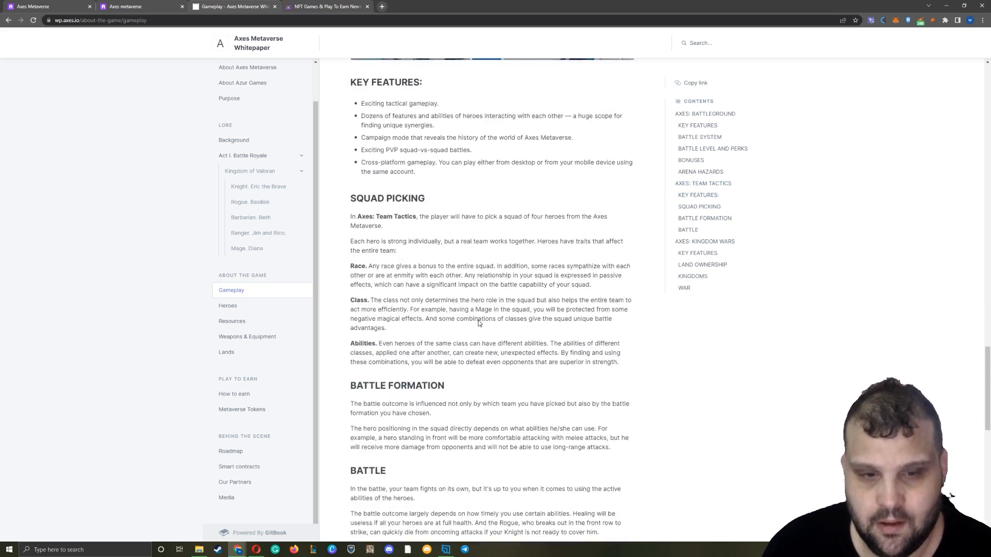
{"action": "scroll", "scroll_direction": "down", "scroll_amount": 3}
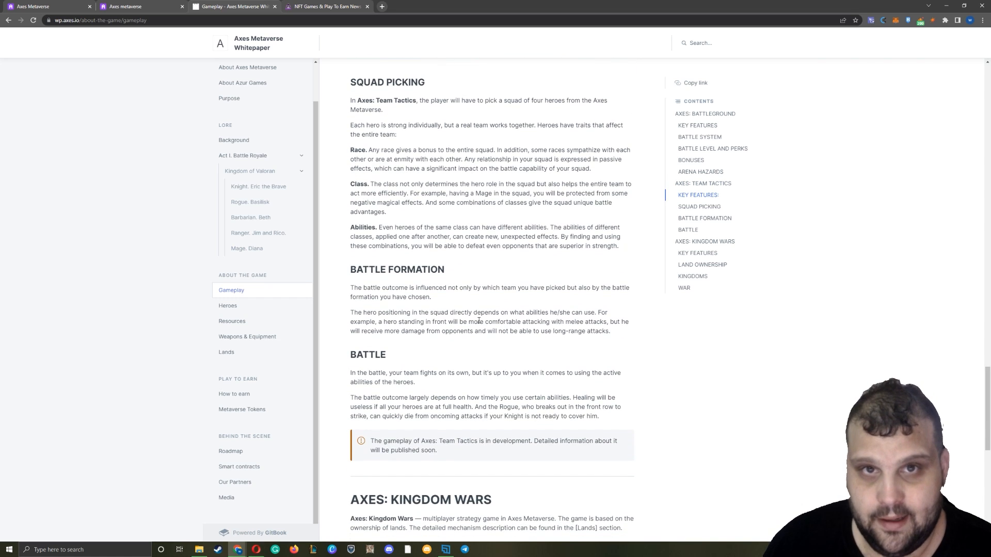
{"action": "scroll", "scroll_direction": "down", "scroll_amount": 3}
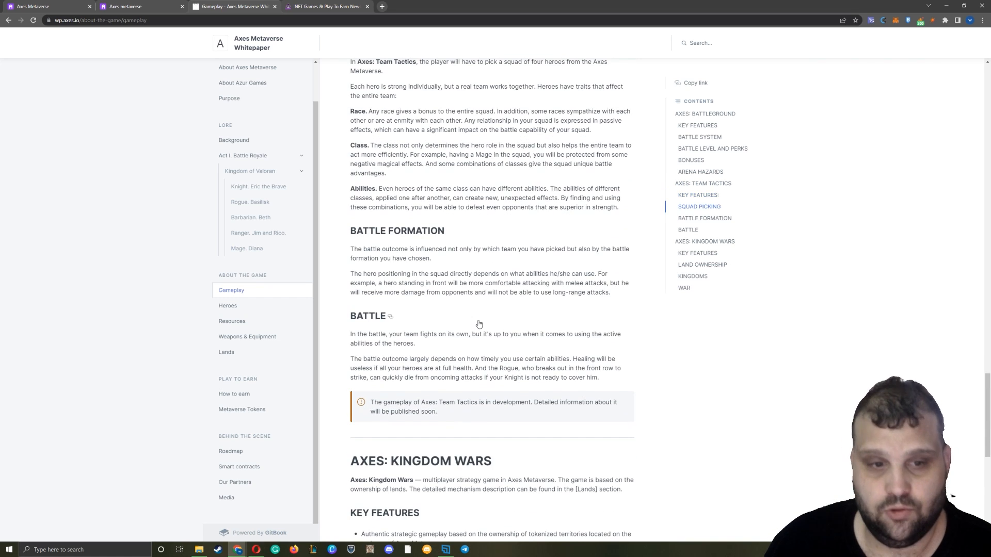
{"action": "left_click_drag", "start_coordinate": [365, 249], "coordinate": [525, 249]}
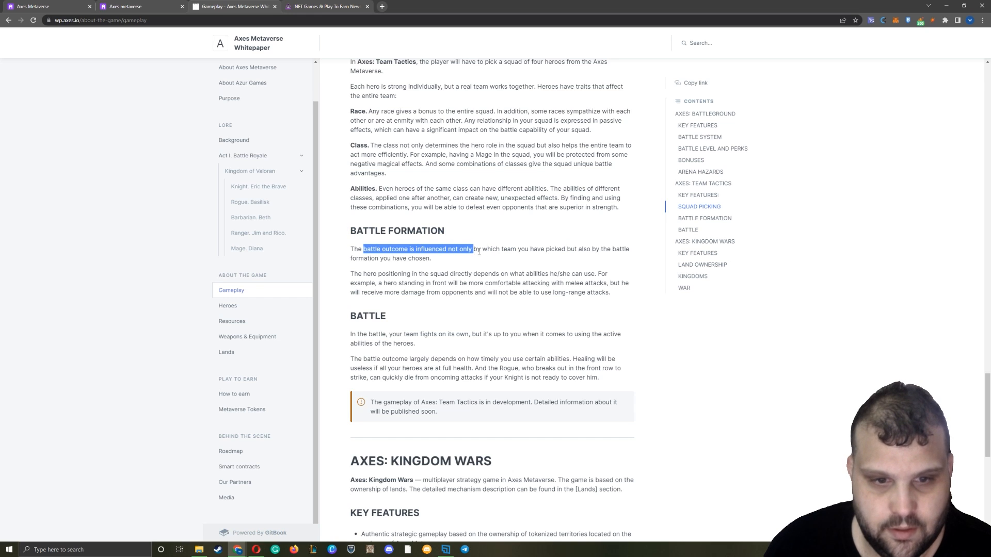
{"action": "left_click_drag", "start_coordinate": [473, 249], "coordinate": [612, 249]}
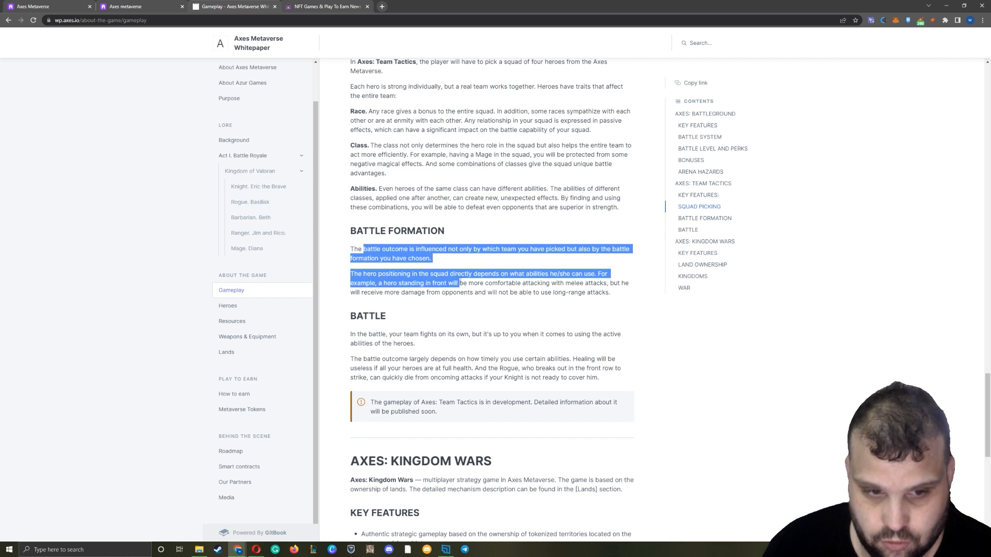
{"action": "scroll", "scroll_direction": "down", "scroll_amount": 3}
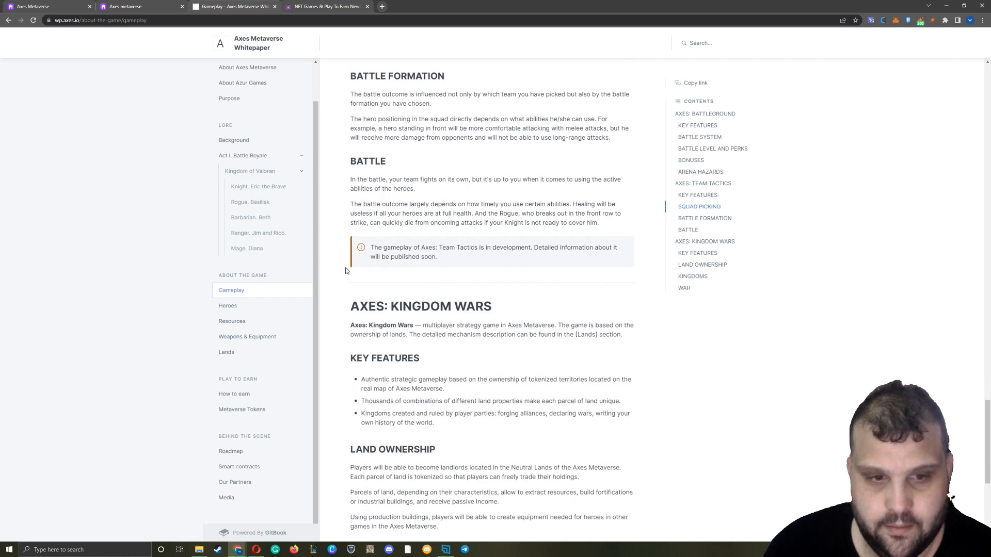
{"action": "left_click_drag", "start_coordinate": [390, 247], "coordinate": [613, 247]}
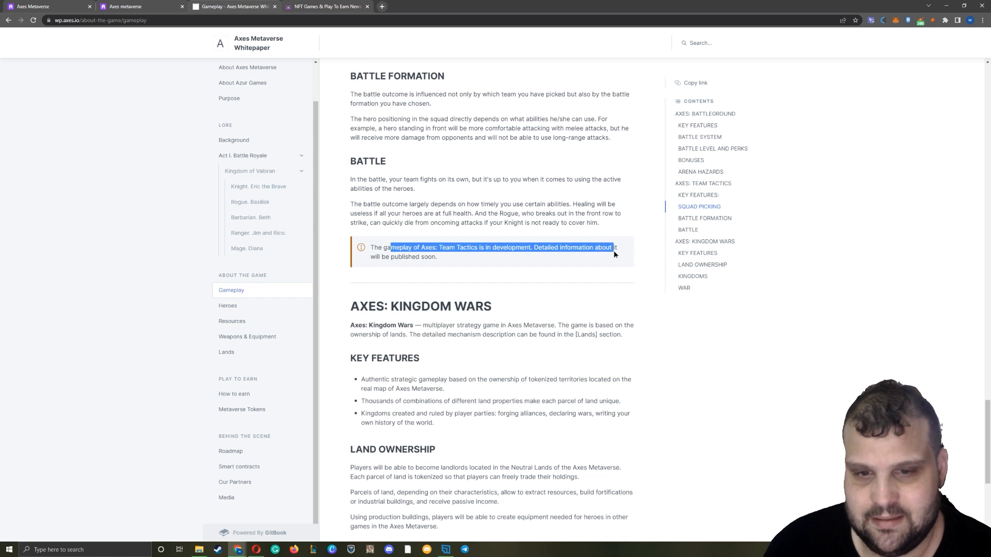
{"action": "left_click", "coordinate": [465, 220]}
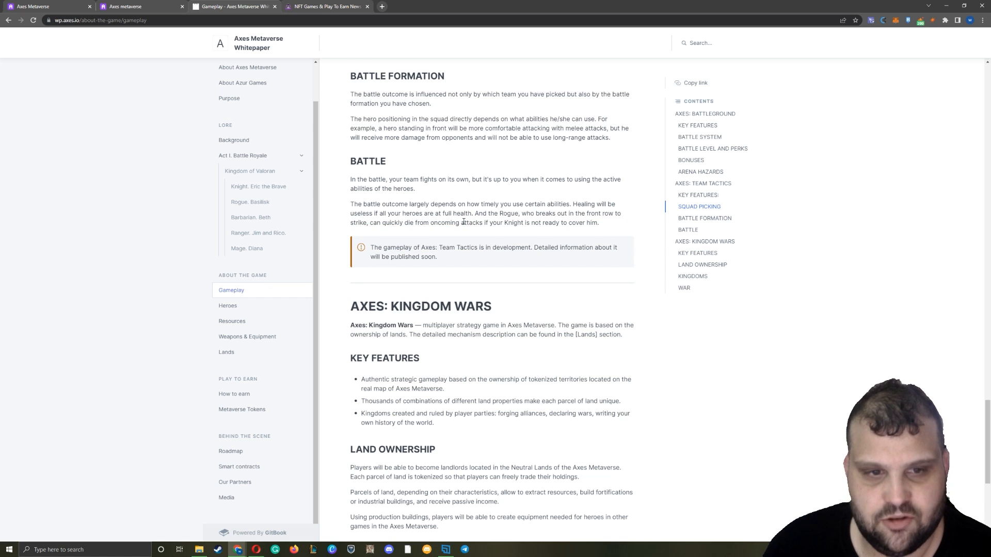
- Read the Axes: Kingdom Wars section, highlighting the sentence about ownership of lands
{"action": "scroll", "scroll_direction": "down", "scroll_amount": 3}
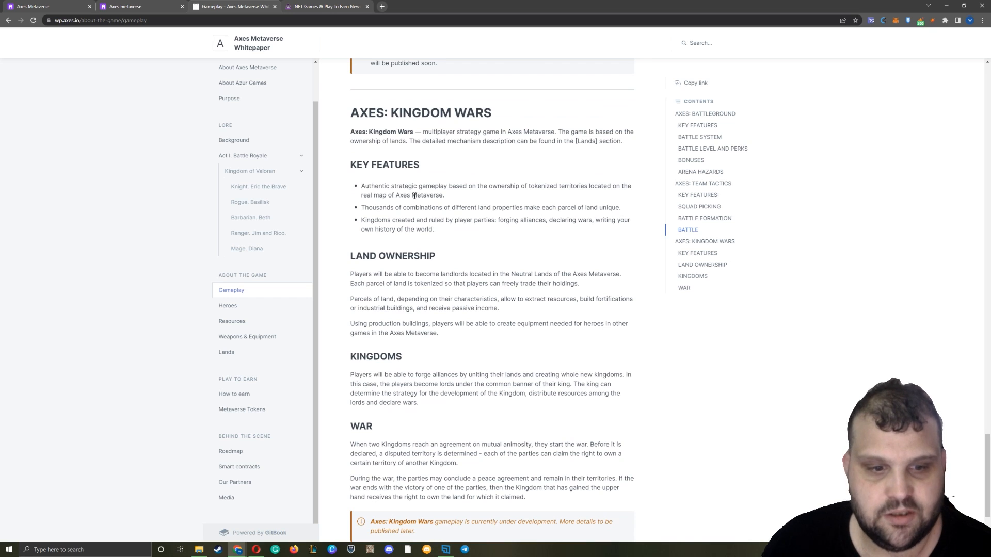
{"action": "mouse_move", "coordinate": [425, 138]}
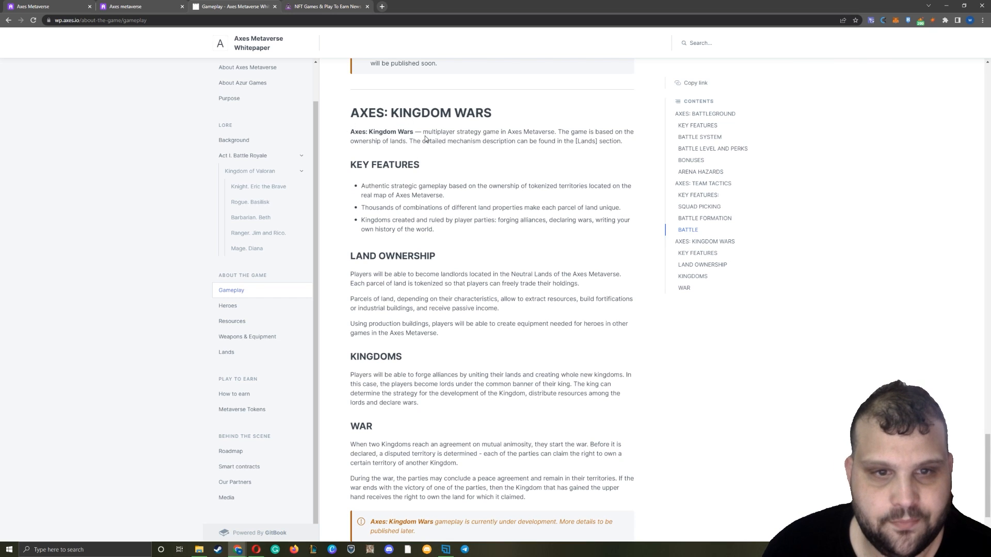
{"action": "left_click_drag", "start_coordinate": [436, 131], "coordinate": [612, 131]}
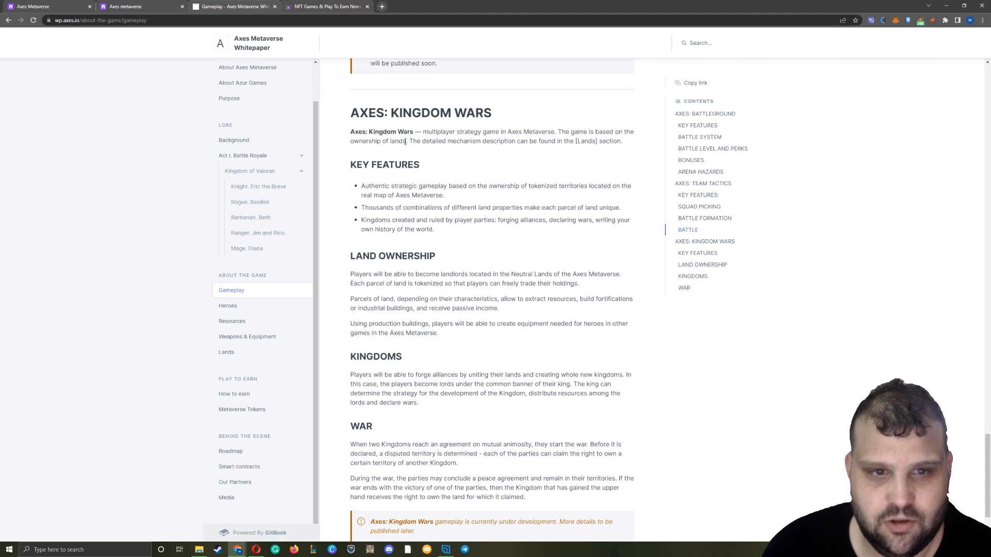
{"action": "double_click", "coordinate": [415, 141]}
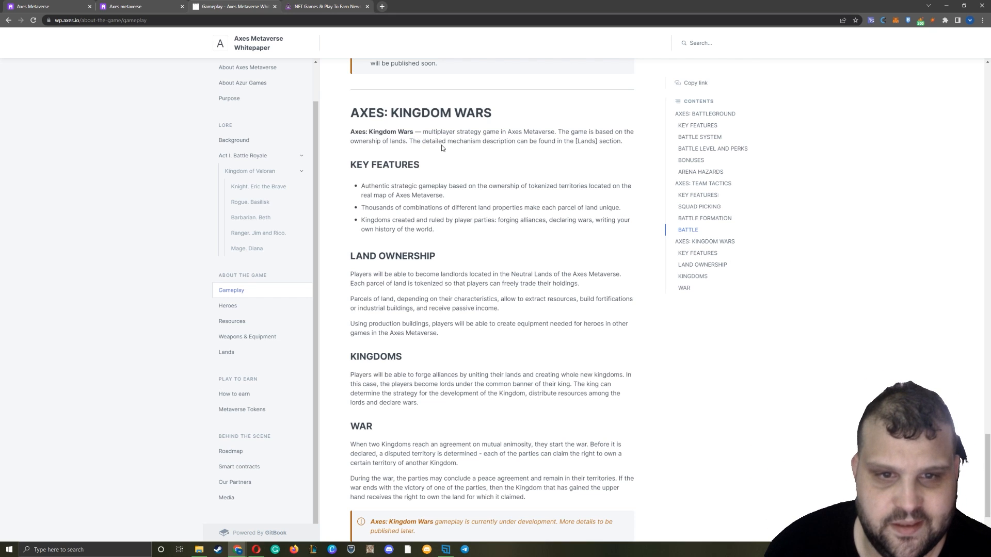
{"action": "left_click_drag", "start_coordinate": [594, 131], "coordinate": [446, 141]}
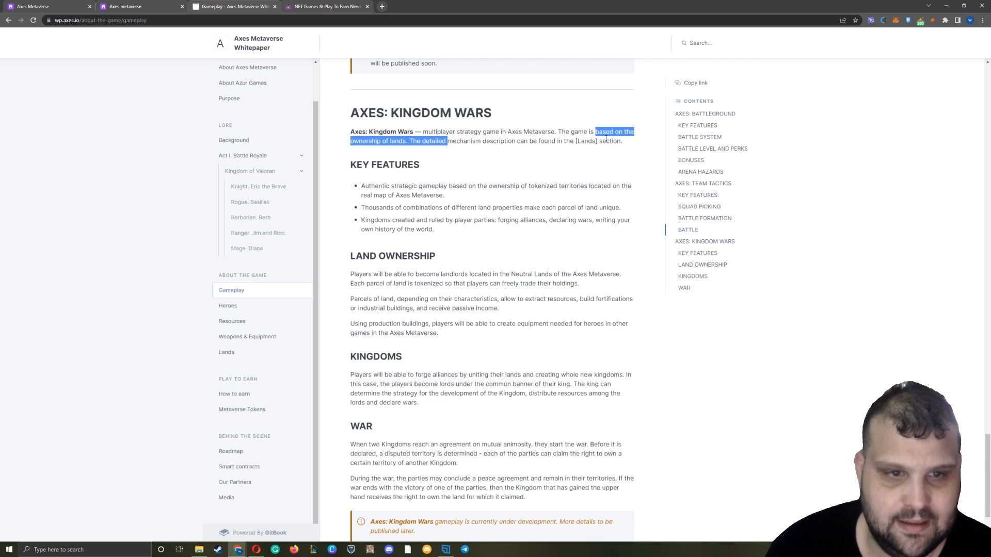
{"action": "scroll", "scroll_direction": "down", "scroll_amount": 3}
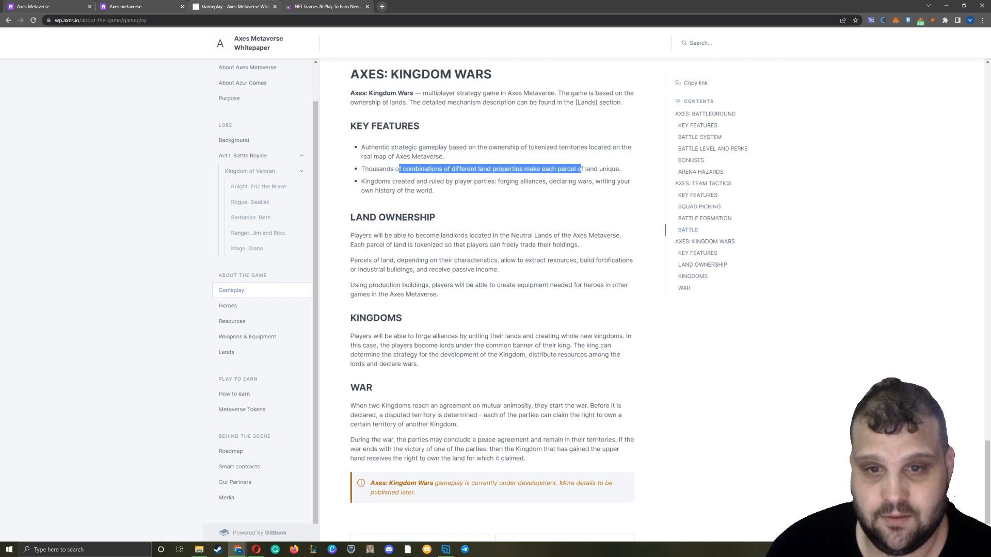
- Finish the Kingdom Wars passages and move on to the whitepaper's Heroes page
{"action": "left_click", "coordinate": [408, 190]}
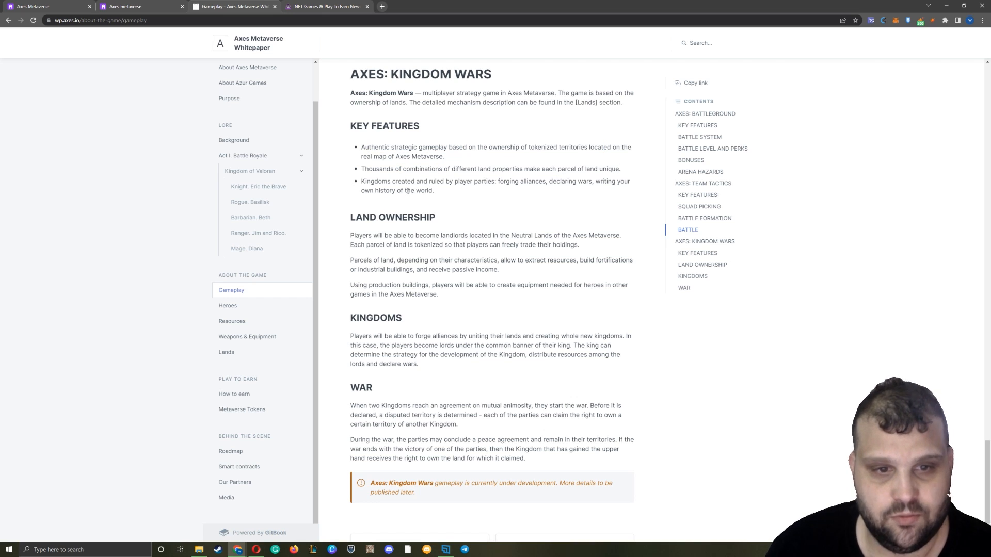
{"action": "left_click_drag", "start_coordinate": [422, 182], "coordinate": [434, 190]}
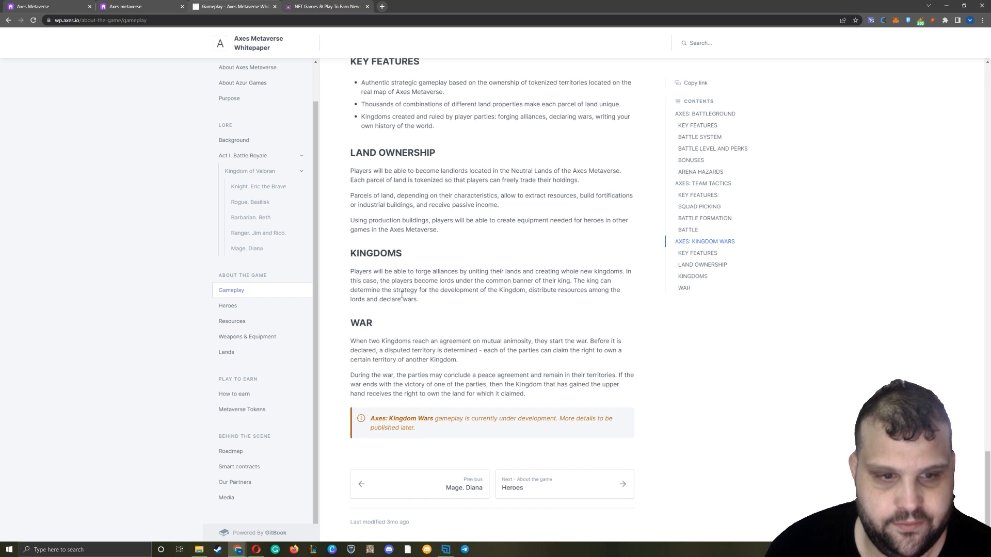
{"action": "left_click_drag", "start_coordinate": [379, 272], "coordinate": [432, 271]}
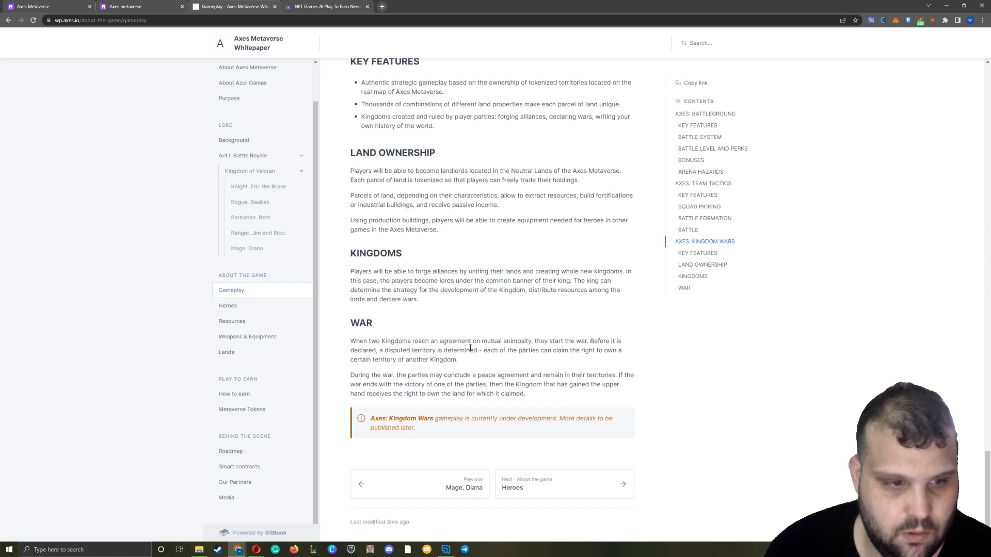
{"action": "left_click", "coordinate": [227, 305]}
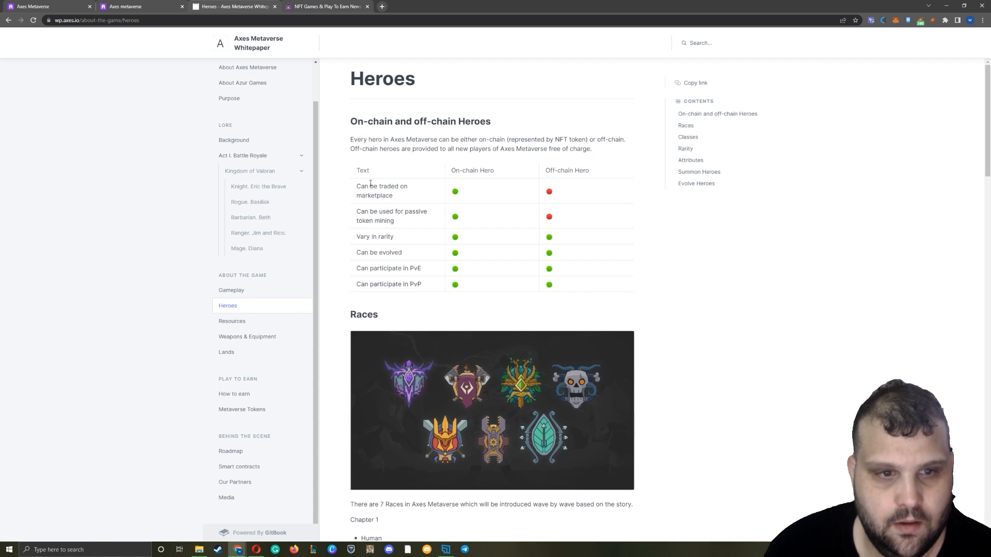
- Read the Heroes page down to Races, highlighting the Chapter 1 races Human, Elf, Treant
{"action": "left_click_drag", "start_coordinate": [369, 139], "coordinate": [534, 139]}
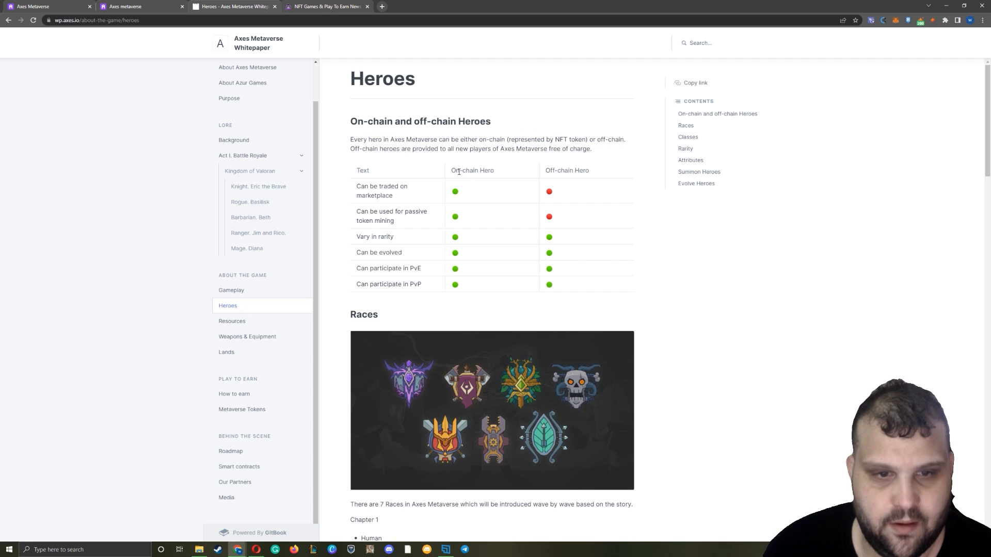
{"action": "double_click", "coordinate": [455, 170]}
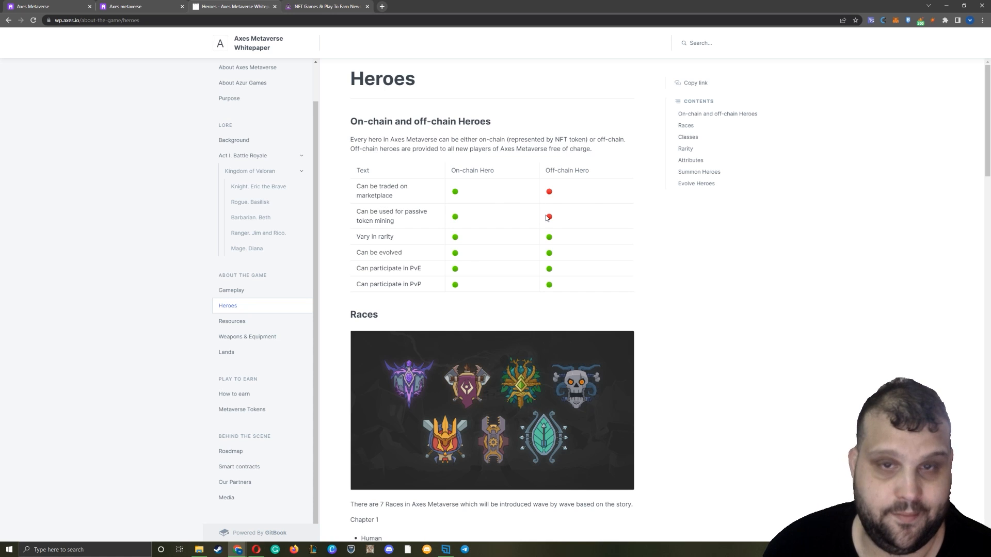
{"action": "left_click_drag", "start_coordinate": [362, 210], "coordinate": [426, 211]}
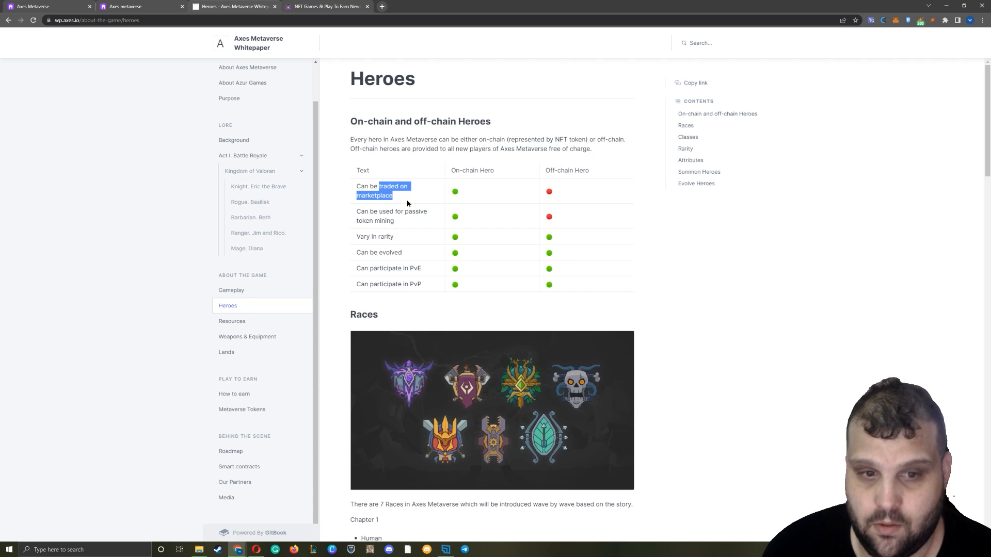
{"action": "scroll", "scroll_direction": "down", "scroll_amount": 3}
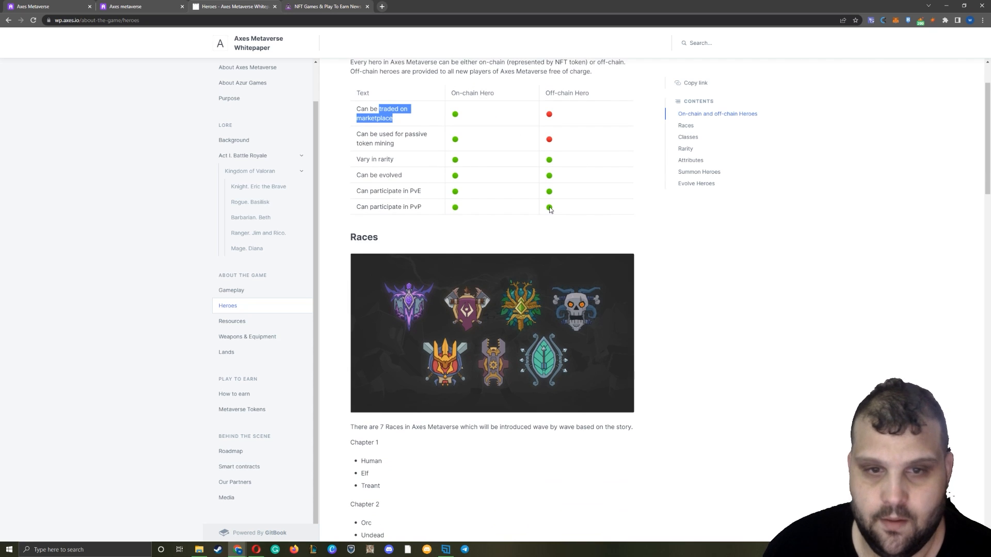
{"action": "scroll", "scroll_direction": "down", "scroll_amount": 3}
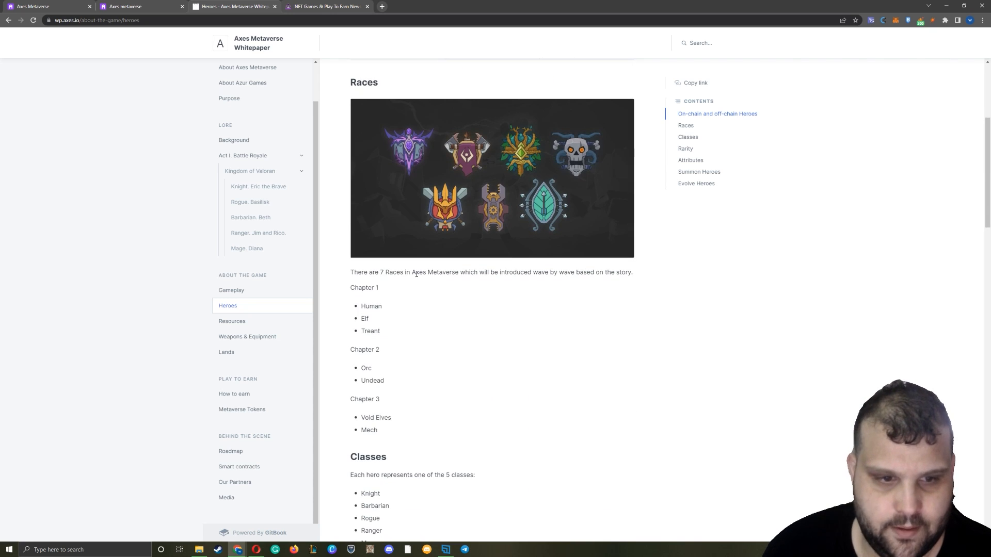
{"action": "scroll", "scroll_direction": "down", "scroll_amount": 3}
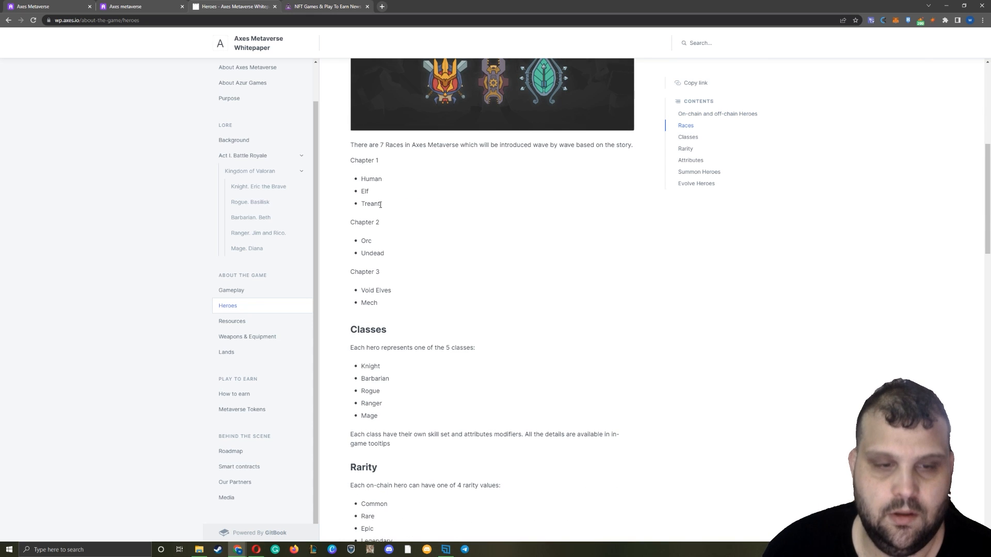
{"action": "left_click_drag", "start_coordinate": [361, 178], "coordinate": [380, 203]}
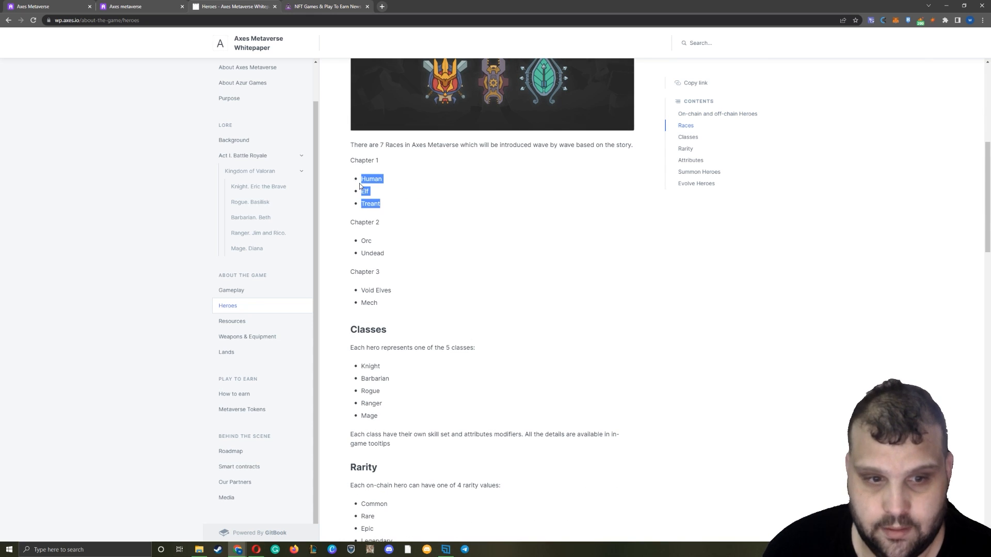
{"action": "mouse_move", "coordinate": [369, 290]}
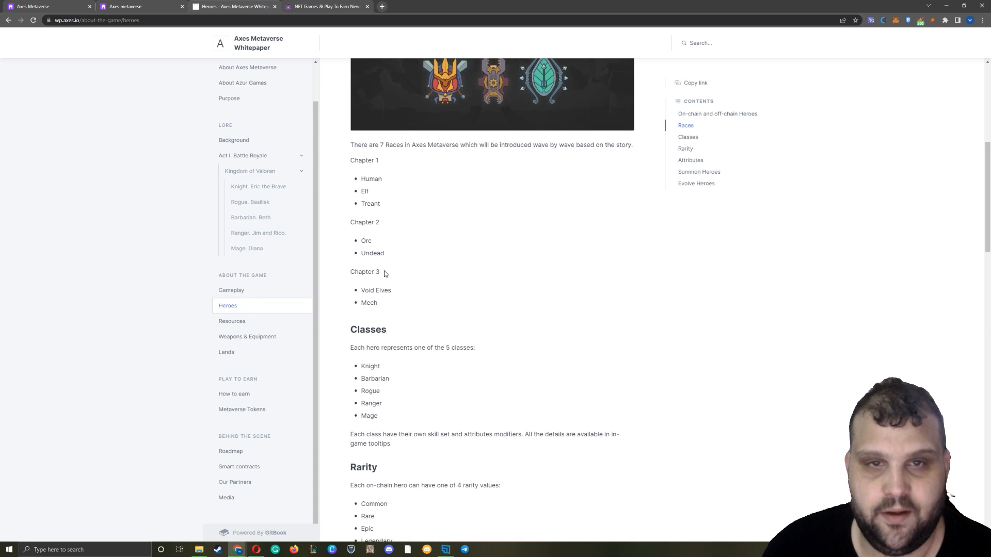
- Read on through the Classes and Rarity sections of the Heroes page
{"action": "scroll", "scroll_direction": "down", "scroll_amount": 3}
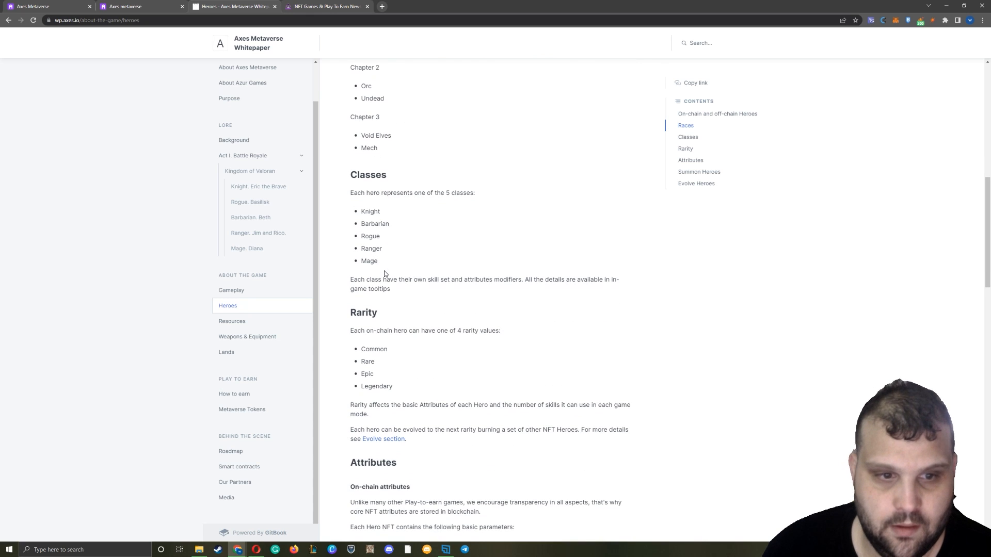
{"action": "double_click", "coordinate": [369, 236]}
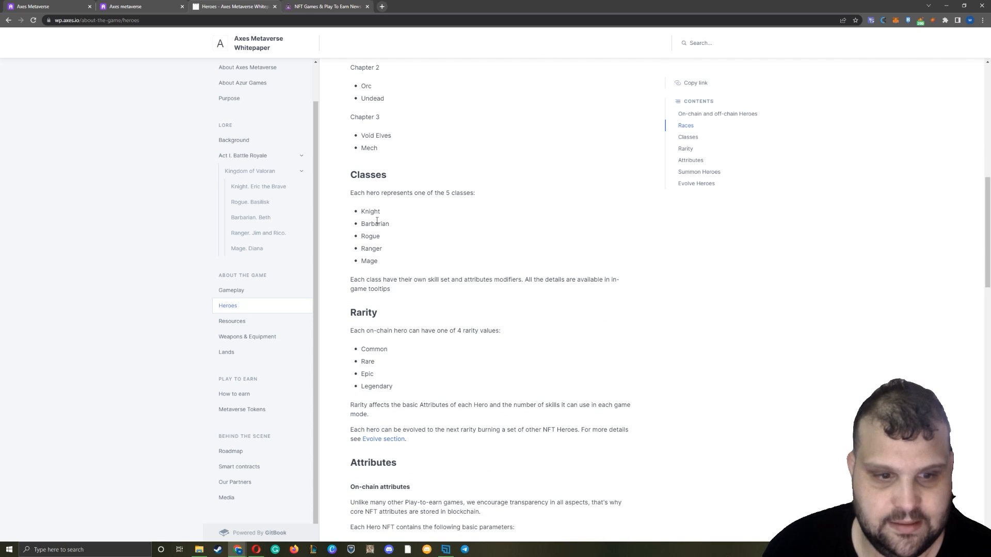
{"action": "scroll", "scroll_direction": "down", "scroll_amount": 3}
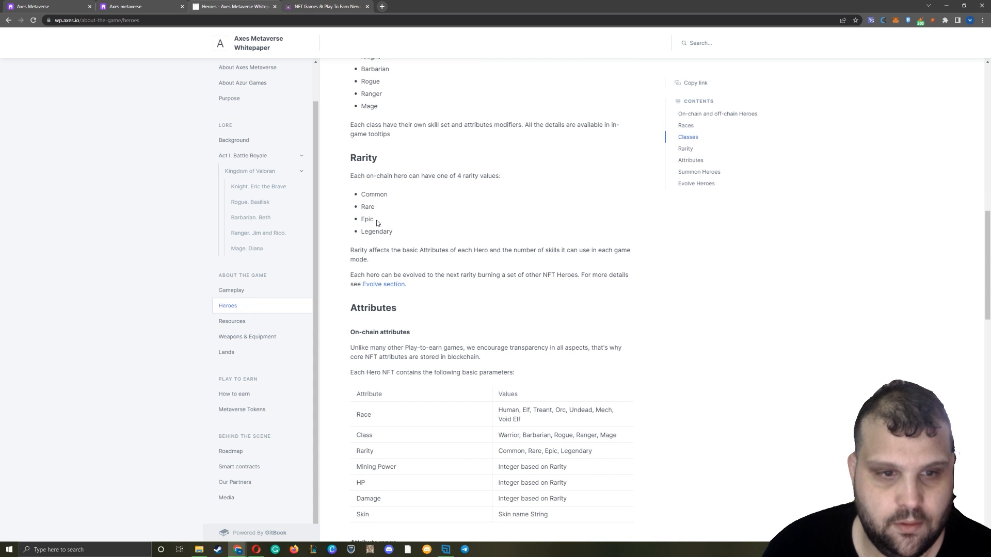
{"action": "left_click_drag", "start_coordinate": [362, 206], "coordinate": [392, 232]}
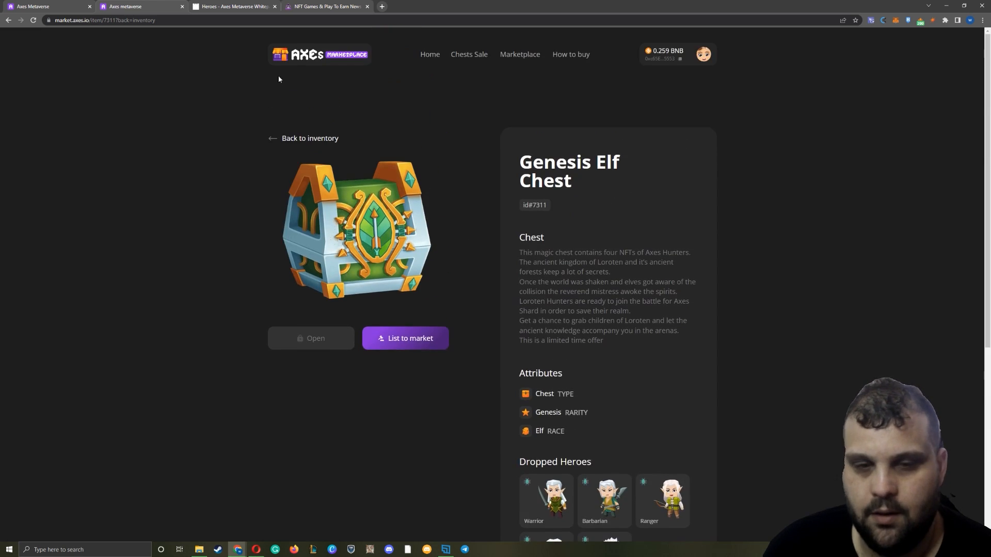
- Return to the whitepaper Heroes page and read down to the on-chain Attributes and Attribute range tables
{"action": "left_click", "coordinate": [233, 6]}
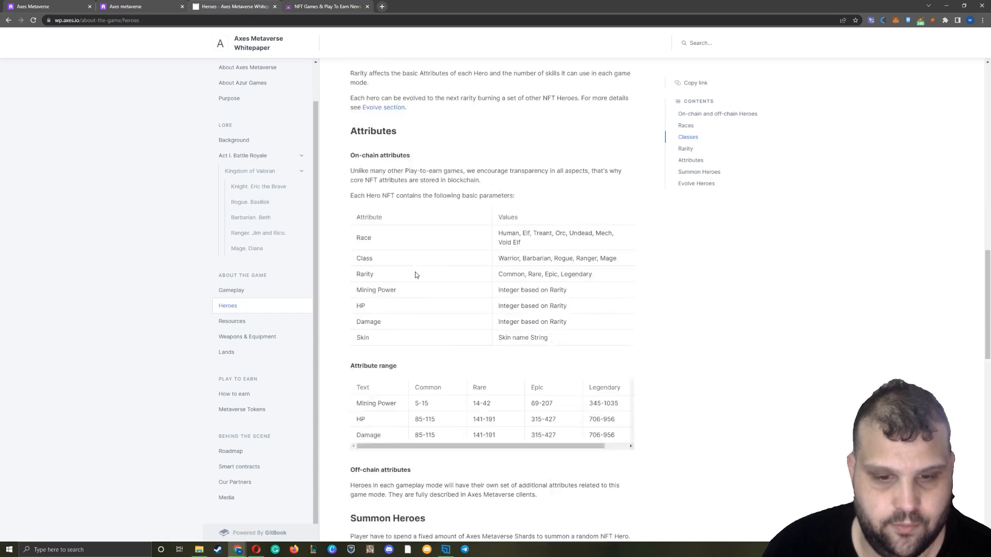
{"action": "scroll", "scroll_direction": "down", "scroll_amount": 3}
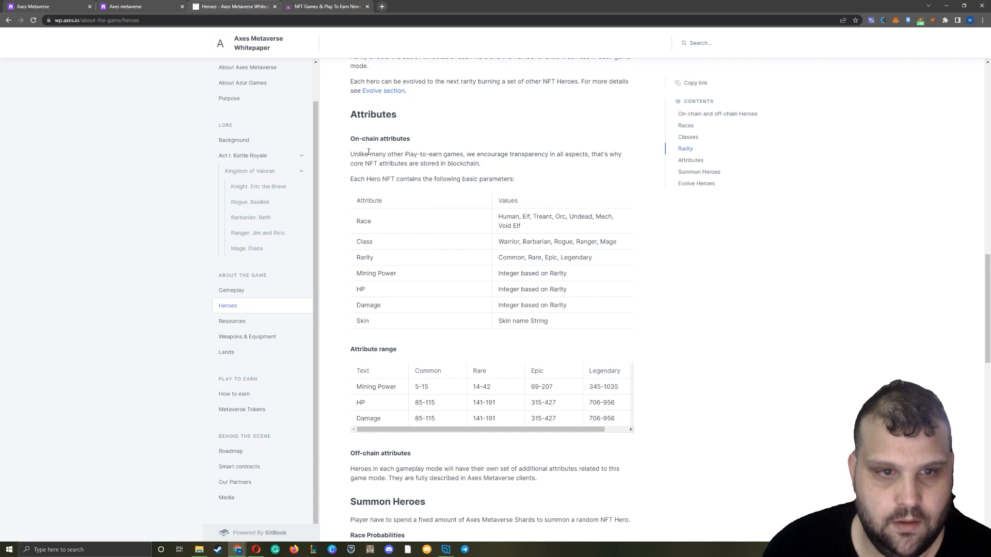
{"action": "scroll", "scroll_direction": "down", "scroll_amount": 3}
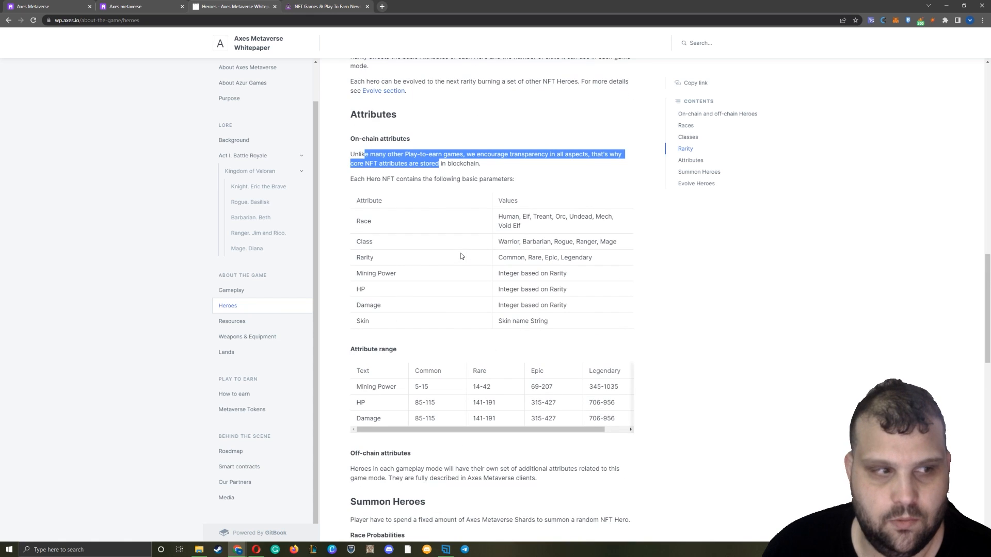
{"action": "scroll", "scroll_direction": "down", "scroll_amount": 3}
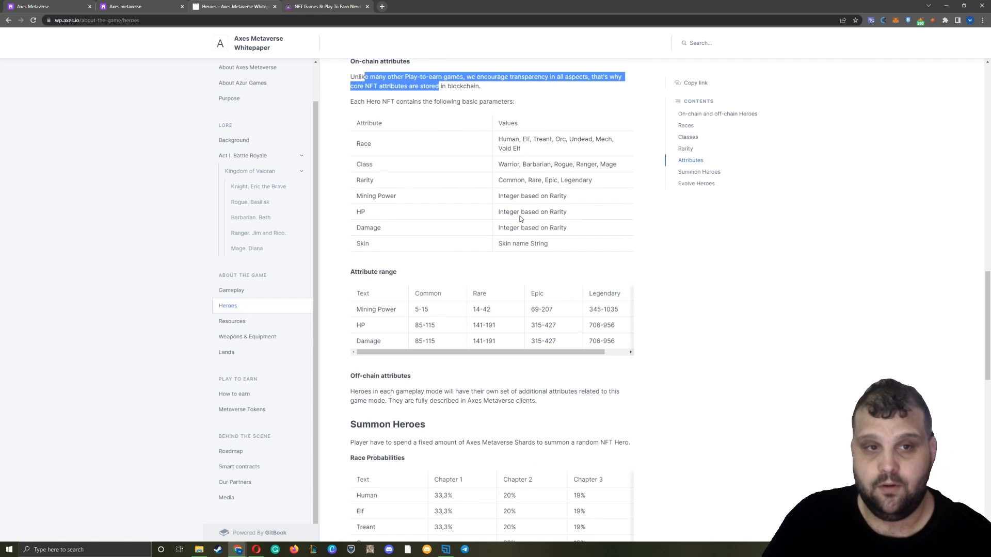
{"action": "mouse_move", "coordinate": [462, 298]}
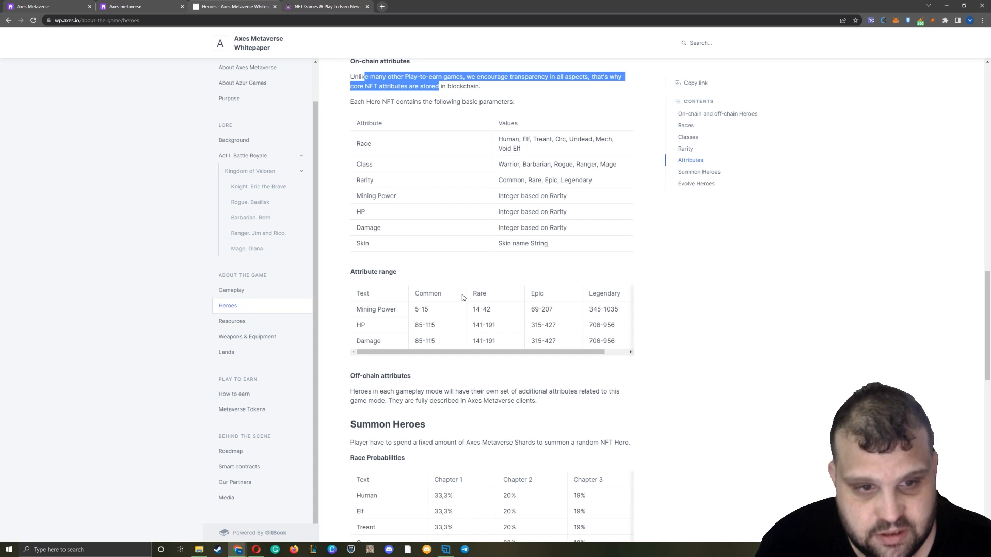
{"action": "mouse_move", "coordinate": [487, 188]}
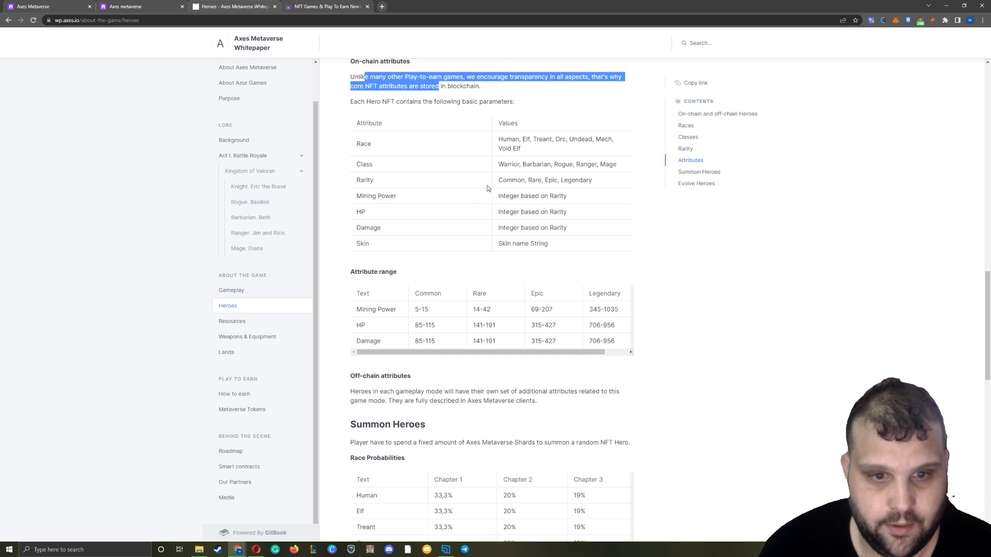
{"action": "scroll", "scroll_direction": "down", "scroll_amount": 3}
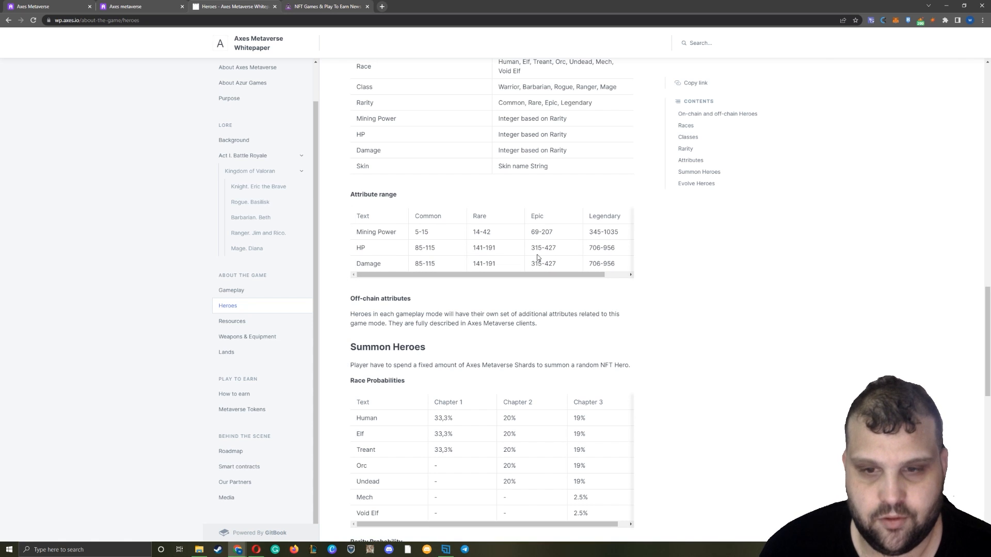
{"action": "mouse_move", "coordinate": [435, 235]}
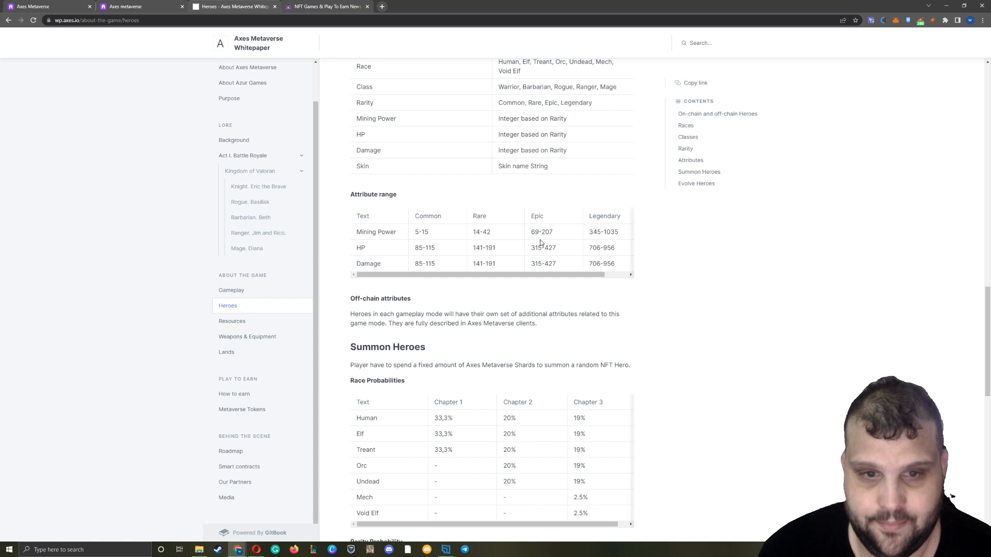
{"action": "mouse_move", "coordinate": [559, 237]}
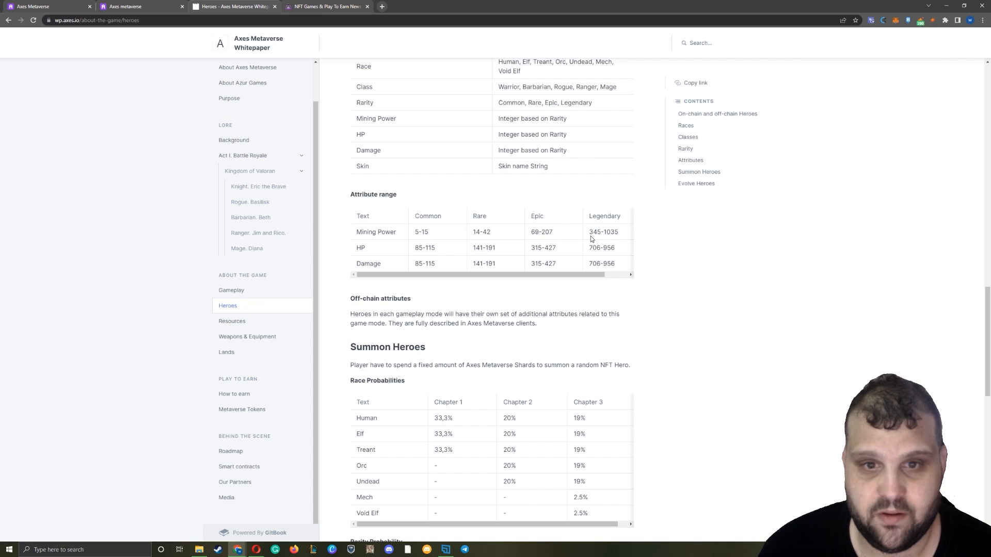
{"action": "scroll", "scroll_direction": "down", "scroll_amount": 3}
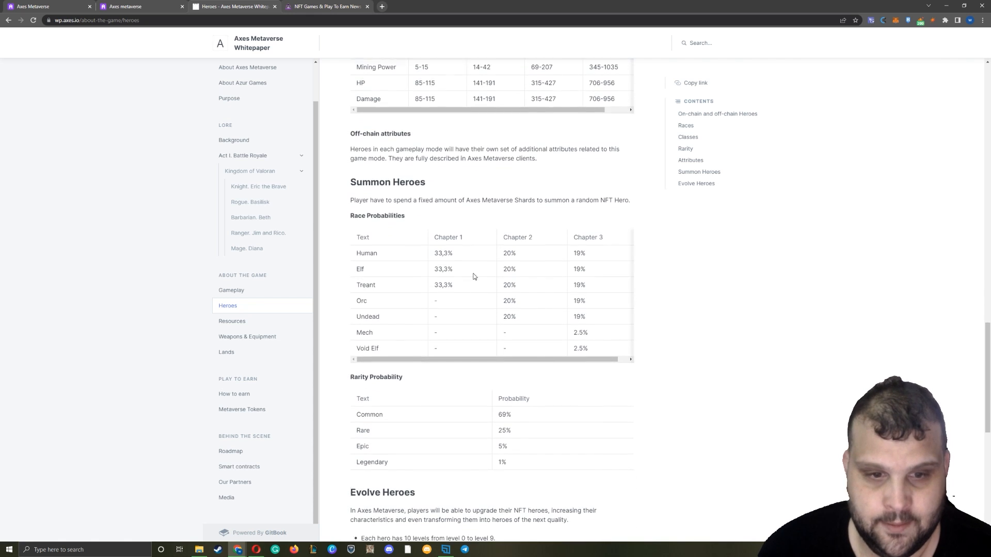
{"action": "left_click_drag", "start_coordinate": [372, 198], "coordinate": [478, 199]}
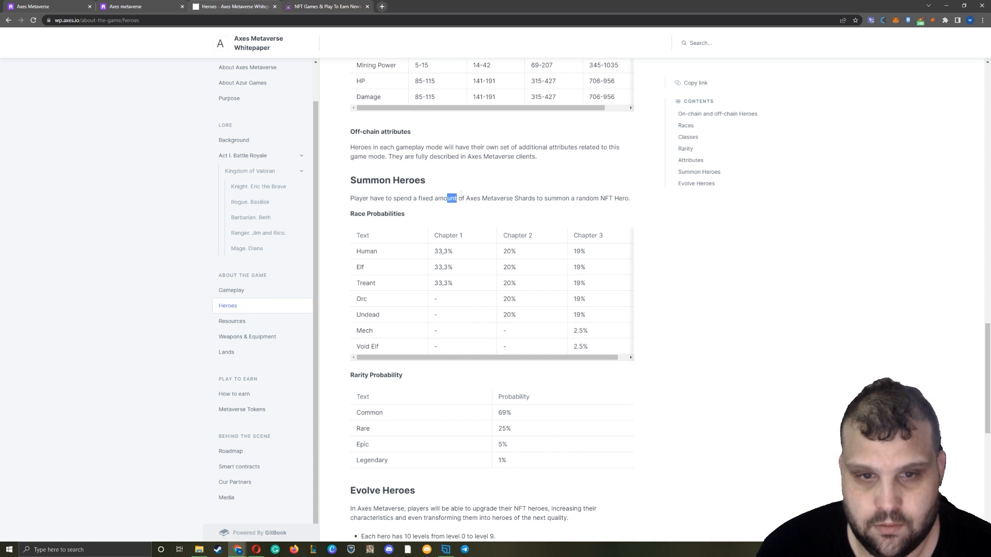
{"action": "left_click_drag", "start_coordinate": [449, 198], "coordinate": [612, 198]}
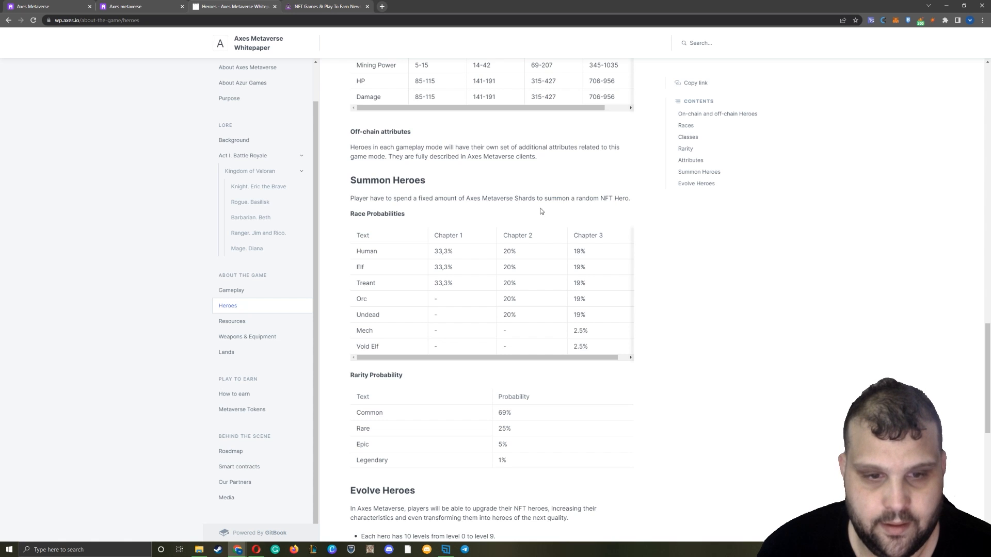
{"action": "scroll", "scroll_direction": "down", "scroll_amount": 3}
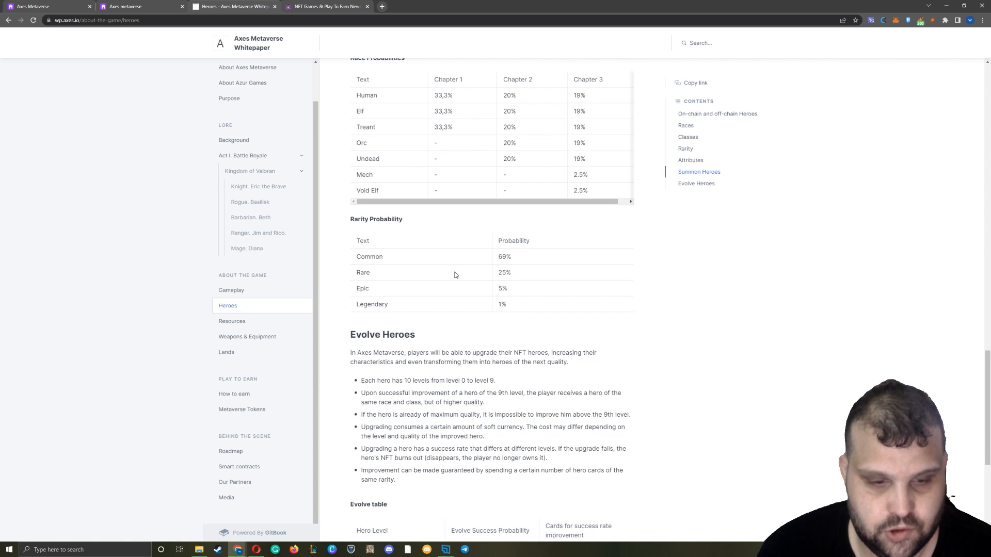
{"action": "scroll", "scroll_direction": "down", "scroll_amount": 3}
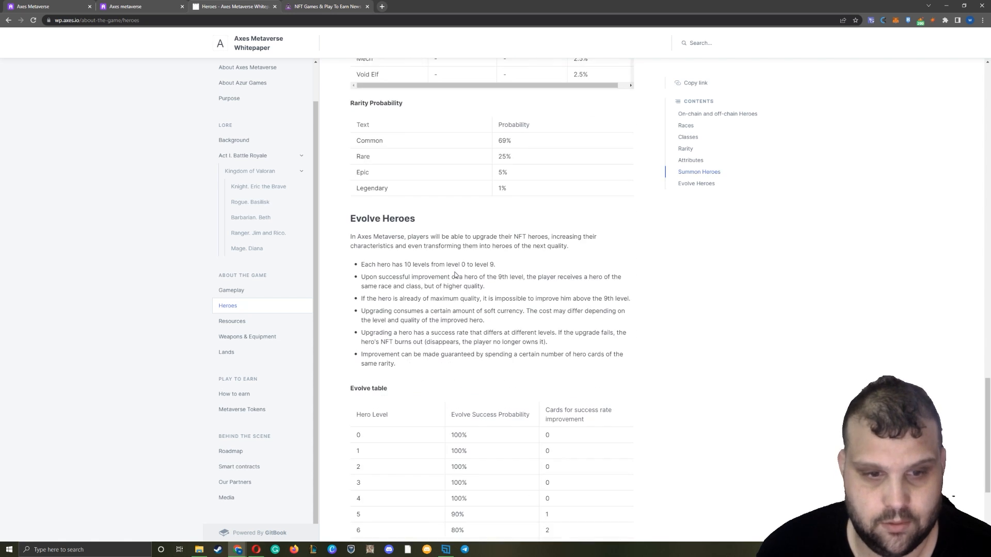
{"action": "scroll", "scroll_direction": "down", "scroll_amount": 3}
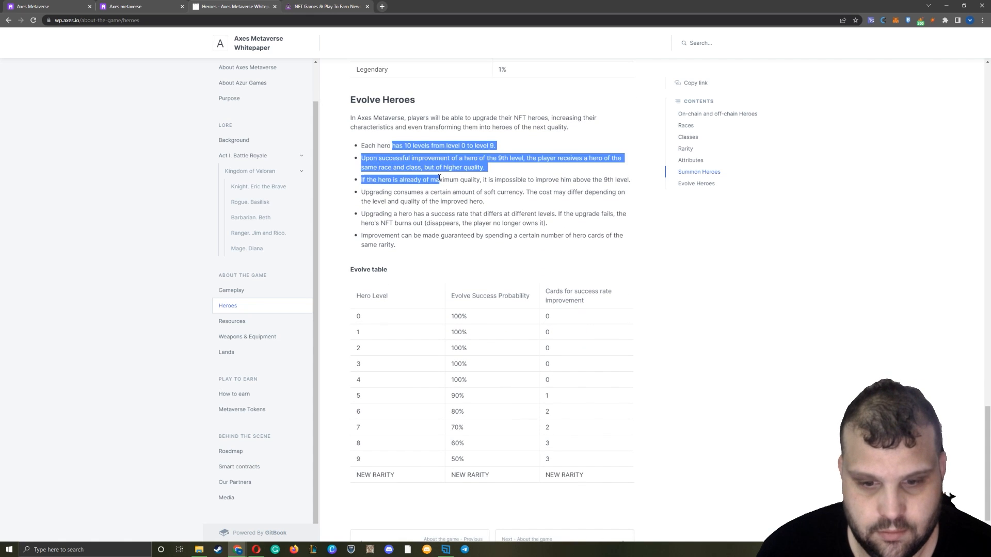
{"action": "left_click", "coordinate": [441, 317]}
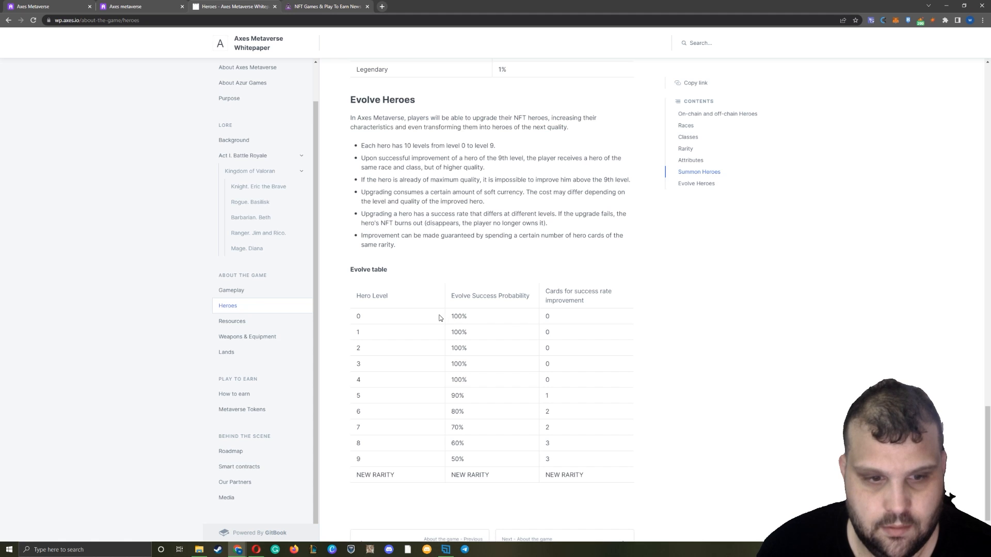
{"action": "left_click_drag", "start_coordinate": [461, 316], "coordinate": [461, 379]}
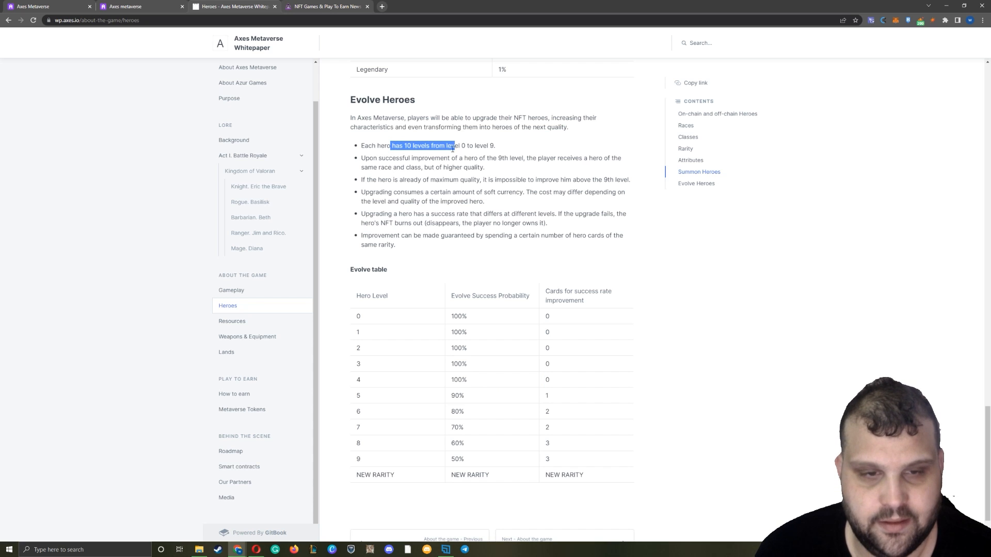
{"action": "left_click", "coordinate": [425, 162]}
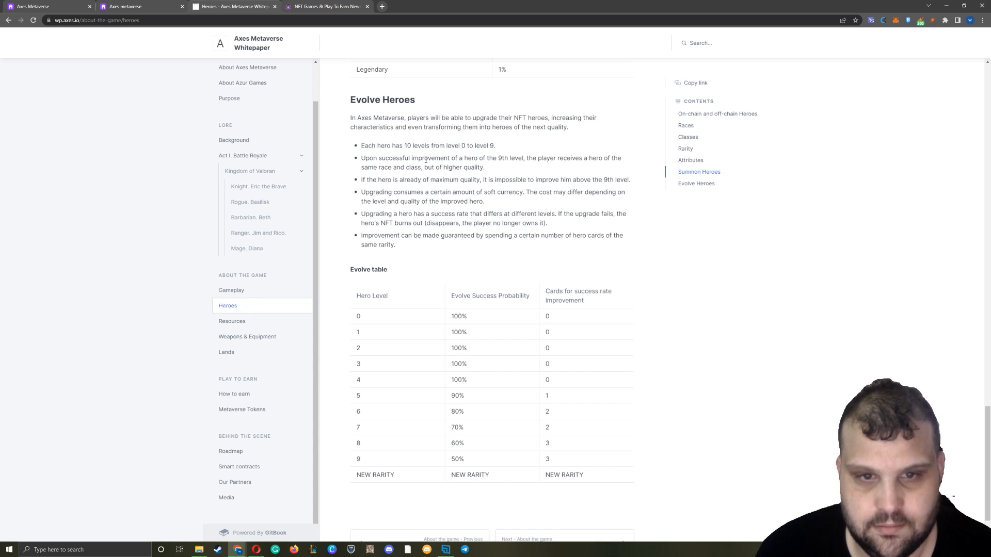
{"action": "left_click_drag", "start_coordinate": [425, 158], "coordinate": [623, 158]}
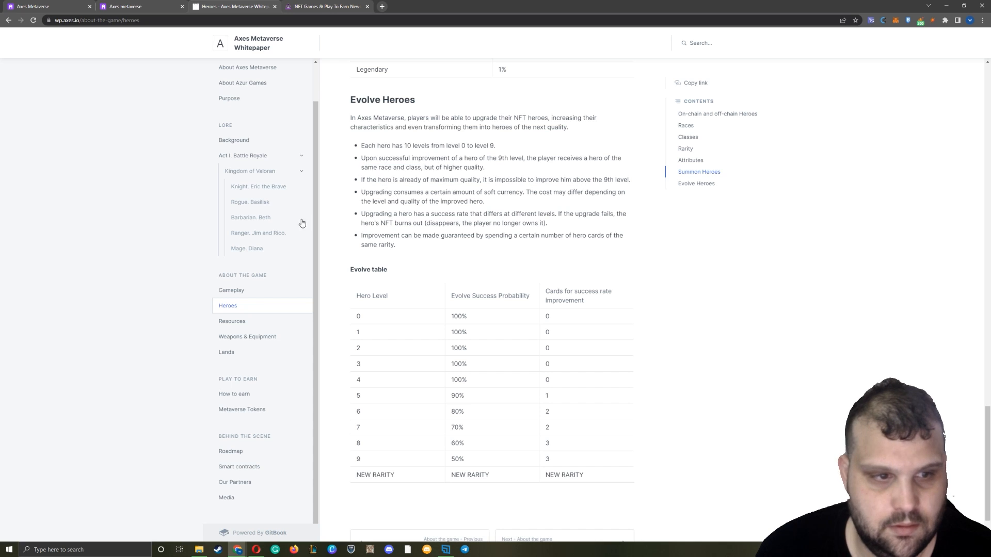
{"action": "scroll", "scroll_direction": "down", "scroll_amount": 3}
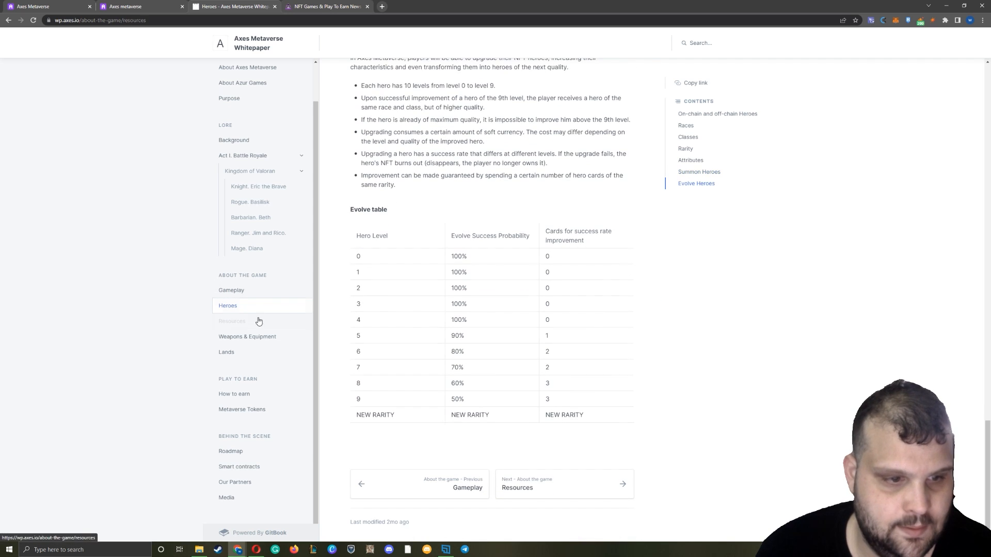
{"action": "left_click", "coordinate": [231, 321]}
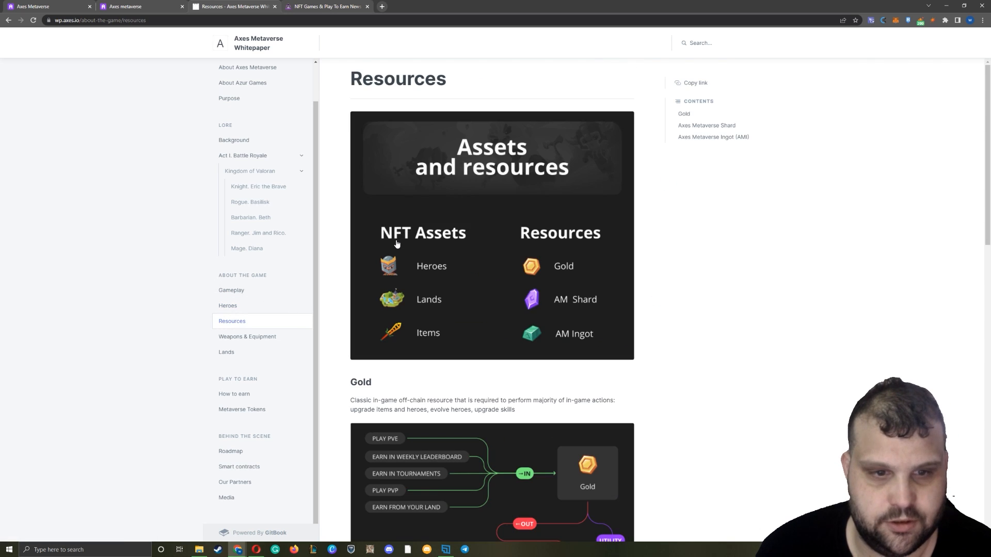
{"action": "scroll", "scroll_direction": "down", "scroll_amount": 3}
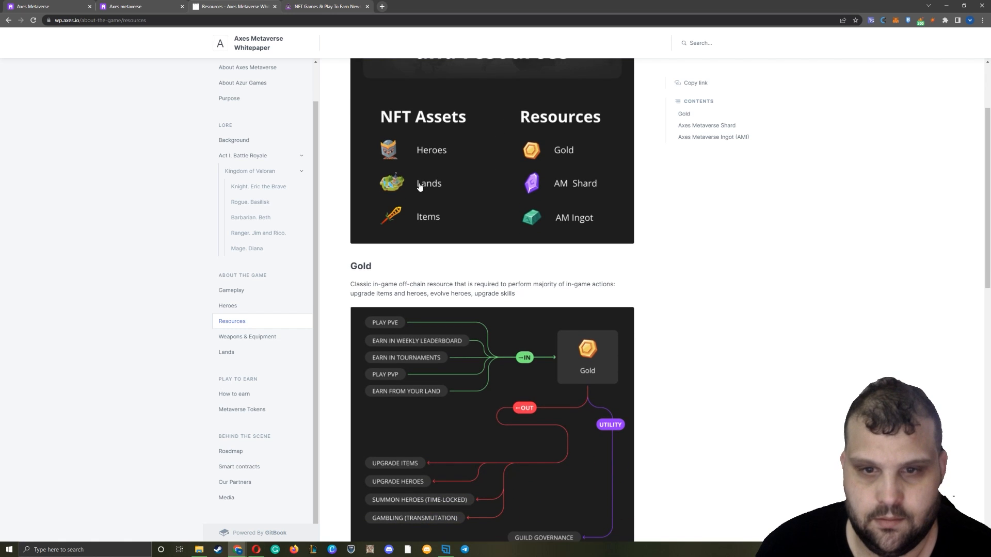
{"action": "scroll", "scroll_direction": "down", "scroll_amount": 3}
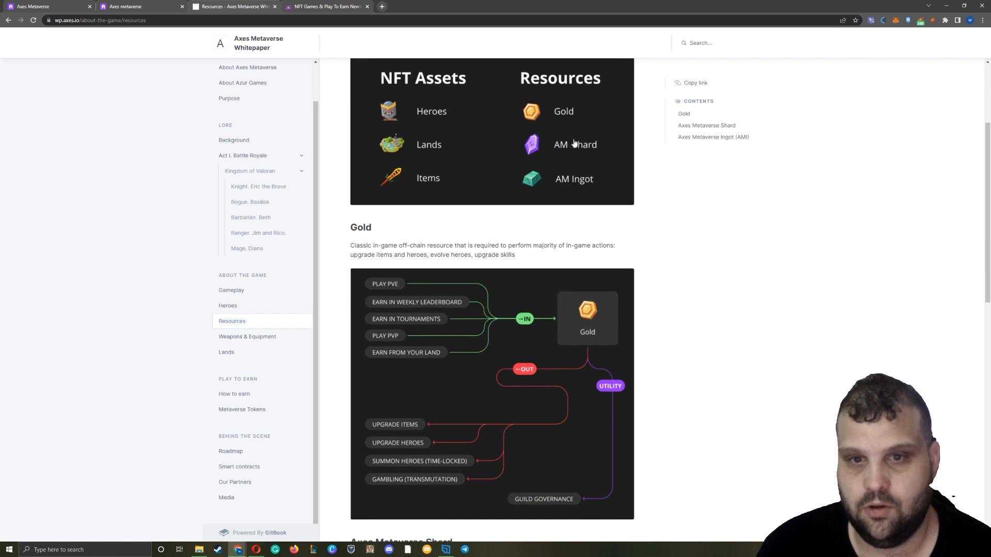
{"action": "mouse_move", "coordinate": [567, 194]}
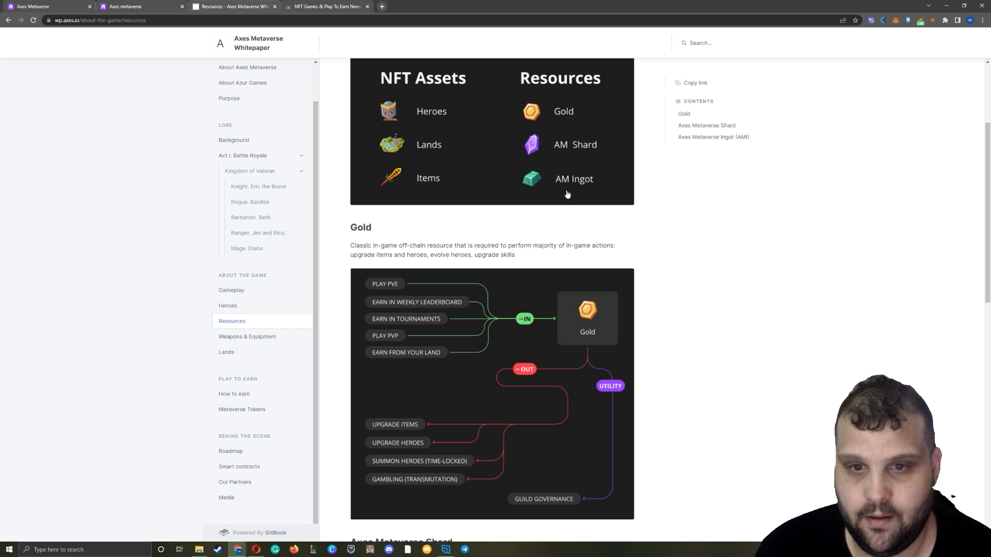
{"action": "scroll", "scroll_direction": "down", "scroll_amount": 3}
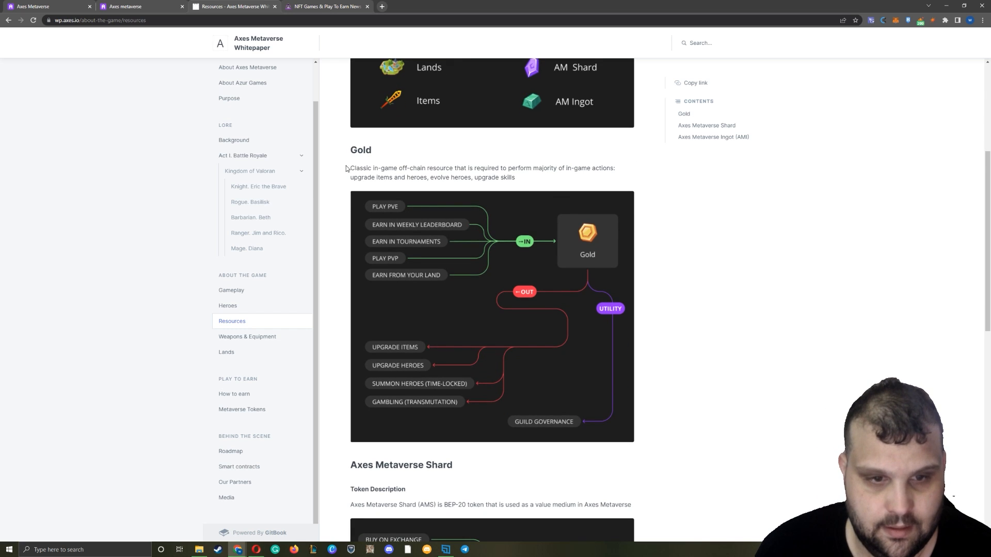
{"action": "scroll", "scroll_direction": "down", "scroll_amount": 3}
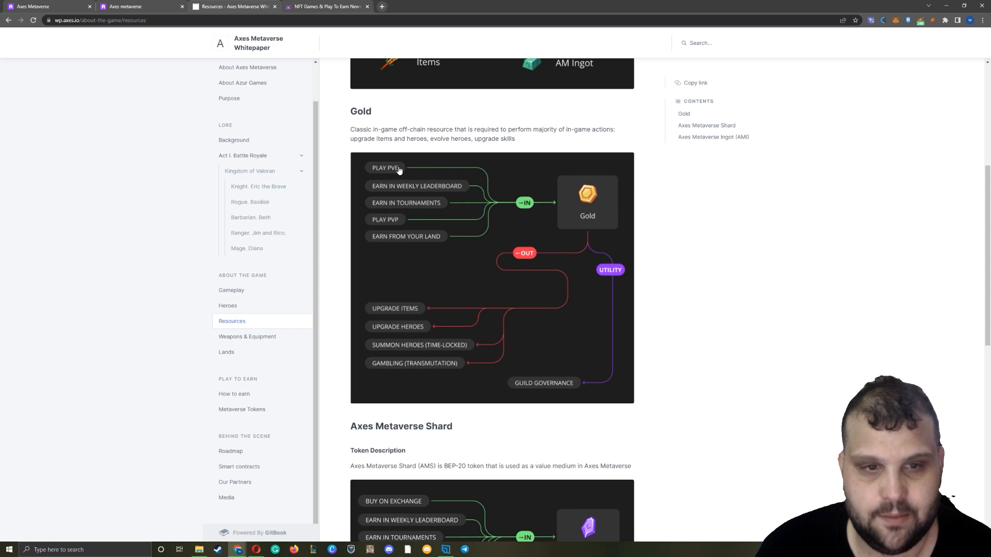
{"action": "mouse_move", "coordinate": [463, 193]}
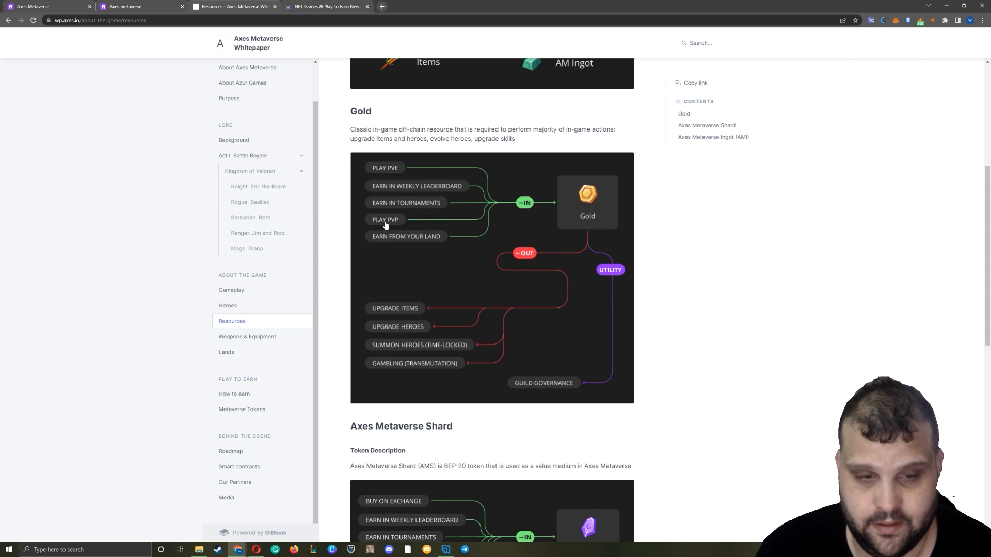
{"action": "mouse_move", "coordinate": [438, 238]}
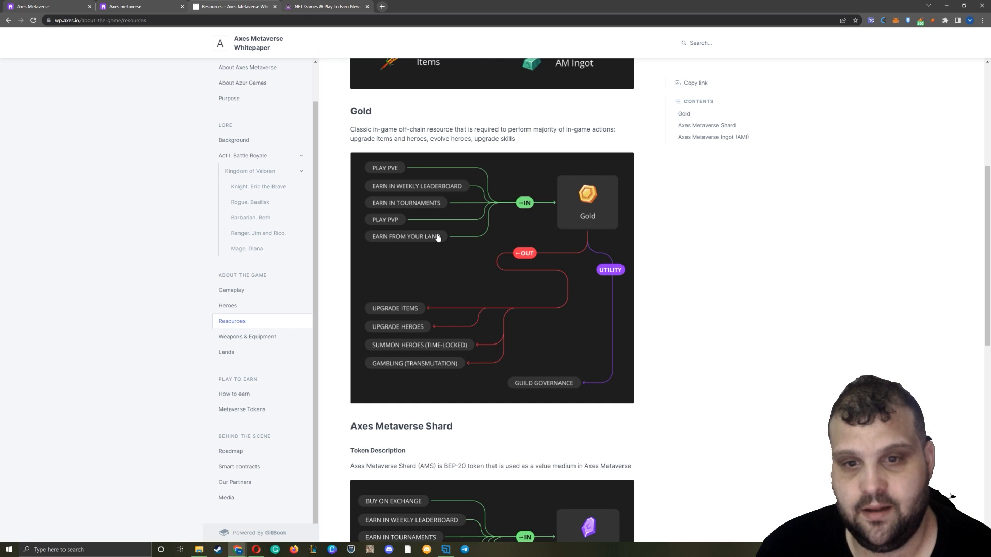
{"action": "mouse_move", "coordinate": [579, 226]}
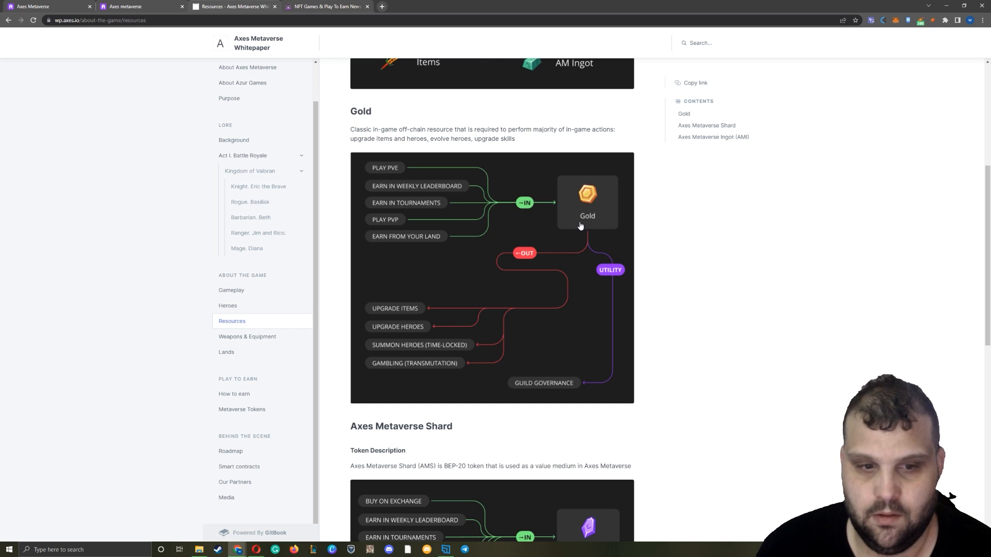
{"action": "mouse_move", "coordinate": [432, 302]}
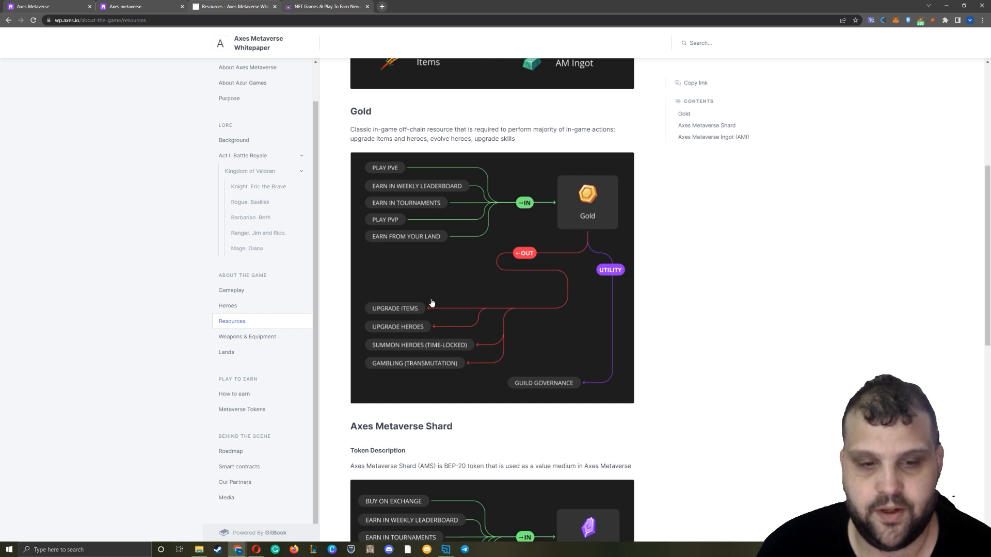
{"action": "mouse_move", "coordinate": [394, 347]}
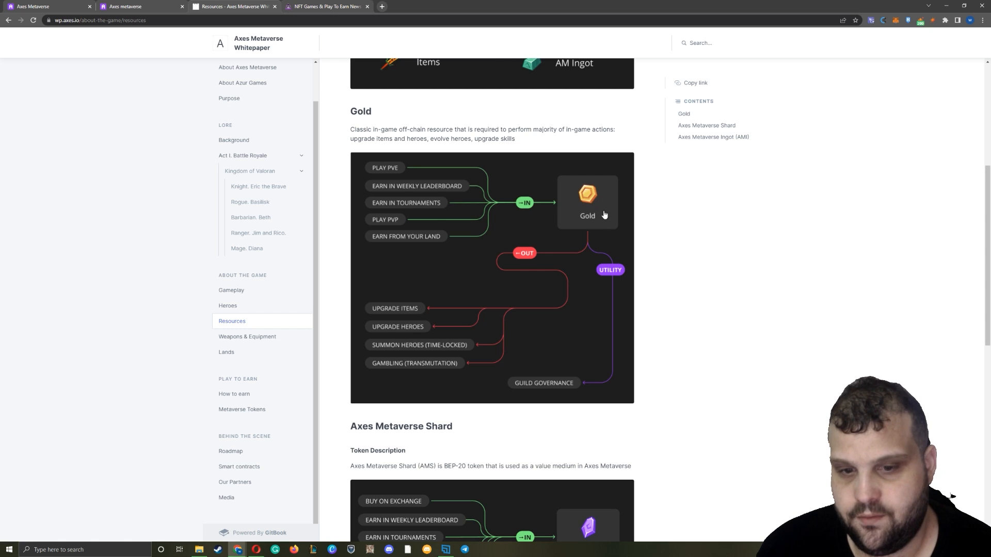
{"action": "scroll", "scroll_direction": "down", "scroll_amount": 3}
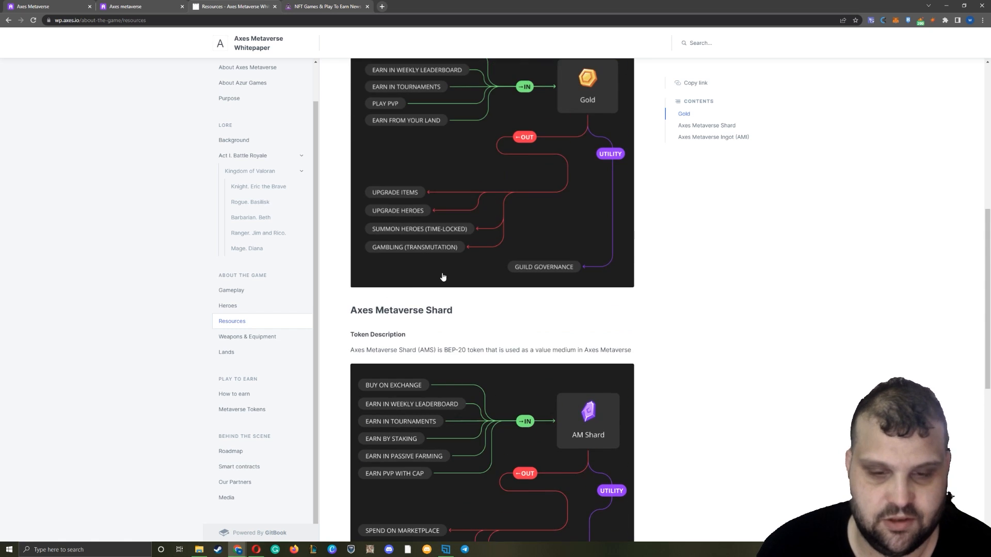
{"action": "scroll", "scroll_direction": "down", "scroll_amount": 3}
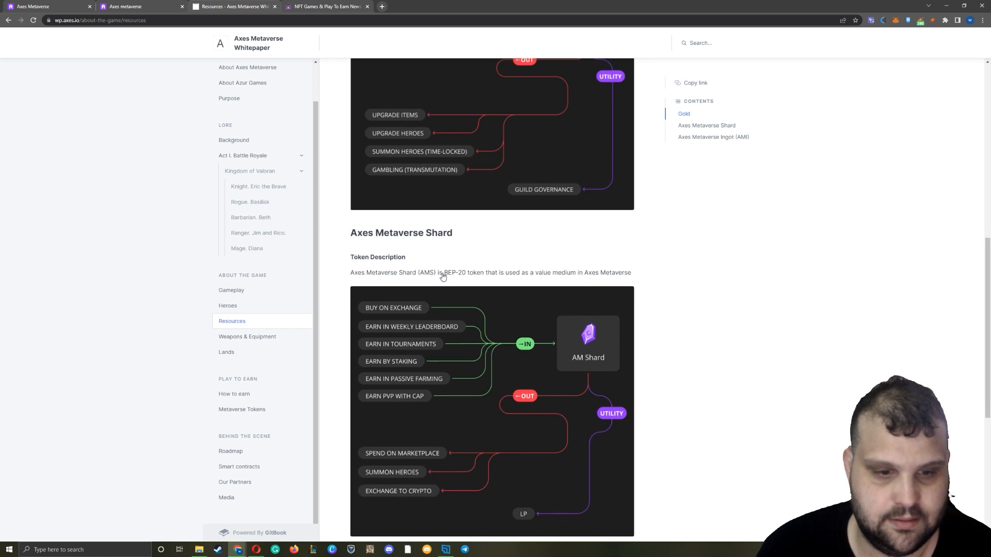
{"action": "mouse_move", "coordinate": [443, 276]}
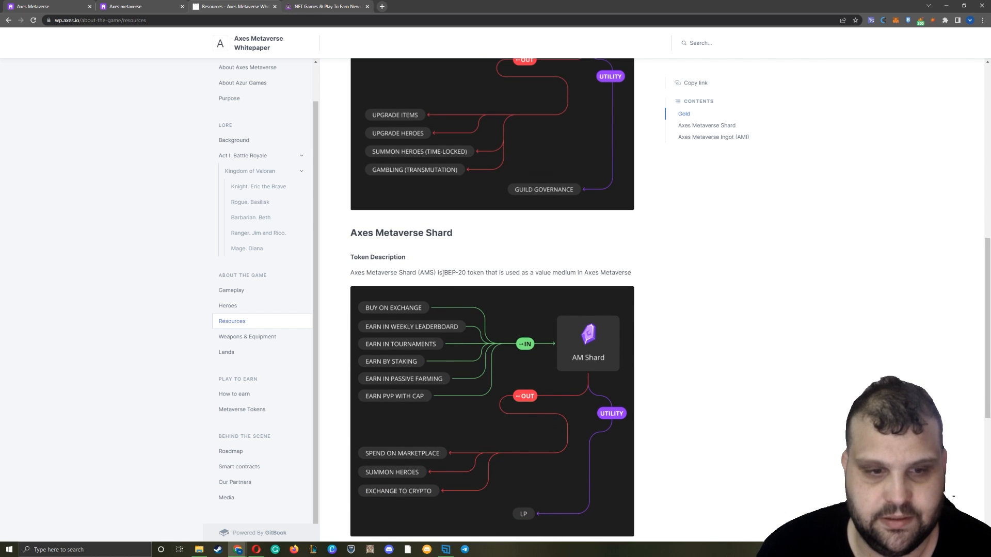
{"action": "double_click", "coordinate": [401, 232]}
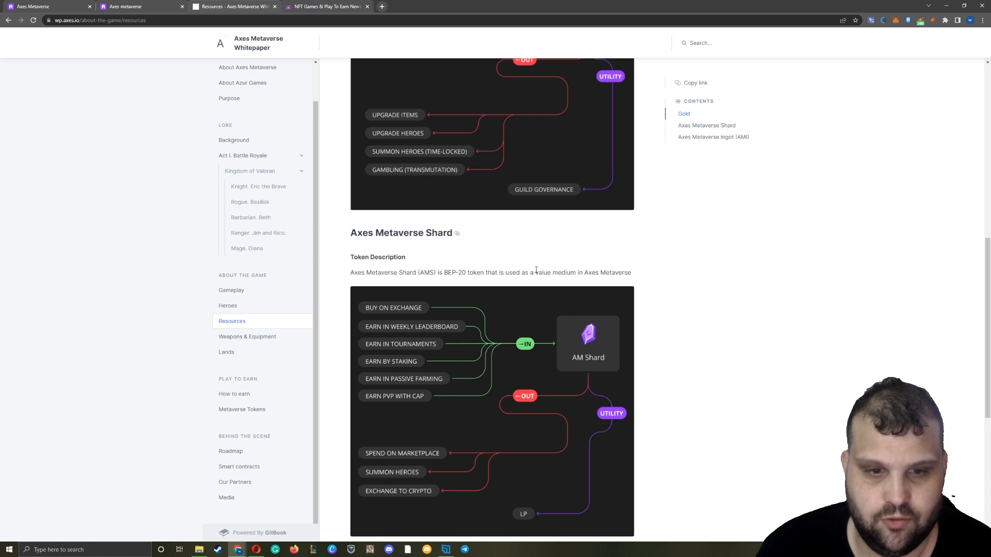
{"action": "scroll", "scroll_direction": "down", "scroll_amount": 3}
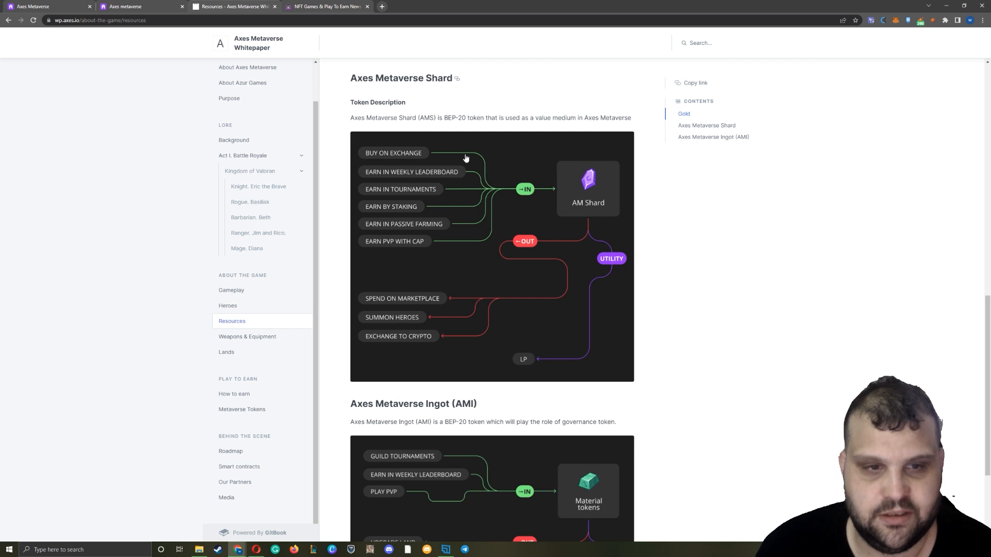
{"action": "mouse_move", "coordinate": [466, 189]}
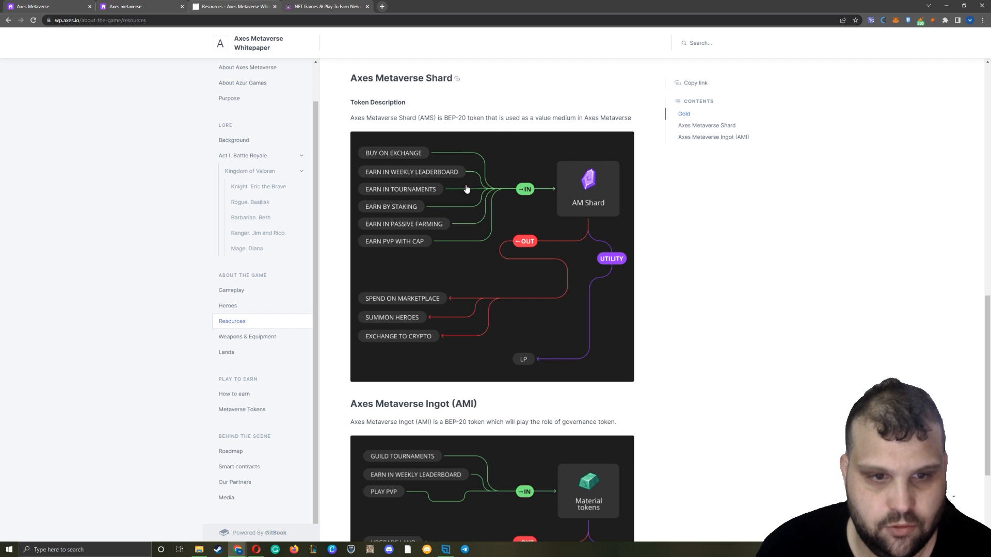
{"action": "mouse_move", "coordinate": [435, 227]}
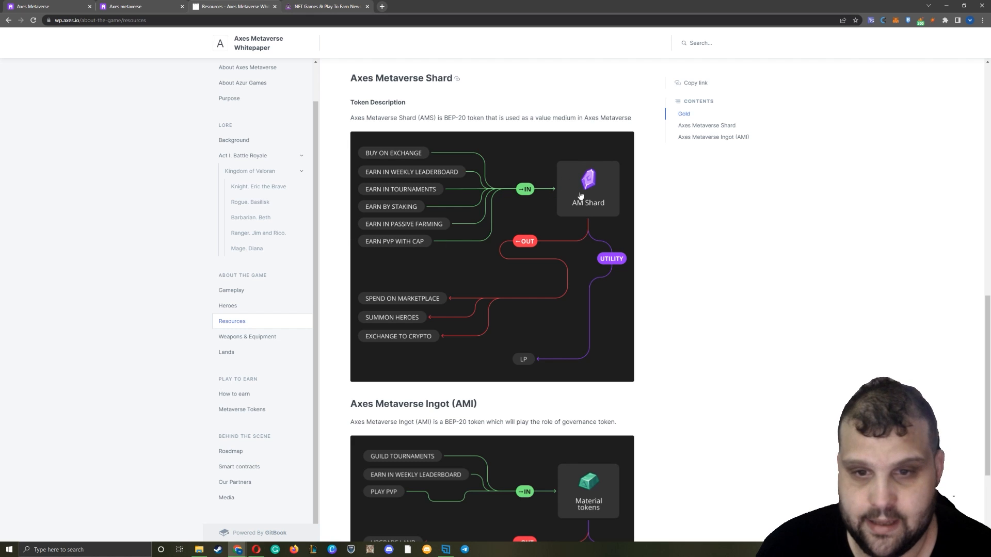
{"action": "mouse_move", "coordinate": [448, 292]}
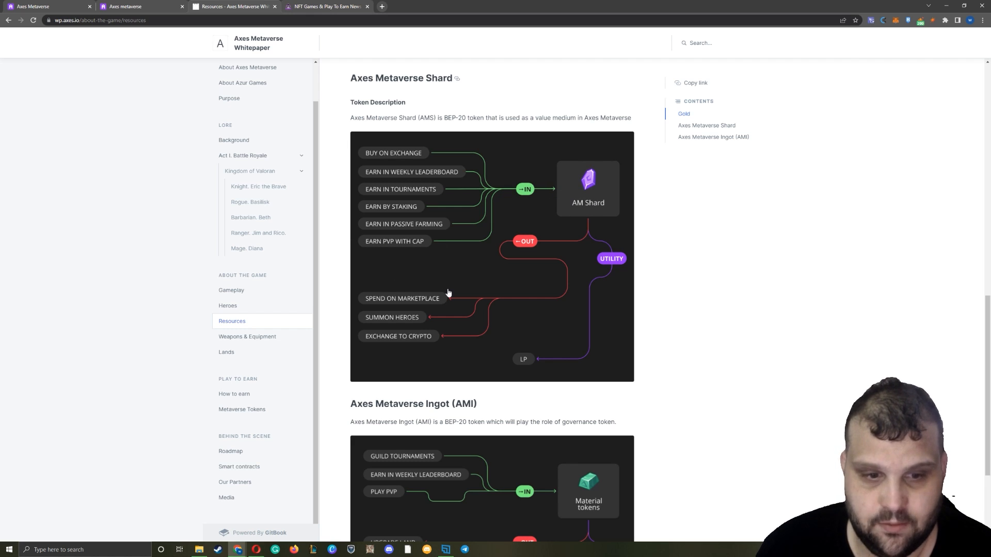
{"action": "mouse_move", "coordinate": [416, 333]}
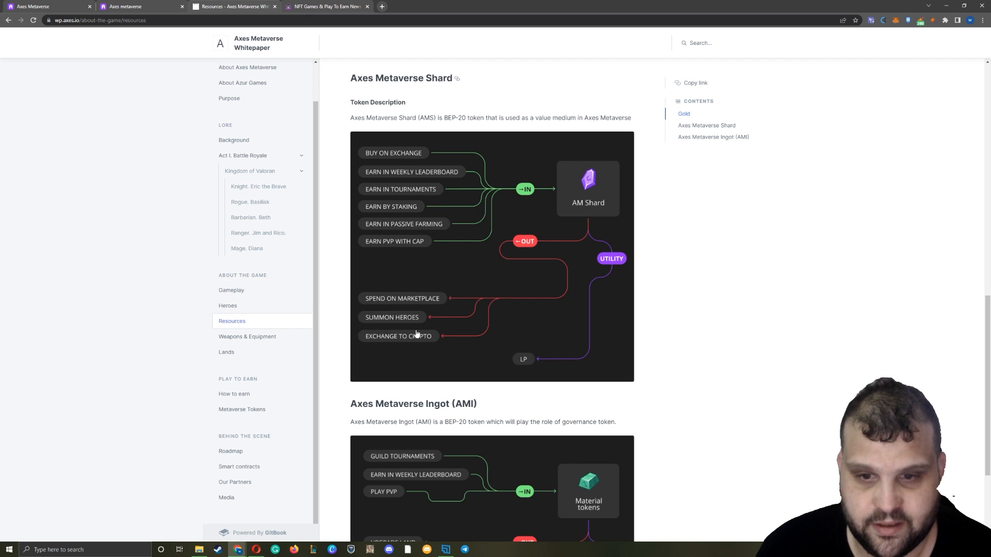
{"action": "mouse_move", "coordinate": [570, 291]}
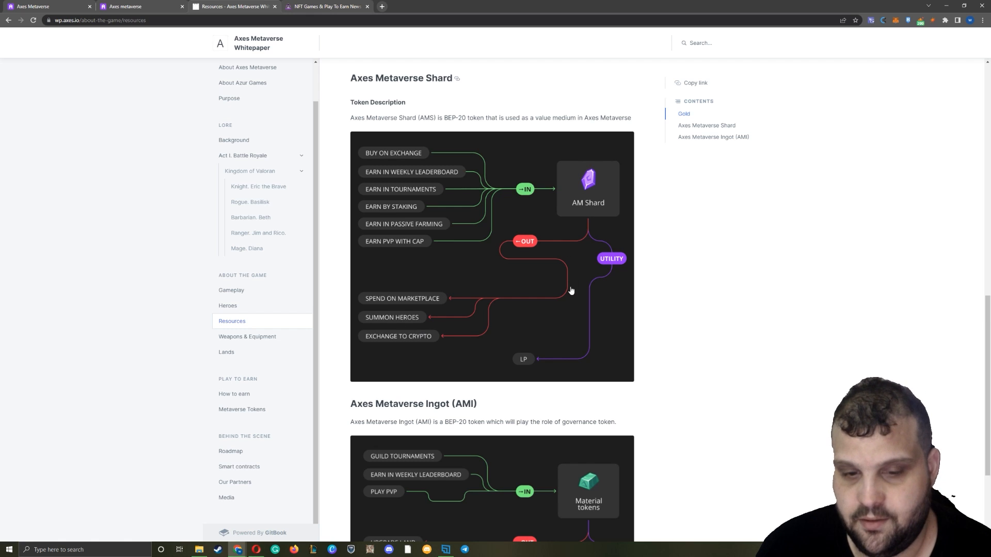
{"action": "scroll", "scroll_direction": "down", "scroll_amount": 3}
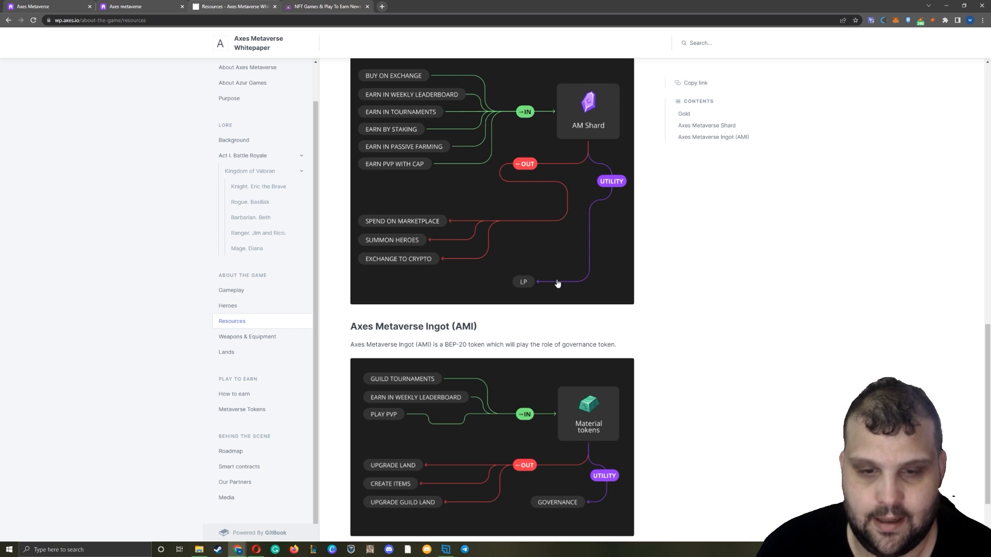
{"action": "scroll", "scroll_direction": "down", "scroll_amount": 3}
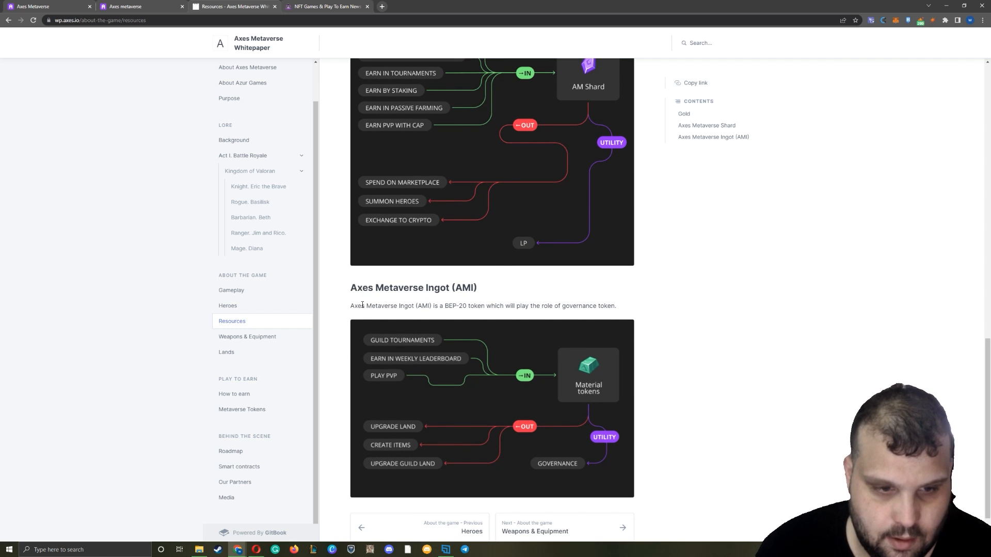
{"action": "left_click_drag", "start_coordinate": [362, 305], "coordinate": [587, 306]}
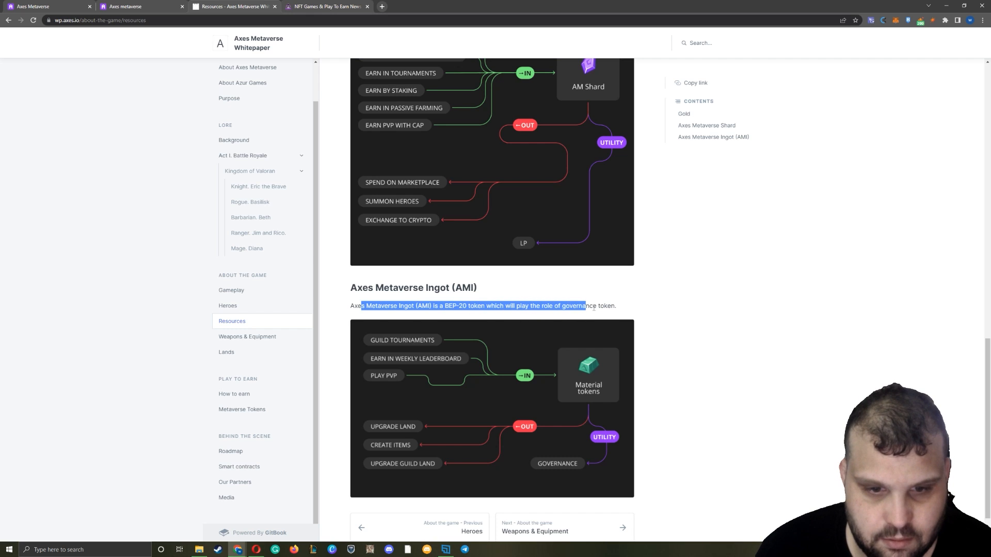
{"action": "scroll", "scroll_direction": "down", "scroll_amount": 3}
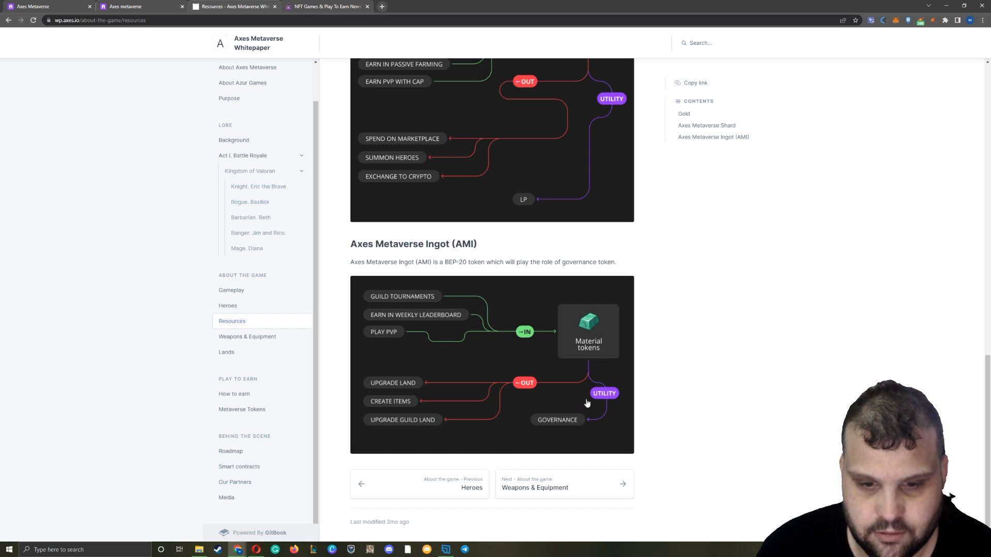
{"action": "mouse_move", "coordinate": [394, 405]}
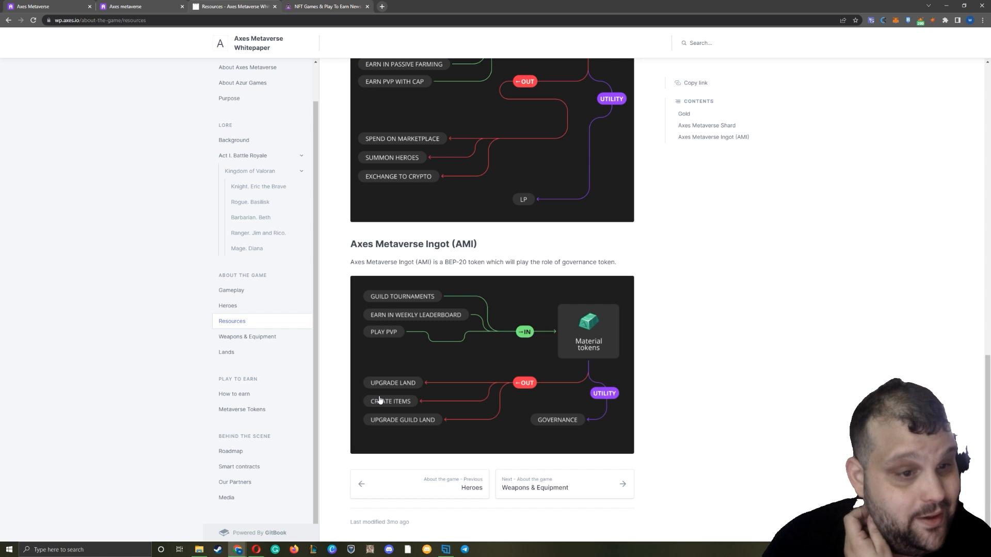
- Go to the Weapons & Equipment page and read the ways to get elite equipment
{"action": "left_click", "coordinate": [247, 337]}
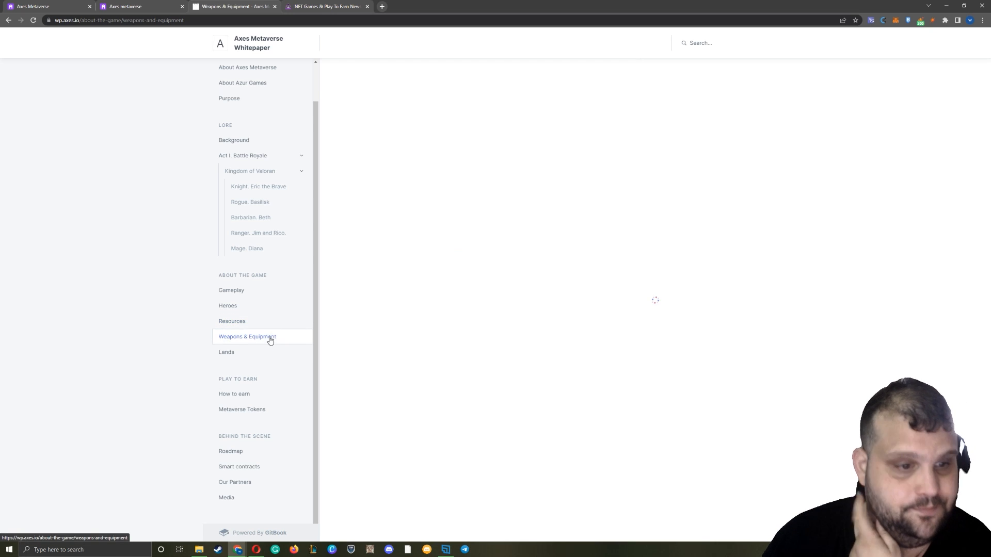
{"action": "left_click", "coordinate": [246, 336]}
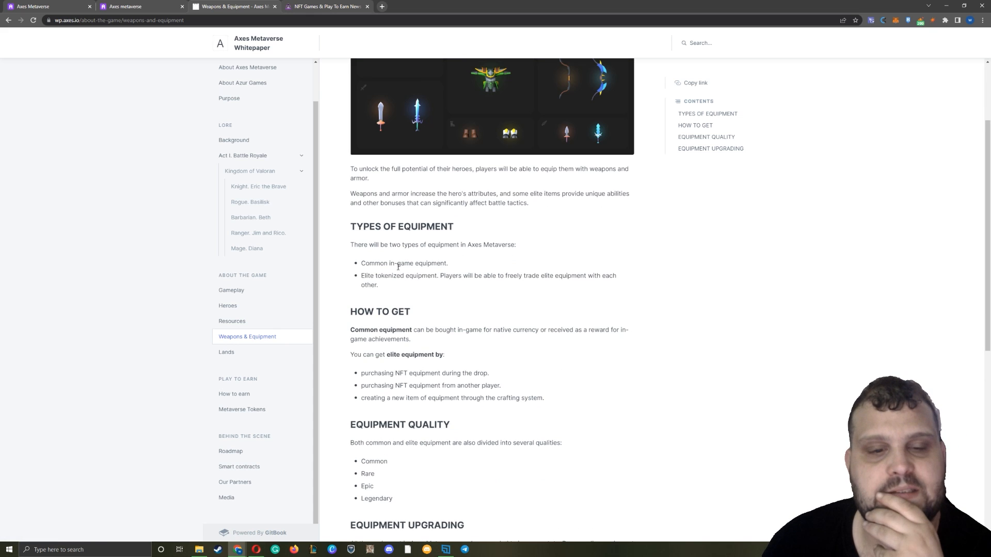
{"action": "scroll", "scroll_direction": "down", "scroll_amount": 3}
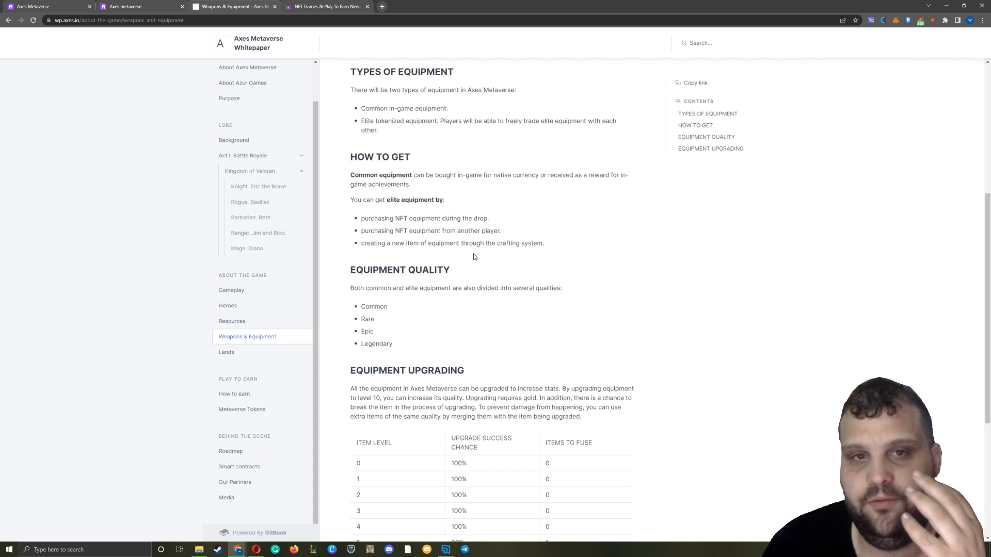
{"action": "mouse_move", "coordinate": [455, 241]}
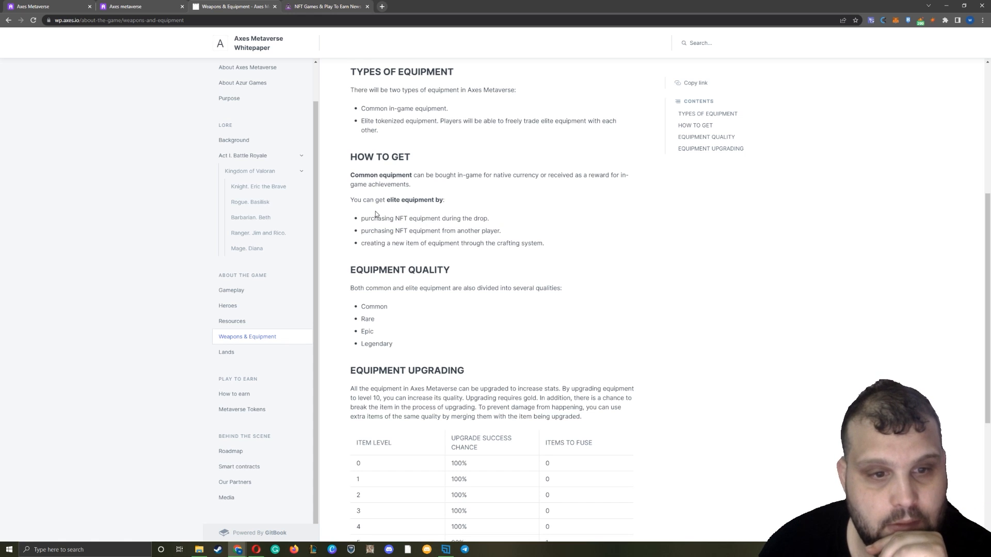
{"action": "left_click_drag", "start_coordinate": [354, 176], "coordinate": [511, 175]}
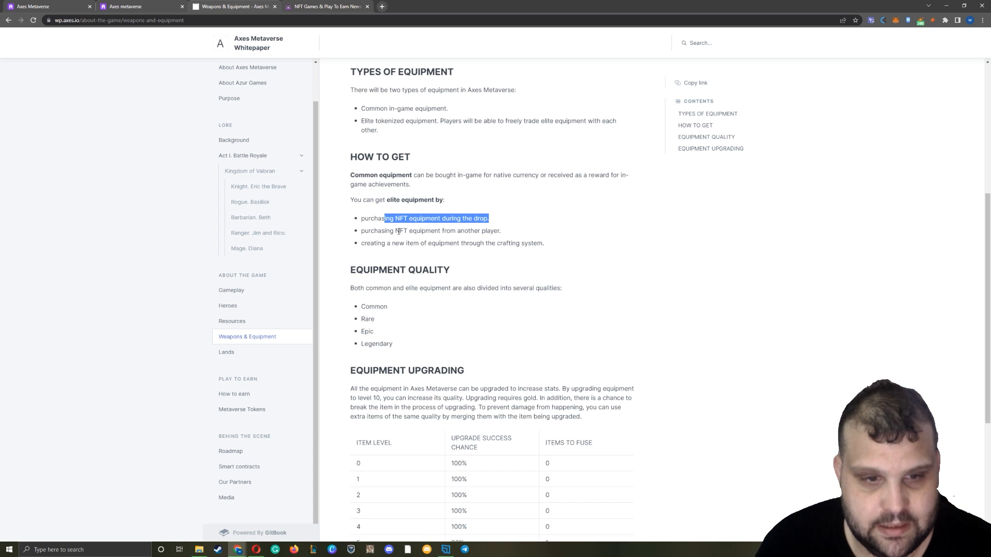
{"action": "left_click", "coordinate": [435, 242]}
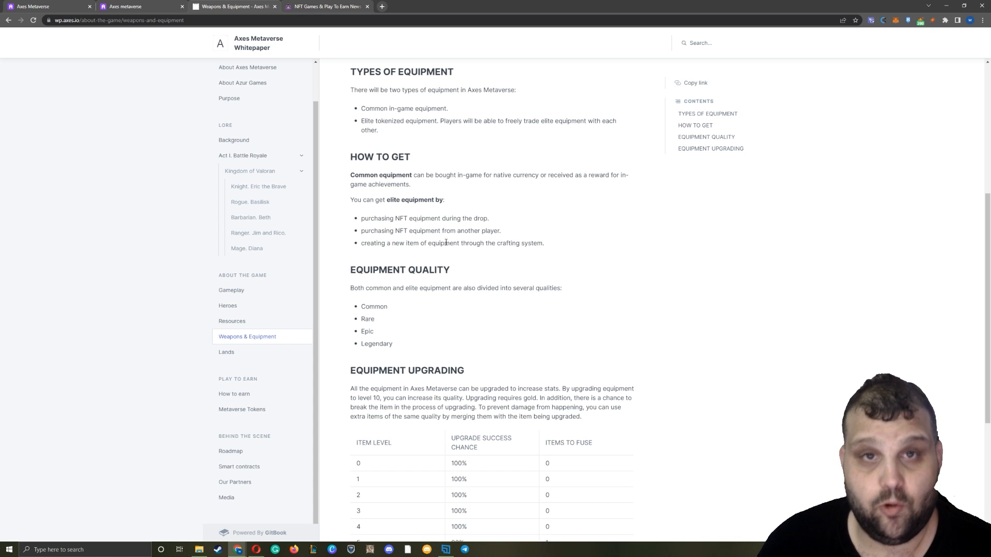
- Read the Equipment Upgrading paragraph, table and in-development note, then move on to the Lands page
{"action": "scroll", "scroll_direction": "down", "scroll_amount": 3}
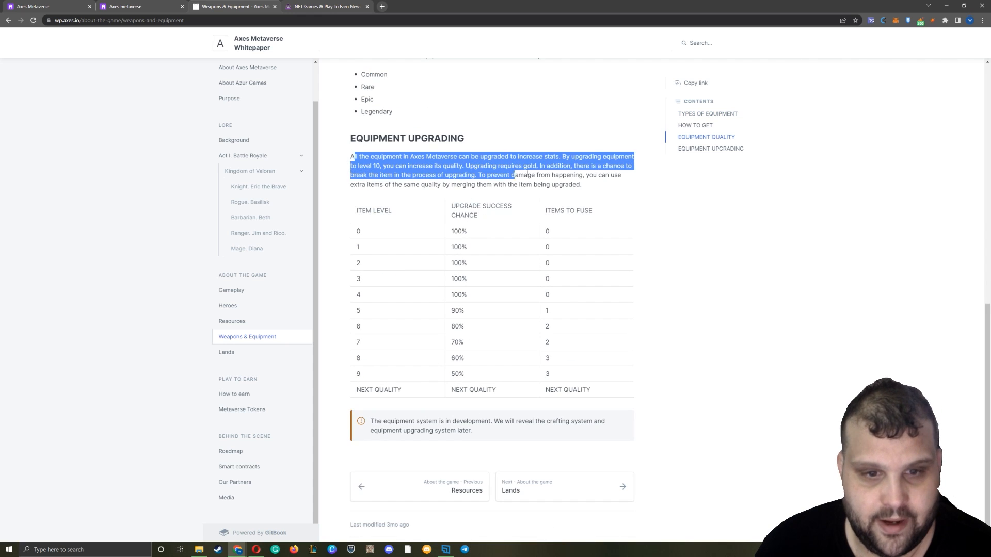
{"action": "left_click_drag", "start_coordinate": [355, 156], "coordinate": [548, 294]}
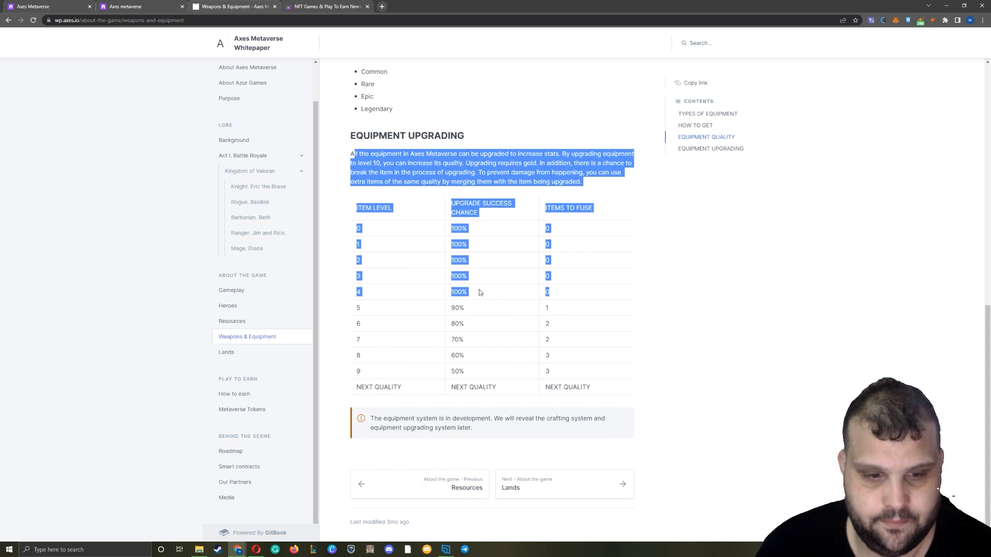
{"action": "mouse_move", "coordinate": [381, 427]}
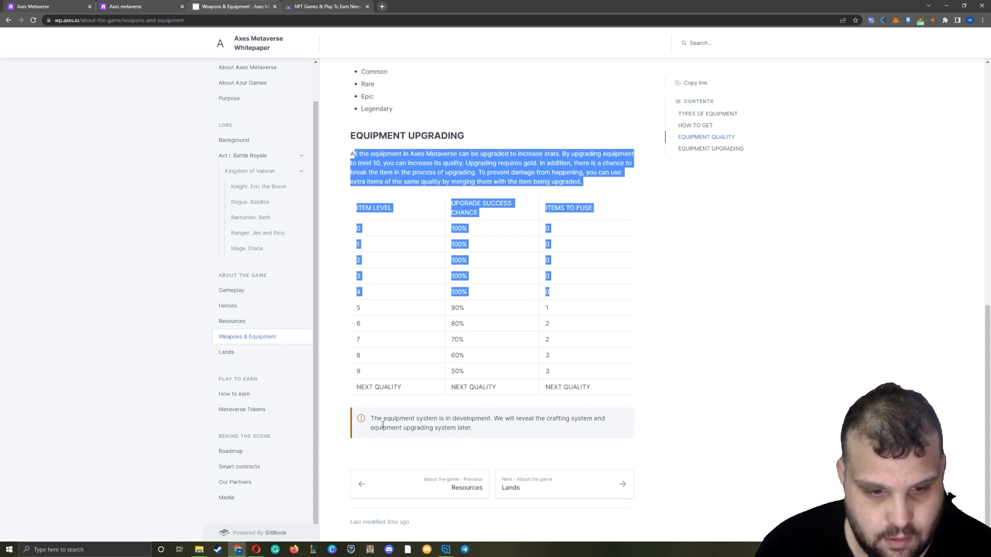
{"action": "double_click", "coordinate": [397, 418]}
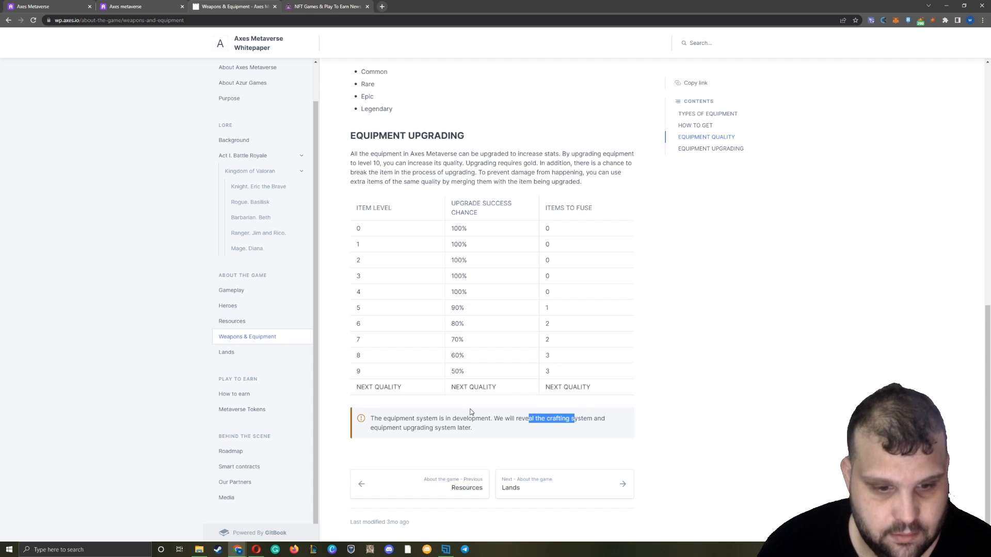
{"action": "mouse_move", "coordinate": [402, 367]}
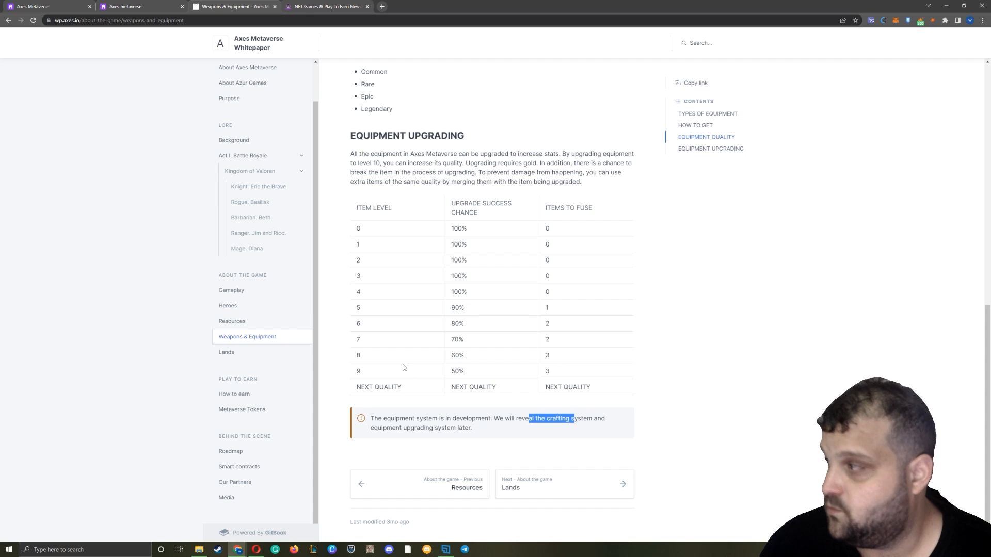
{"action": "left_click", "coordinate": [226, 352]}
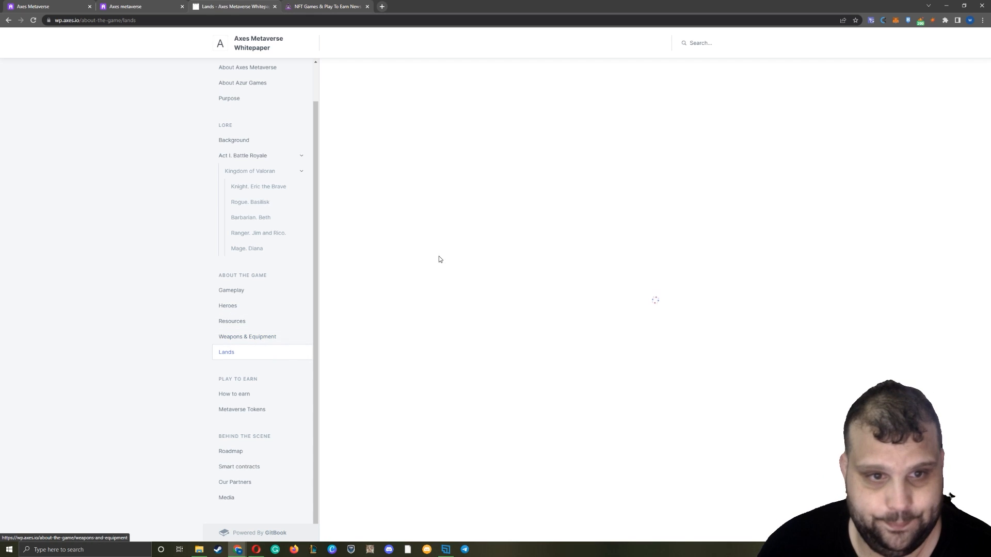
- Read the Lands page on resource deposits, Protective and Landscaping buildings and crafting requirements
{"action": "left_click", "coordinate": [226, 352]}
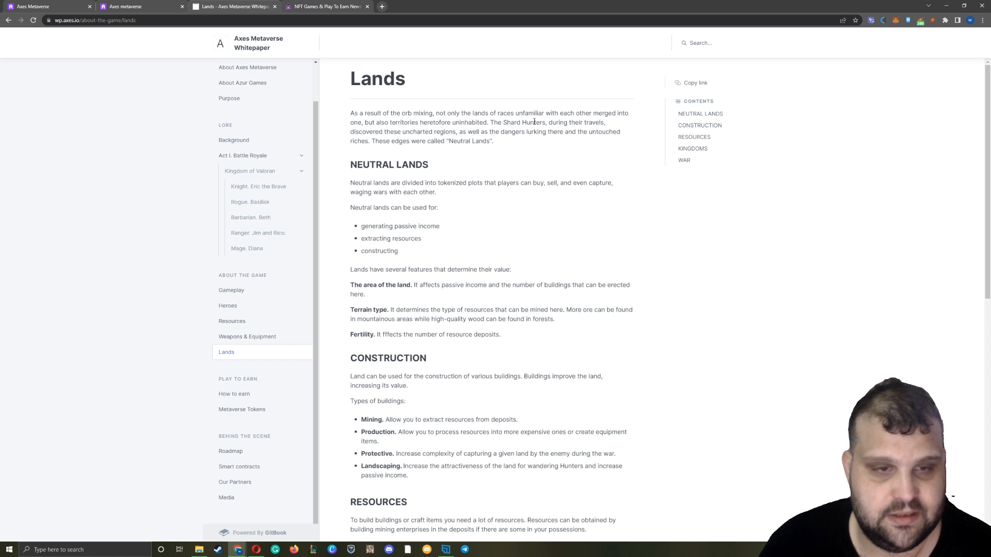
{"action": "left_click_drag", "start_coordinate": [361, 226], "coordinate": [412, 227]}
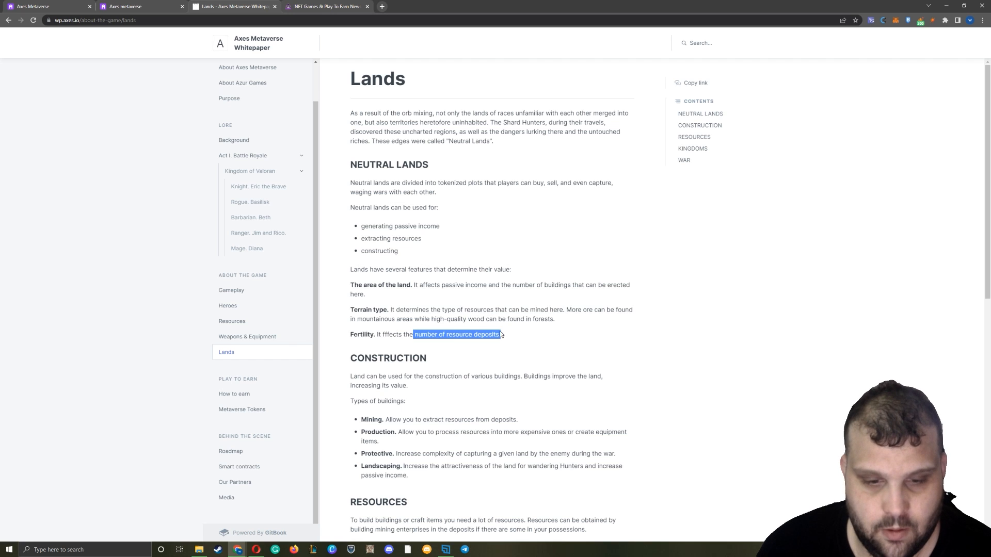
{"action": "scroll", "scroll_direction": "down", "scroll_amount": 3}
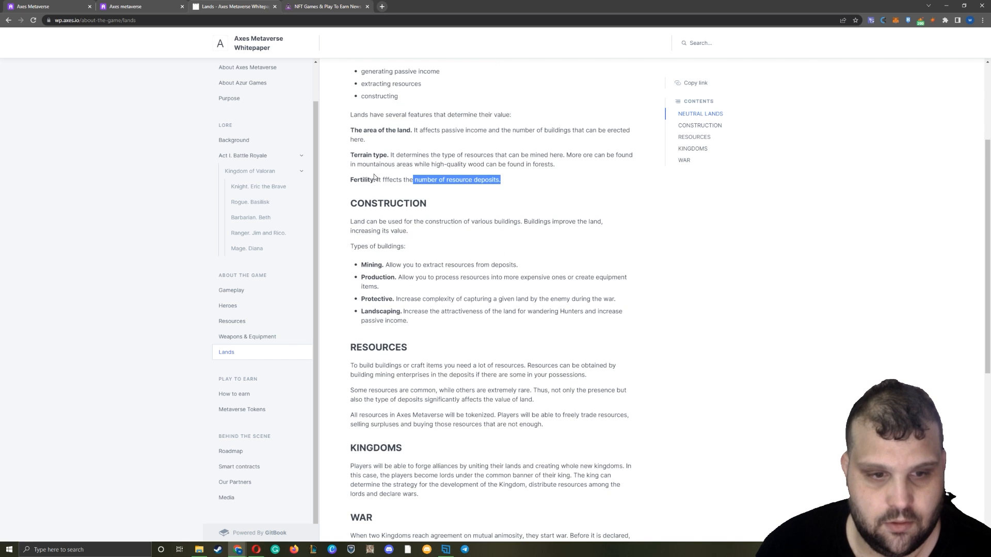
{"action": "scroll", "scroll_direction": "down", "scroll_amount": 3}
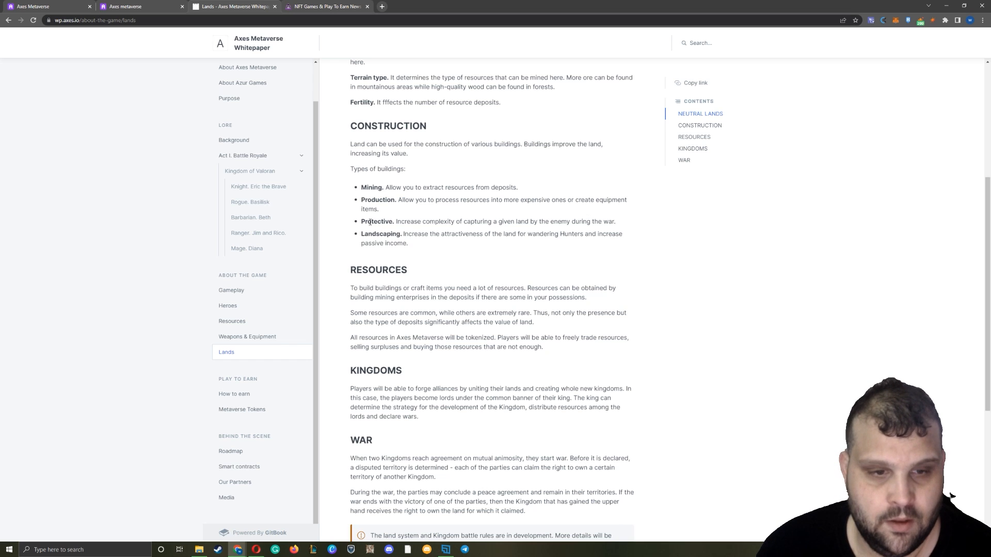
{"action": "left_click_drag", "start_coordinate": [370, 221], "coordinate": [582, 221]}
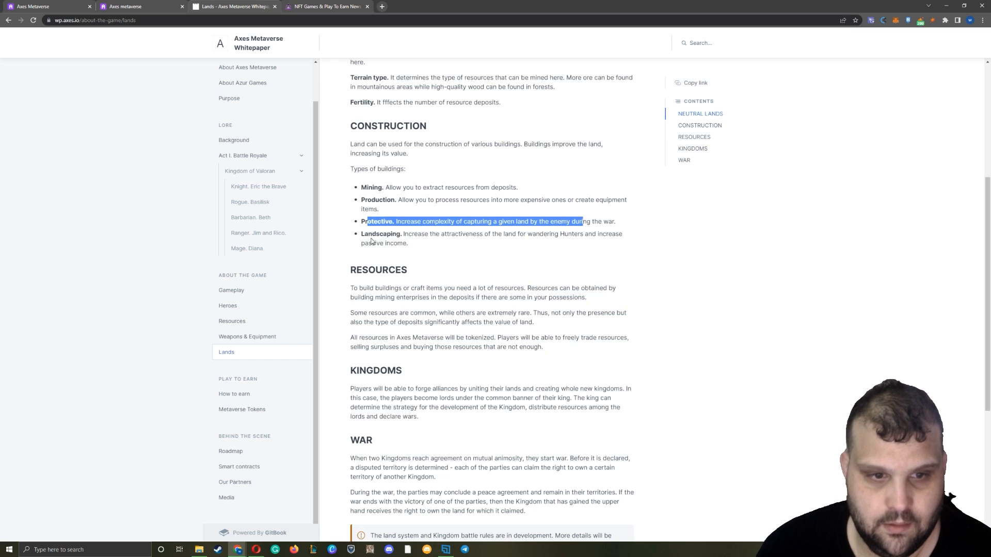
{"action": "left_click_drag", "start_coordinate": [370, 233], "coordinate": [562, 233]}
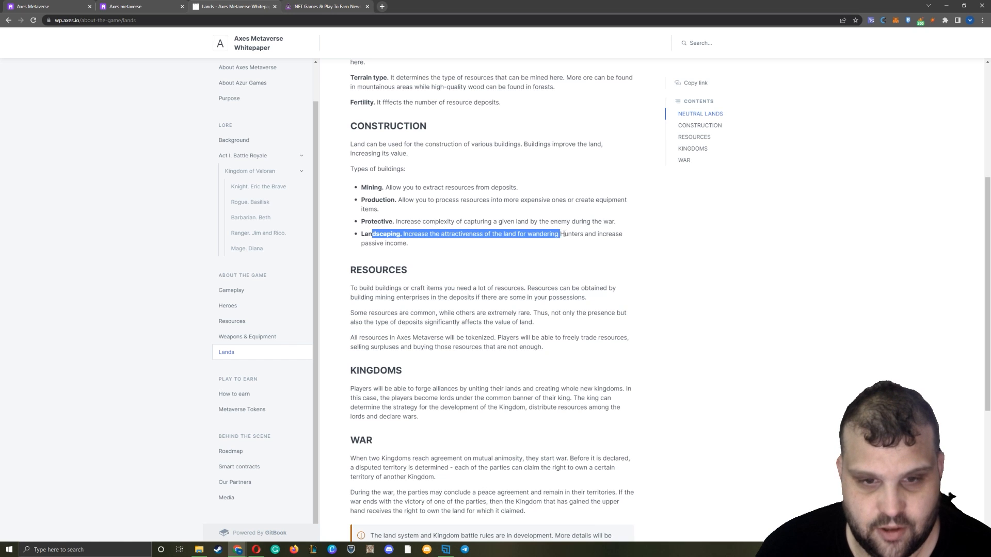
{"action": "scroll", "scroll_direction": "down", "scroll_amount": 3}
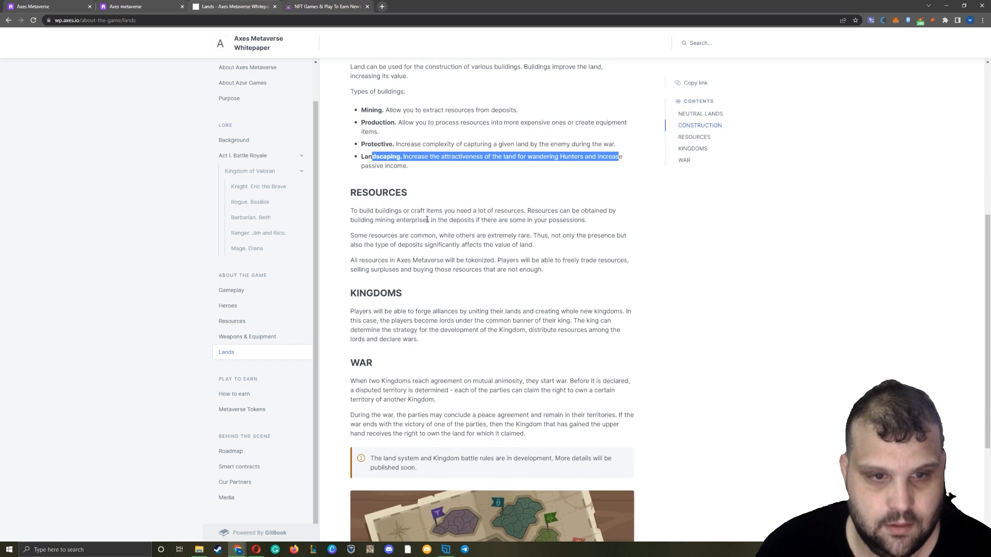
{"action": "left_click_drag", "start_coordinate": [376, 210], "coordinate": [508, 211]}
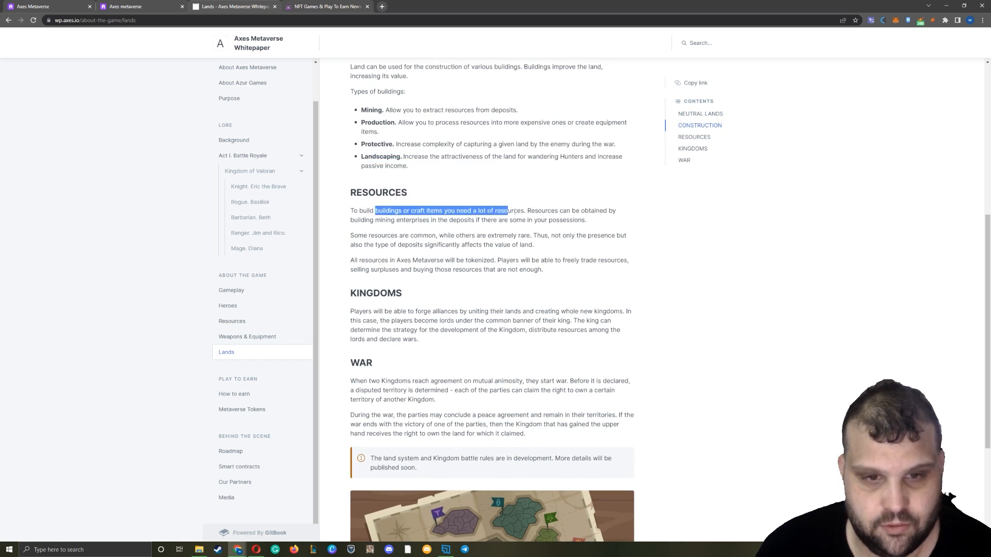
- Read the Kingdoms and War sections on alliances and disputed territory, then move on to How to earn
{"action": "scroll", "scroll_direction": "down", "scroll_amount": 3}
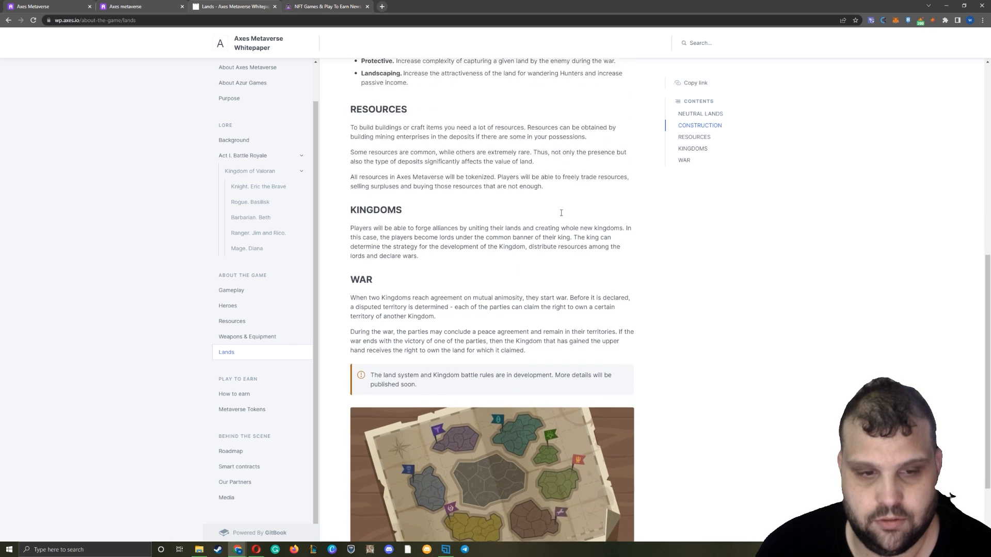
{"action": "scroll", "scroll_direction": "down", "scroll_amount": 3}
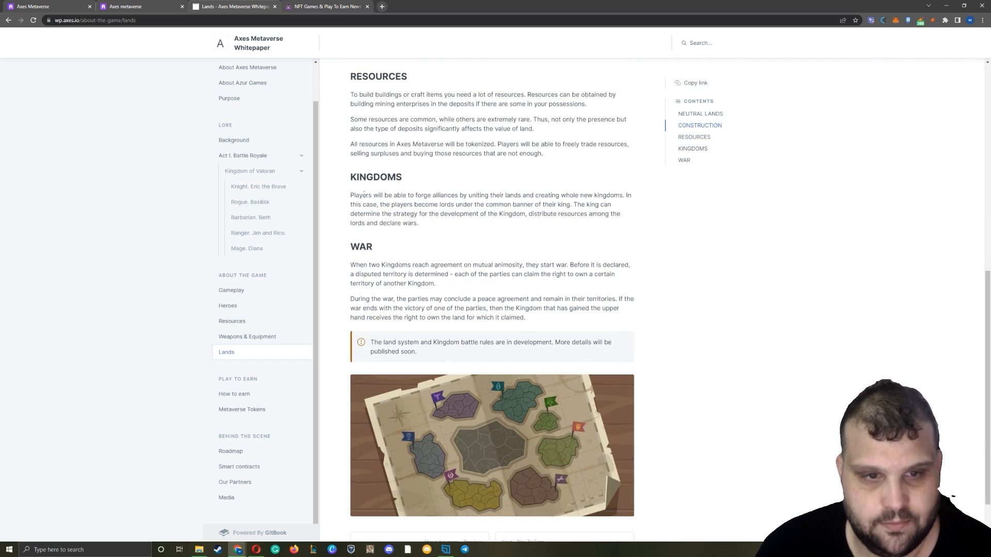
{"action": "left_click_drag", "start_coordinate": [363, 195], "coordinate": [458, 204]}
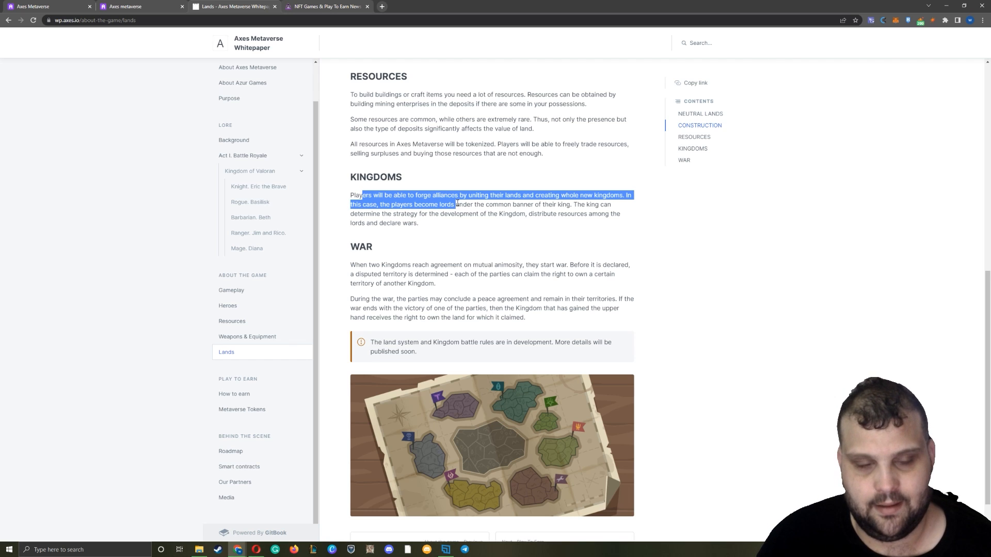
{"action": "scroll", "scroll_direction": "down", "scroll_amount": 3}
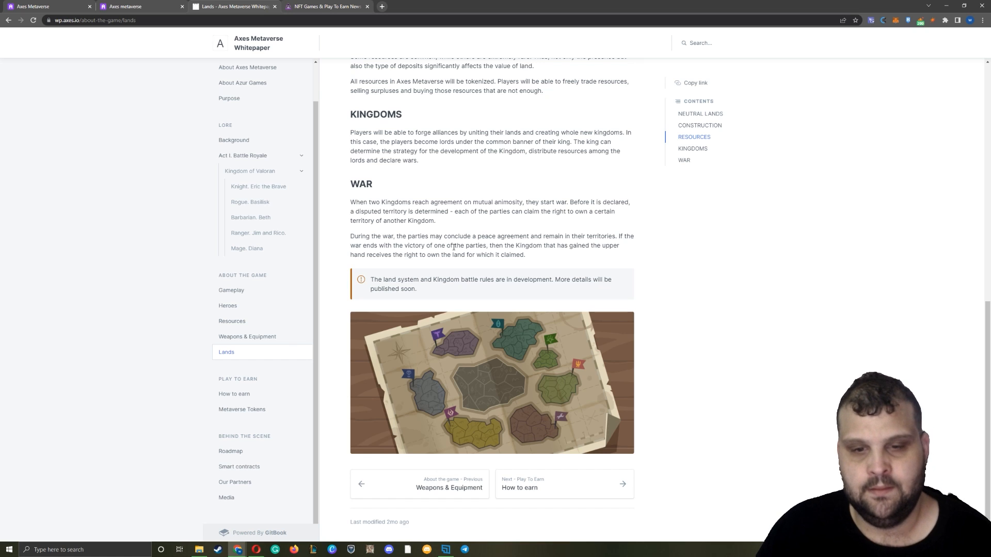
{"action": "left_click_drag", "start_coordinate": [473, 246], "coordinate": [613, 245]}
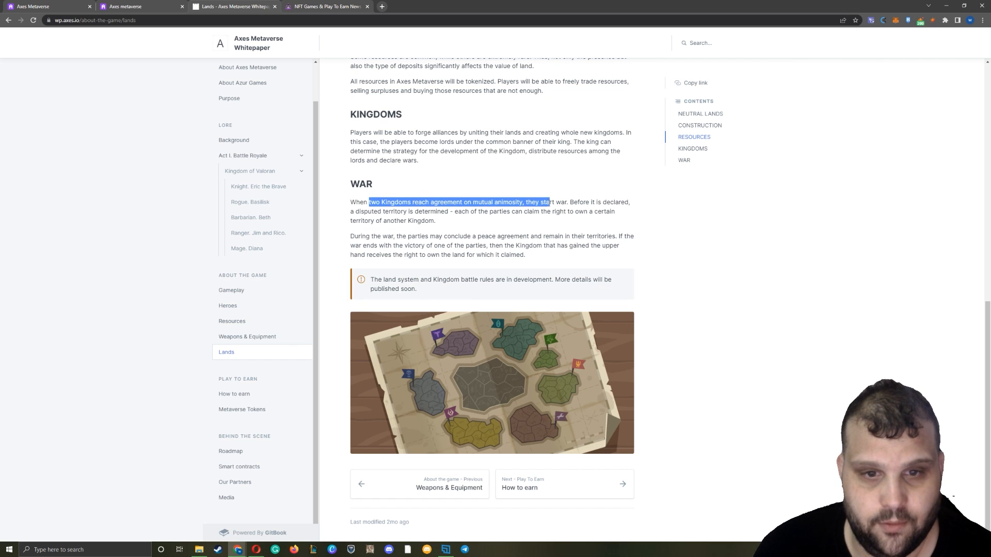
{"action": "left_click_drag", "start_coordinate": [551, 202], "coordinate": [620, 201]}
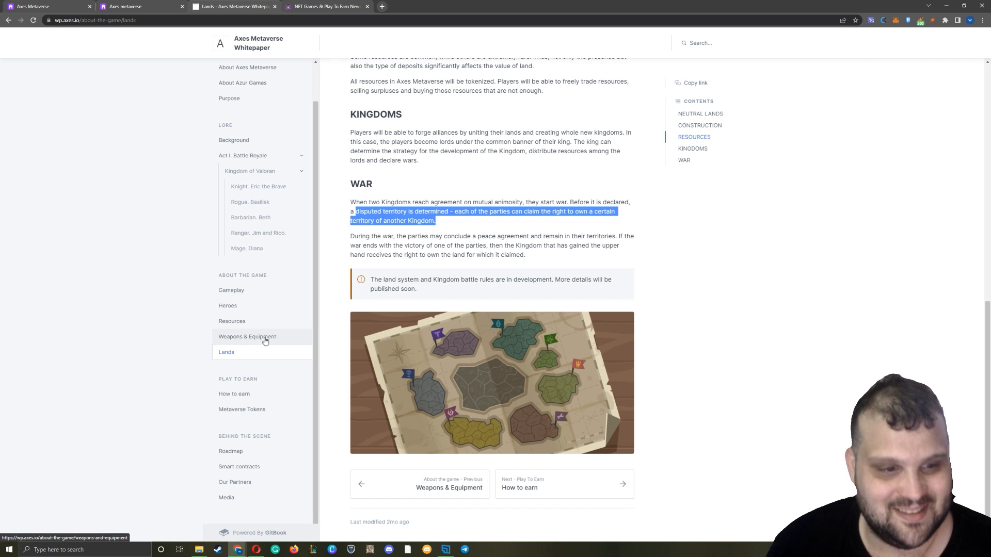
{"action": "left_click", "coordinate": [234, 393]}
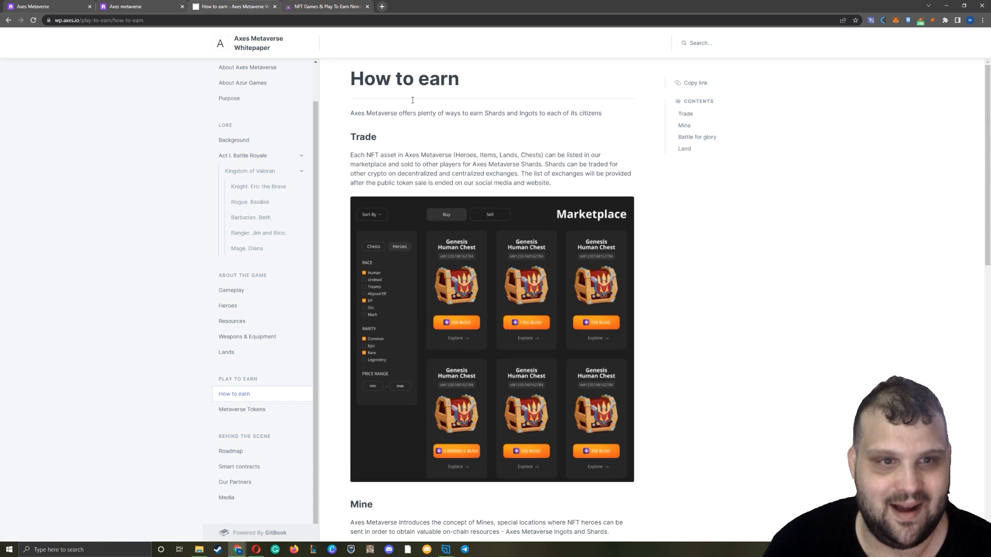
- Highlight the Trade paragraph on listing NFT assets, then play the Mine section's passive-mining video to its end
{"action": "left_click_drag", "start_coordinate": [381, 155], "coordinate": [475, 183]}
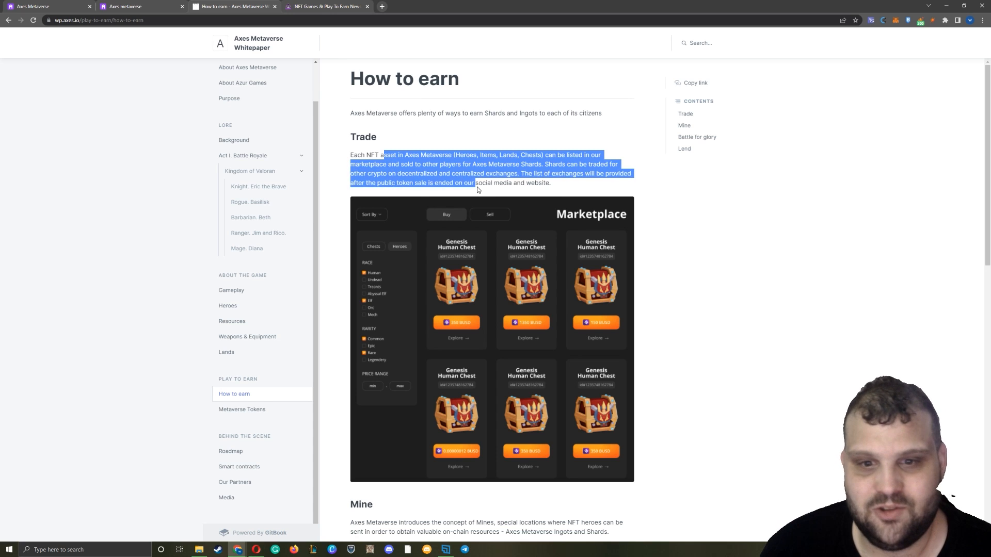
{"action": "scroll", "scroll_direction": "down", "scroll_amount": 3}
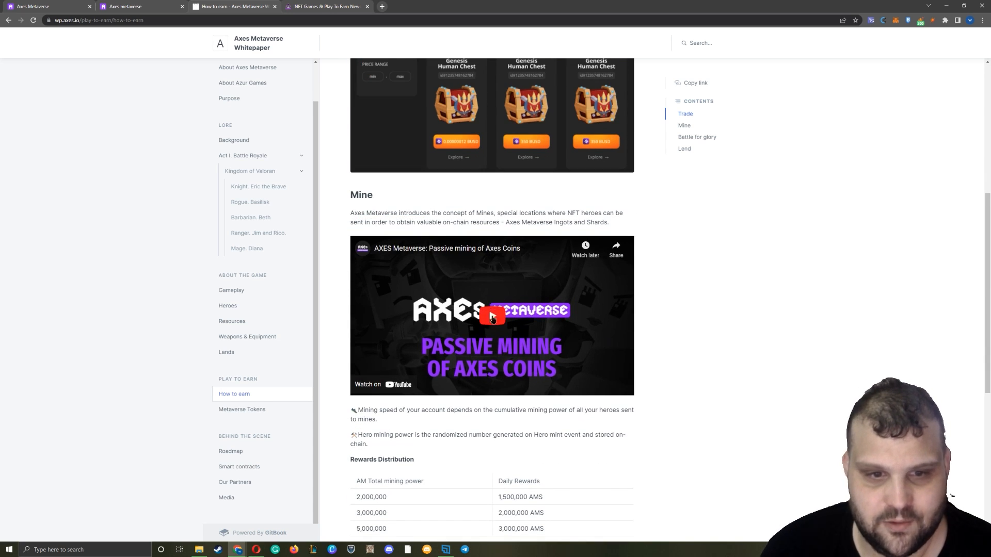
{"action": "left_click", "coordinate": [492, 317]}
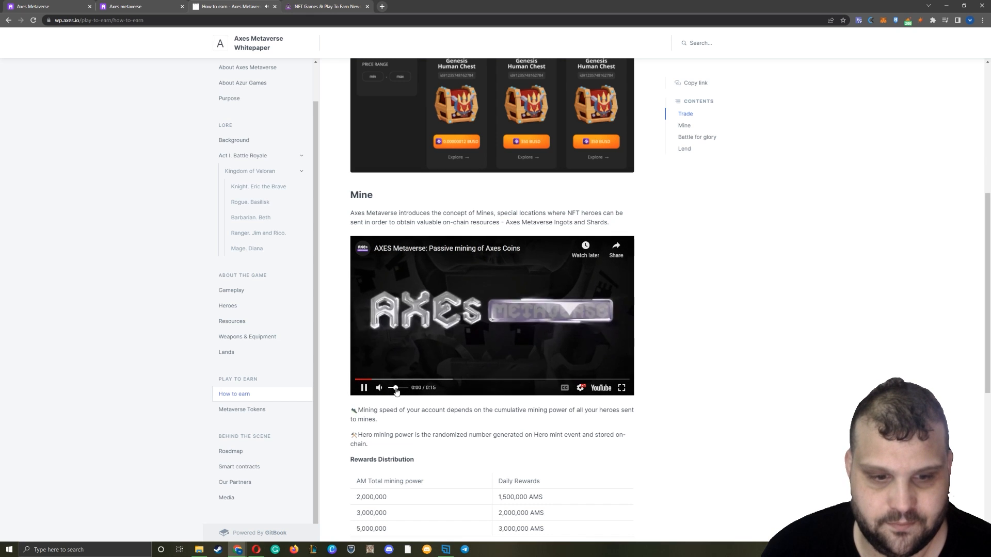
{"action": "left_click", "coordinate": [621, 387]}
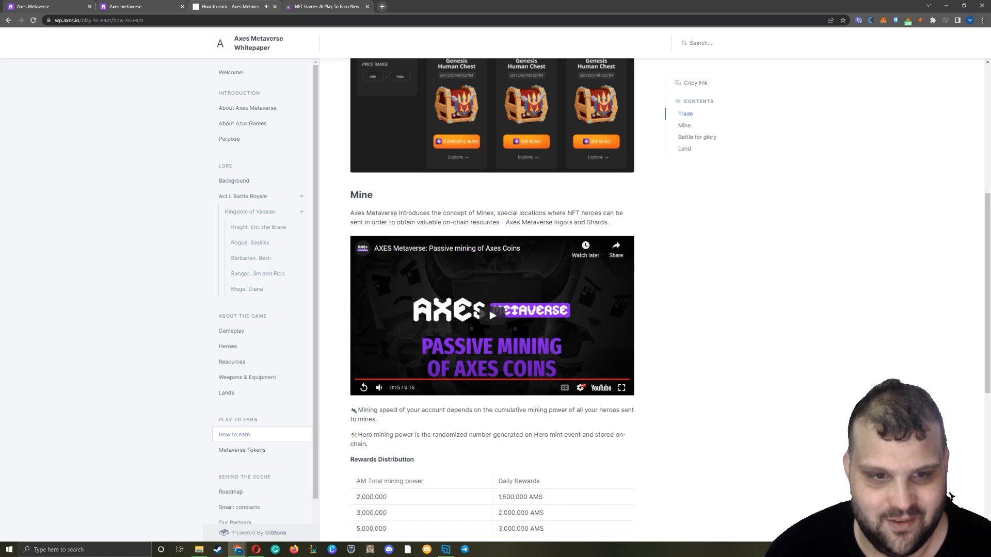
{"action": "scroll", "scroll_direction": "down", "scroll_amount": 3}
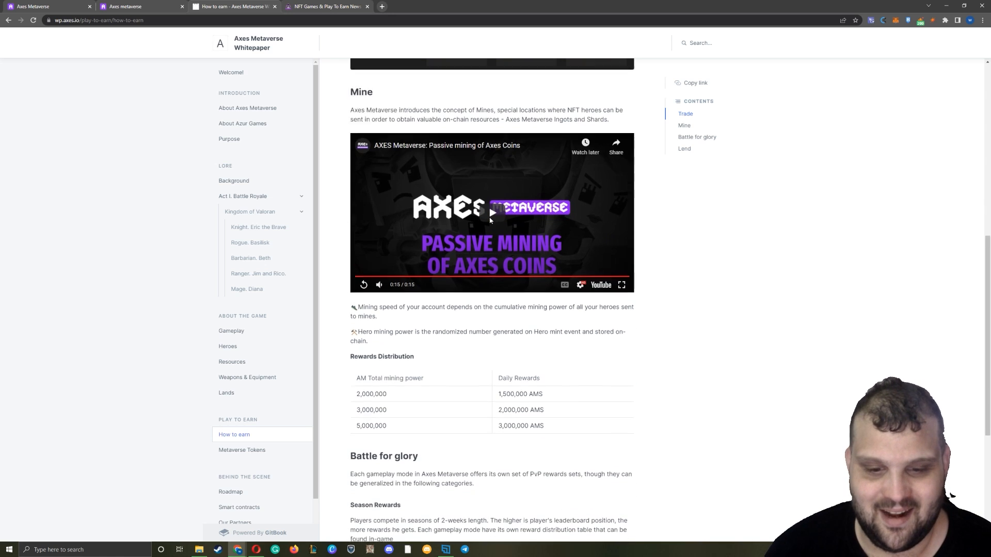
{"action": "scroll", "scroll_direction": "down", "scroll_amount": 3}
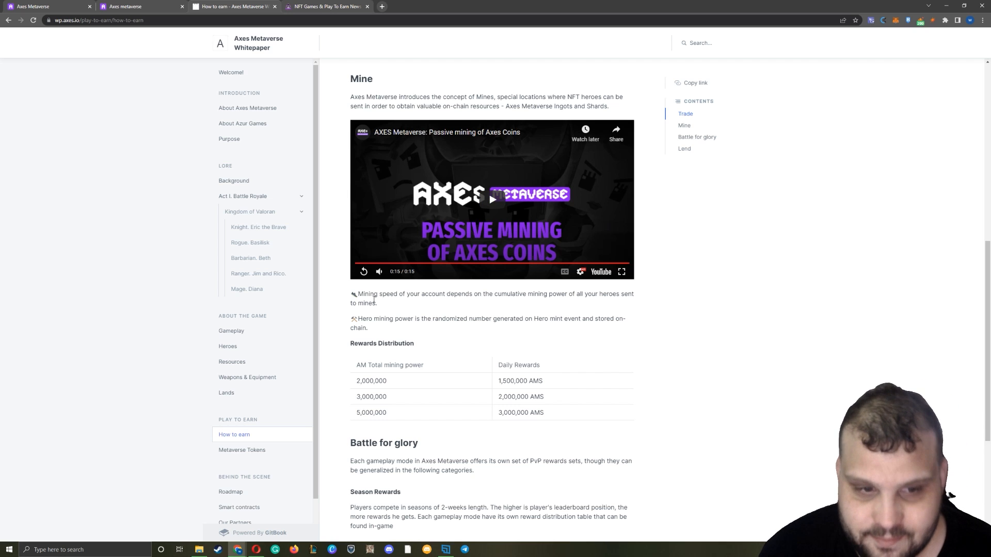
{"action": "left_click_drag", "start_coordinate": [369, 294], "coordinate": [418, 294]}
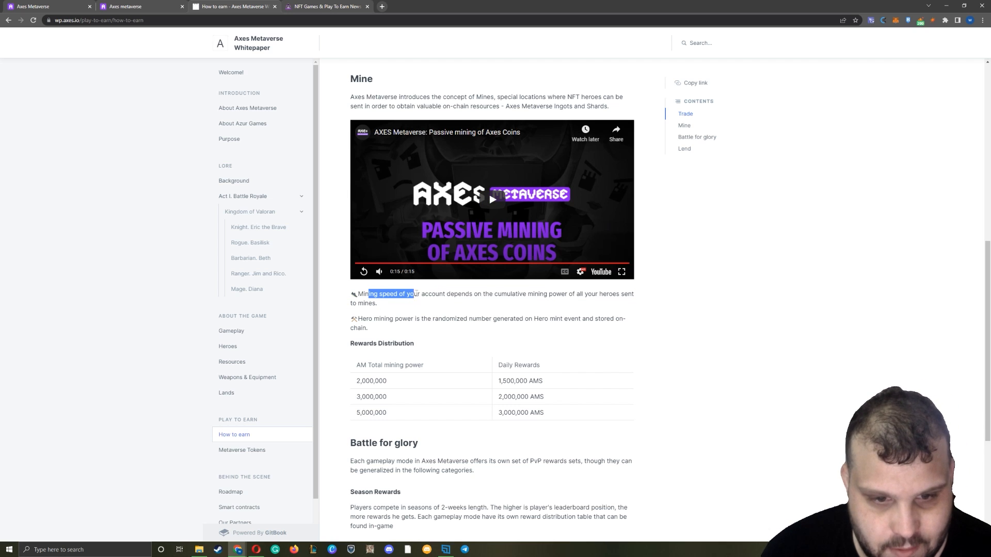
{"action": "left_click_drag", "start_coordinate": [411, 294], "coordinate": [565, 293]}
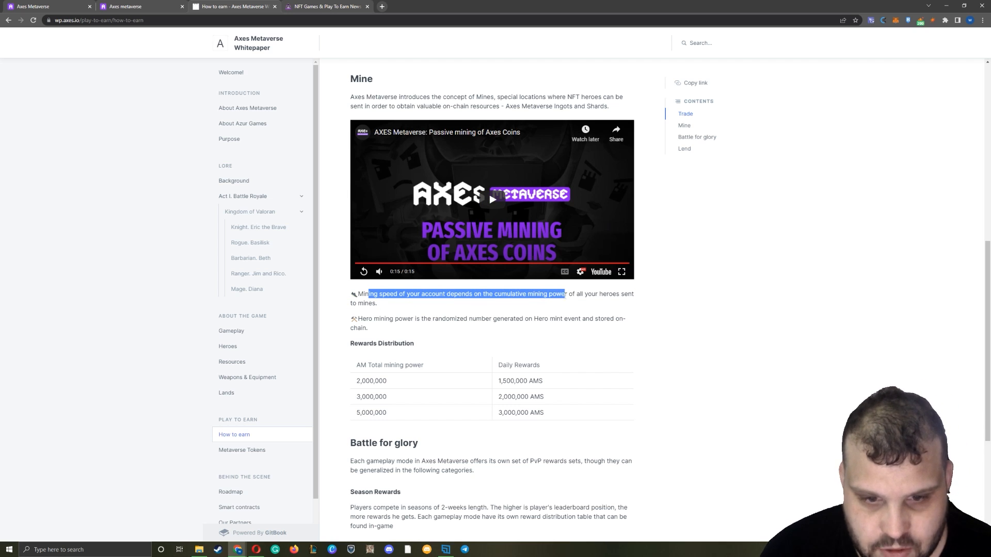
{"action": "left_click_drag", "start_coordinate": [566, 295], "coordinate": [634, 294]}
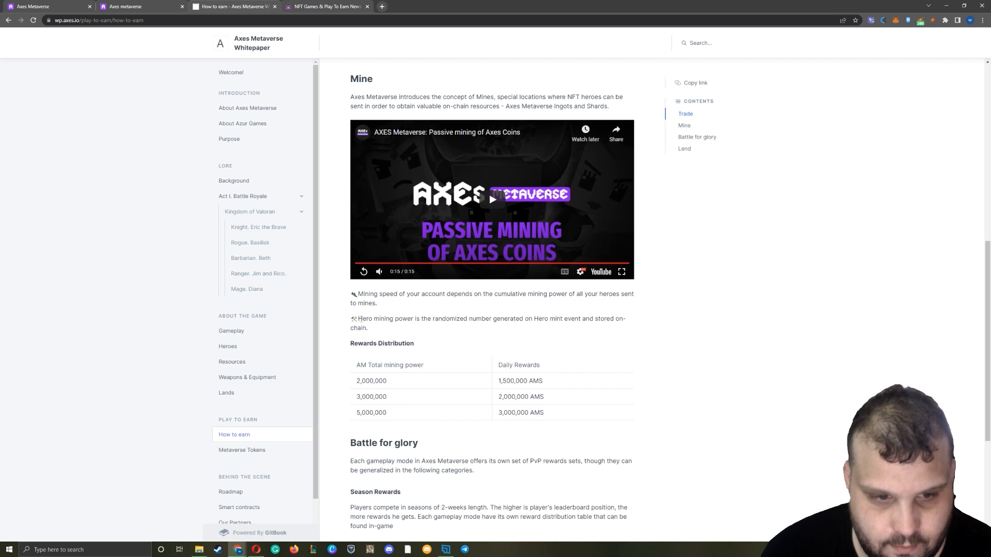
{"action": "left_click_drag", "start_coordinate": [362, 319], "coordinate": [456, 319]}
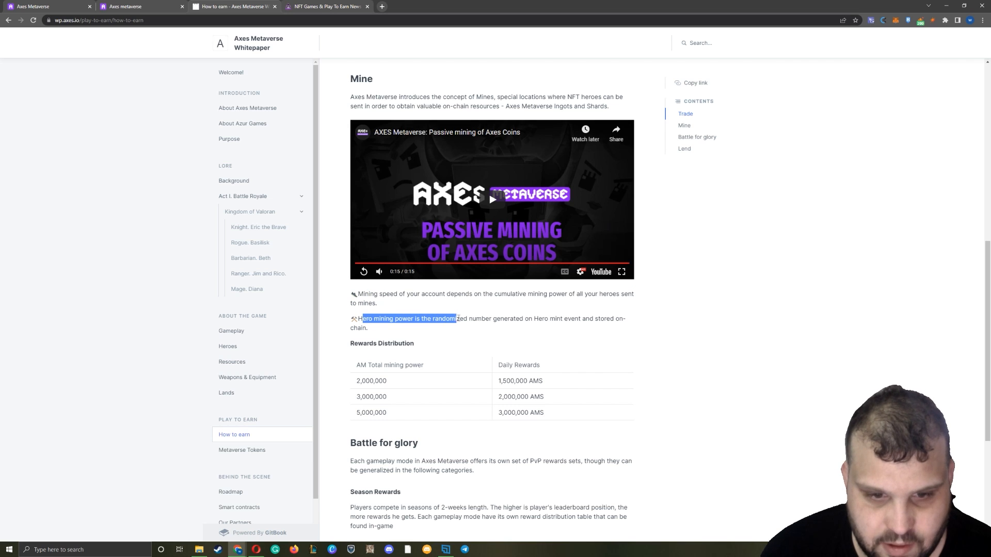
{"action": "left_click_drag", "start_coordinate": [458, 319], "coordinate": [604, 319]}
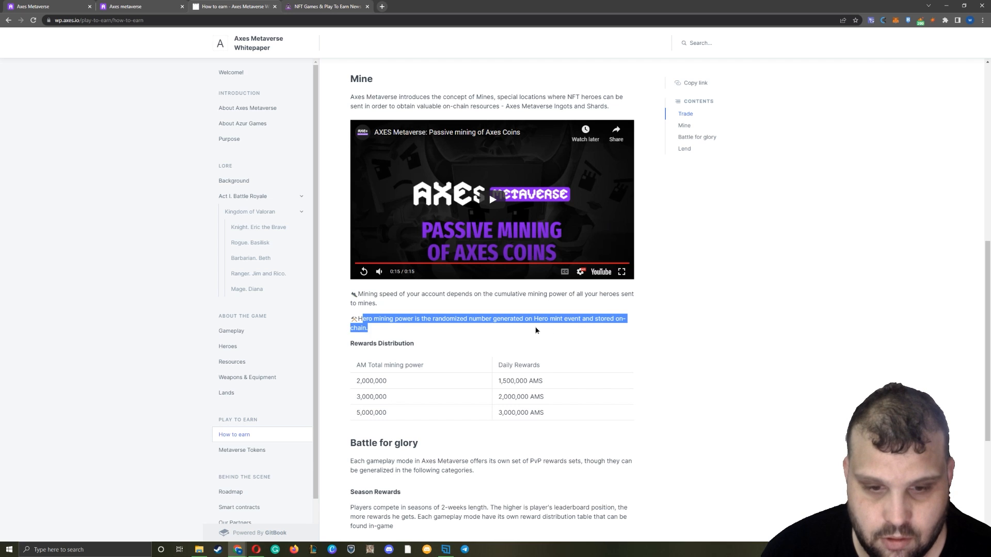
{"action": "scroll", "scroll_direction": "down", "scroll_amount": 3}
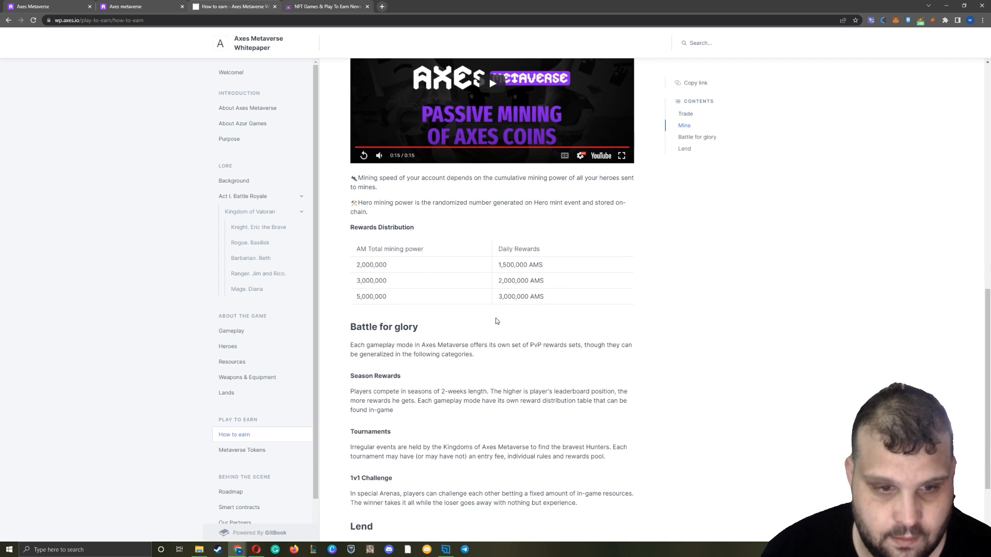
{"action": "left_click_drag", "start_coordinate": [501, 264], "coordinate": [515, 296]}
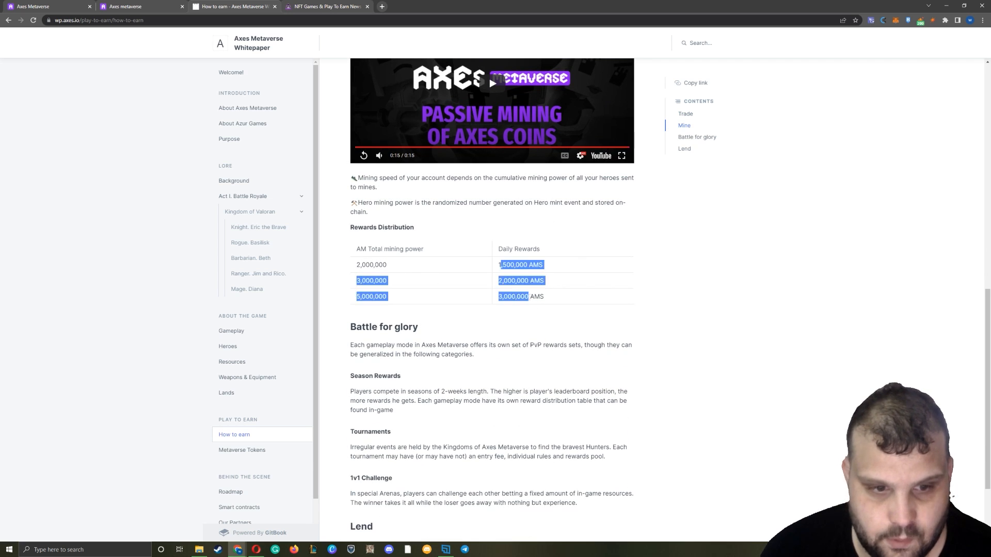
{"action": "scroll", "scroll_direction": "down", "scroll_amount": 3}
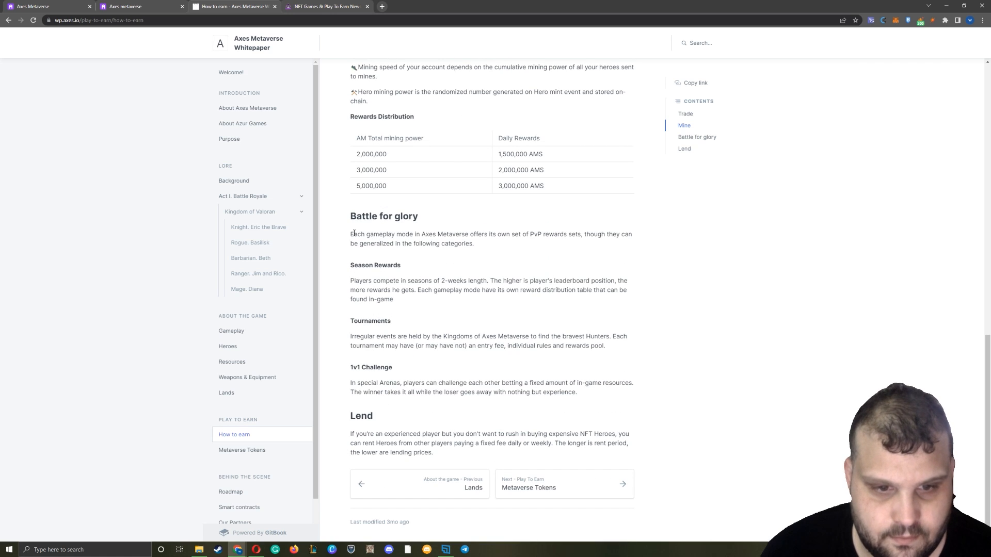
{"action": "left_click_drag", "start_coordinate": [350, 235], "coordinate": [410, 235]}
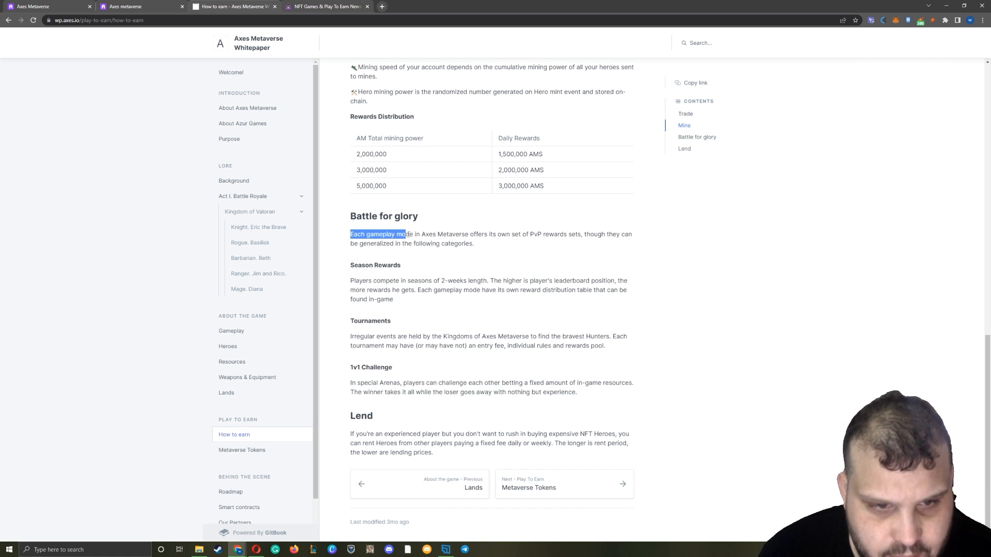
{"action": "left_click_drag", "start_coordinate": [408, 234], "coordinate": [625, 234]}
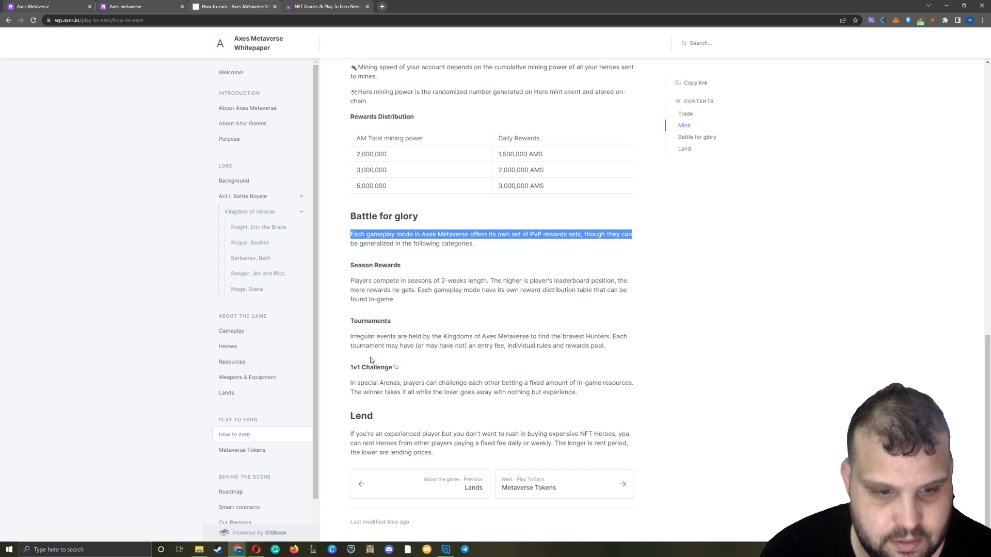
{"action": "mouse_move", "coordinate": [371, 422]}
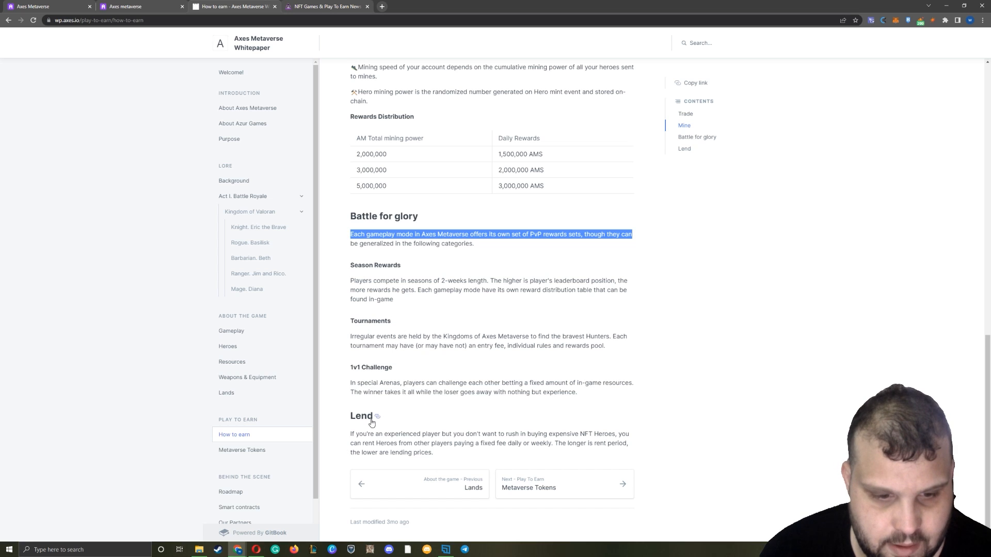
{"action": "left_click_drag", "start_coordinate": [384, 435], "coordinate": [629, 435]}
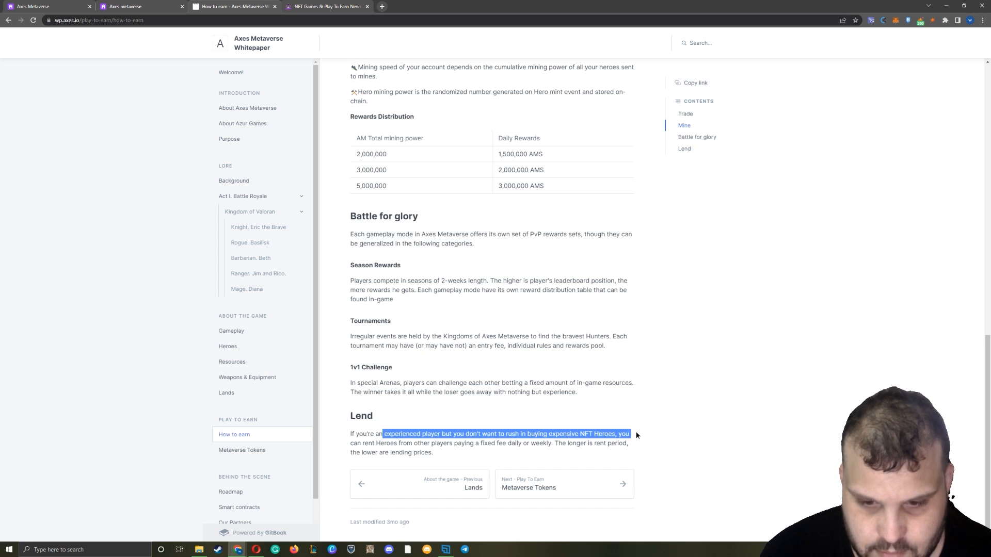
{"action": "left_click", "coordinate": [435, 455]}
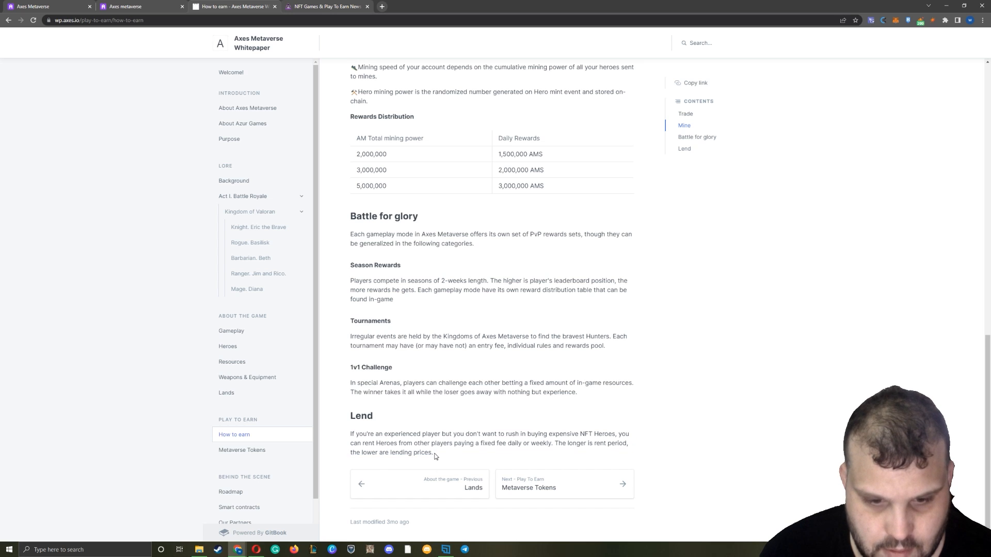
{"action": "left_click_drag", "start_coordinate": [456, 443], "coordinate": [561, 443]}
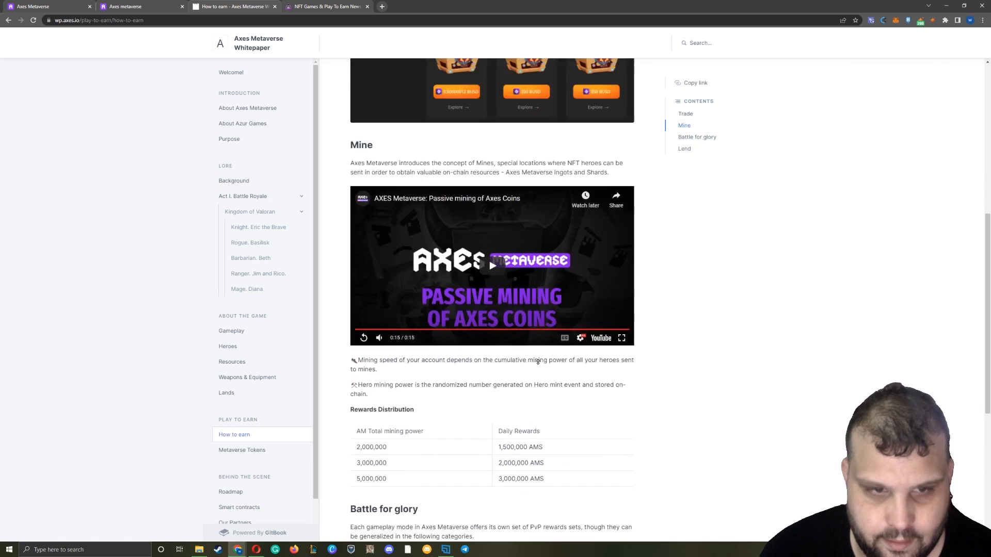
- Scroll down the Metaverse Tokens page past the Axes Metaverse Shard (AMS) description
{"action": "scroll", "scroll_direction": "down", "scroll_amount": 3}
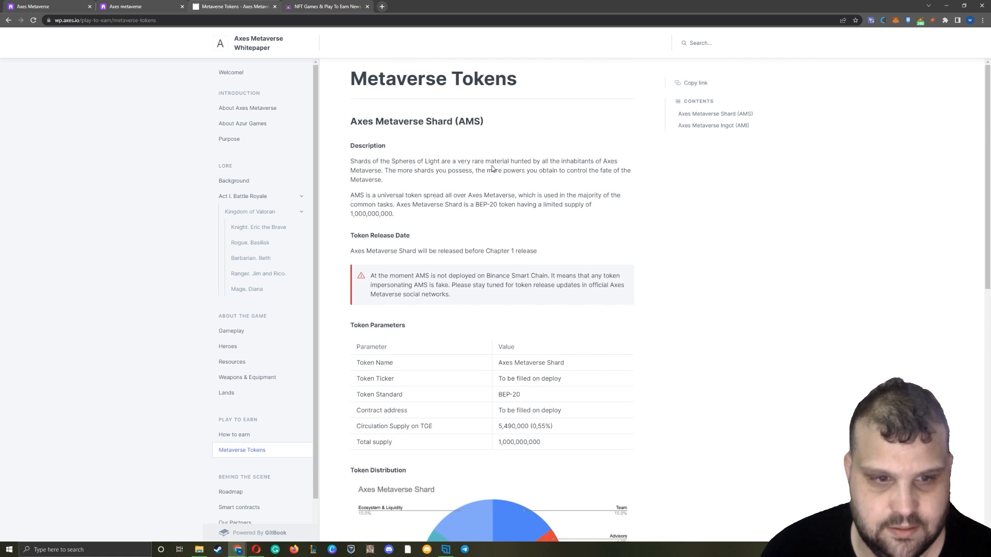
{"action": "scroll", "scroll_direction": "down", "scroll_amount": 3}
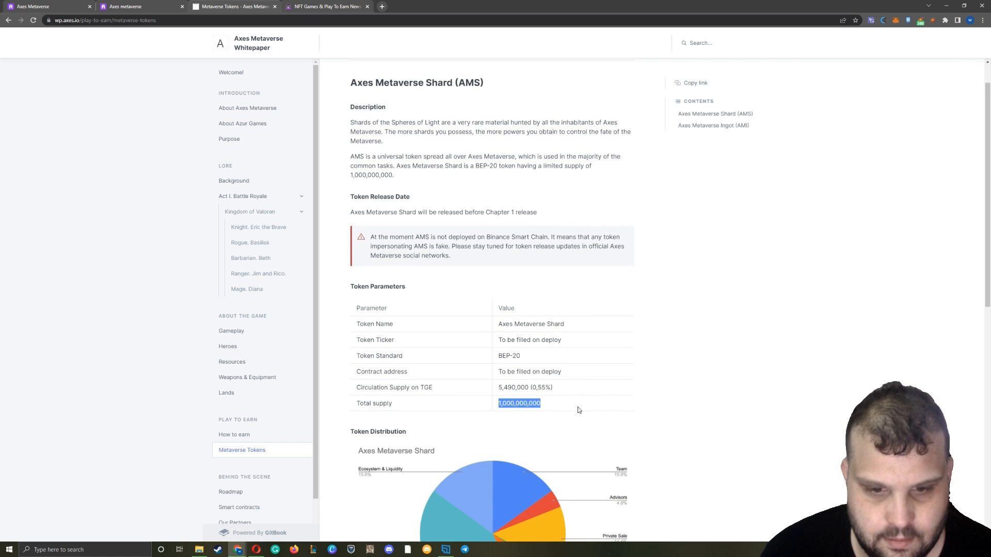
{"action": "double_click", "coordinate": [506, 387]}
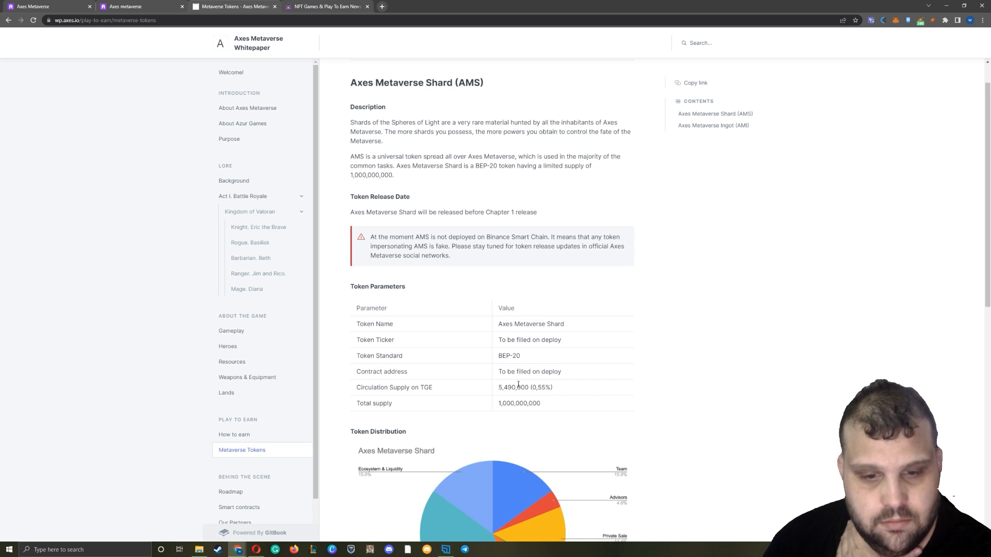
{"action": "scroll", "scroll_direction": "down", "scroll_amount": 3}
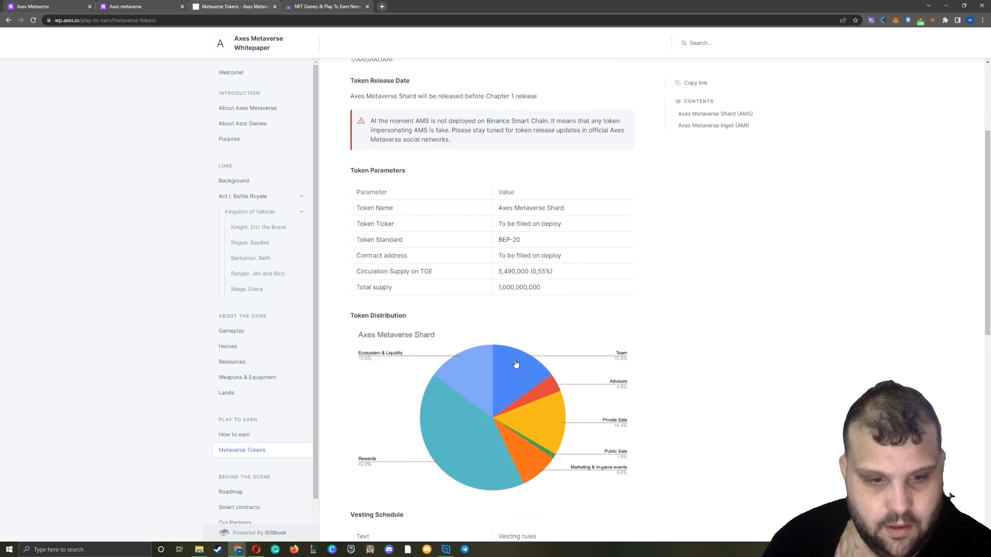
{"action": "scroll", "scroll_direction": "down", "scroll_amount": 3}
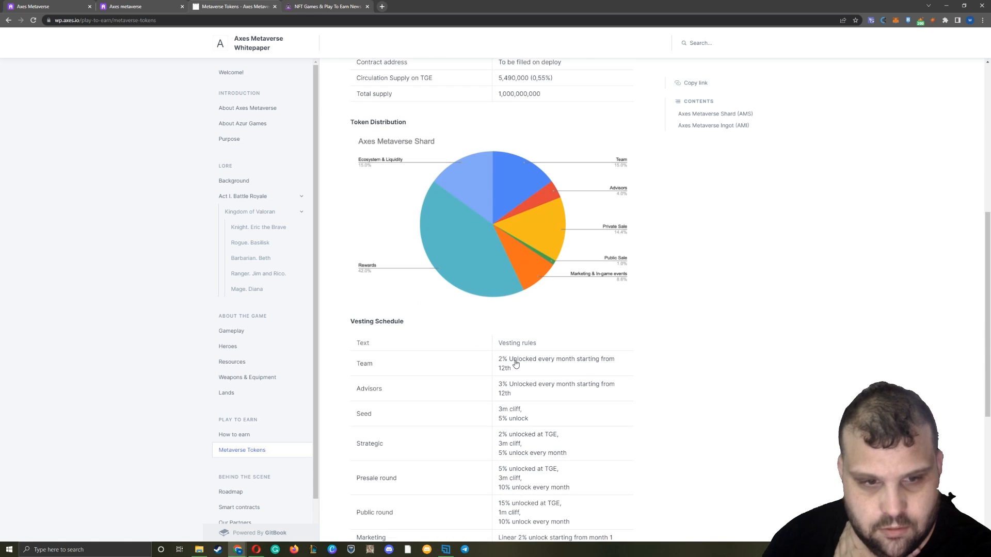
{"action": "mouse_move", "coordinate": [440, 233]}
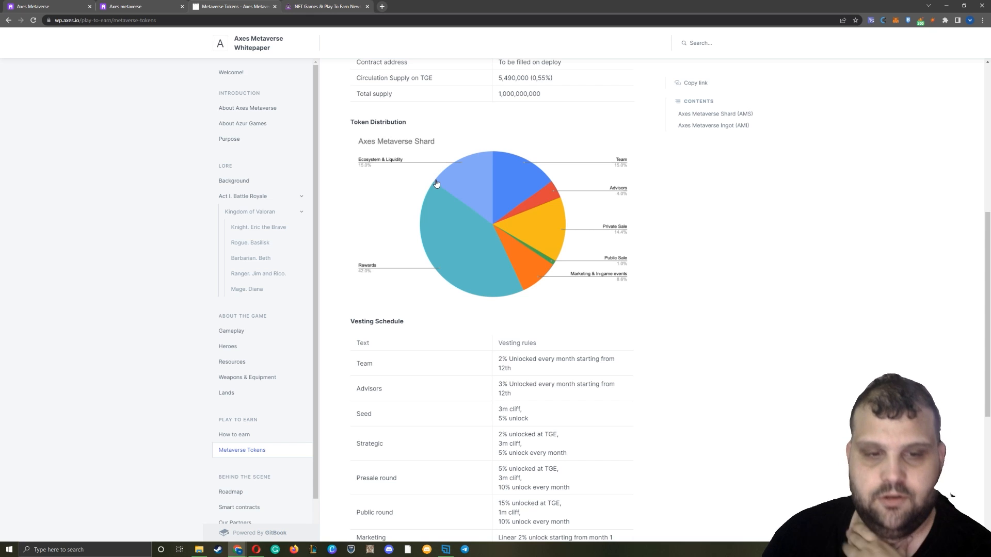
{"action": "mouse_move", "coordinate": [465, 284]}
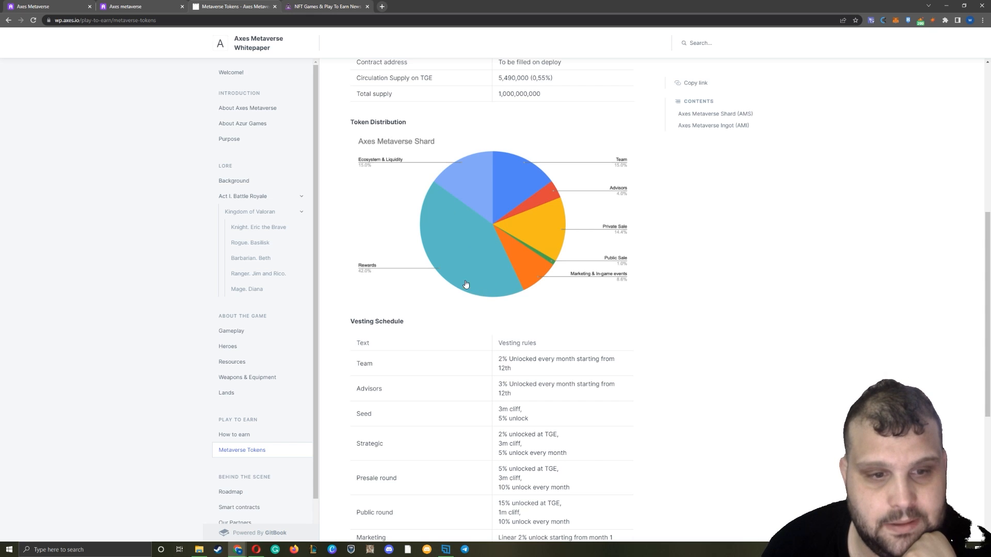
{"action": "mouse_move", "coordinate": [478, 275]}
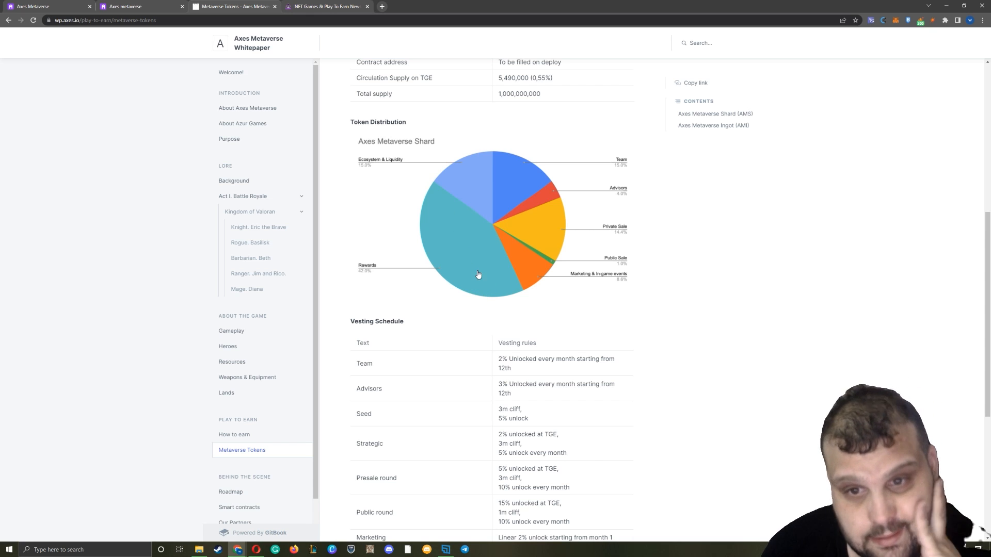
{"action": "mouse_move", "coordinate": [525, 184]}
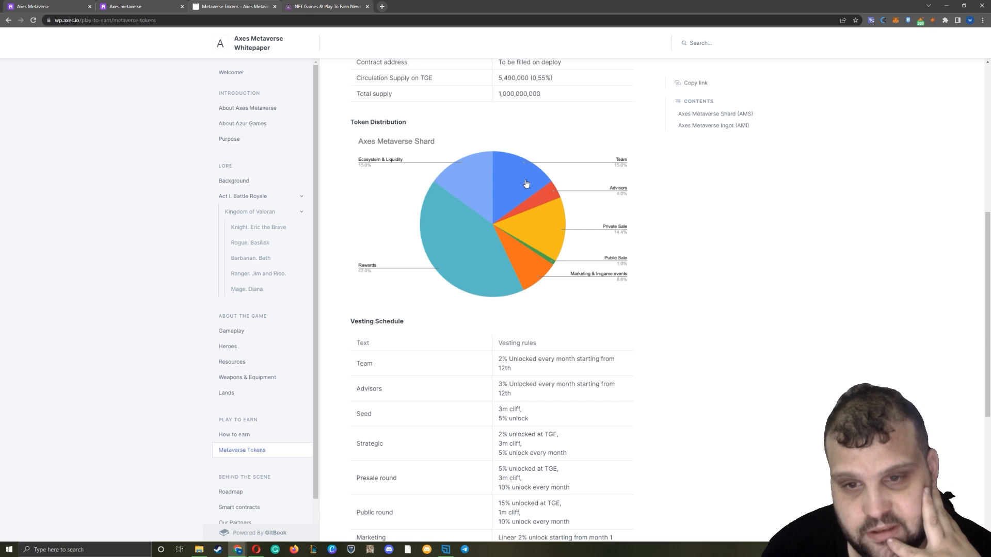
{"action": "mouse_move", "coordinate": [598, 232]}
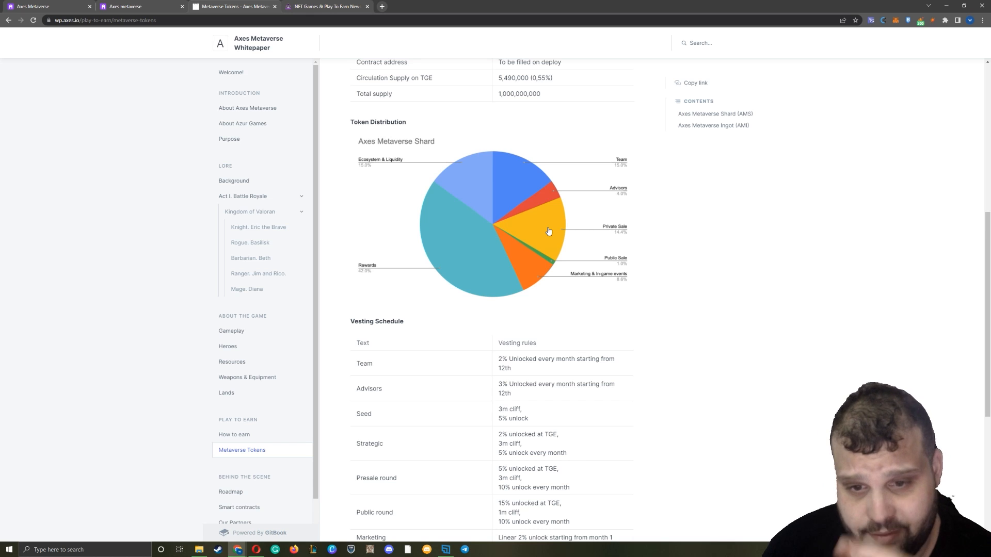
{"action": "mouse_move", "coordinate": [542, 260]}
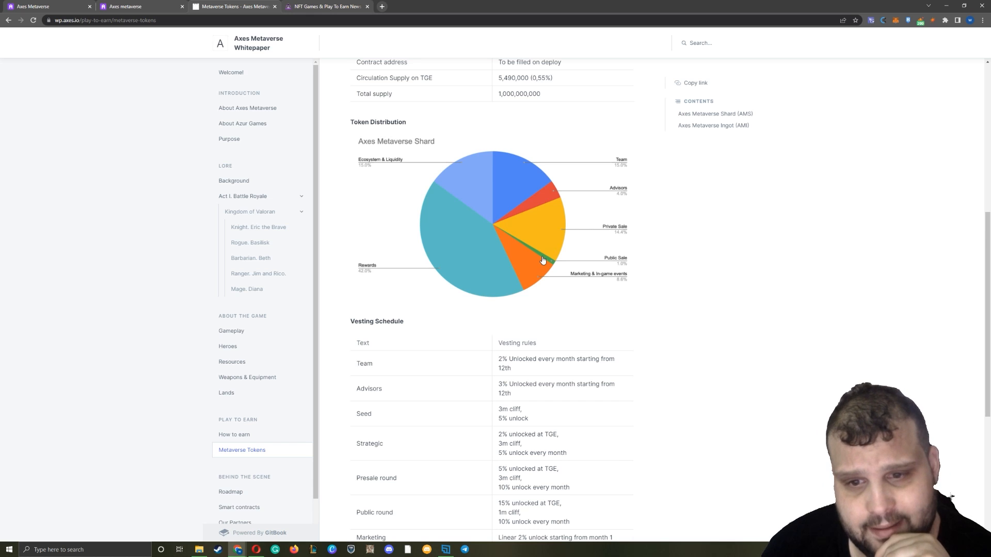
{"action": "mouse_move", "coordinate": [542, 270]}
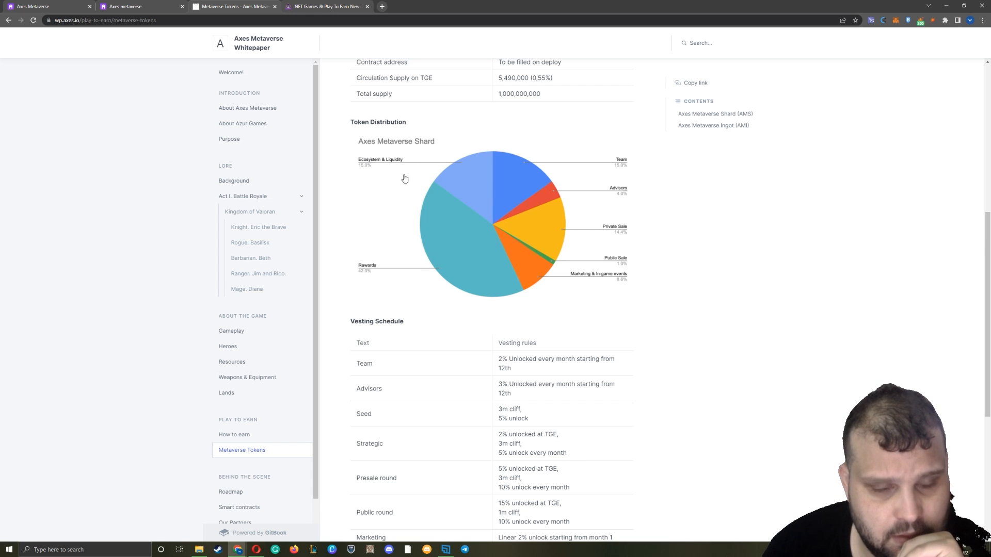
{"action": "scroll", "scroll_direction": "down", "scroll_amount": 3}
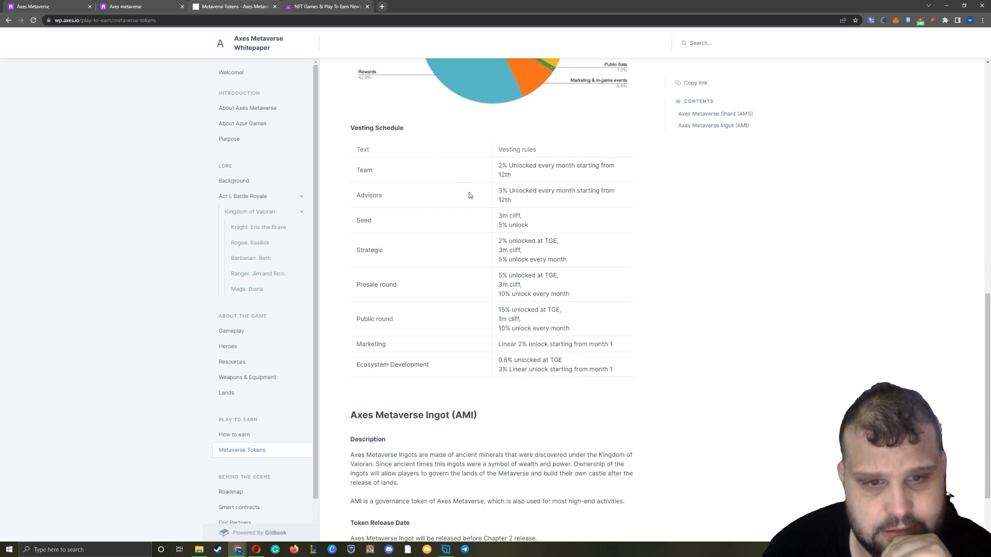
{"action": "scroll", "scroll_direction": "down", "scroll_amount": 3}
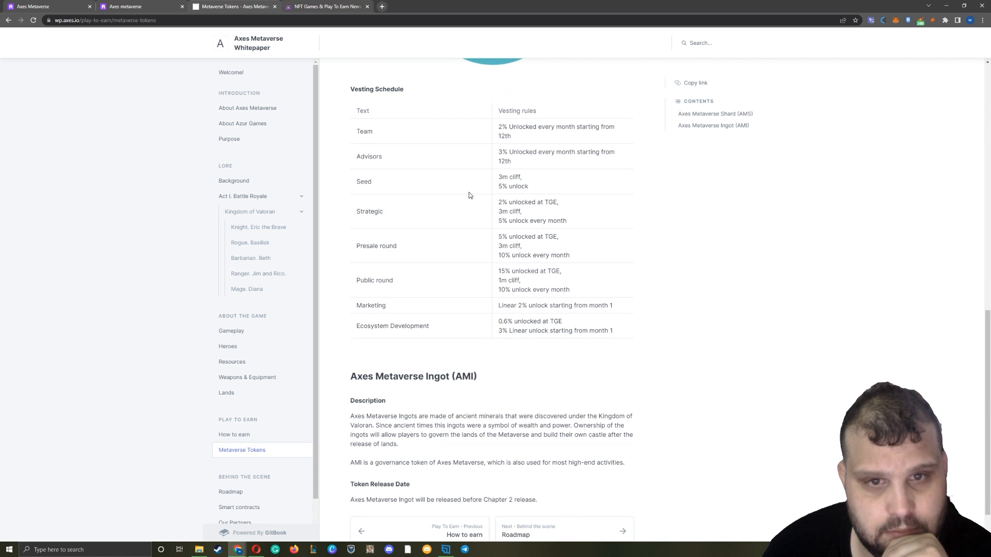
{"action": "mouse_move", "coordinate": [514, 128]}
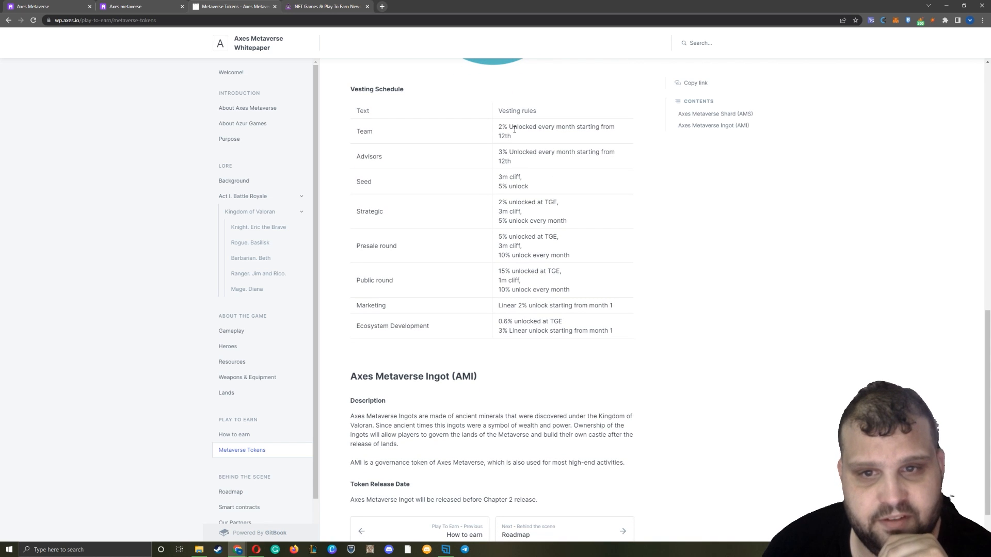
{"action": "left_click_drag", "start_coordinate": [514, 126], "coordinate": [600, 126]}
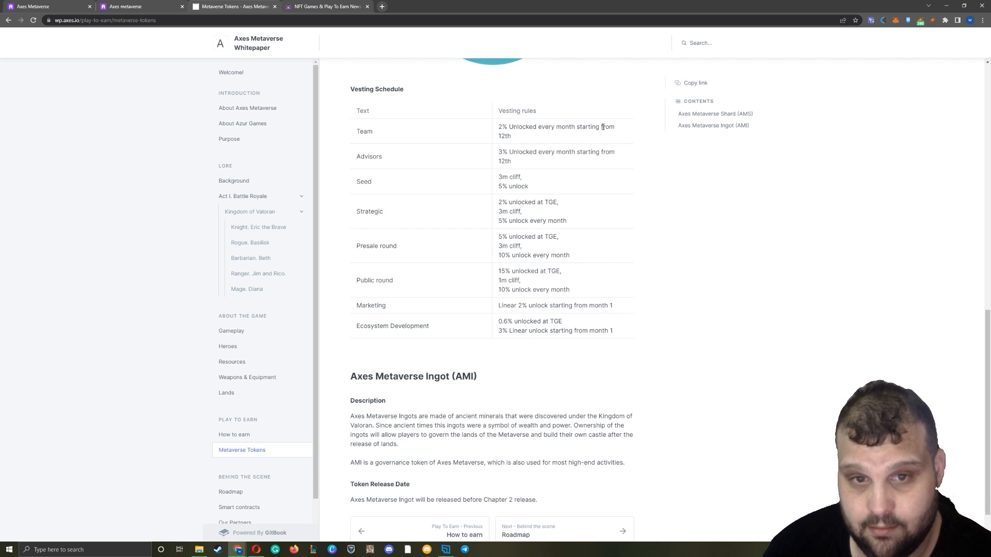
{"action": "double_click", "coordinate": [518, 152]}
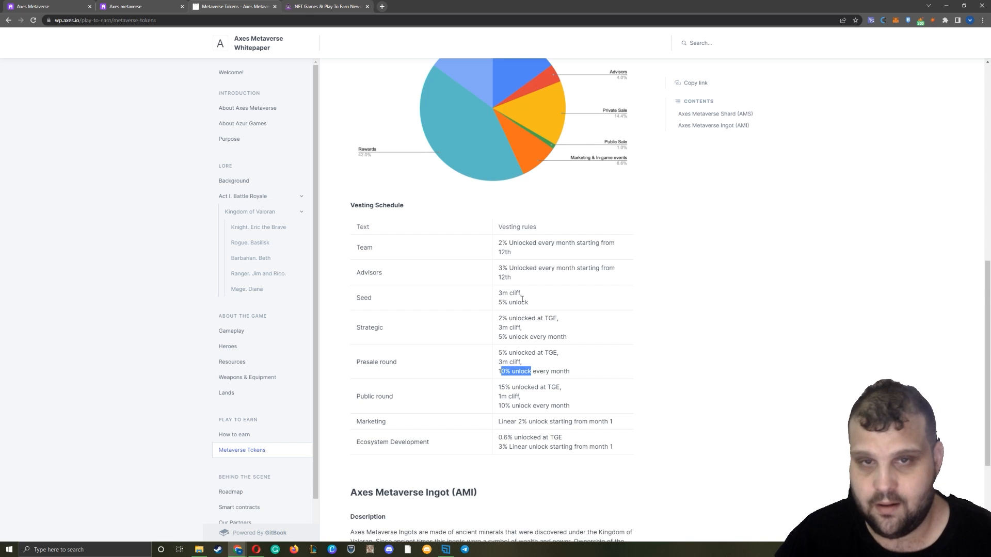
{"action": "scroll", "scroll_direction": "down", "scroll_amount": 3}
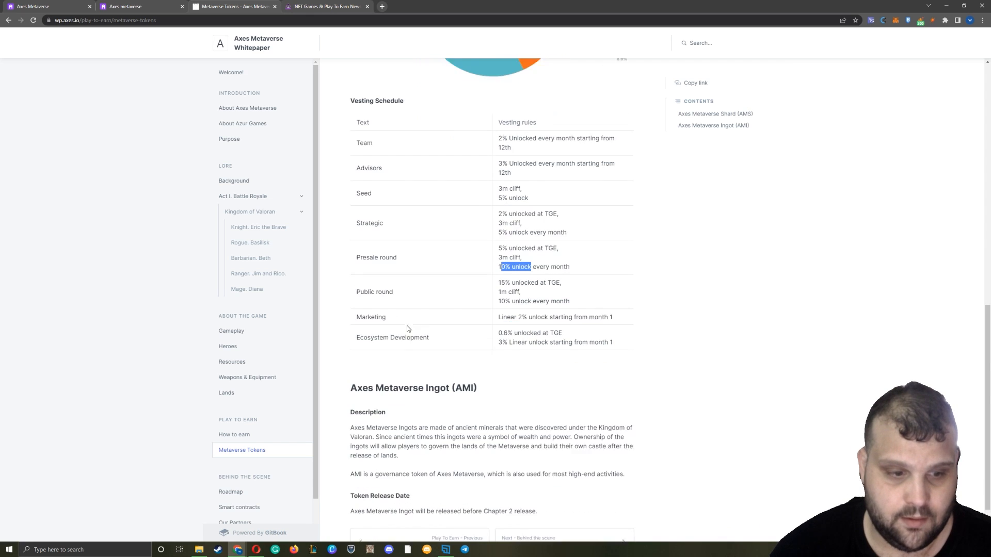
{"action": "scroll", "scroll_direction": "down", "scroll_amount": 3}
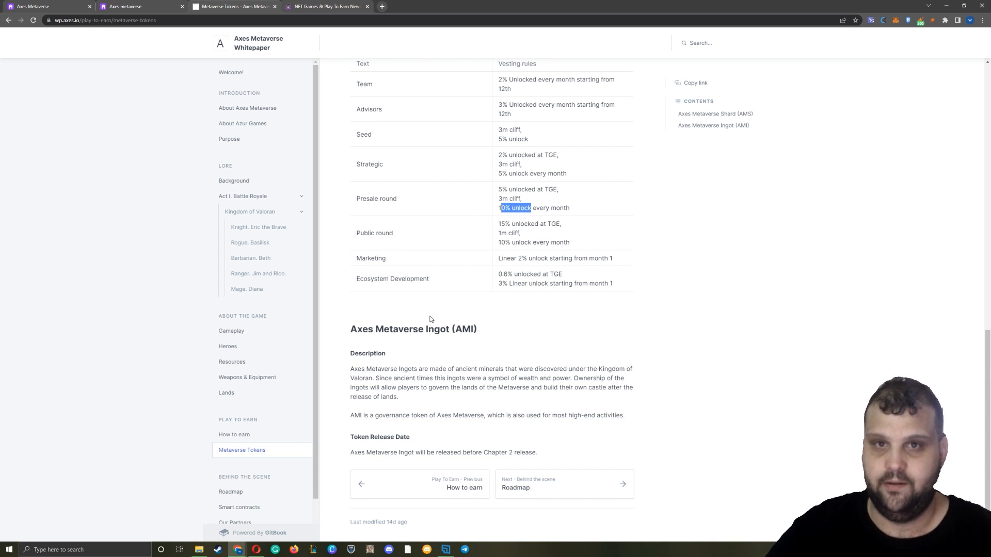
{"action": "mouse_move", "coordinate": [440, 211]}
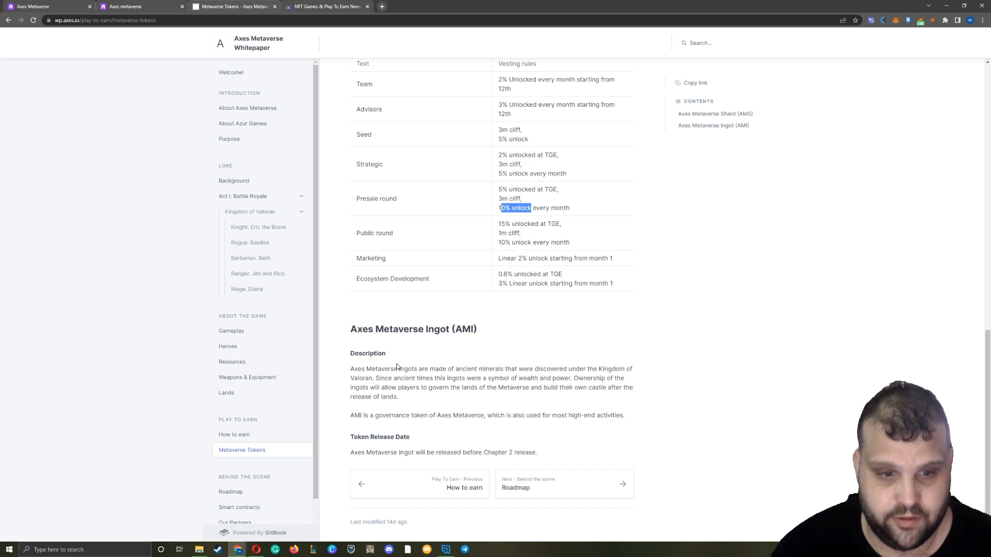
{"action": "left_click_drag", "start_coordinate": [367, 370], "coordinate": [486, 378]}
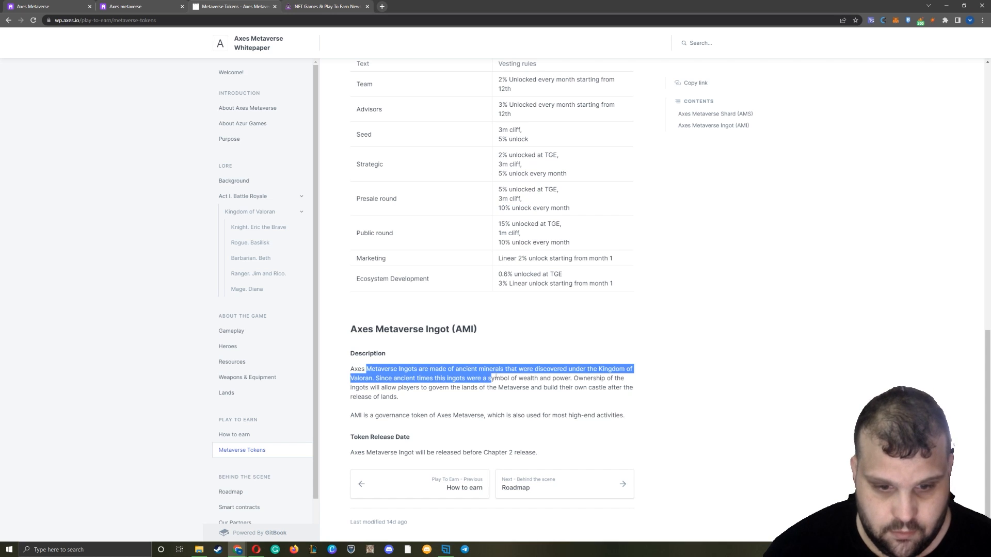
{"action": "left_click", "coordinate": [422, 452]}
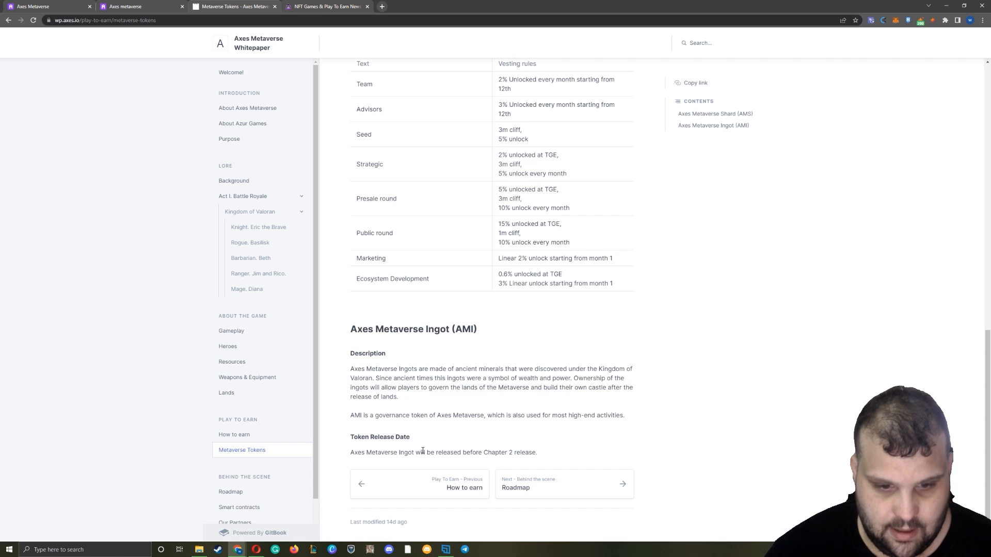
{"action": "double_click", "coordinate": [408, 452]}
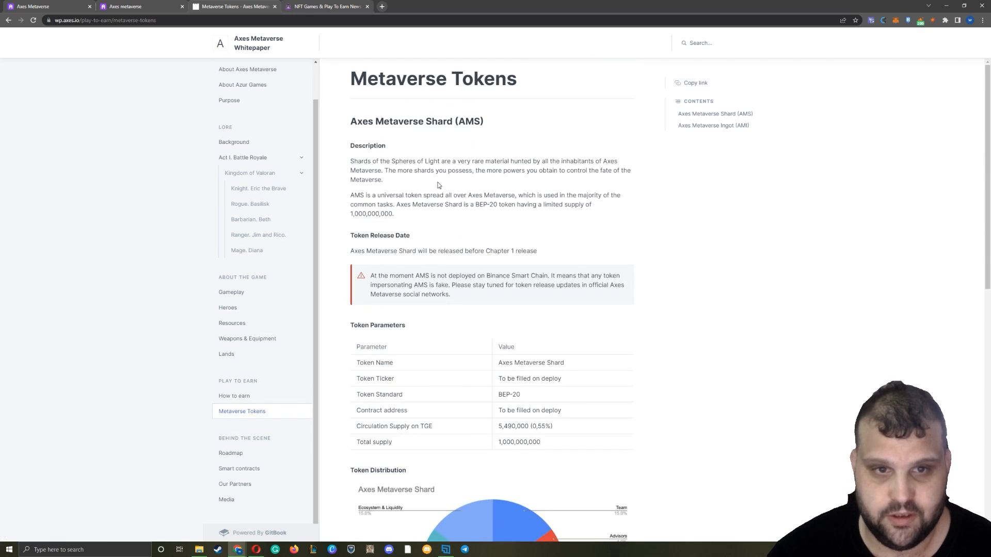
{"action": "scroll", "scroll_direction": "down", "scroll_amount": 3}
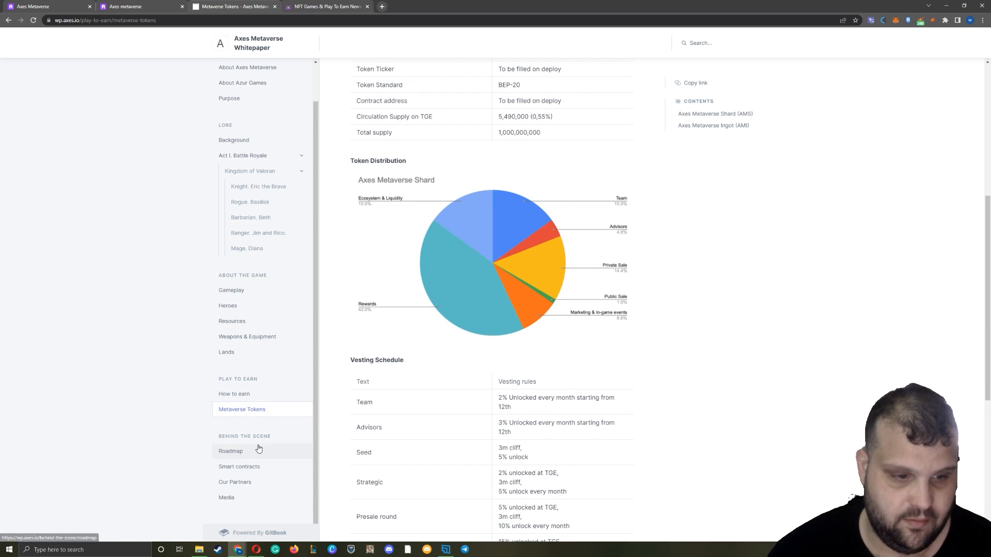
- Read the Roadmap page's milestones from Q4 2021 through Q4 2022
{"action": "left_click", "coordinate": [230, 451]}
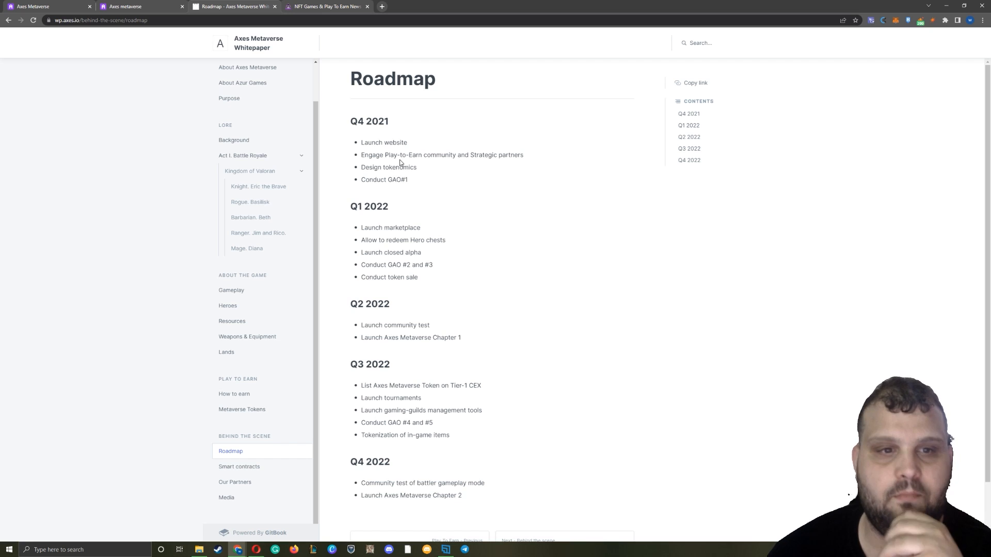
{"action": "mouse_move", "coordinate": [385, 227]}
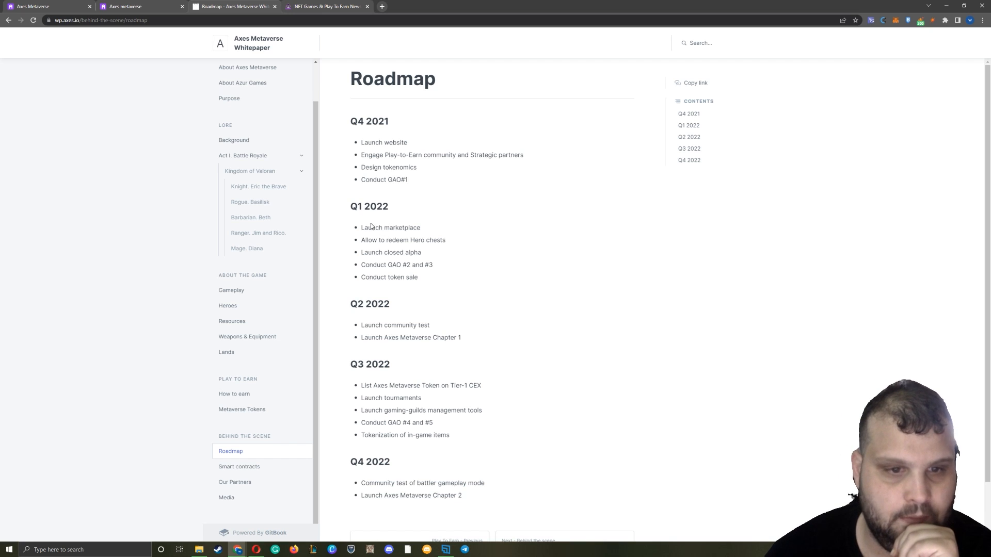
{"action": "scroll", "scroll_direction": "down", "scroll_amount": 3}
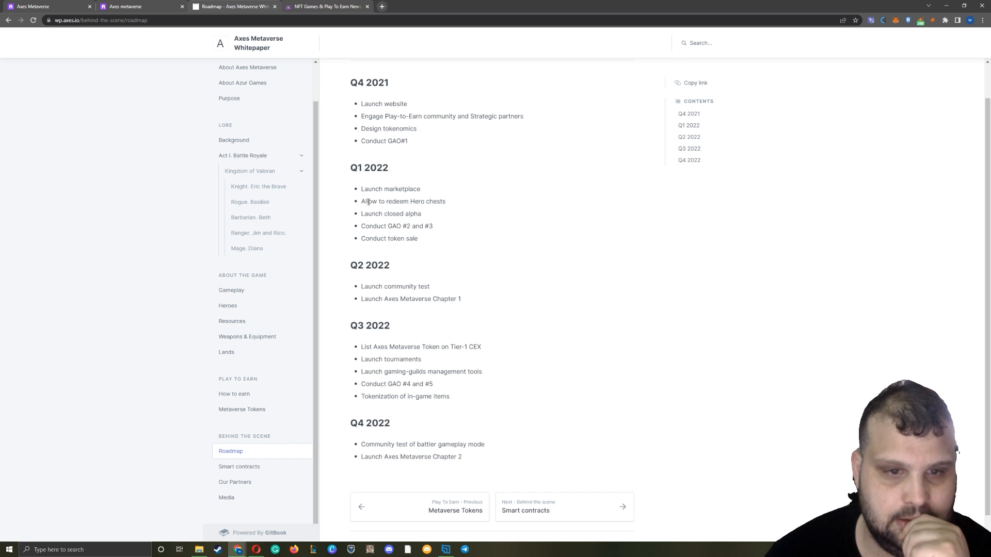
{"action": "left_click_drag", "start_coordinate": [367, 201], "coordinate": [446, 202]}
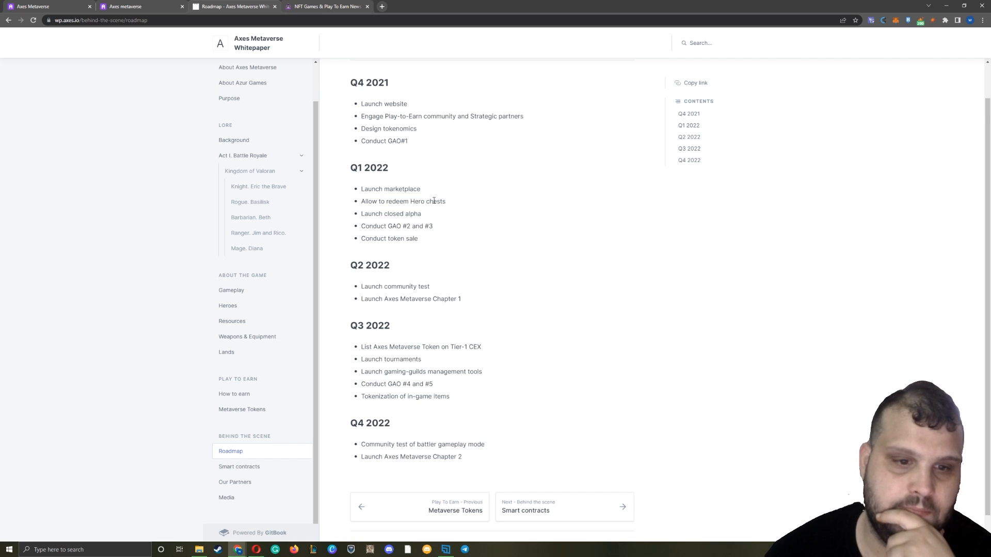
{"action": "scroll", "scroll_direction": "down", "scroll_amount": 3}
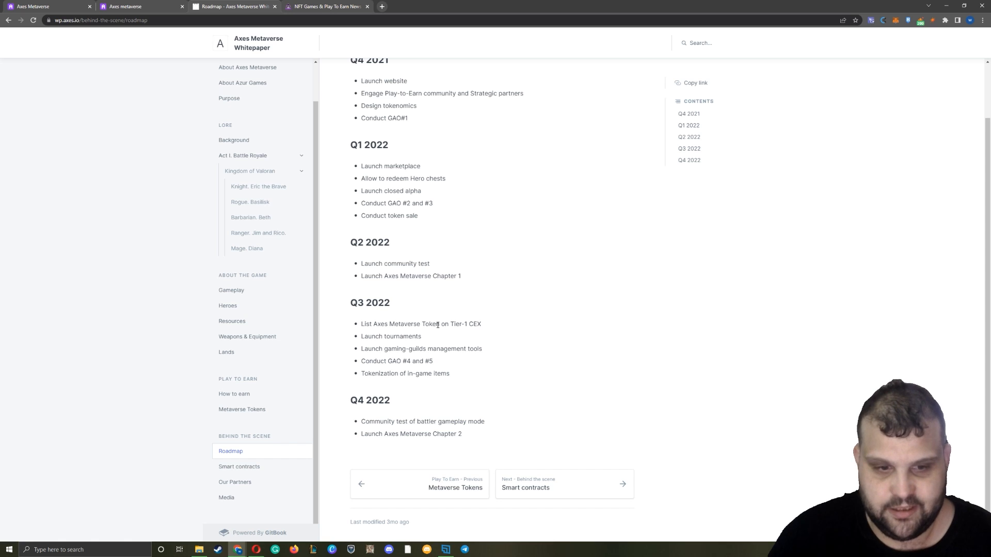
{"action": "double_click", "coordinate": [405, 337]}
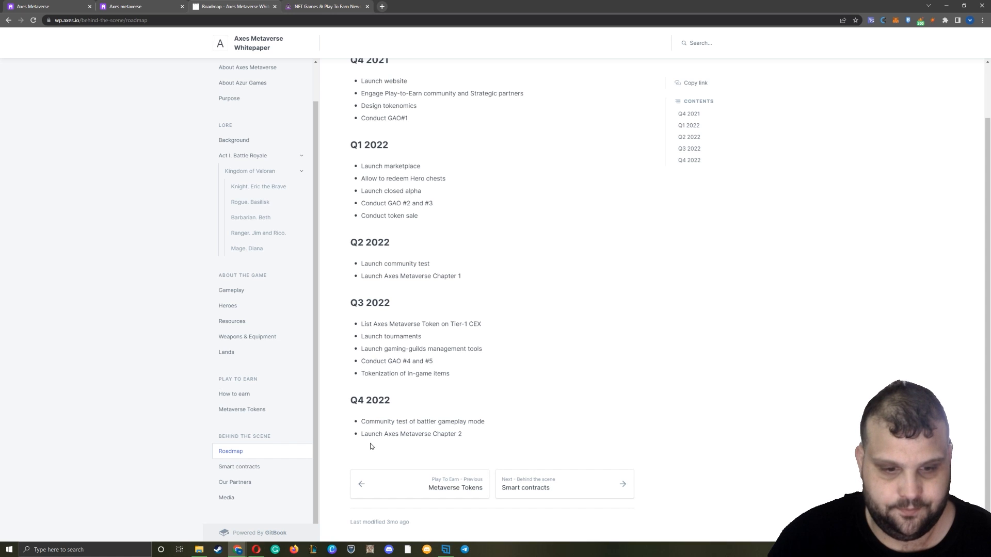
{"action": "left_click_drag", "start_coordinate": [381, 421], "coordinate": [444, 421]}
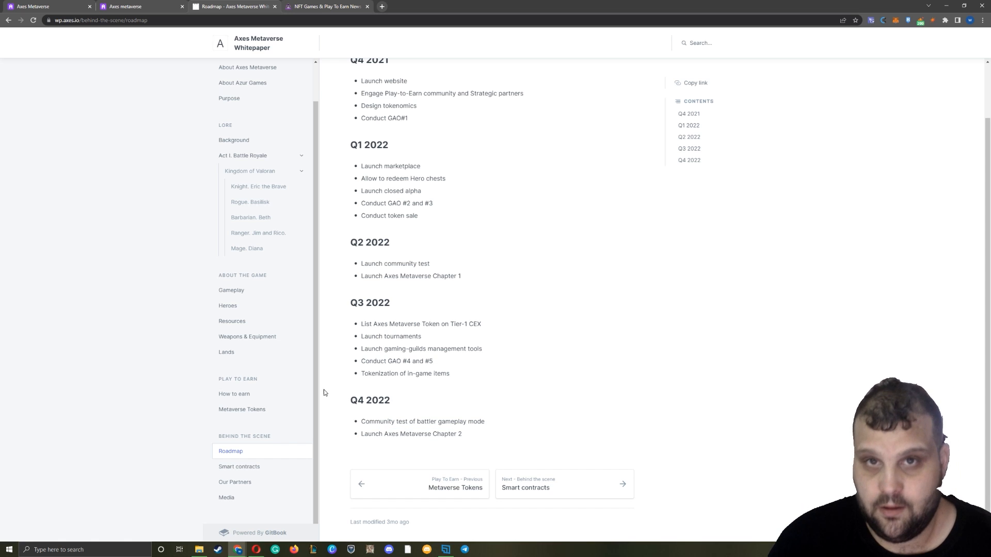
{"action": "mouse_move", "coordinate": [264, 421]}
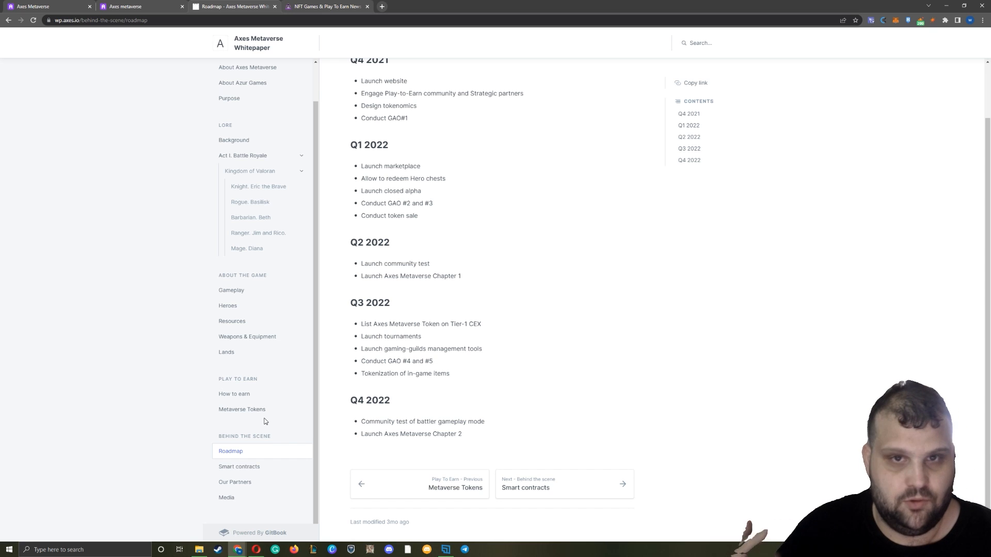
- Move on to the whitepaper's Smart contracts page
{"action": "left_click", "coordinate": [238, 467]}
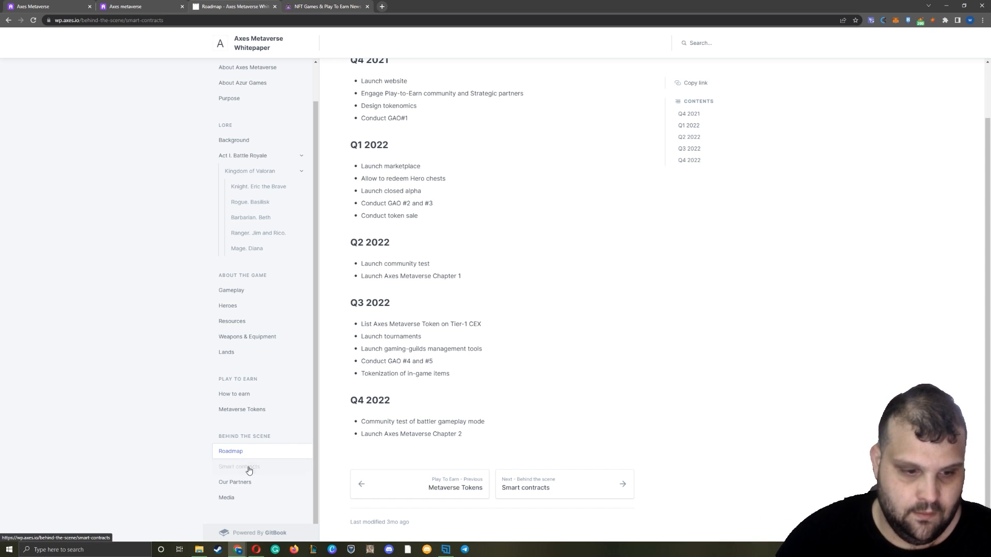
- View the Smart contracts and Our Partners pages, then the Media page with its press links
{"action": "left_click", "coordinate": [239, 466]}
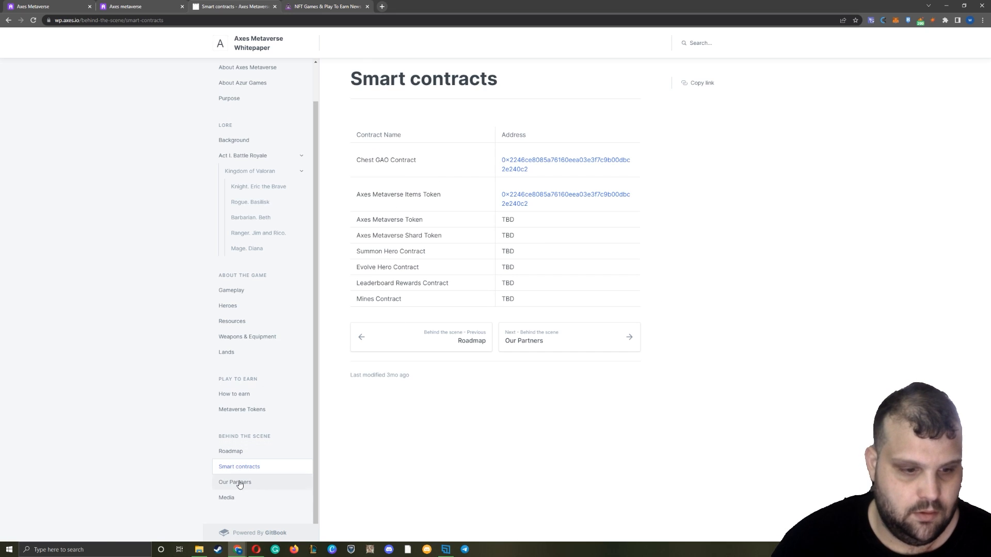
{"action": "left_click", "coordinate": [235, 482]}
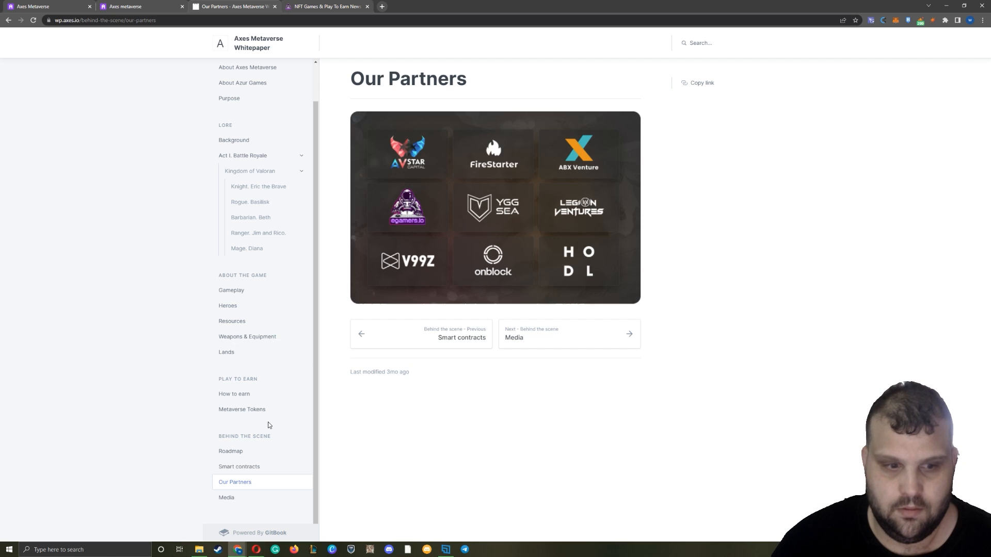
{"action": "mouse_move", "coordinate": [458, 162]}
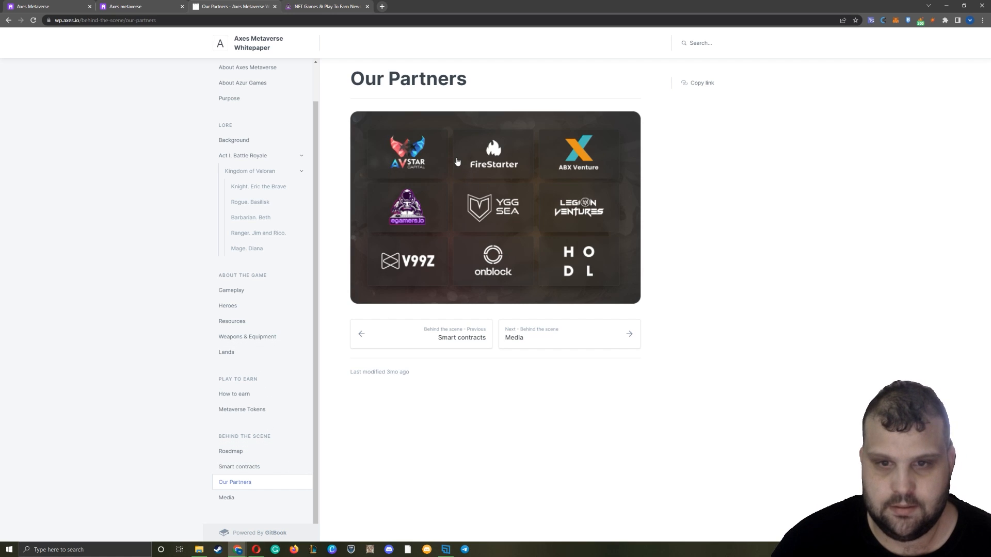
{"action": "mouse_move", "coordinate": [492, 210]}
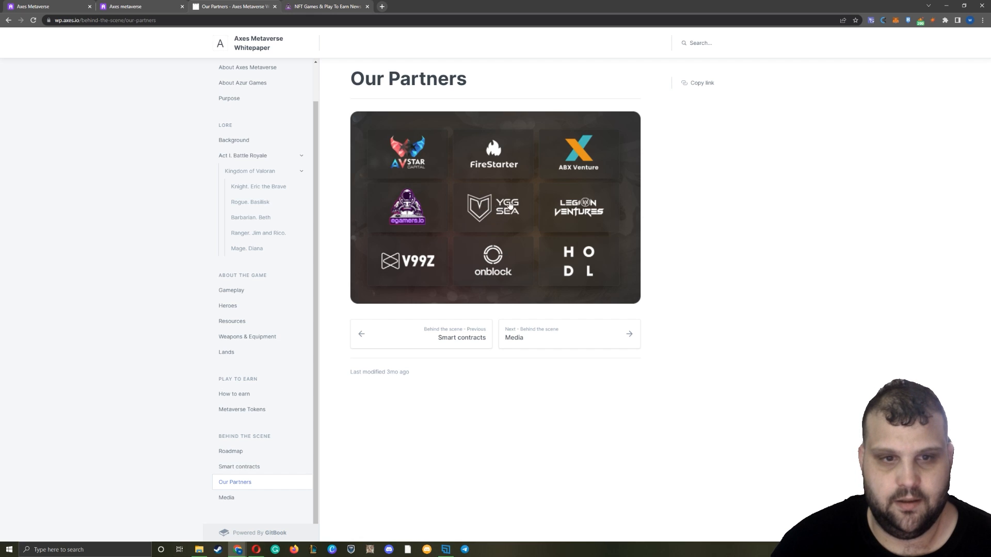
{"action": "left_click", "coordinate": [226, 498]}
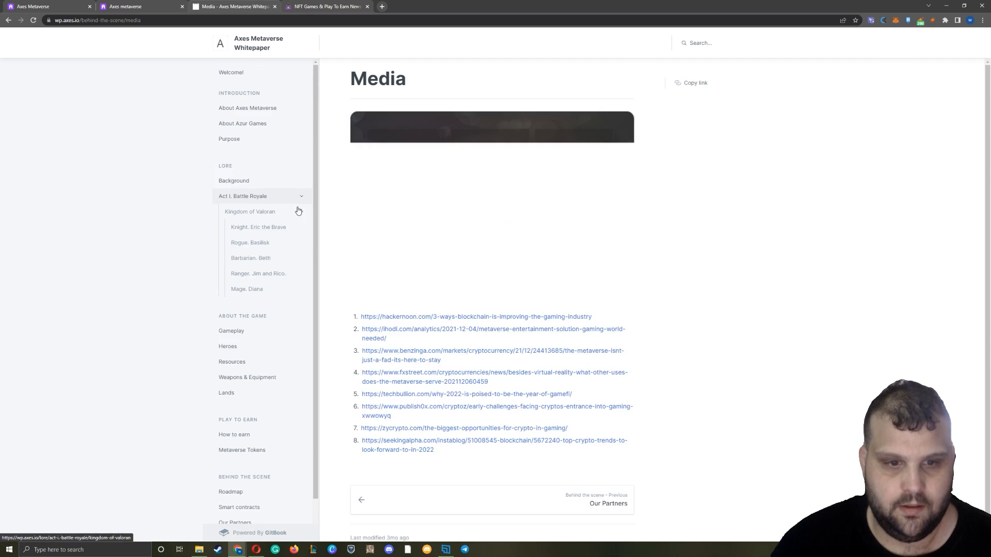
- Leave the whitepaper for the Axes Marketplace inventory listing Genesis Elf Chests
{"action": "left_click", "coordinate": [230, 72]}
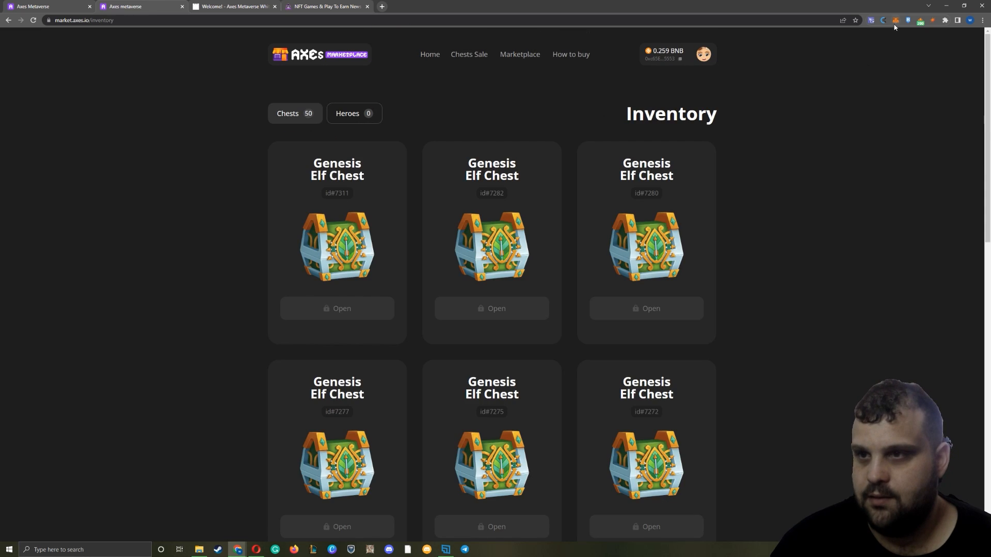
- Switch wallet account to an inventory of 20 Genesis Human Chests and go to its second page
{"action": "left_click", "coordinate": [895, 21]}
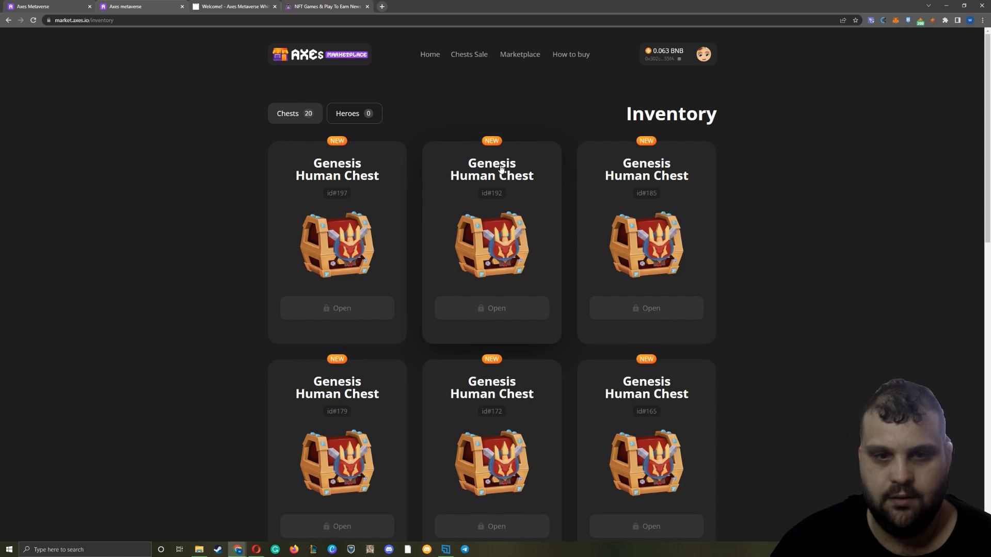
{"action": "mouse_move", "coordinate": [184, 242]}
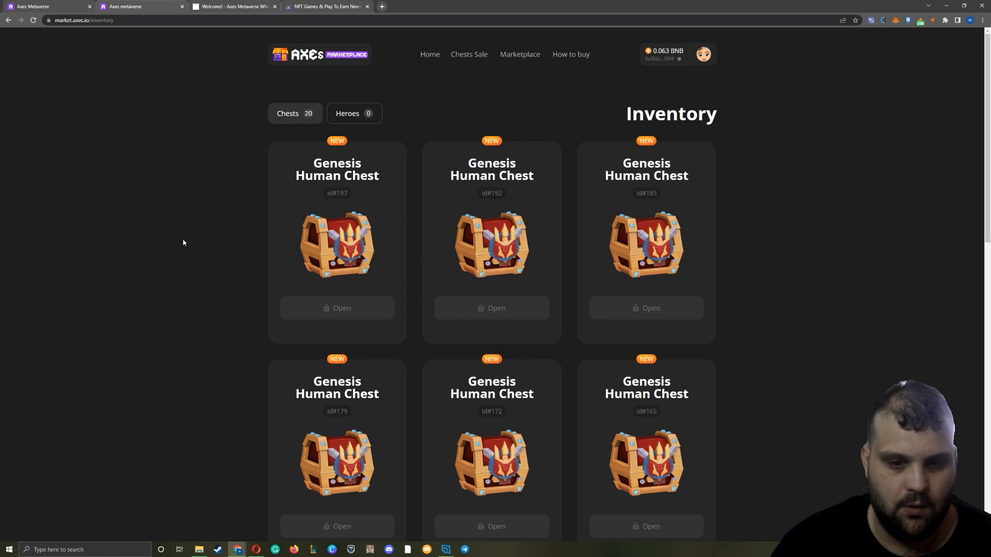
{"action": "scroll", "scroll_direction": "down", "scroll_amount": 3}
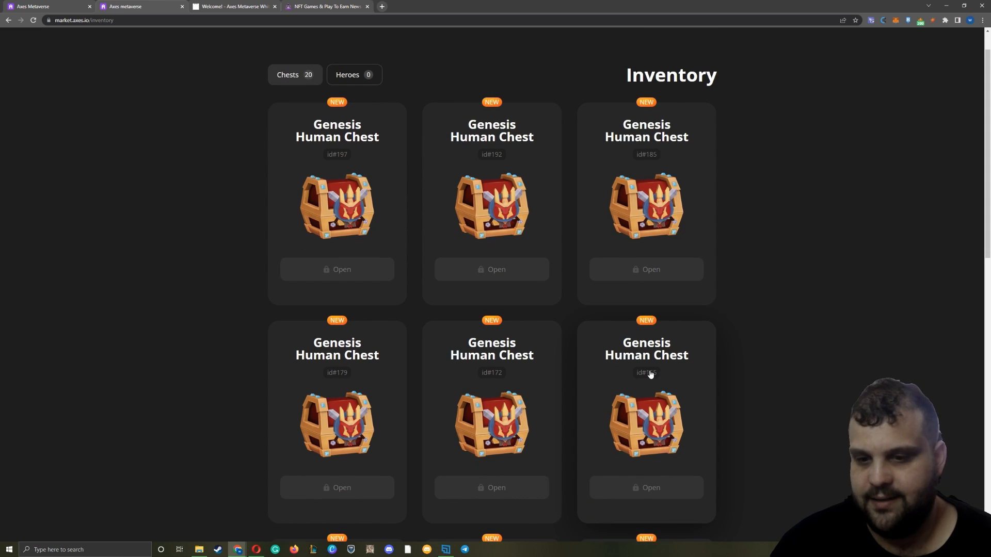
{"action": "scroll", "scroll_direction": "down", "scroll_amount": 3}
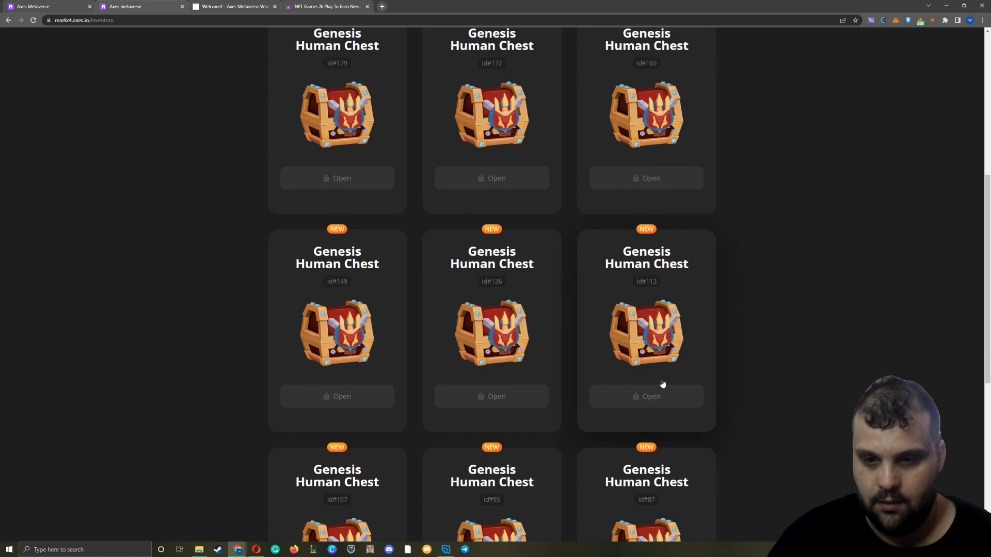
{"action": "scroll", "scroll_direction": "down", "scroll_amount": 3}
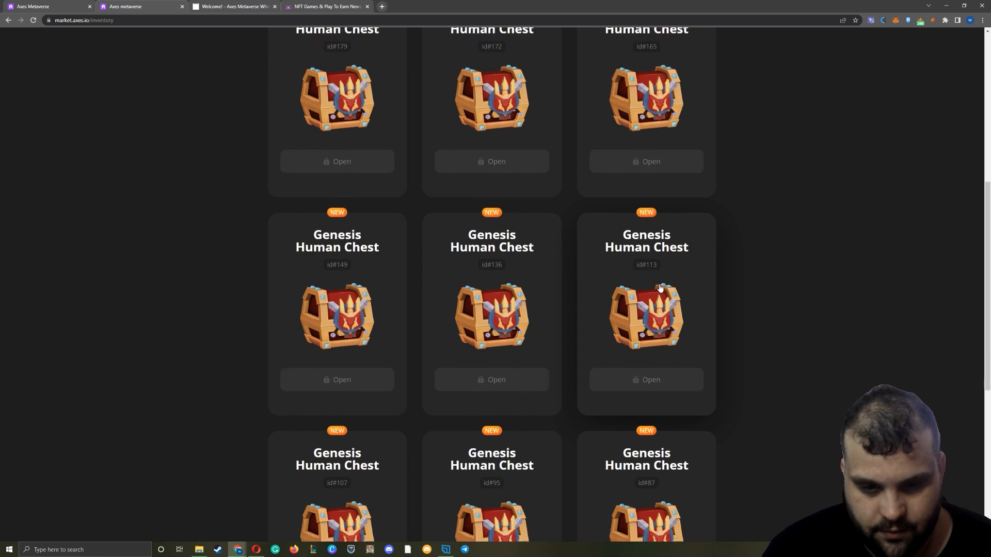
{"action": "scroll", "scroll_direction": "down", "scroll_amount": 3}
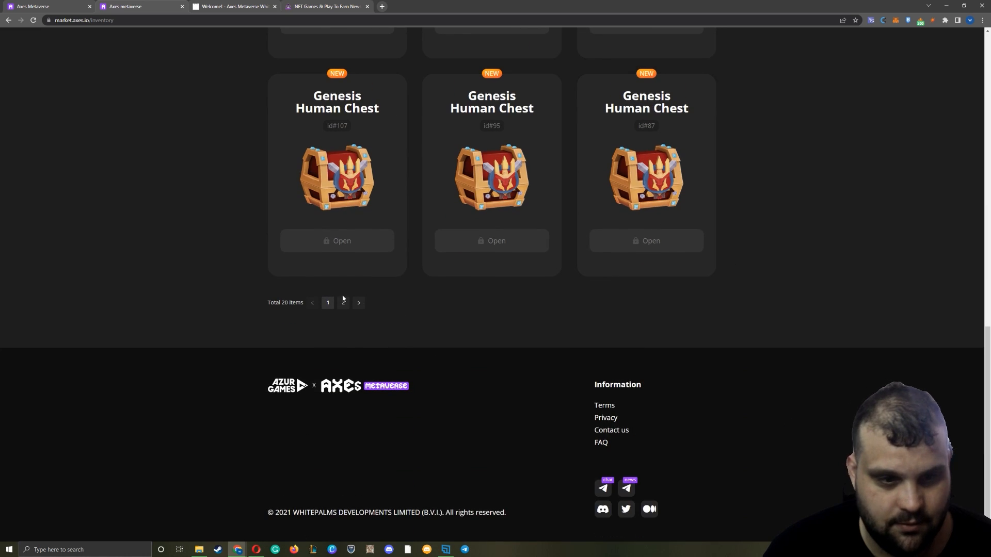
{"action": "left_click", "coordinate": [343, 302]}
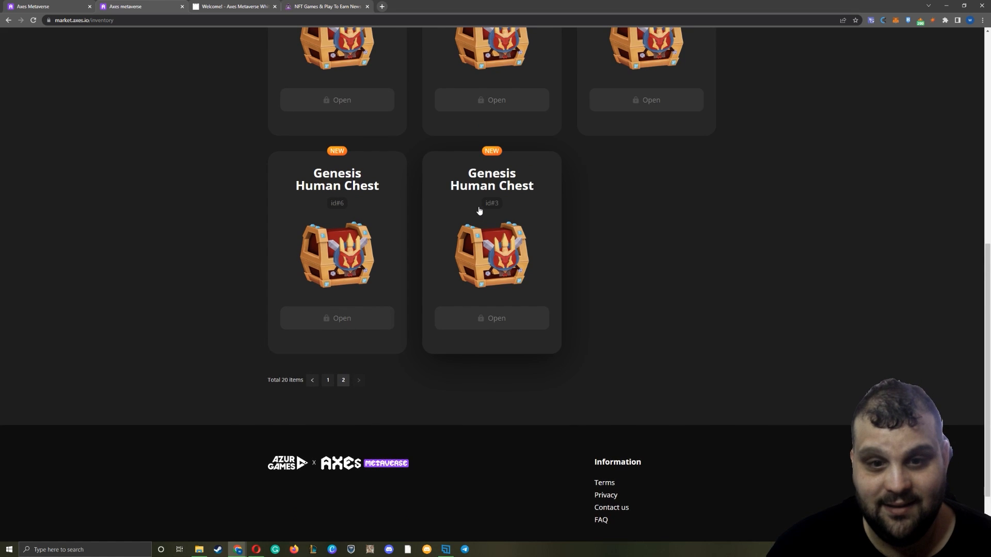
- Inspect Genesis Human Chest id#3, view its BUSD sell-price form, and close it without listing
{"action": "scroll", "scroll_direction": "up", "scroll_amount": 3}
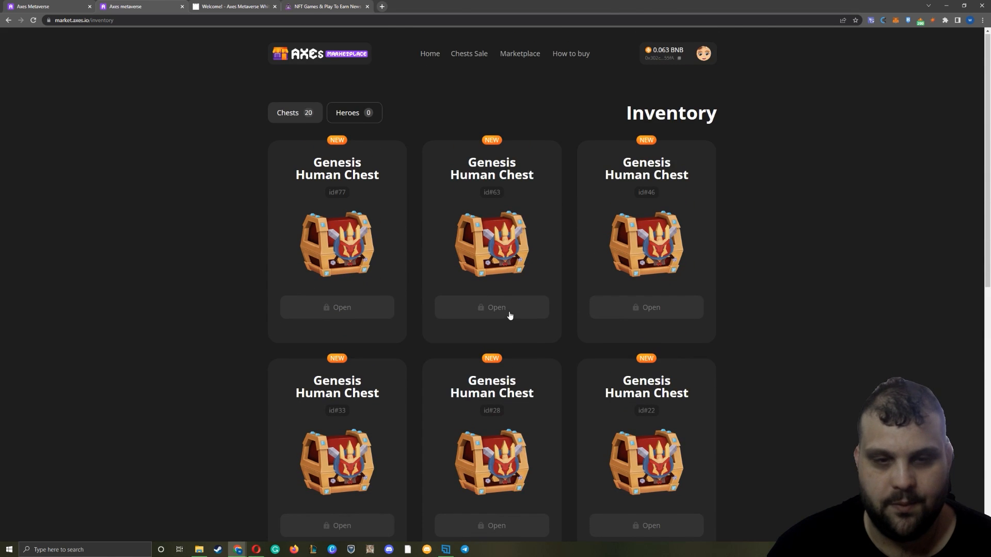
{"action": "scroll", "scroll_direction": "down", "scroll_amount": 3}
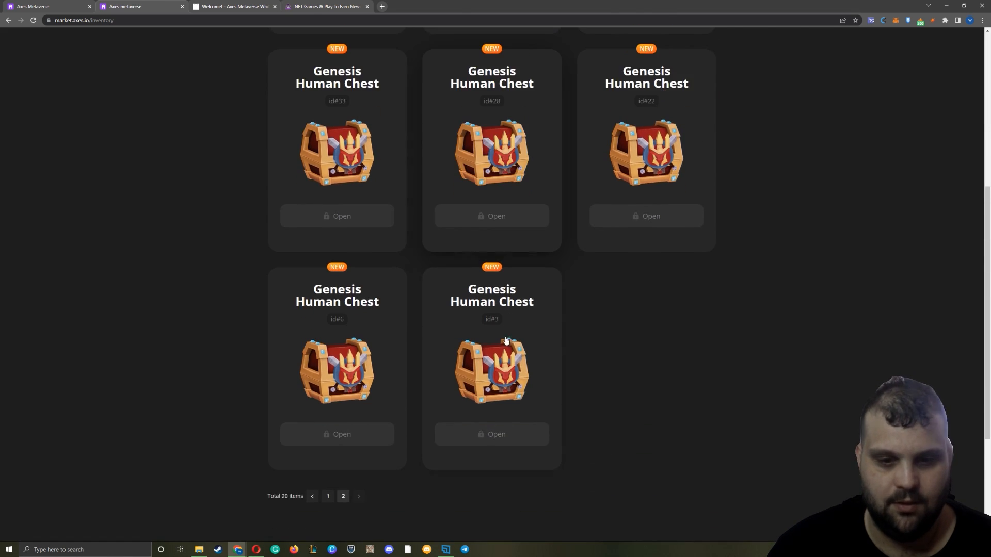
{"action": "left_click", "coordinate": [491, 371]}
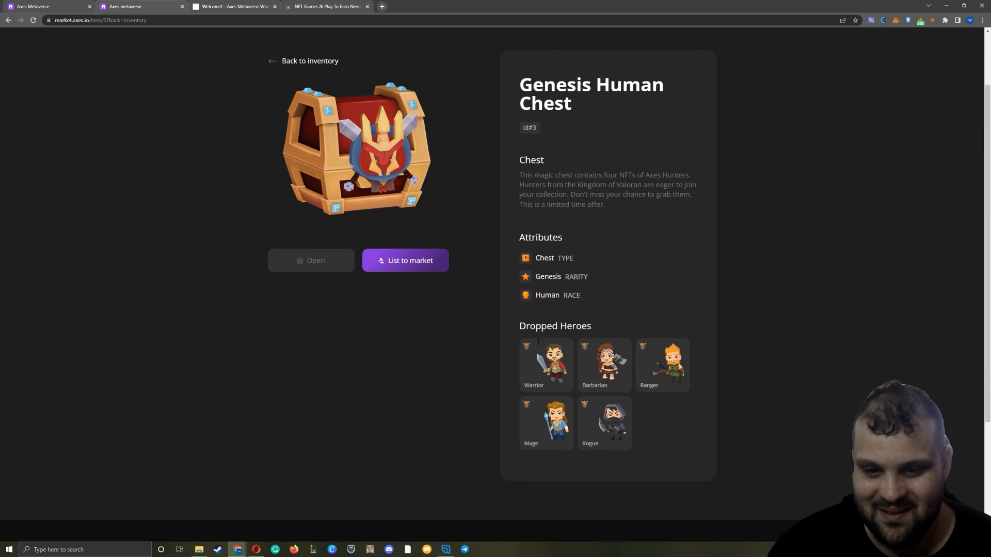
{"action": "mouse_move", "coordinate": [649, 382]}
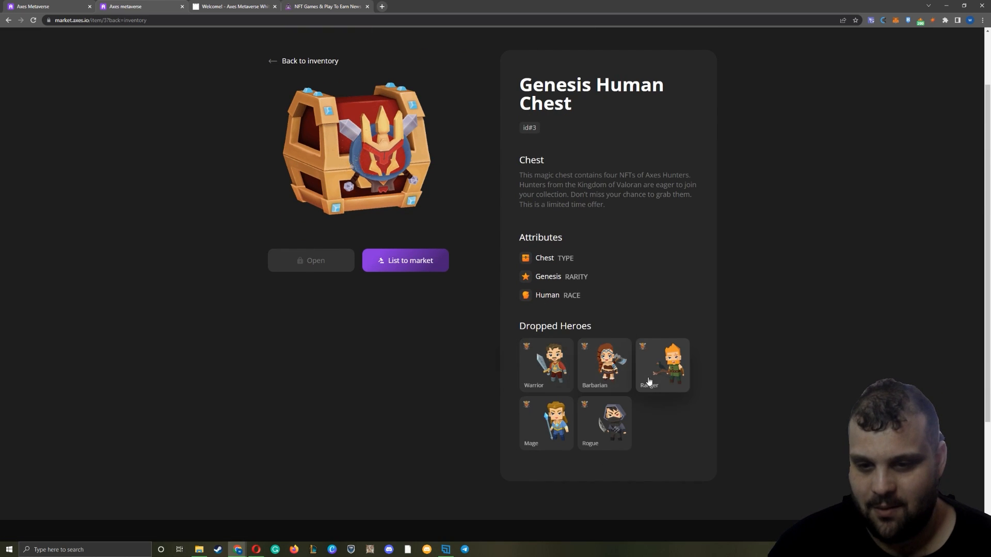
{"action": "mouse_move", "coordinate": [539, 422]}
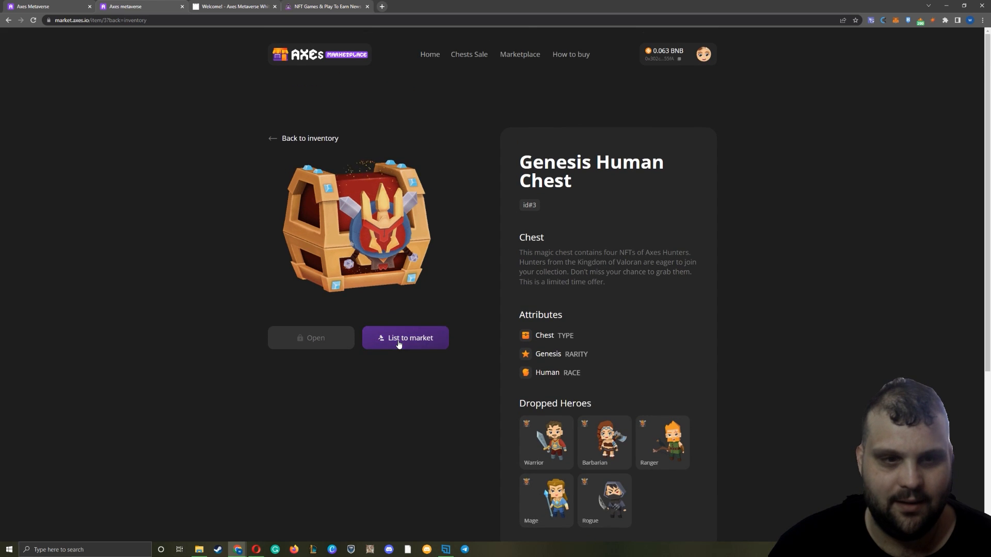
{"action": "left_click", "coordinate": [405, 337]}
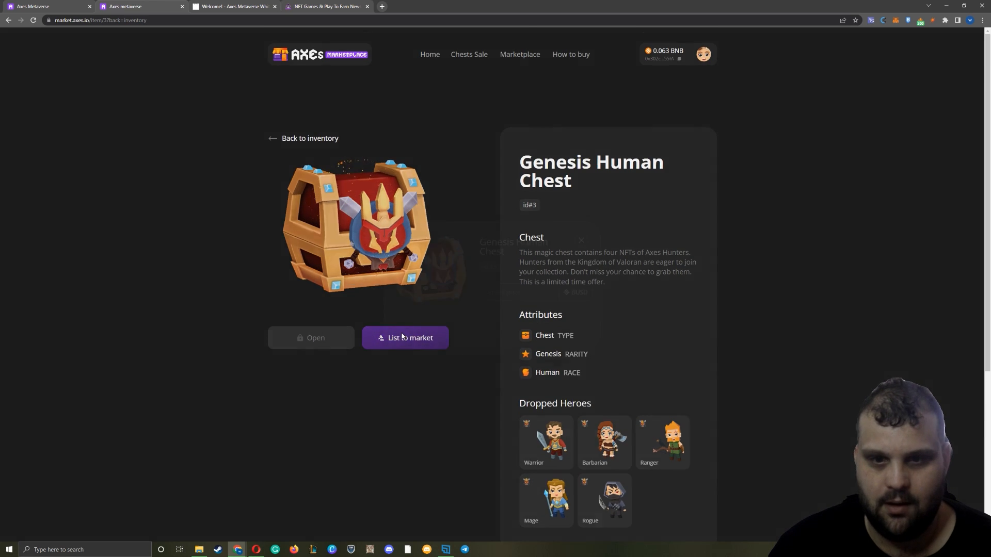
{"action": "left_click", "coordinate": [404, 337]}
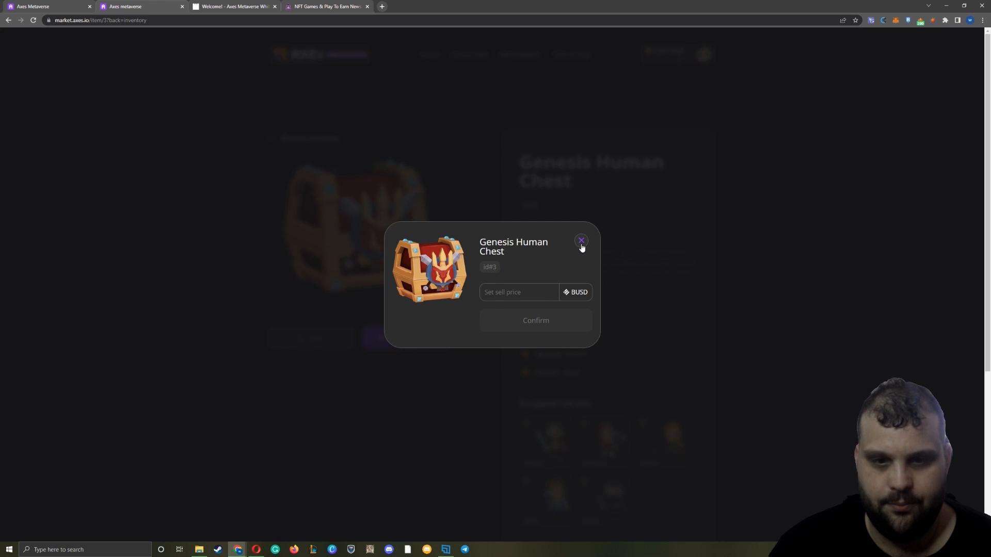
{"action": "left_click", "coordinate": [581, 240]}
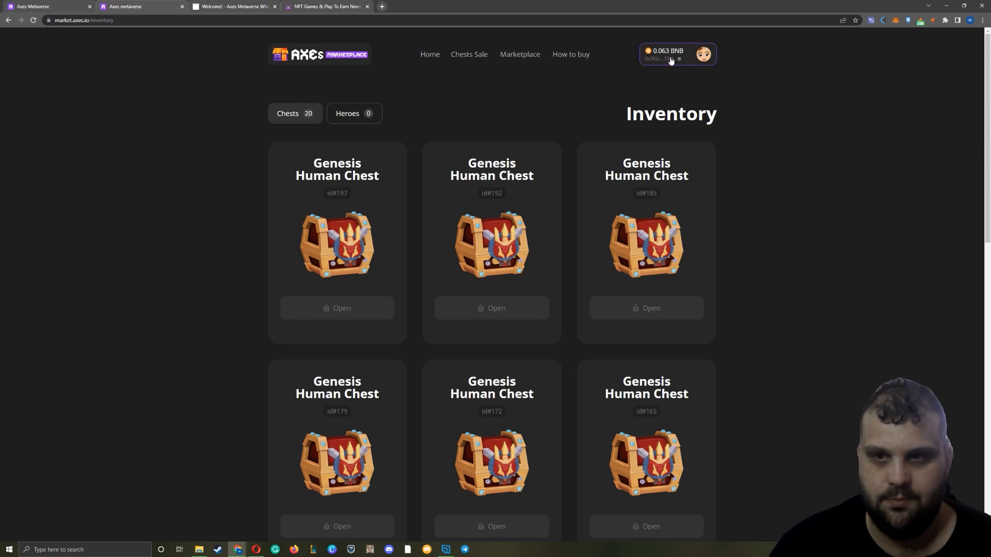
{"action": "left_click", "coordinate": [520, 54]}
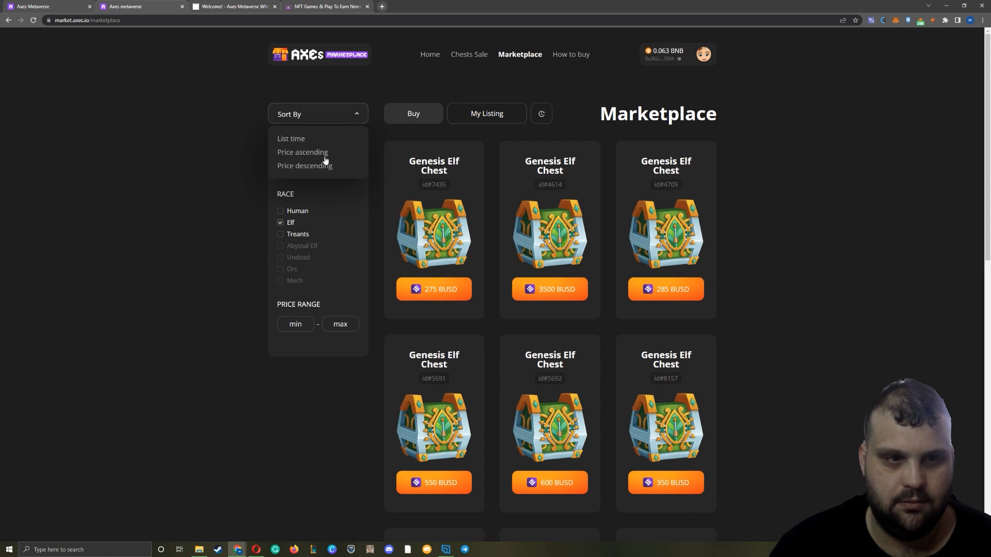
{"action": "left_click", "coordinate": [302, 152]}
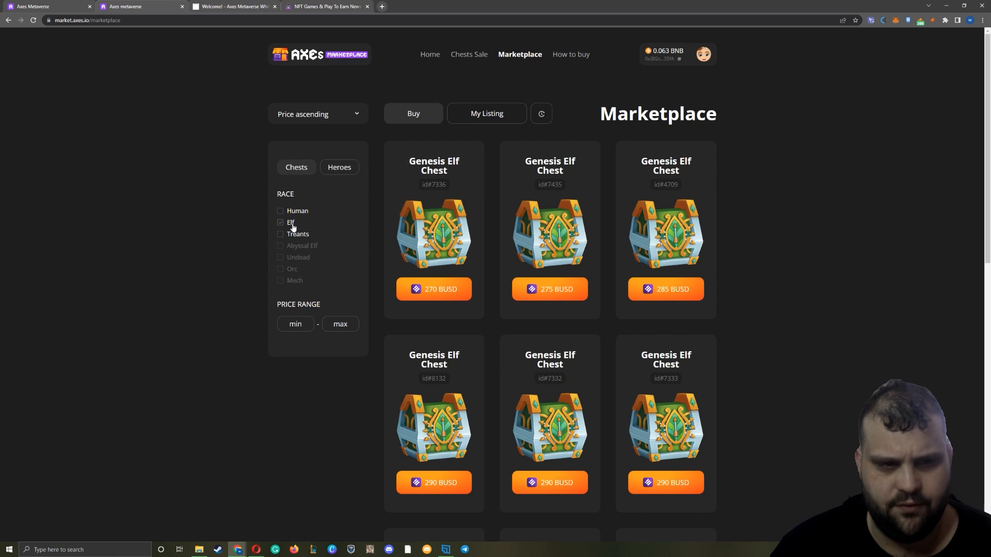
{"action": "left_click", "coordinate": [281, 234]}
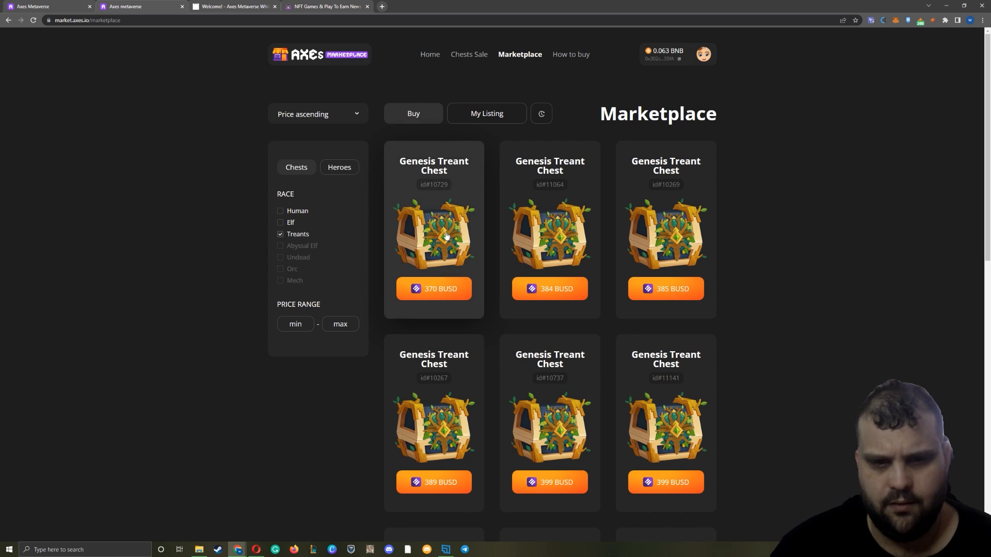
{"action": "mouse_move", "coordinate": [437, 255]}
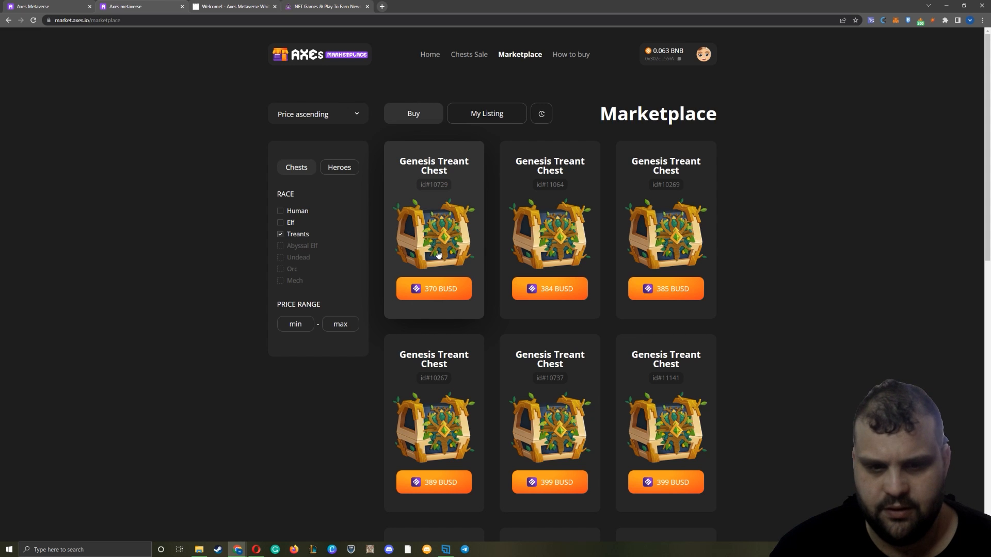
{"action": "scroll", "scroll_direction": "down", "scroll_amount": 3}
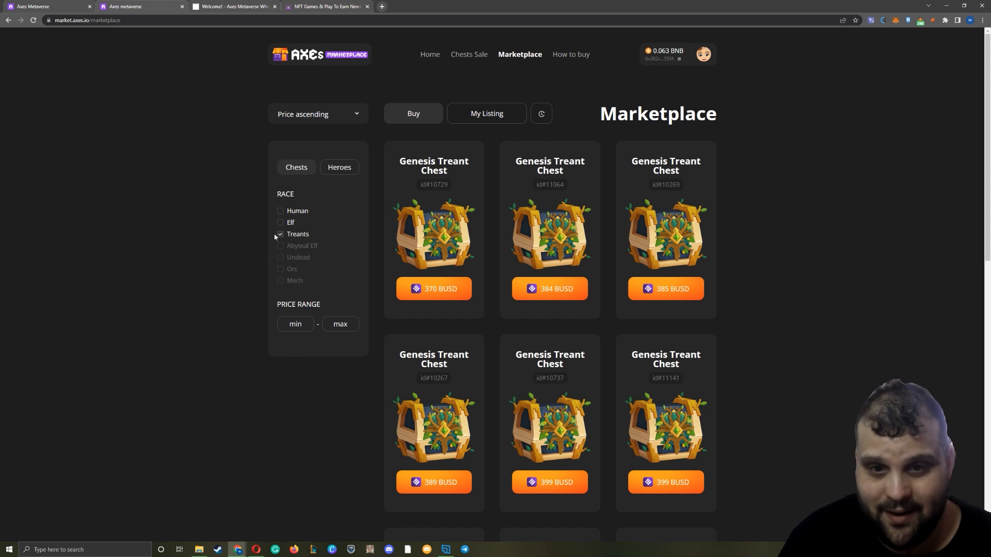
{"action": "mouse_move", "coordinate": [319, 227]}
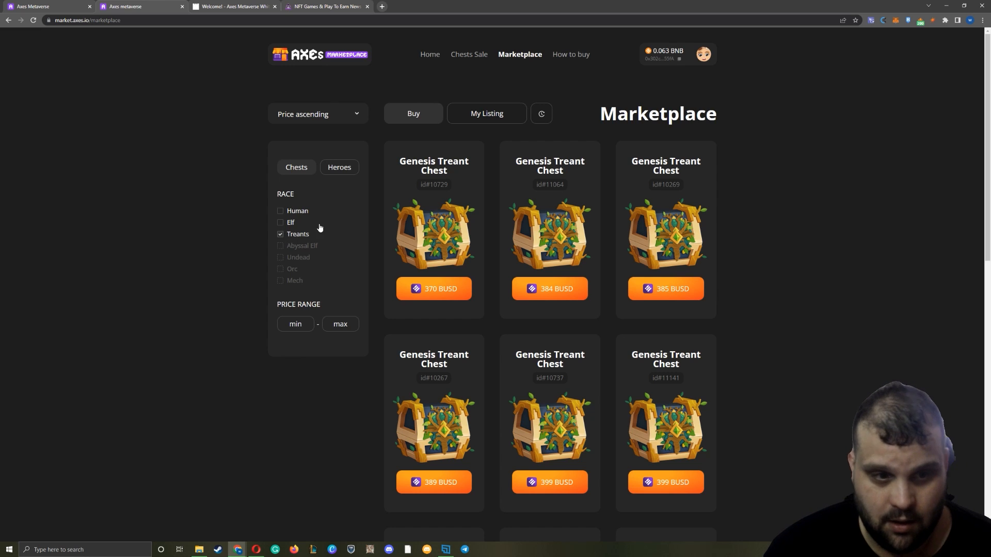
{"action": "left_click", "coordinate": [281, 234]}
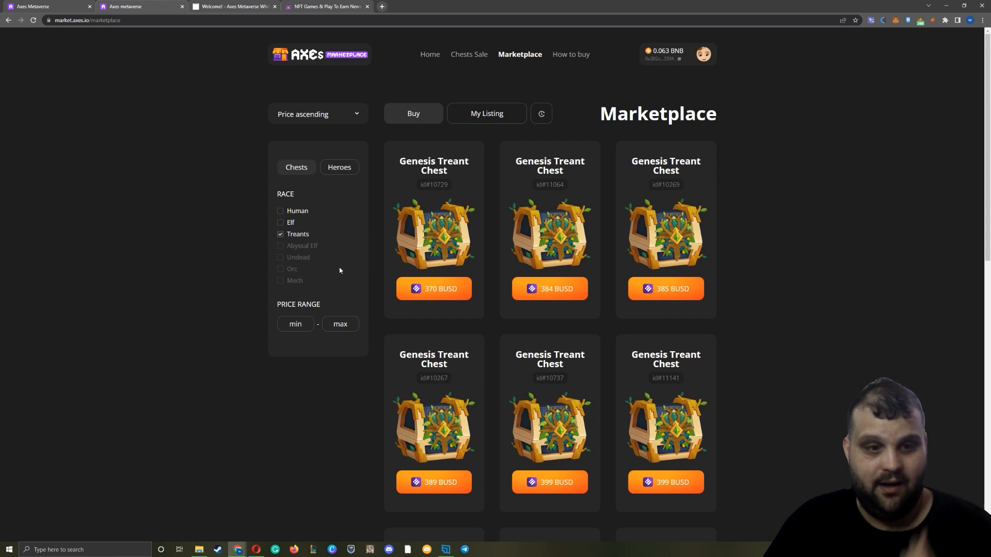
{"action": "mouse_move", "coordinate": [325, 265]}
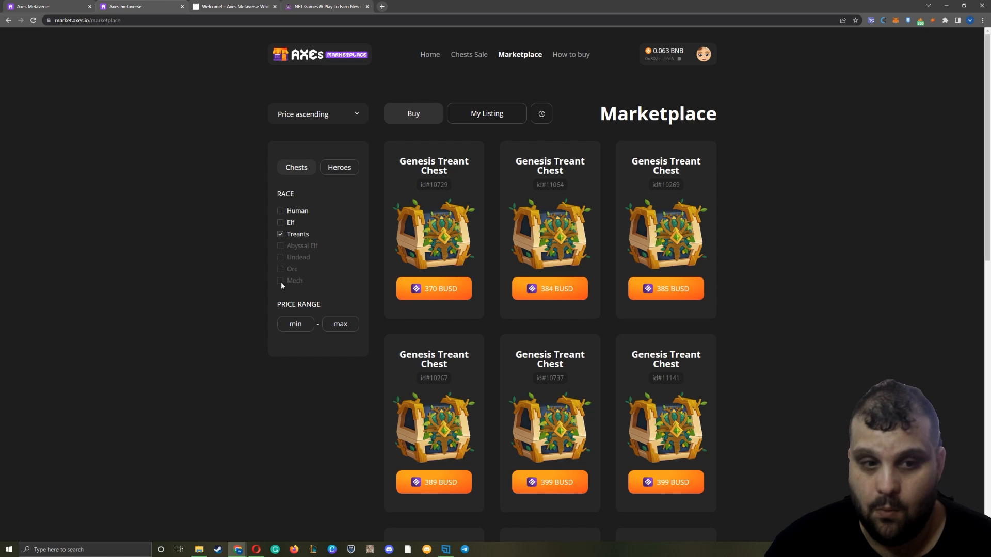
{"action": "mouse_move", "coordinate": [279, 272]}
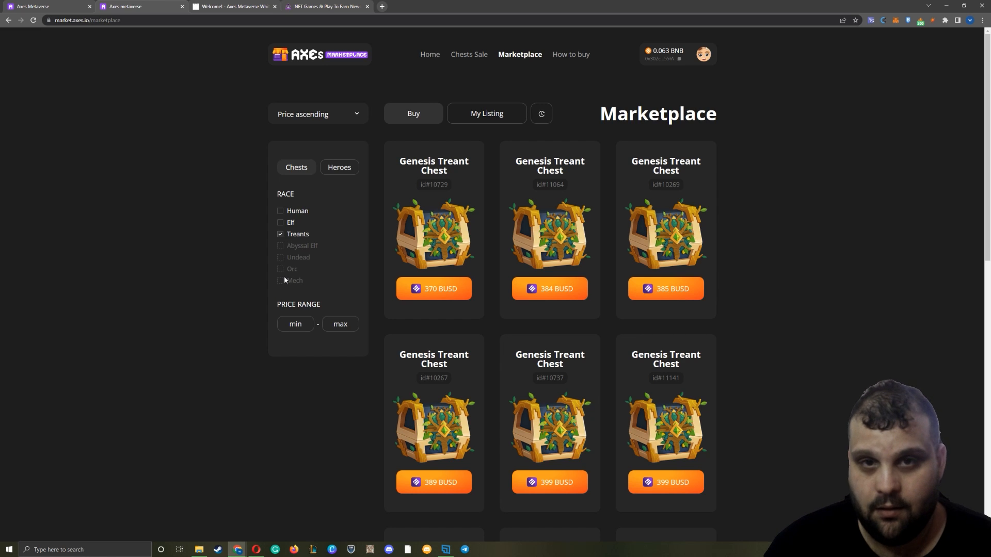
{"action": "scroll", "scroll_direction": "down", "scroll_amount": 3}
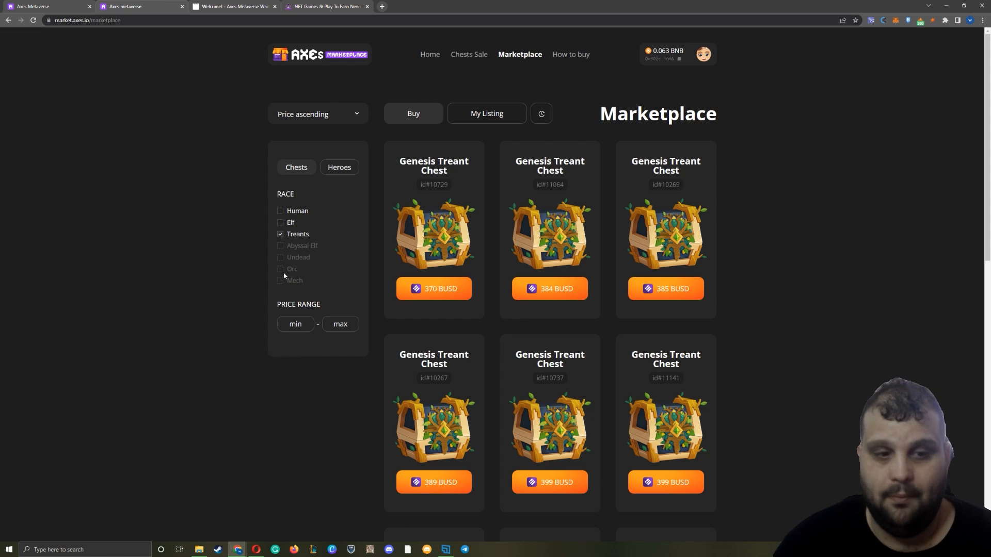
- Clear the race filter, visit the Genesis Treant Chest Sale, then review home-page chest sales: Treant 425, Elf 350, Human 250 BUSD
{"action": "left_click", "coordinate": [281, 234]}
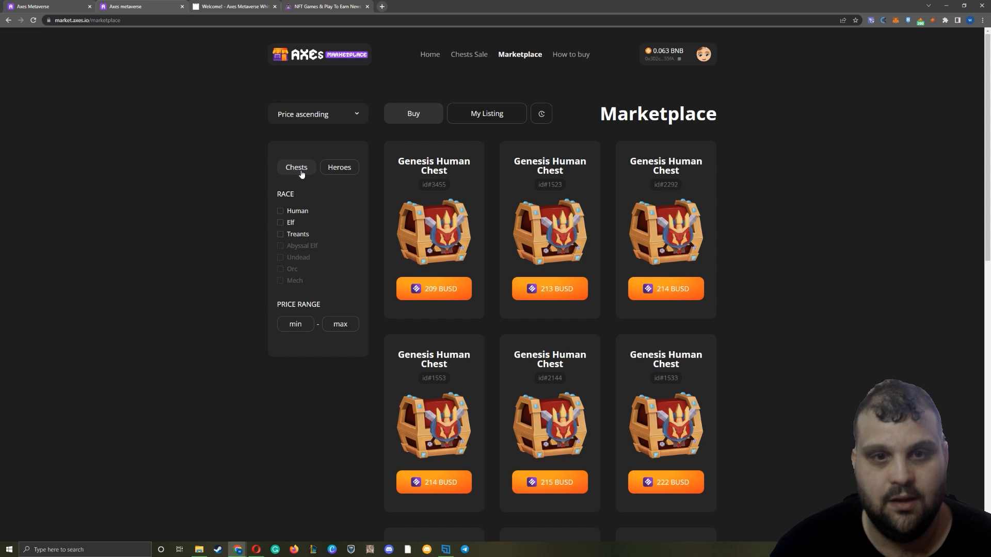
{"action": "mouse_move", "coordinate": [313, 151]}
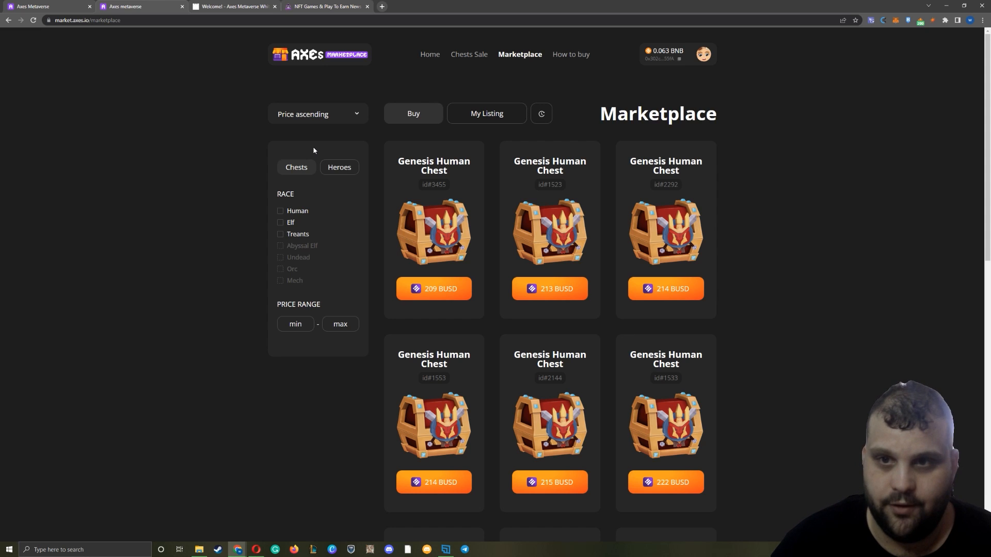
{"action": "left_click", "coordinate": [468, 55]}
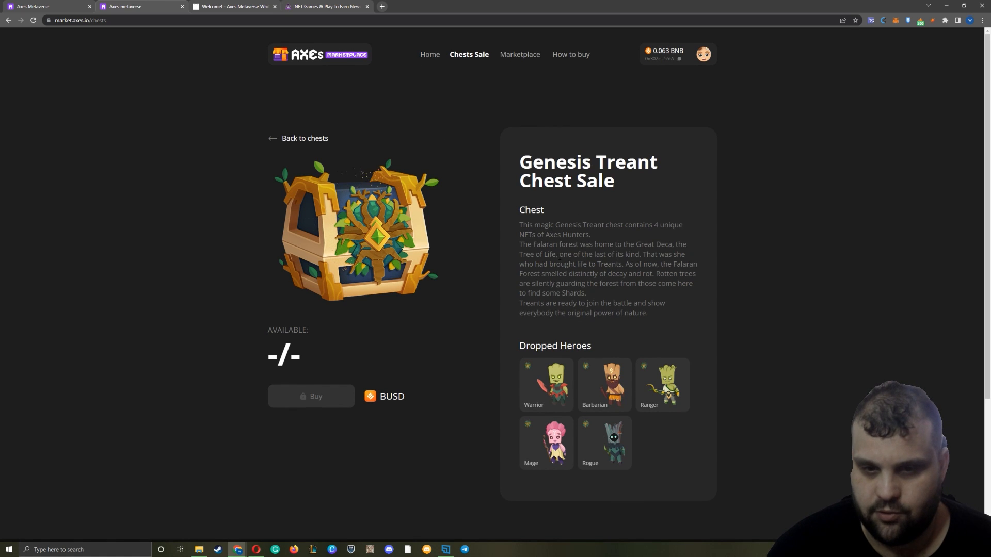
{"action": "left_click", "coordinate": [430, 54]}
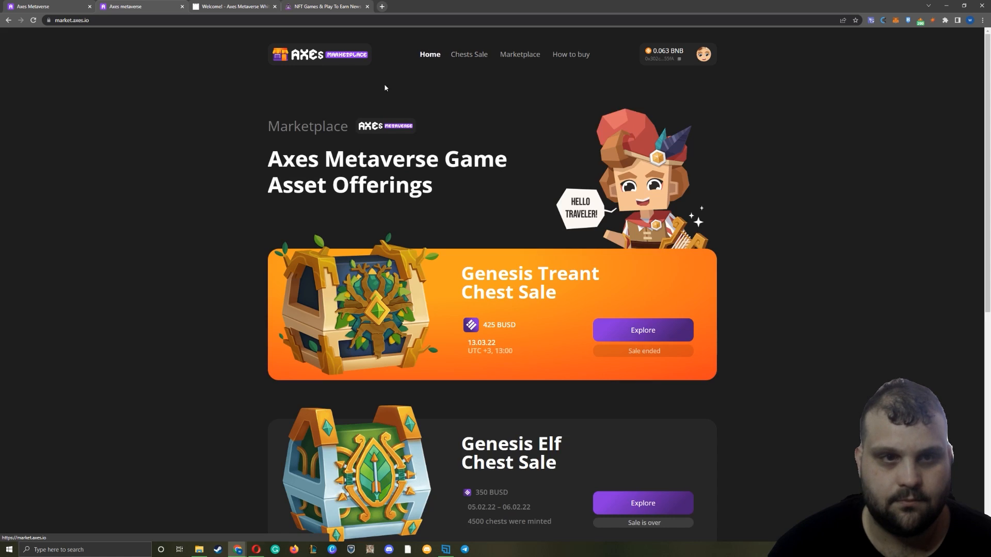
{"action": "scroll", "scroll_direction": "down", "scroll_amount": 3}
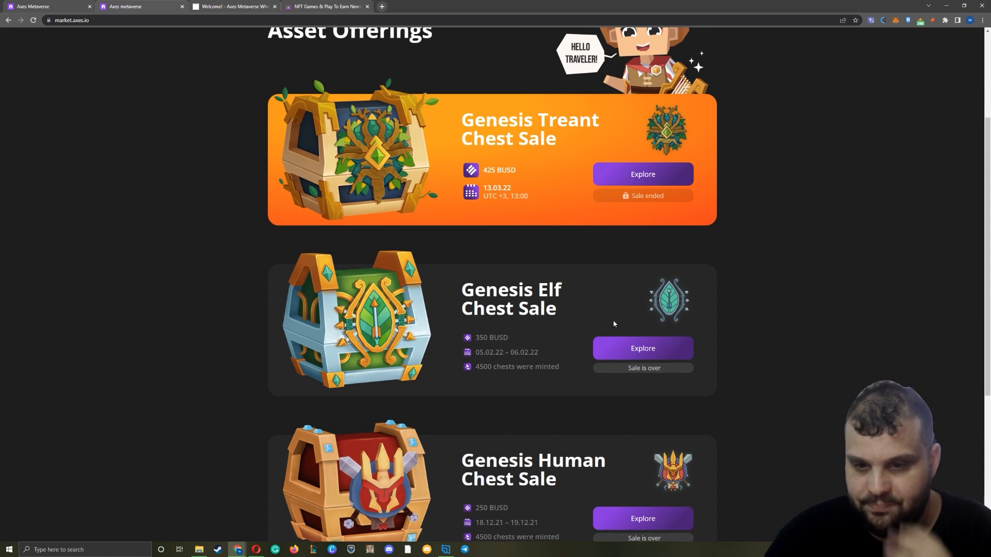
{"action": "scroll", "scroll_direction": "down", "scroll_amount": 3}
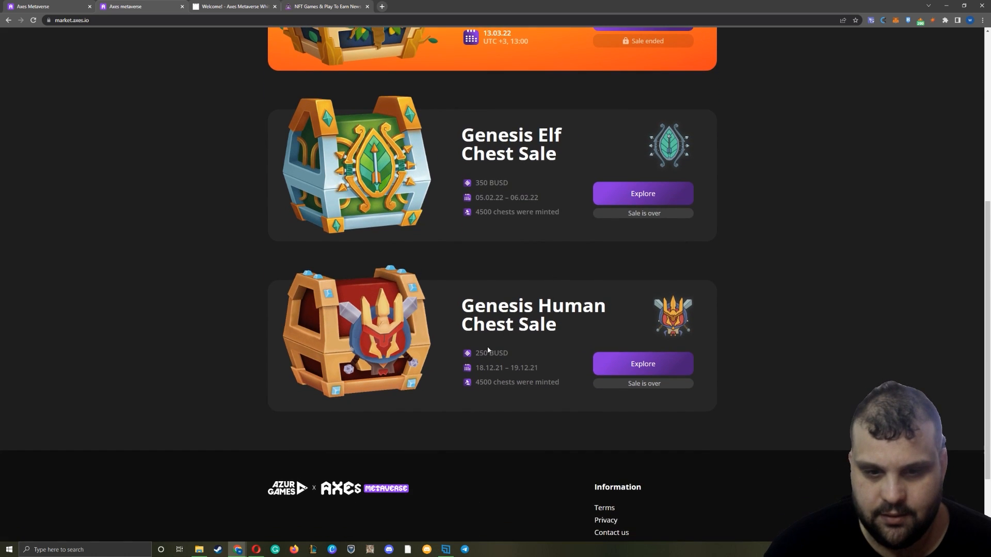
{"action": "scroll", "scroll_direction": "up", "scroll_amount": 3}
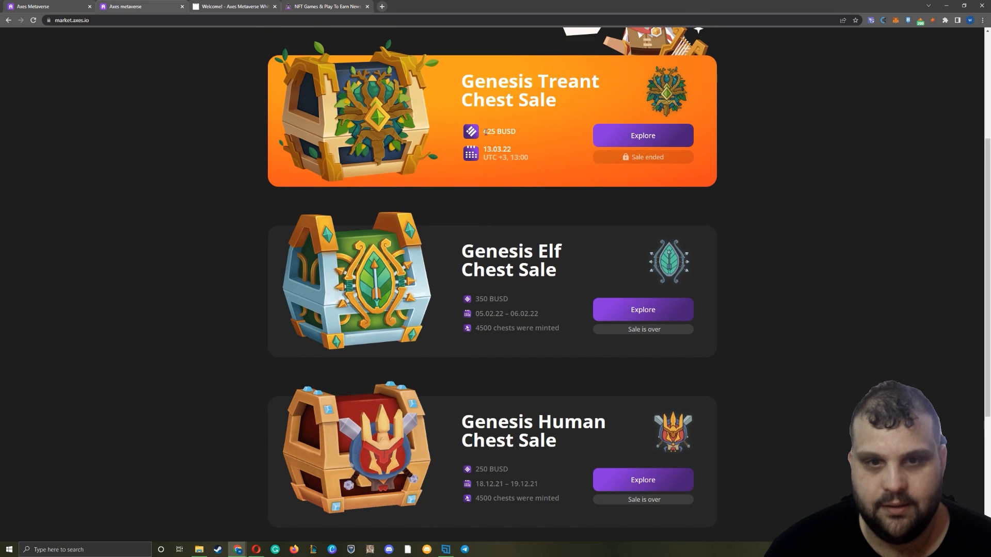
{"action": "scroll", "scroll_direction": "down", "scroll_amount": 3}
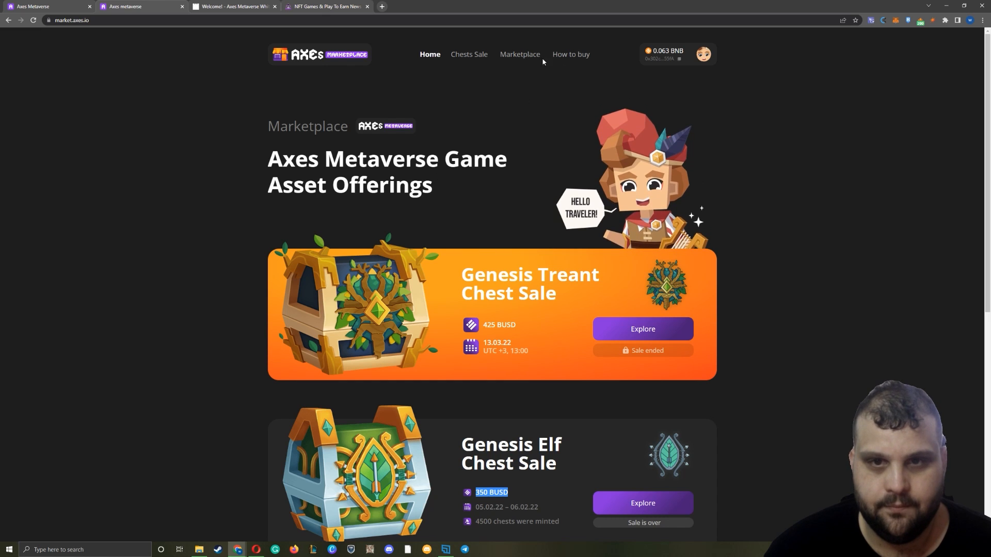
- Filter marketplace listings to Treant chests, detouring via the home page's Genesis Treant Chest Sale
{"action": "left_click", "coordinate": [519, 55]}
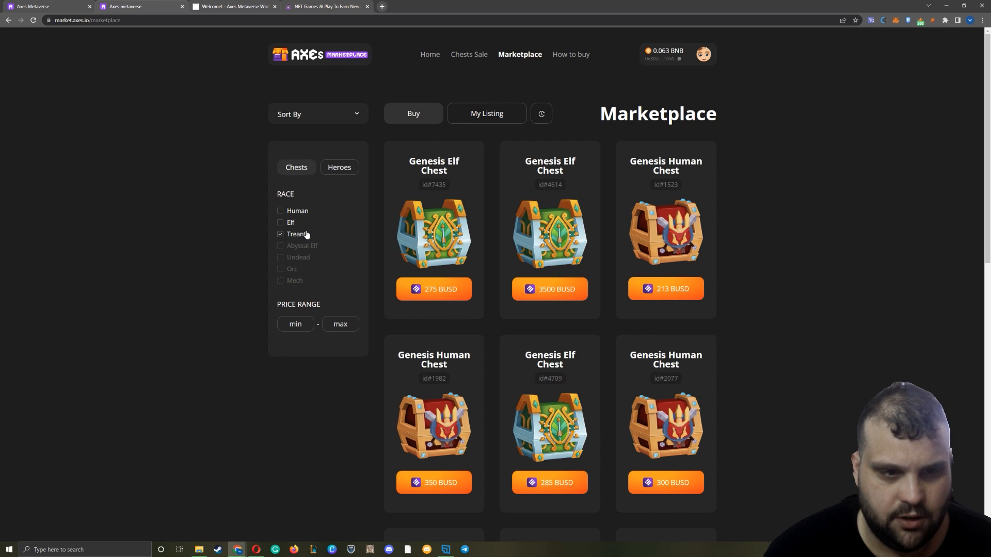
{"action": "left_click", "coordinate": [281, 234]}
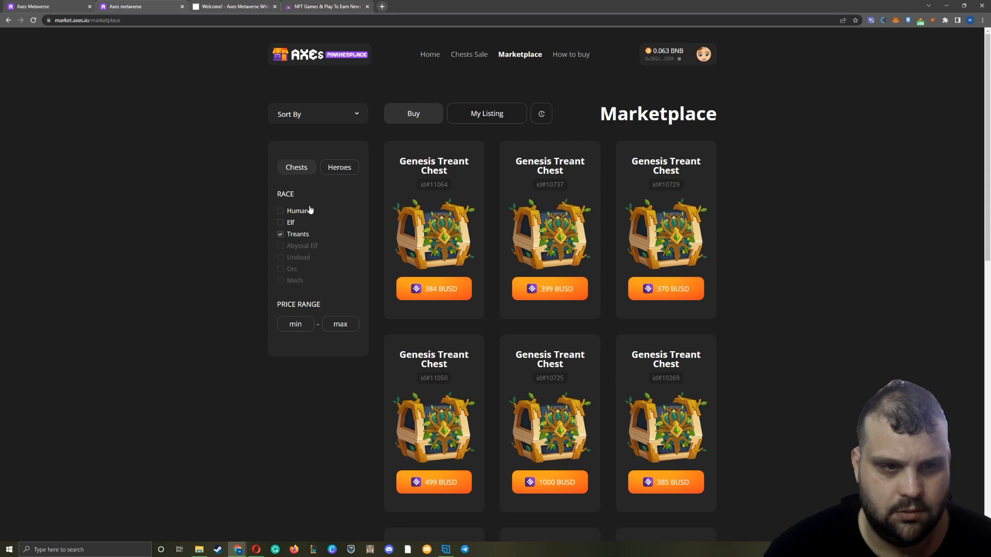
{"action": "left_click", "coordinate": [318, 113]}
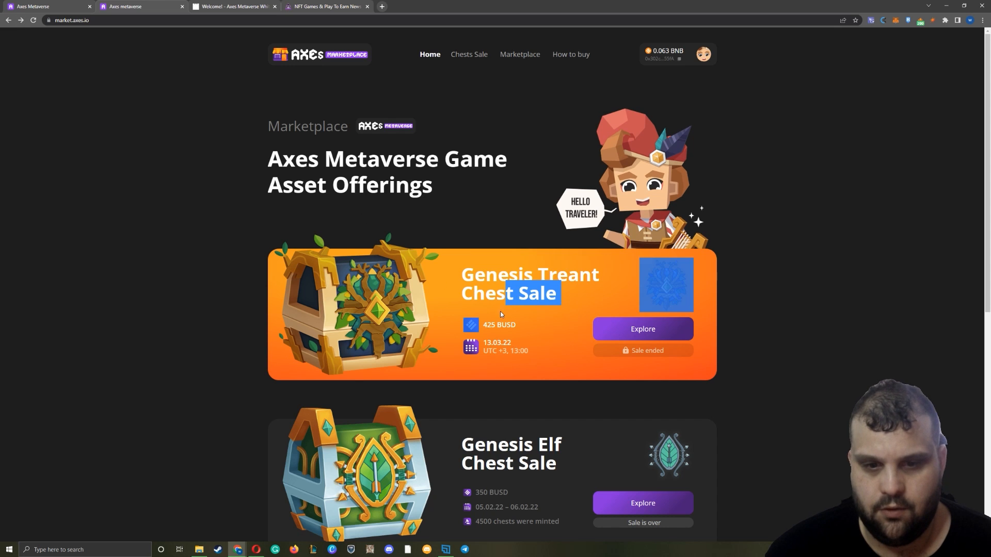
{"action": "left_click", "coordinate": [641, 329]}
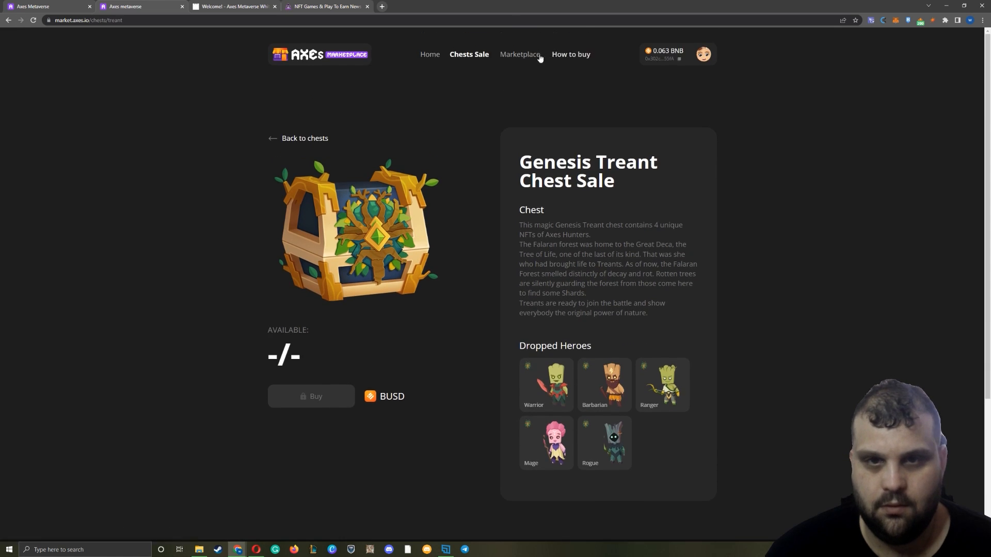
{"action": "left_click", "coordinate": [520, 55]}
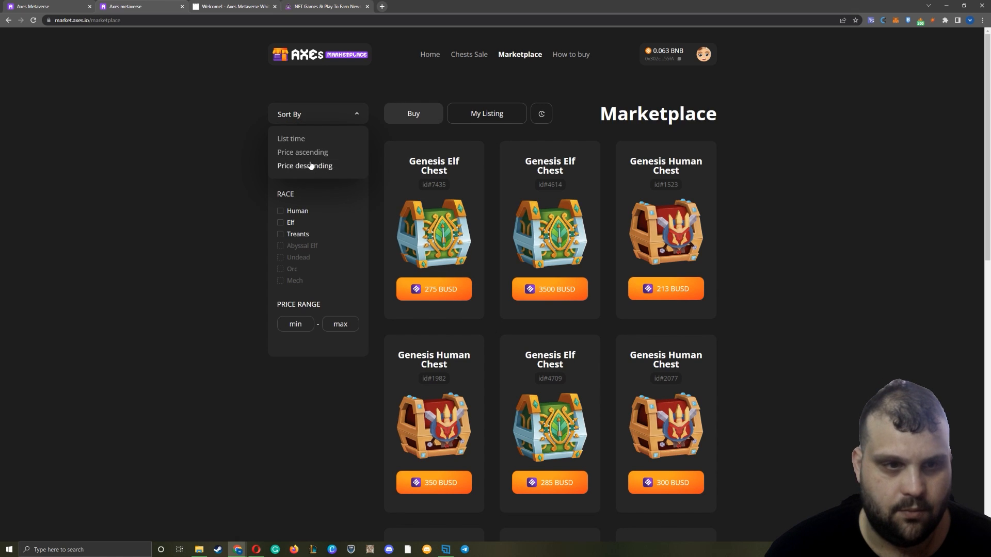
- Sort Treant chests by ascending price and view the cheapest, id#10729 at 370 BUSD
{"action": "left_click", "coordinate": [302, 151]}
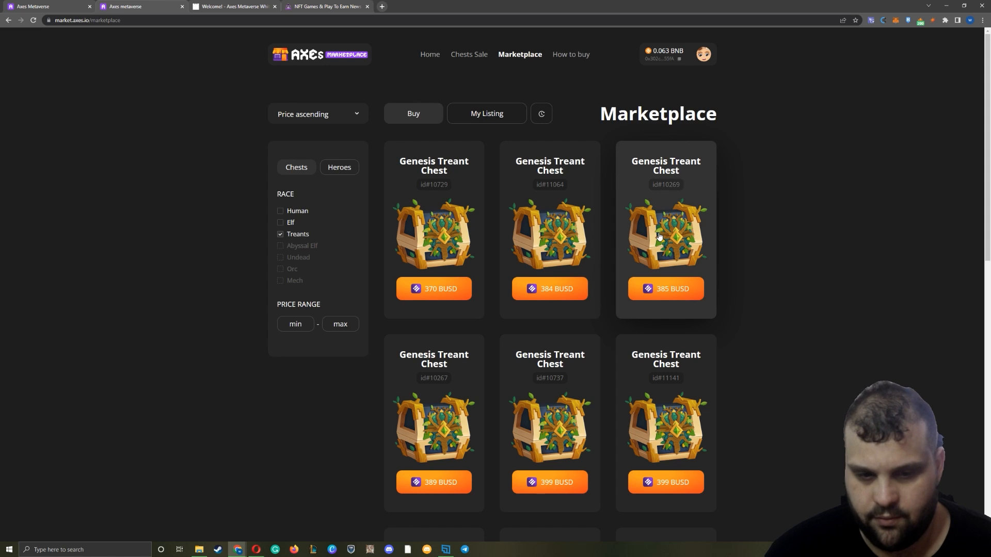
{"action": "scroll", "scroll_direction": "down", "scroll_amount": 3}
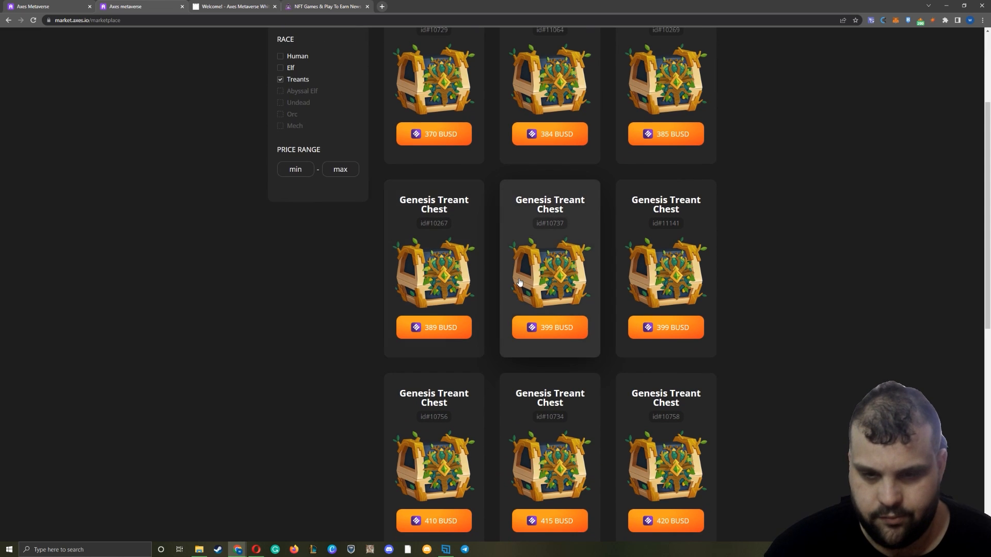
{"action": "scroll", "scroll_direction": "down", "scroll_amount": 3}
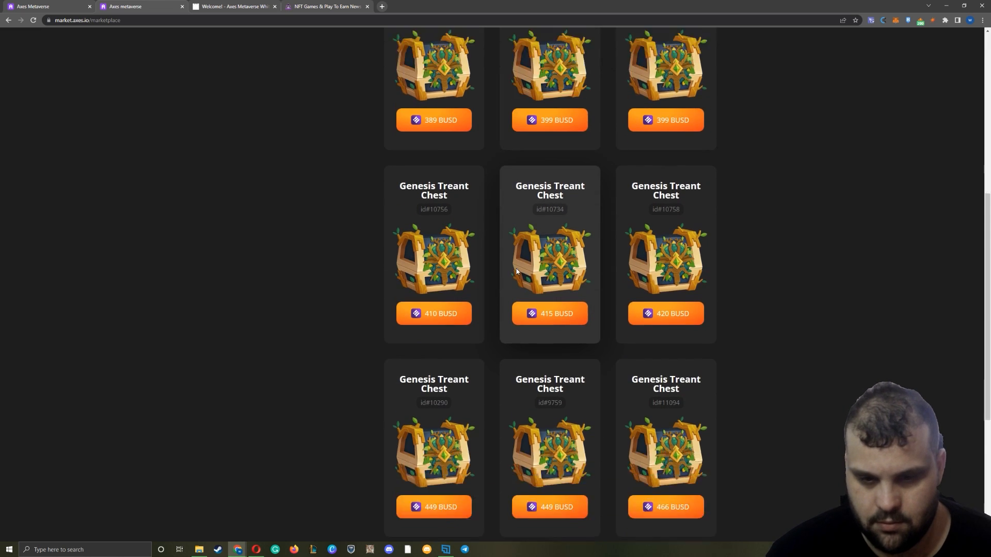
{"action": "scroll", "scroll_direction": "down", "scroll_amount": 3}
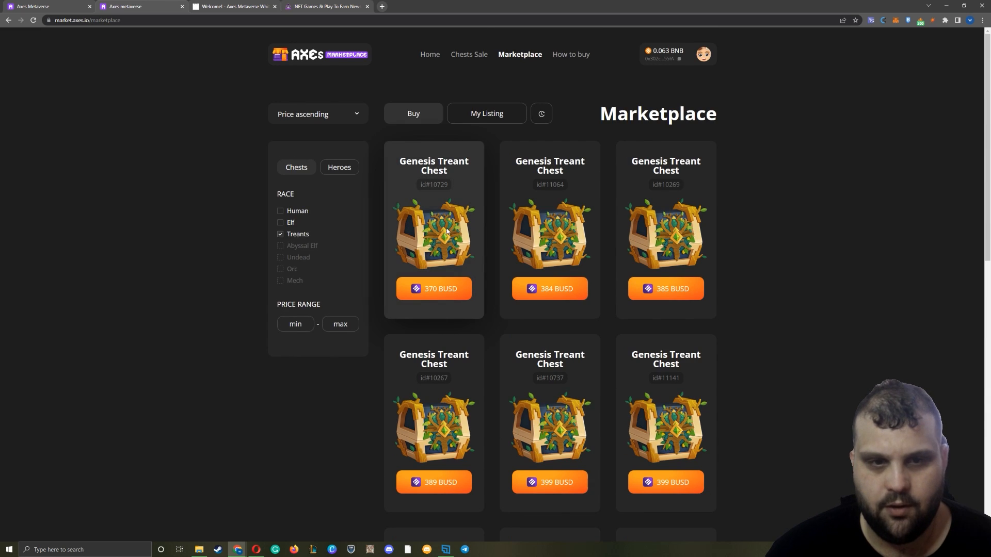
{"action": "left_click", "coordinate": [433, 234]}
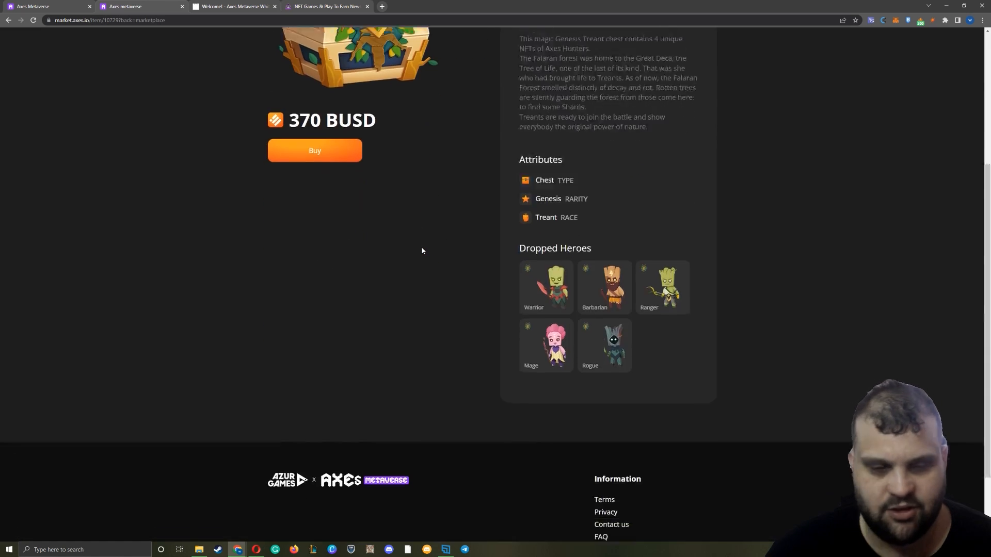
{"action": "scroll", "scroll_direction": "up", "scroll_amount": 3}
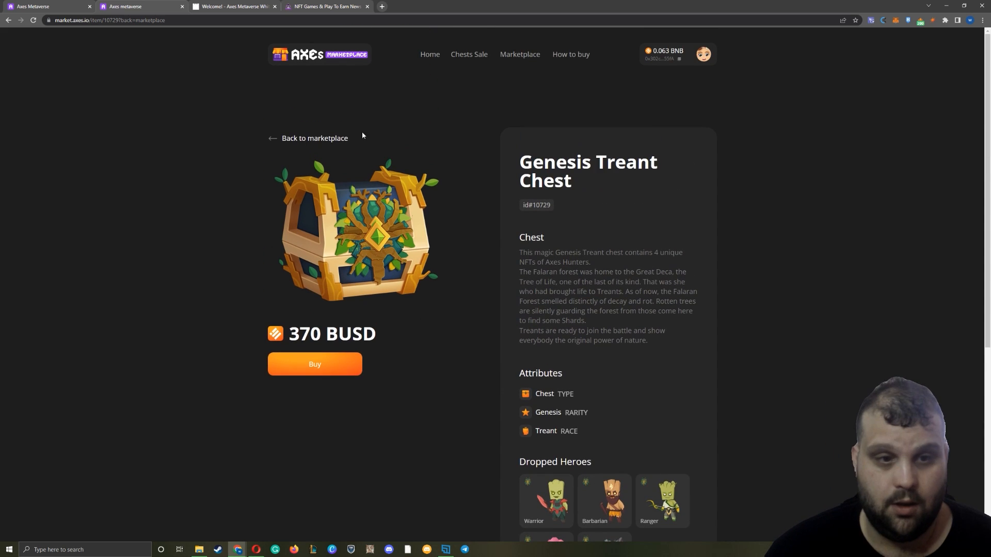
{"action": "mouse_move", "coordinate": [302, 159]}
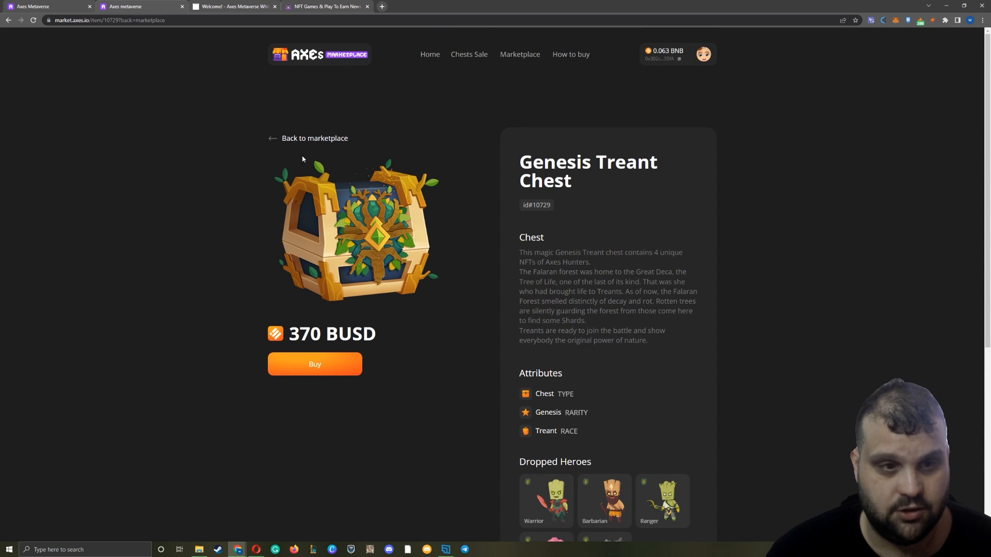
- Return to the unfiltered, unsorted marketplace listings showing Elf and Human chests from 213 BUSD
{"action": "left_click", "coordinate": [520, 54]}
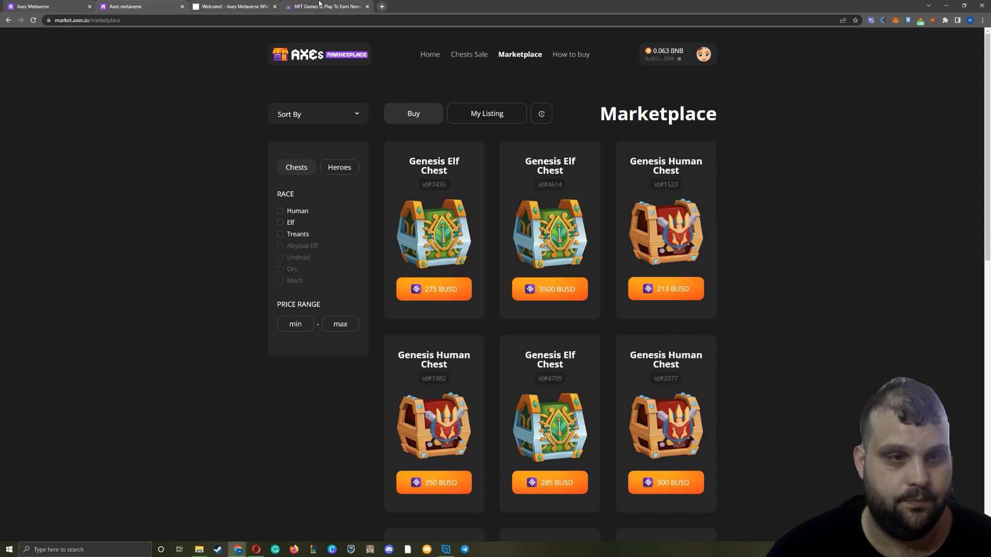
{"action": "mouse_move", "coordinate": [287, 246]}
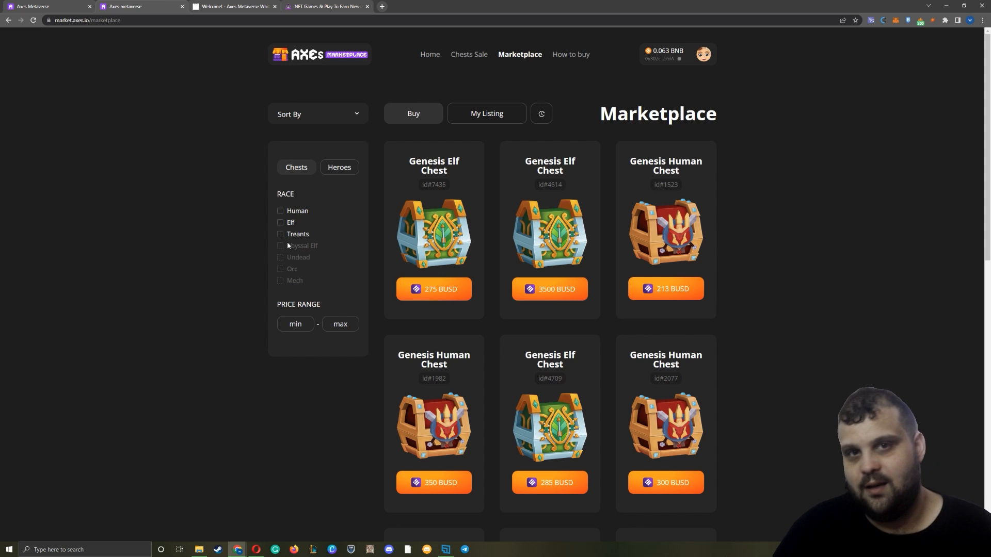
{"action": "mouse_move", "coordinate": [273, 261]}
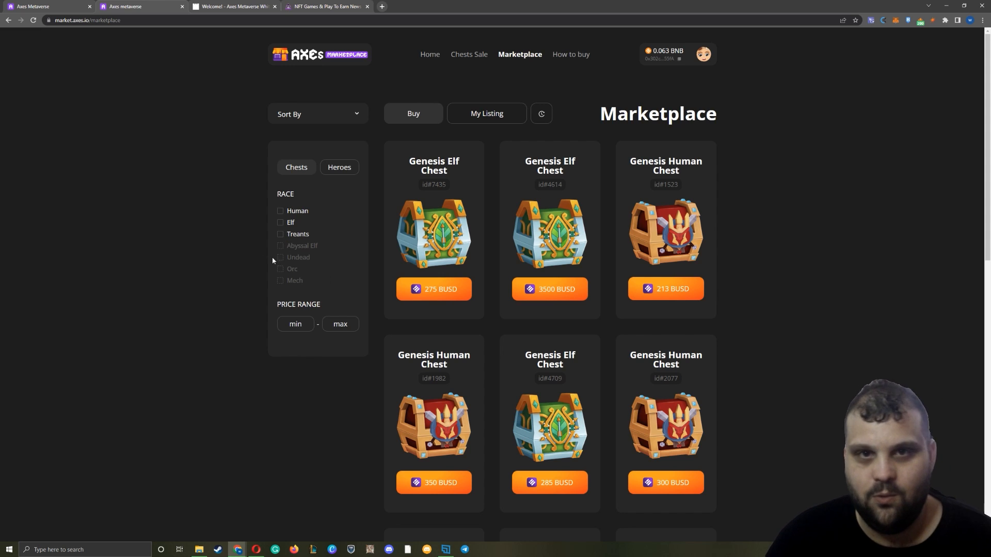